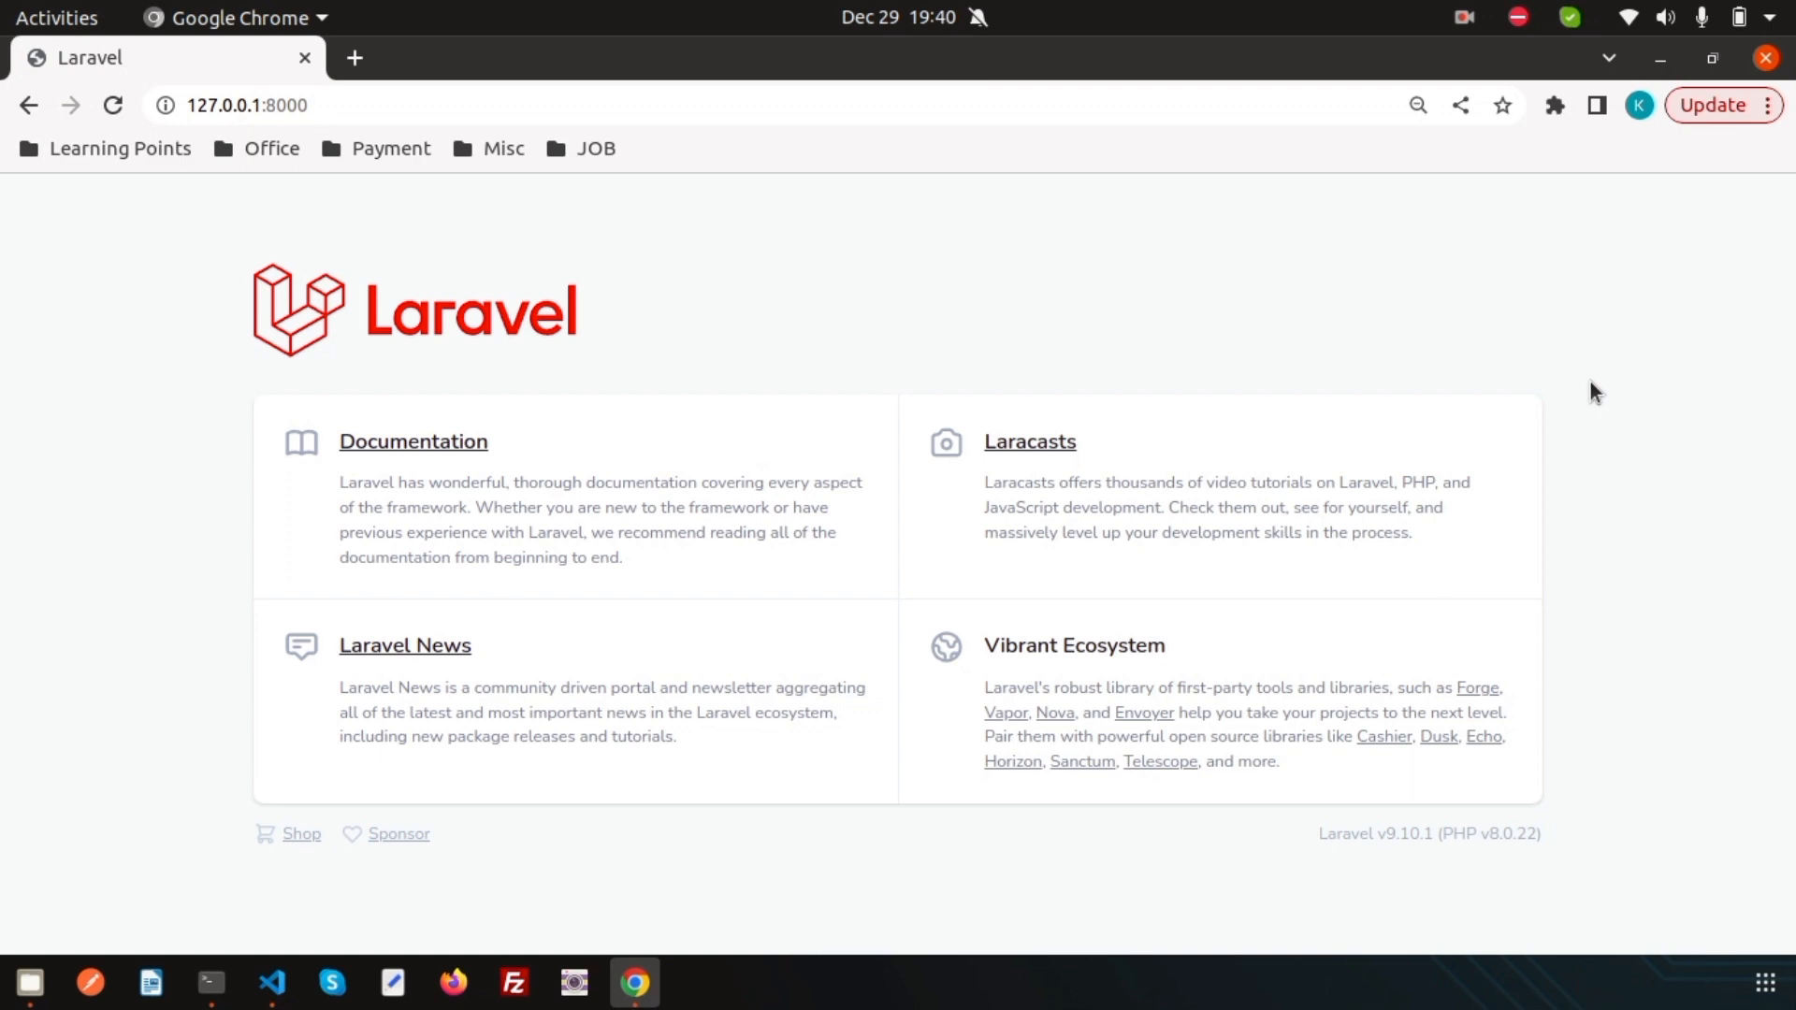
mouse_move(1526, 874)
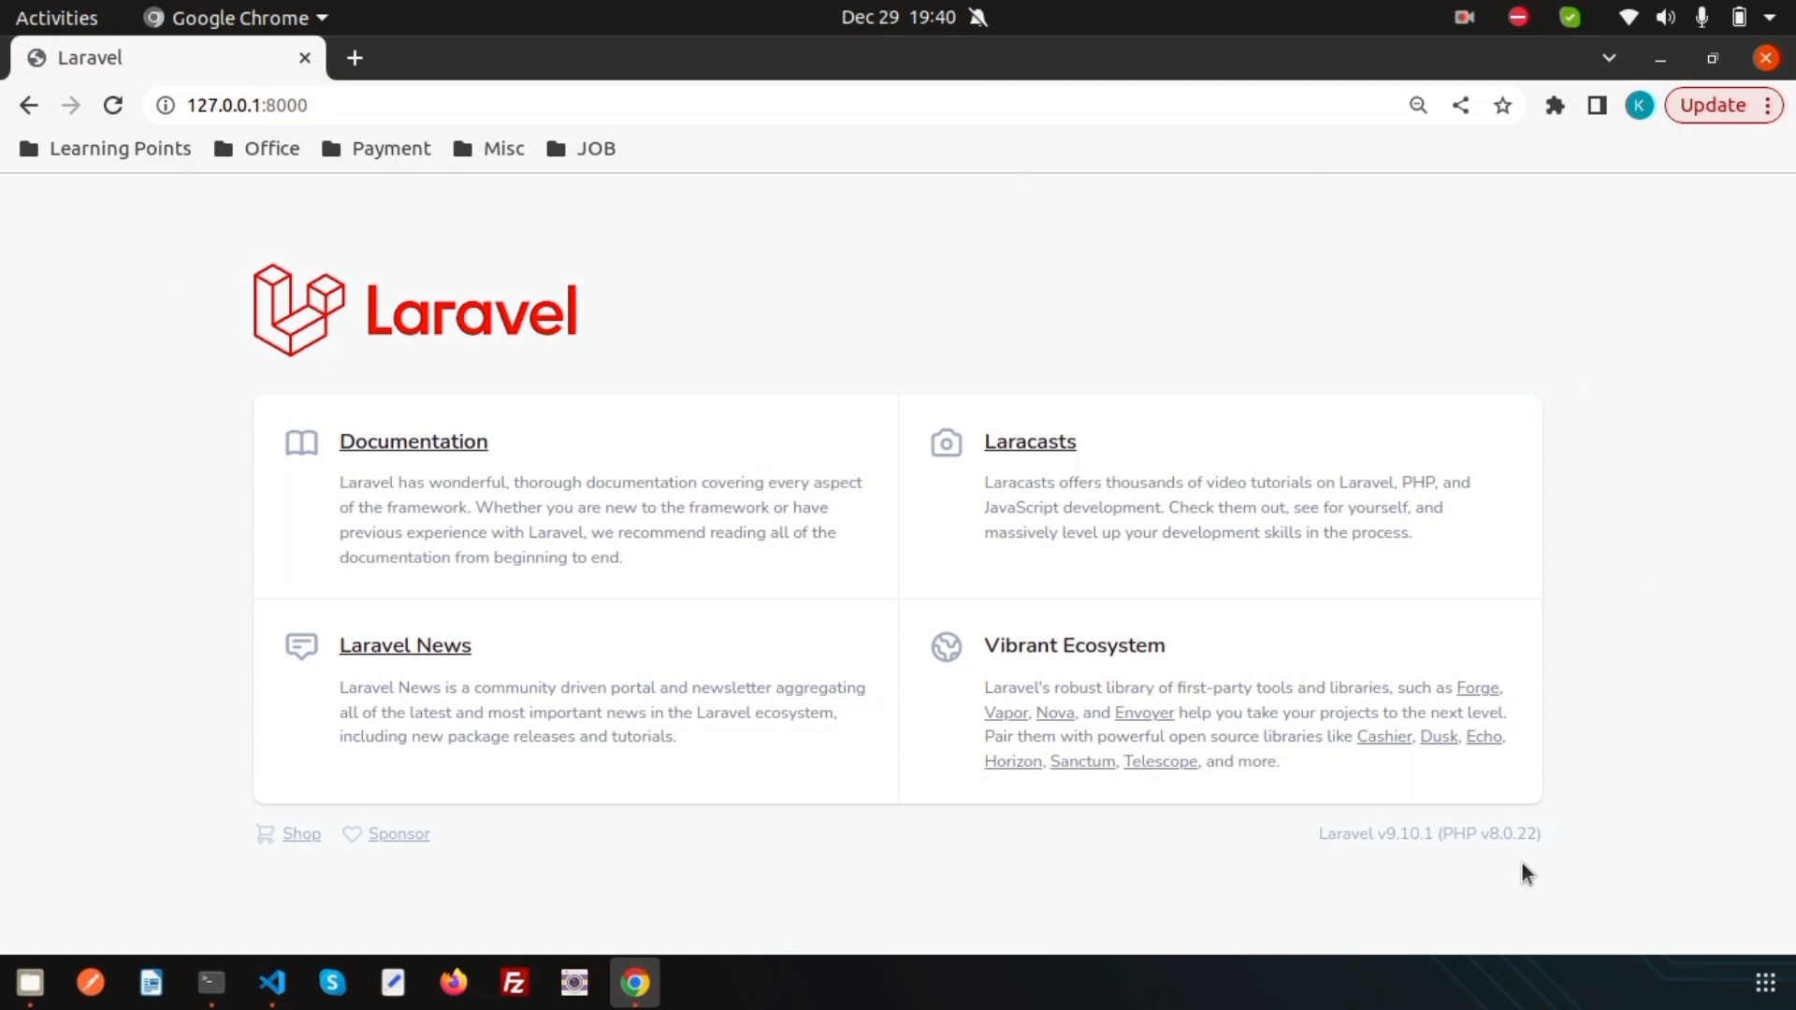
Step: Expand lang to reveal en's auth, pagination, passwords and validation files, and open lang in Files
double_click(1345, 833)
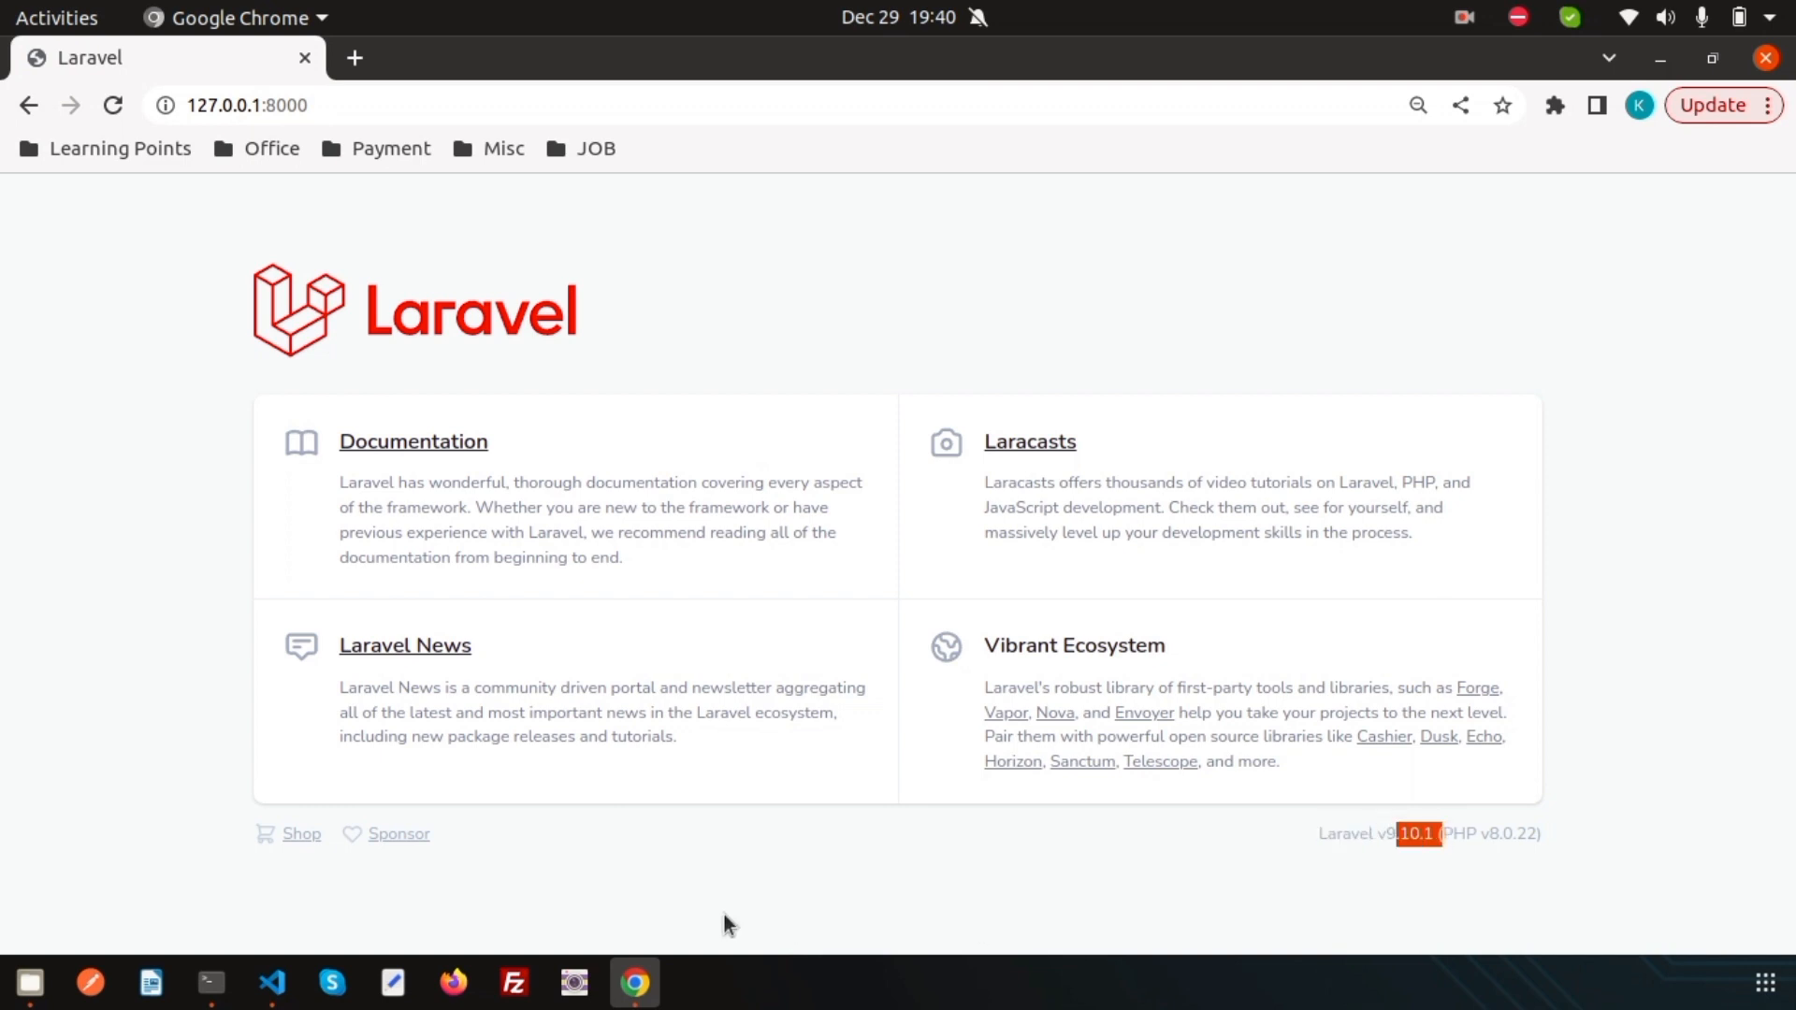
click(271, 983)
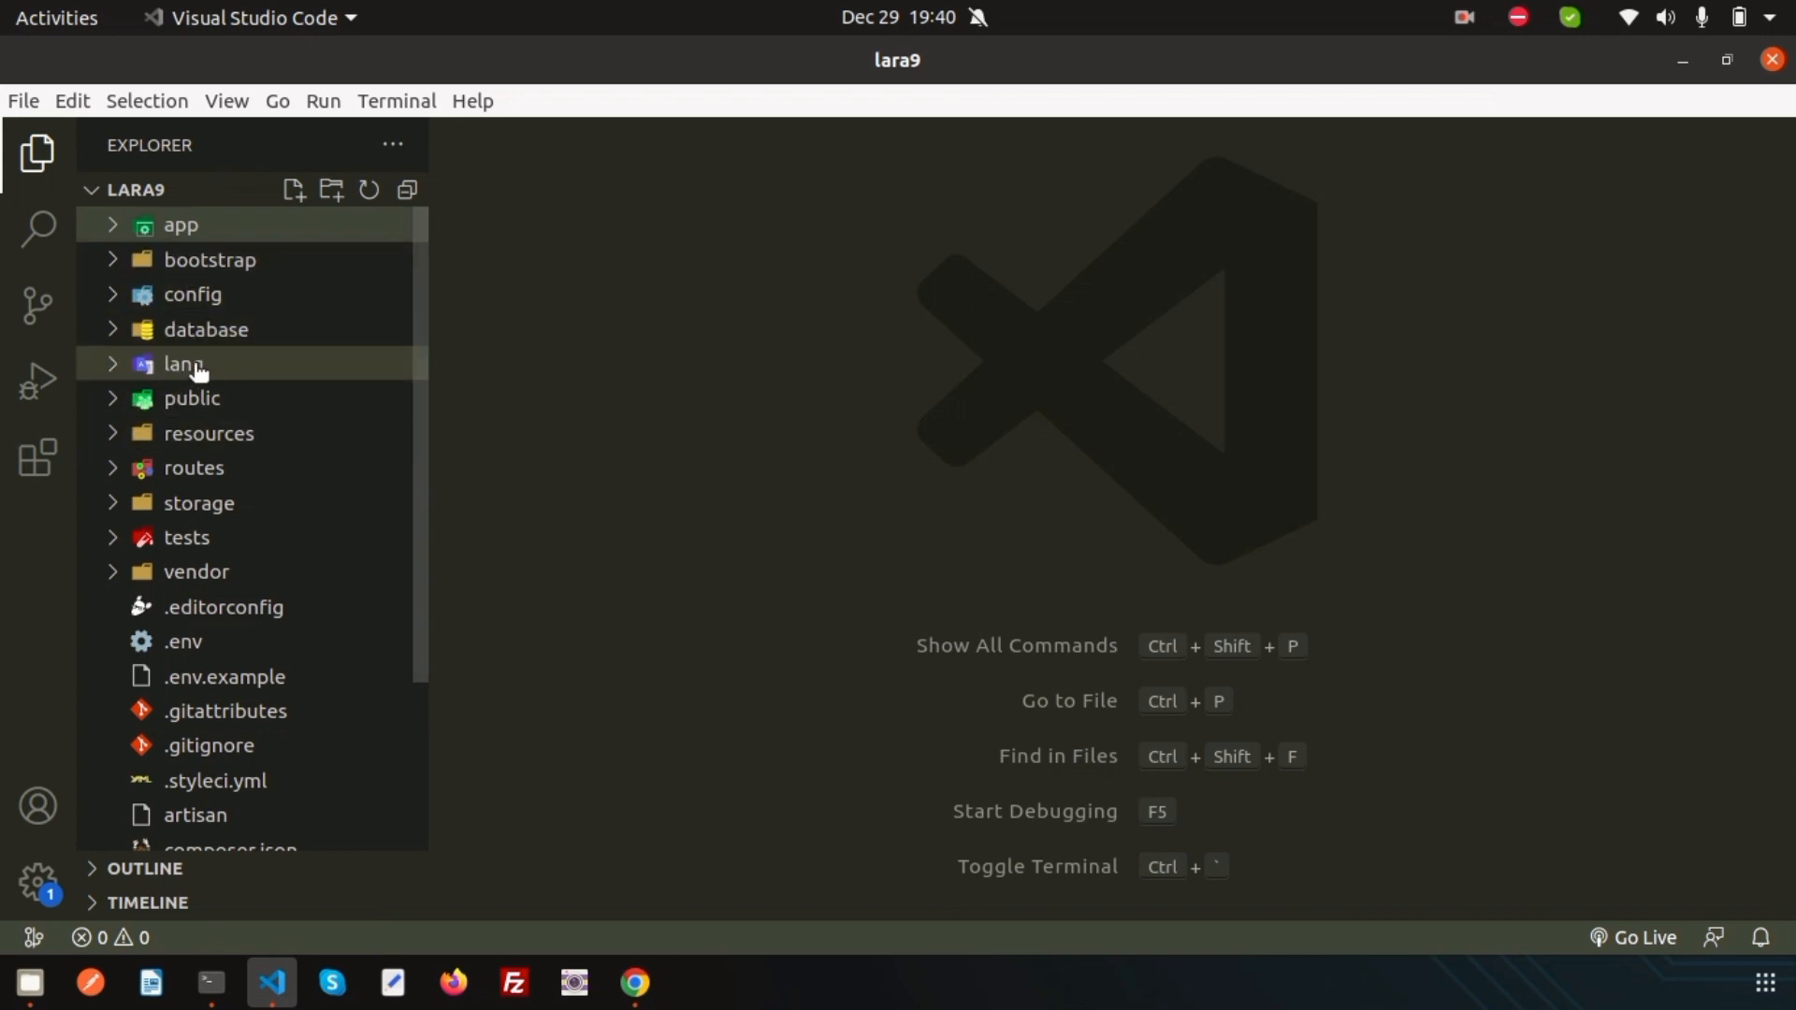
mouse_move(182, 364)
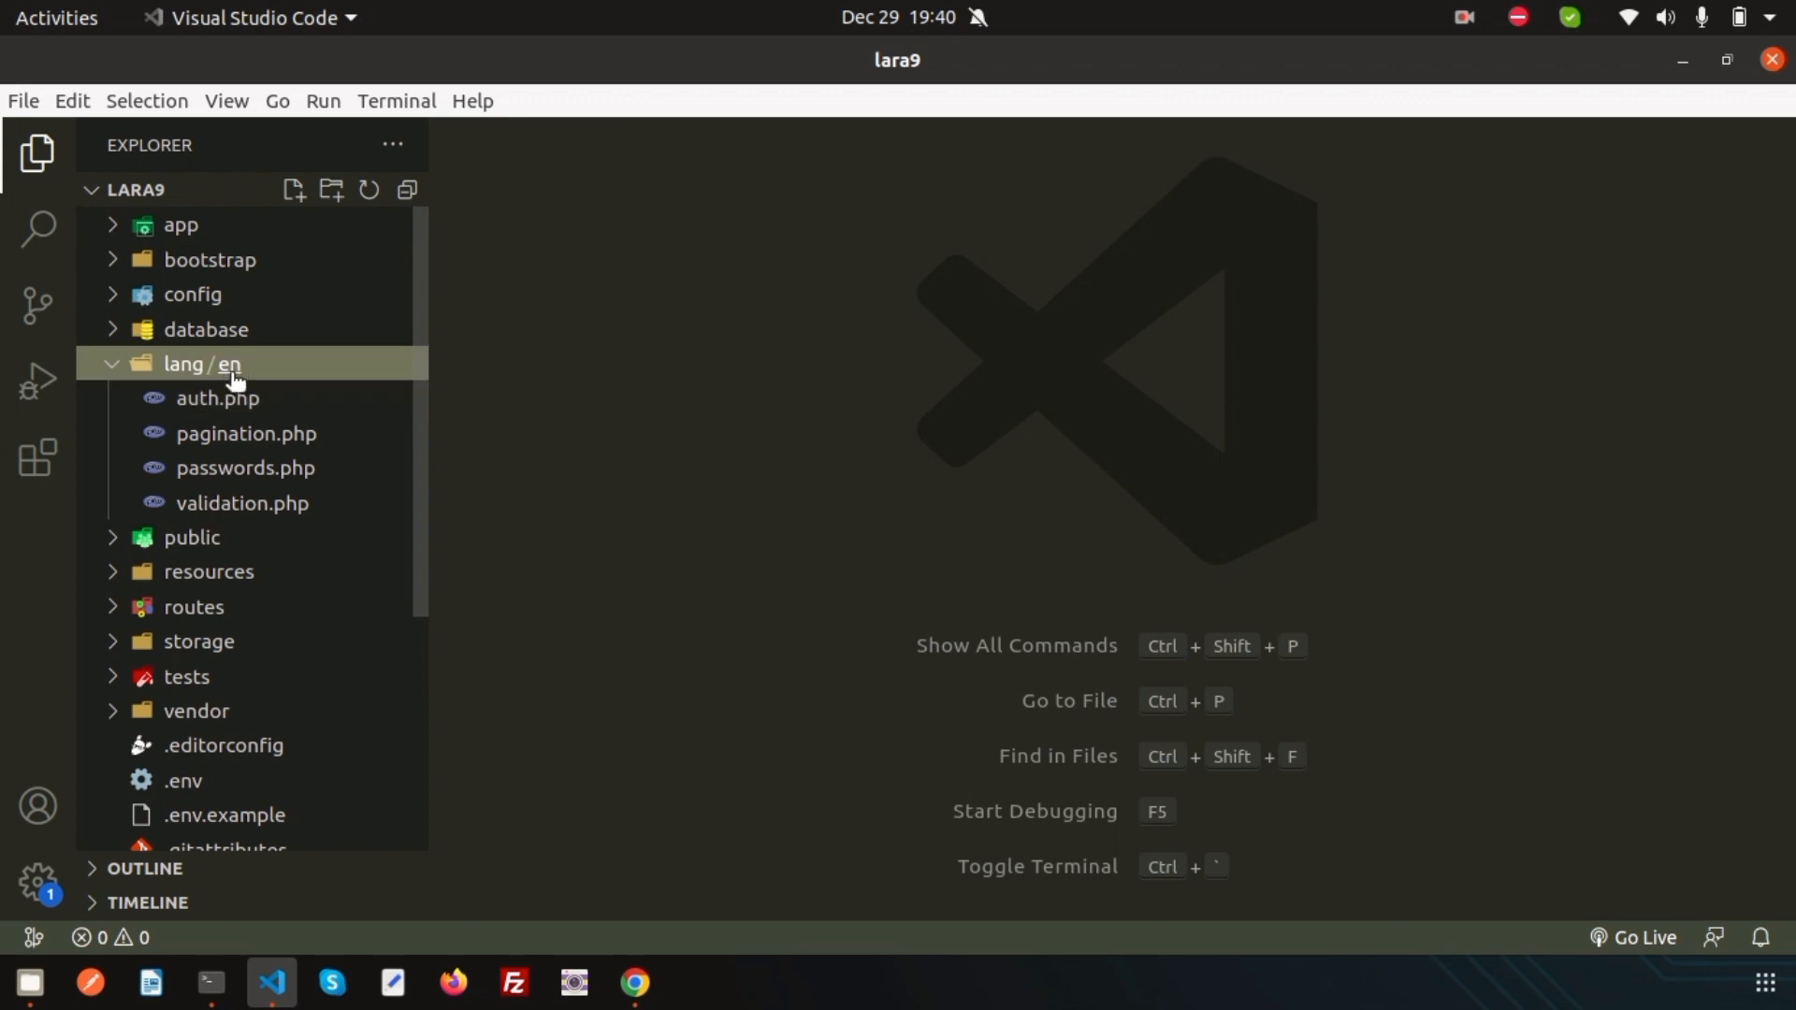
mouse_move(30, 984)
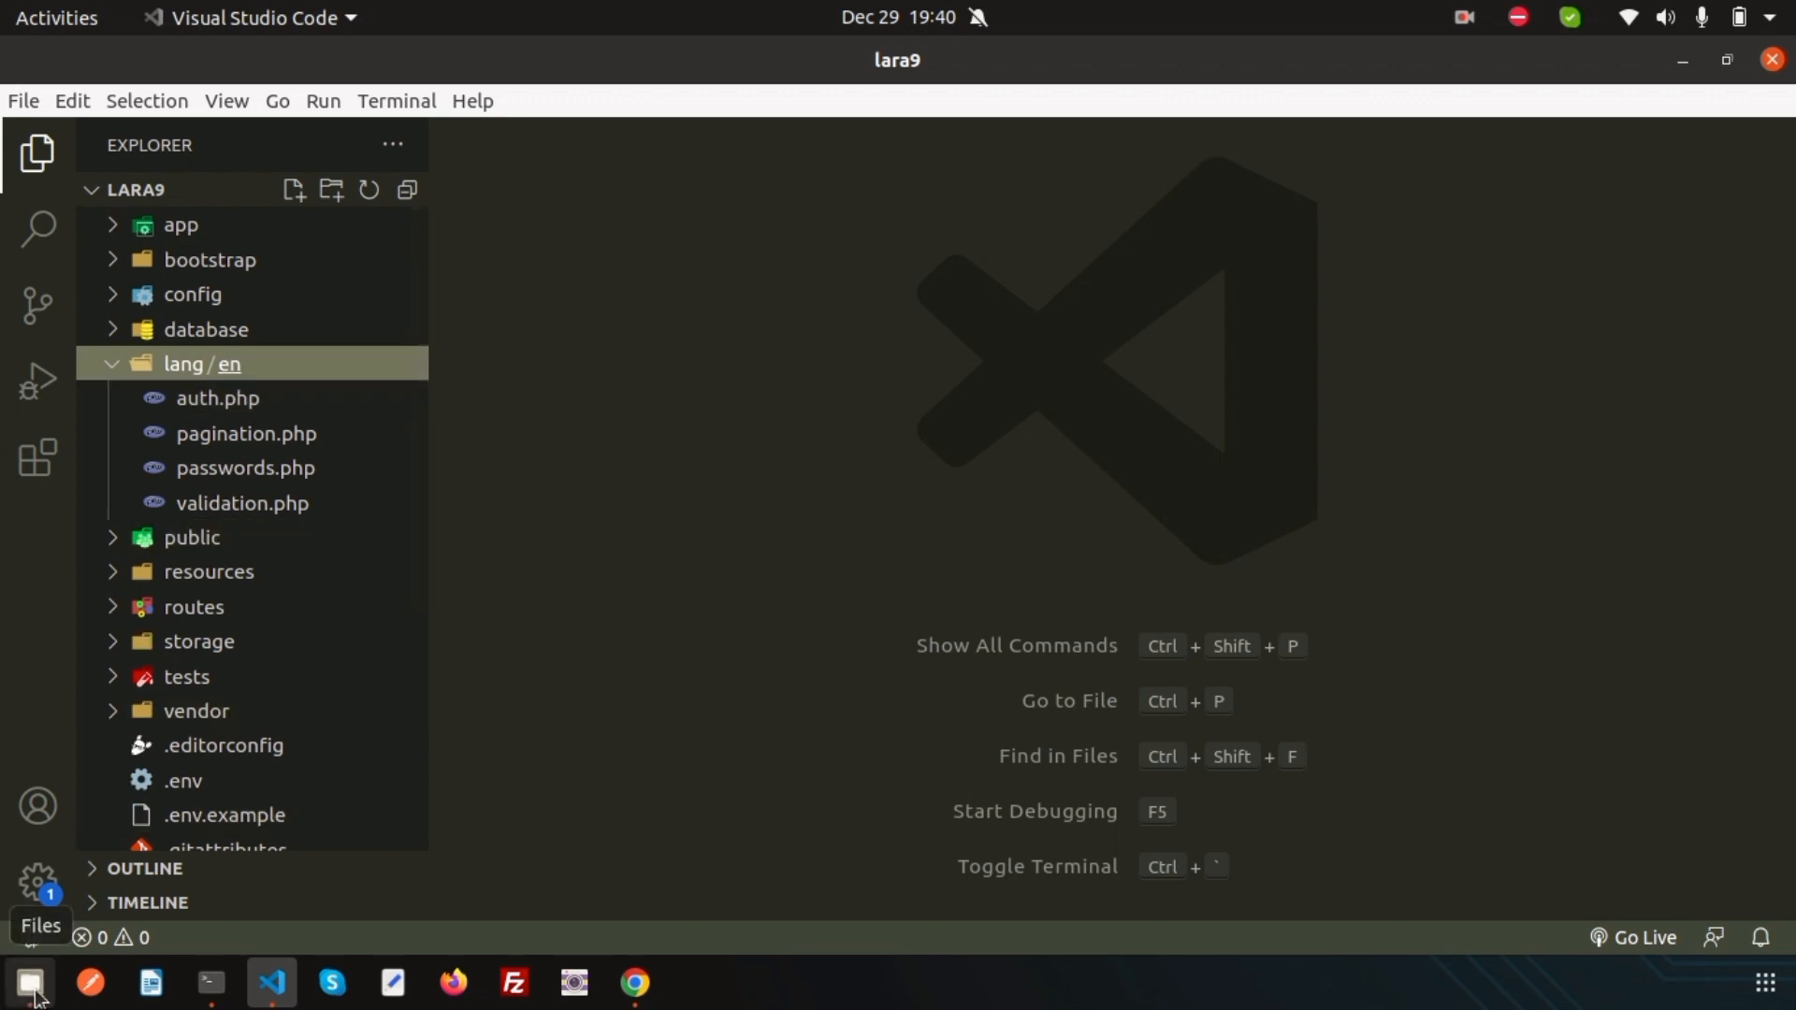
click(30, 984)
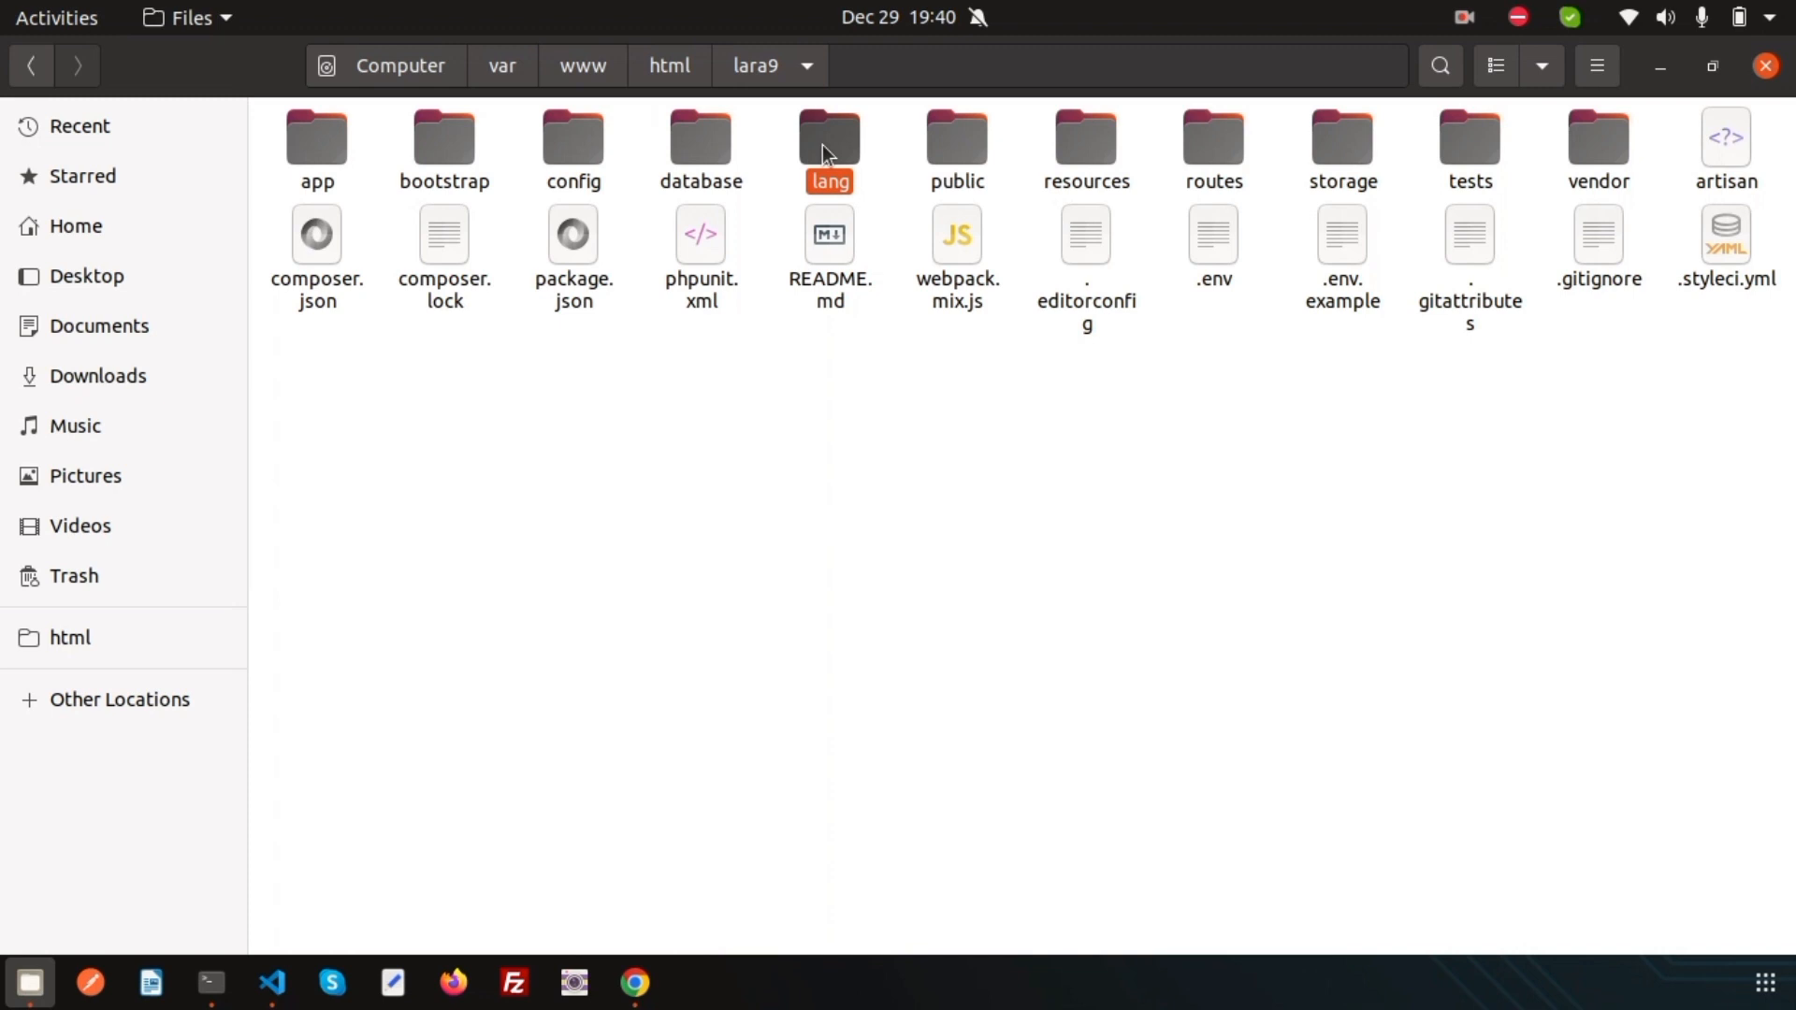
double_click(830, 138)
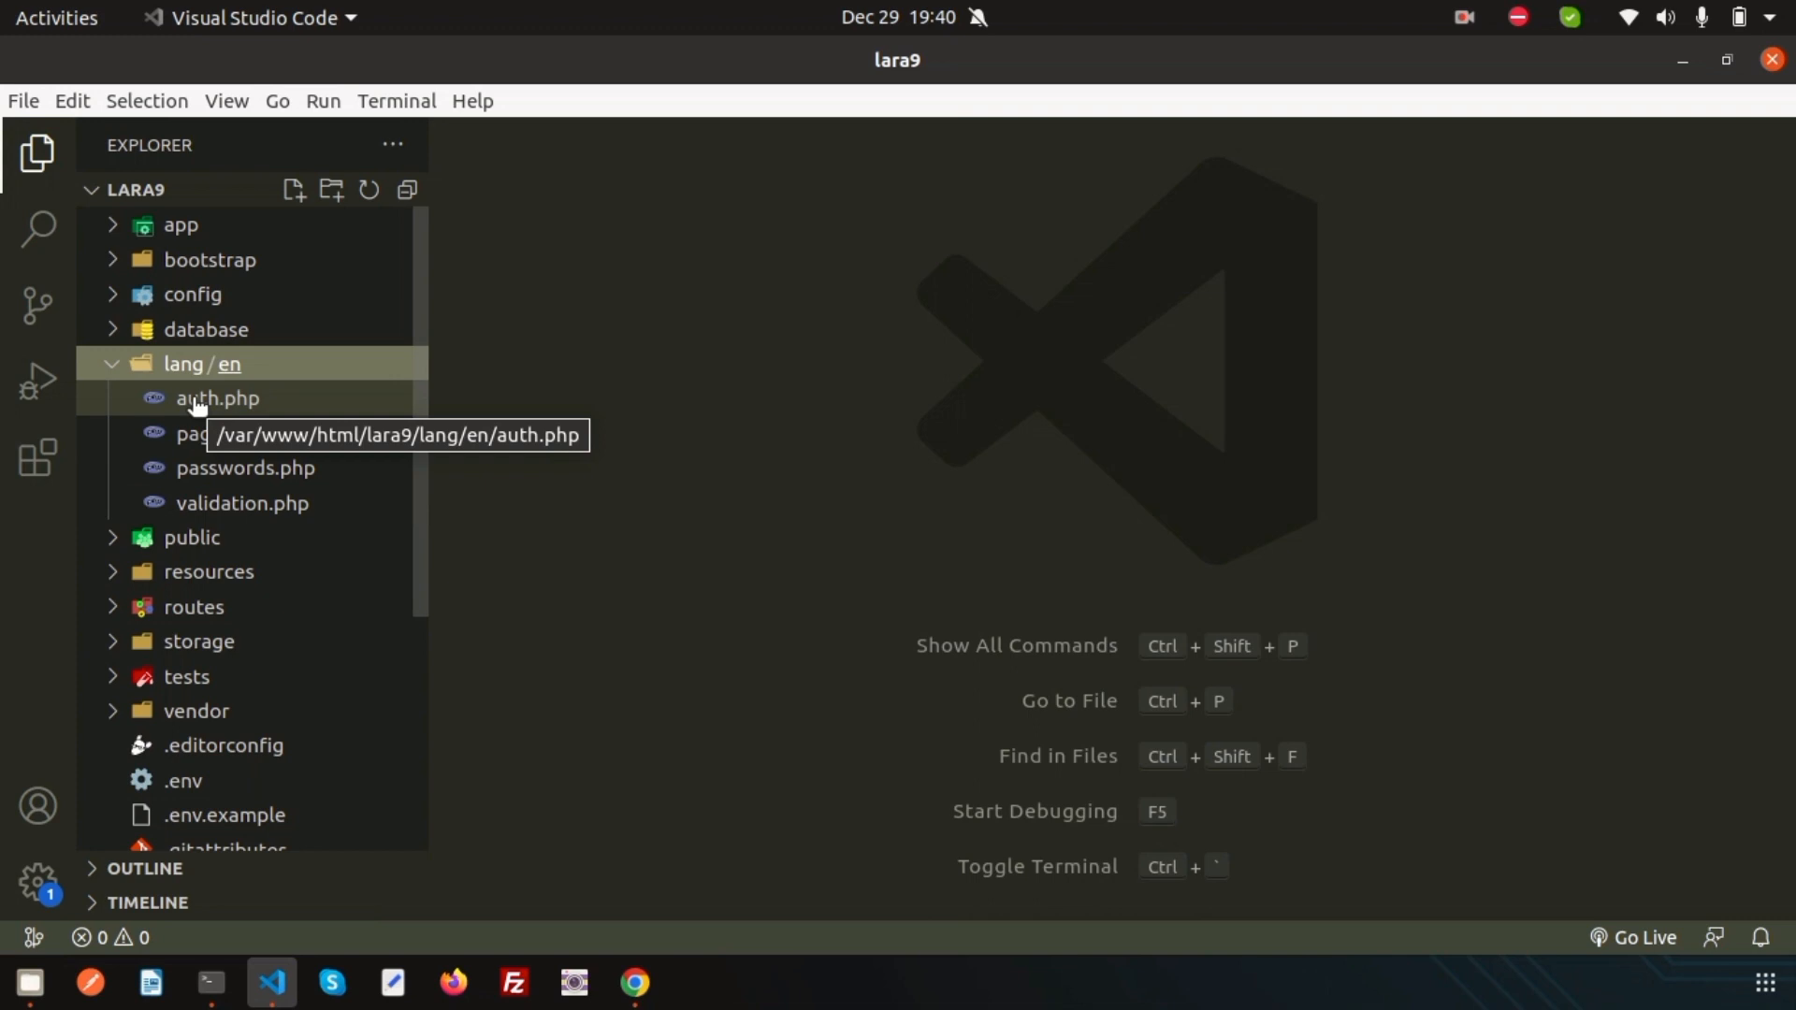
mouse_move(638, 415)
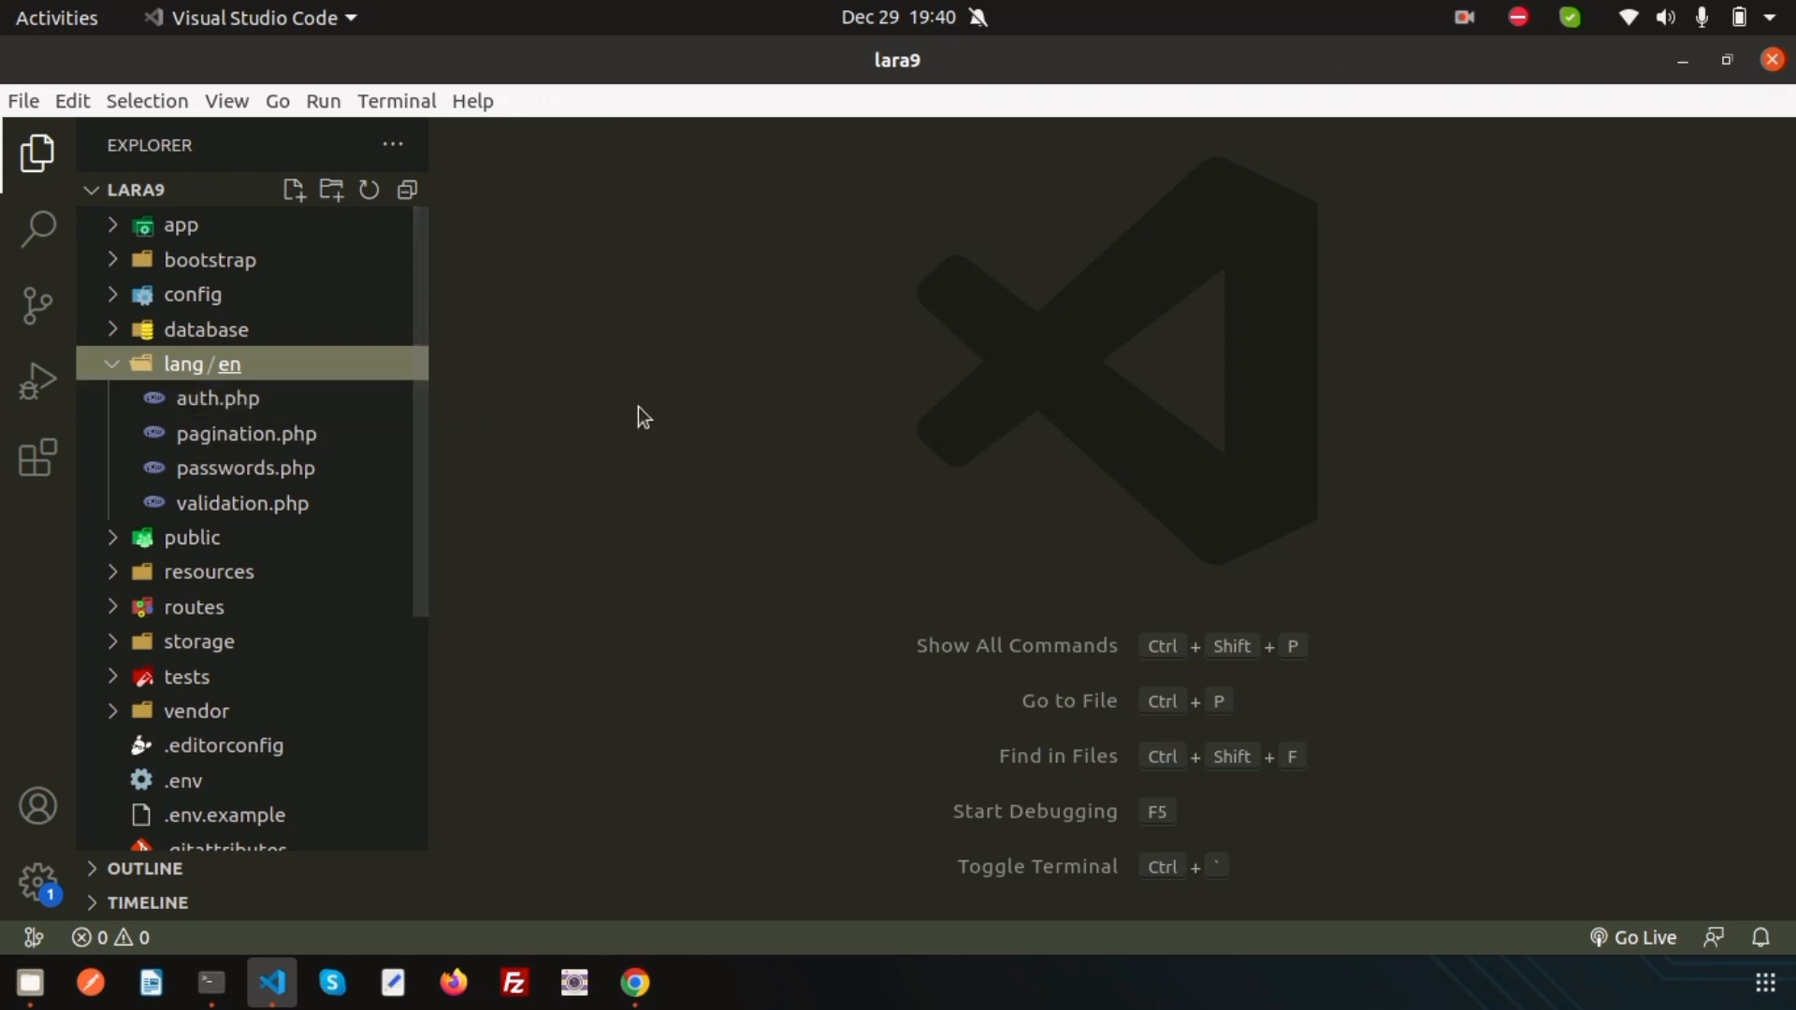
mouse_move(387, 827)
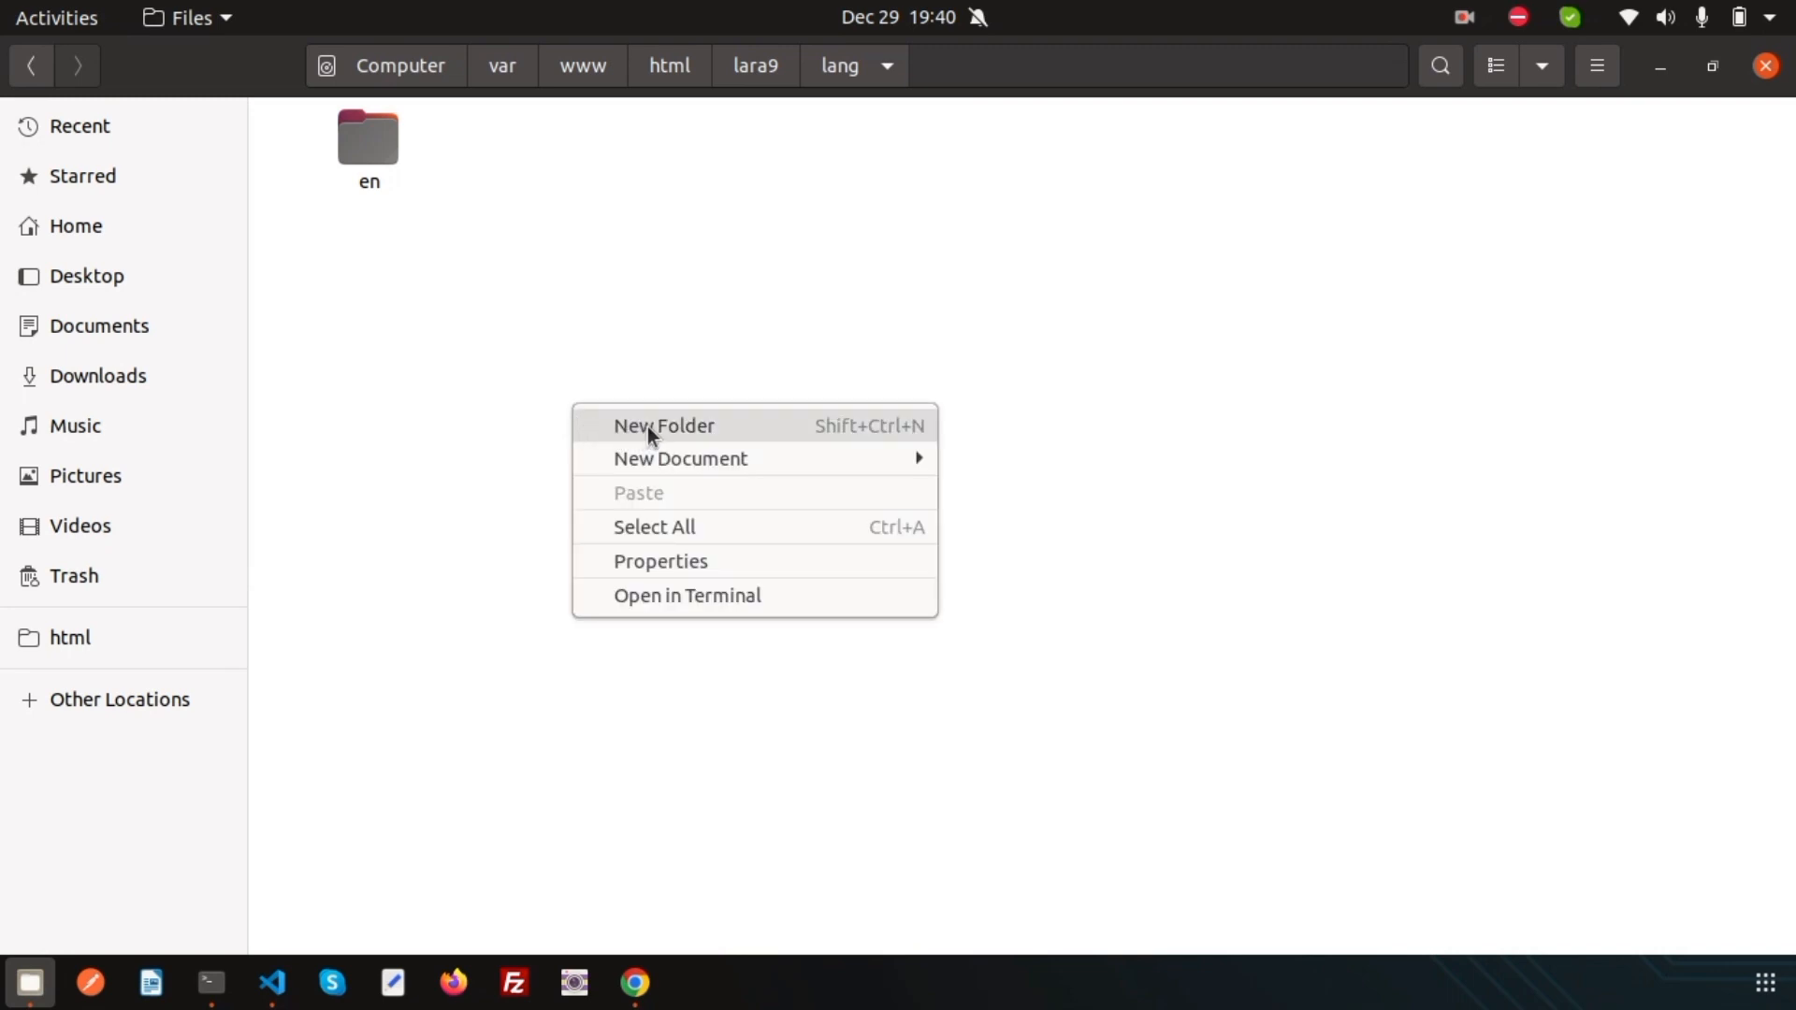
Step: Create hi and bn folders beside en in the lang folder
click(663, 425)
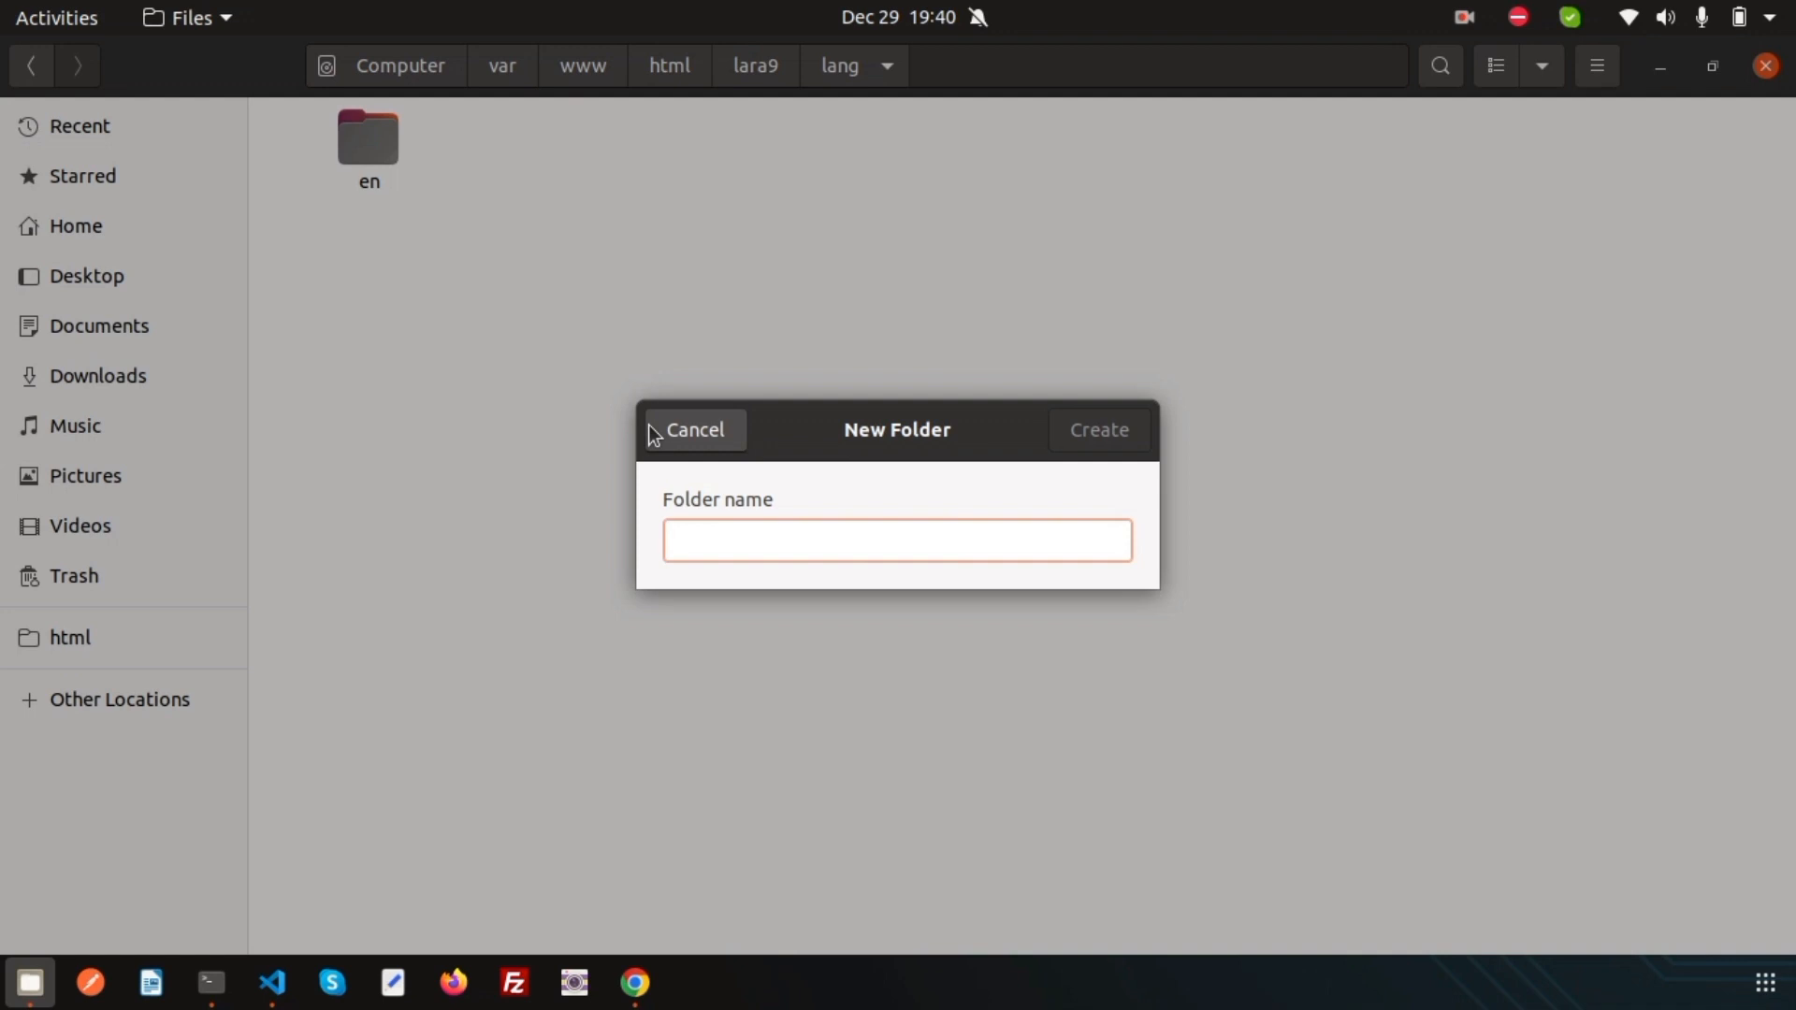
text(hi)
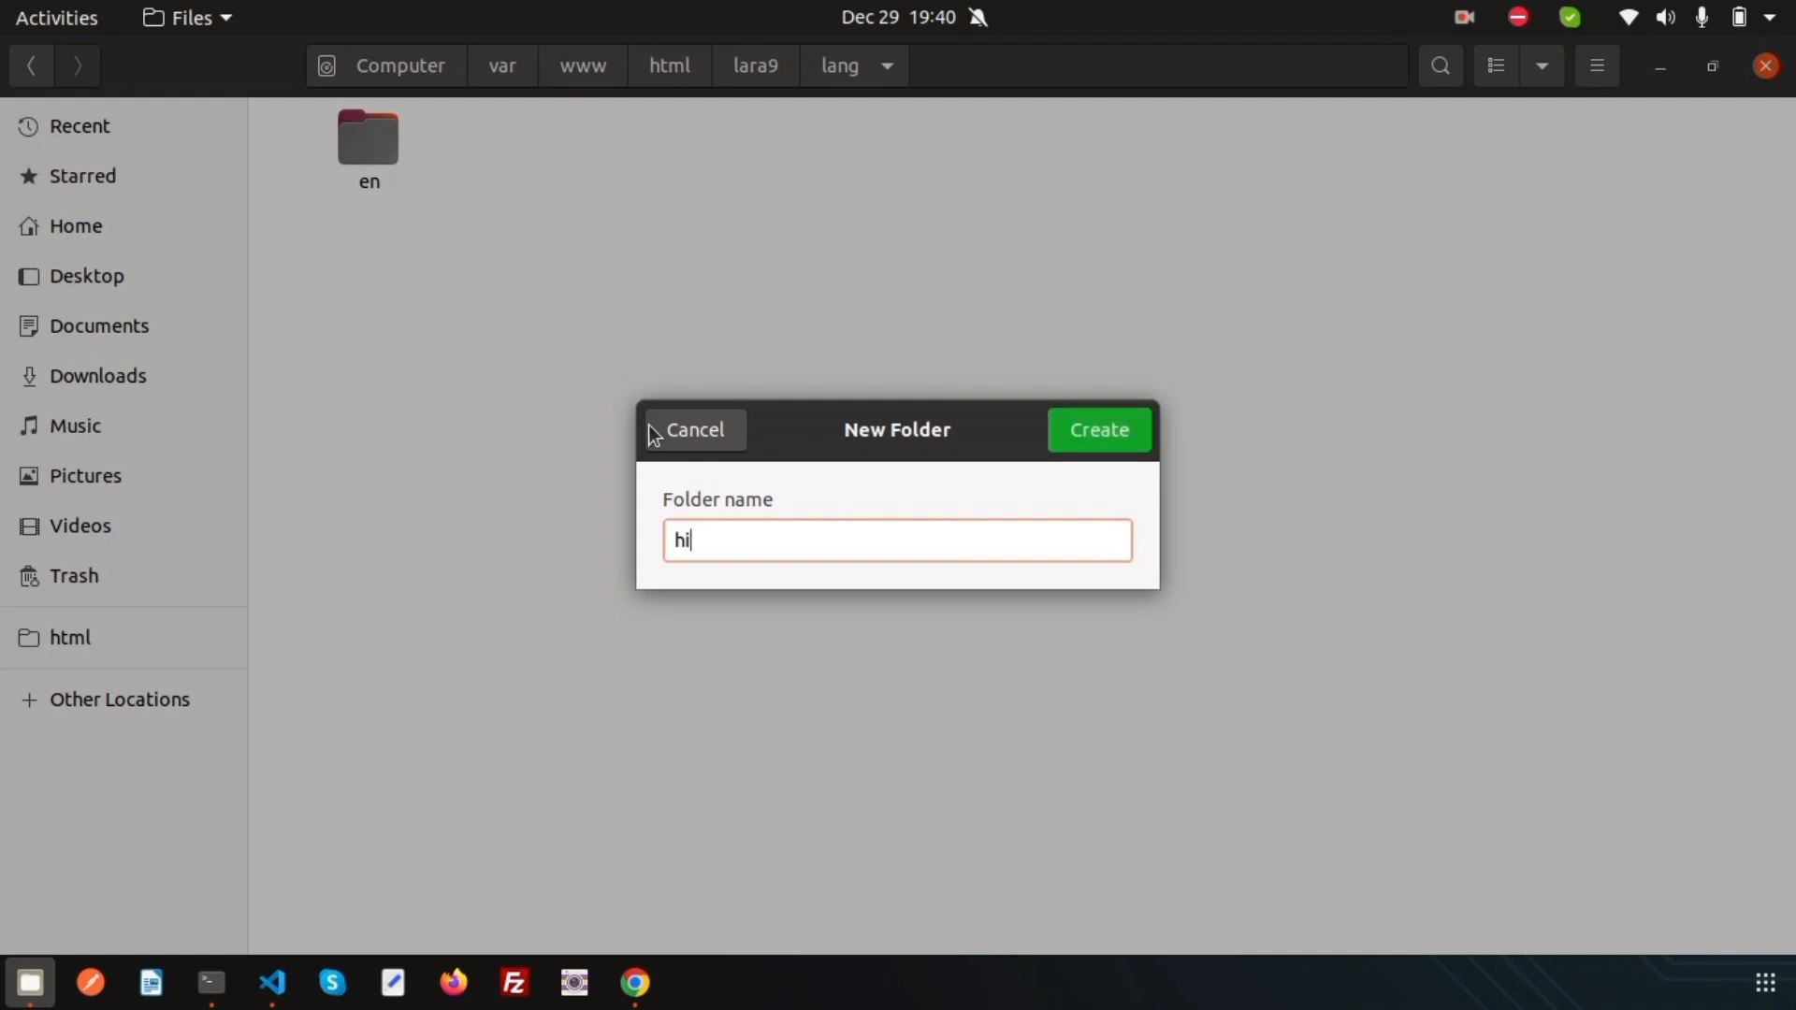
click(1097, 430)
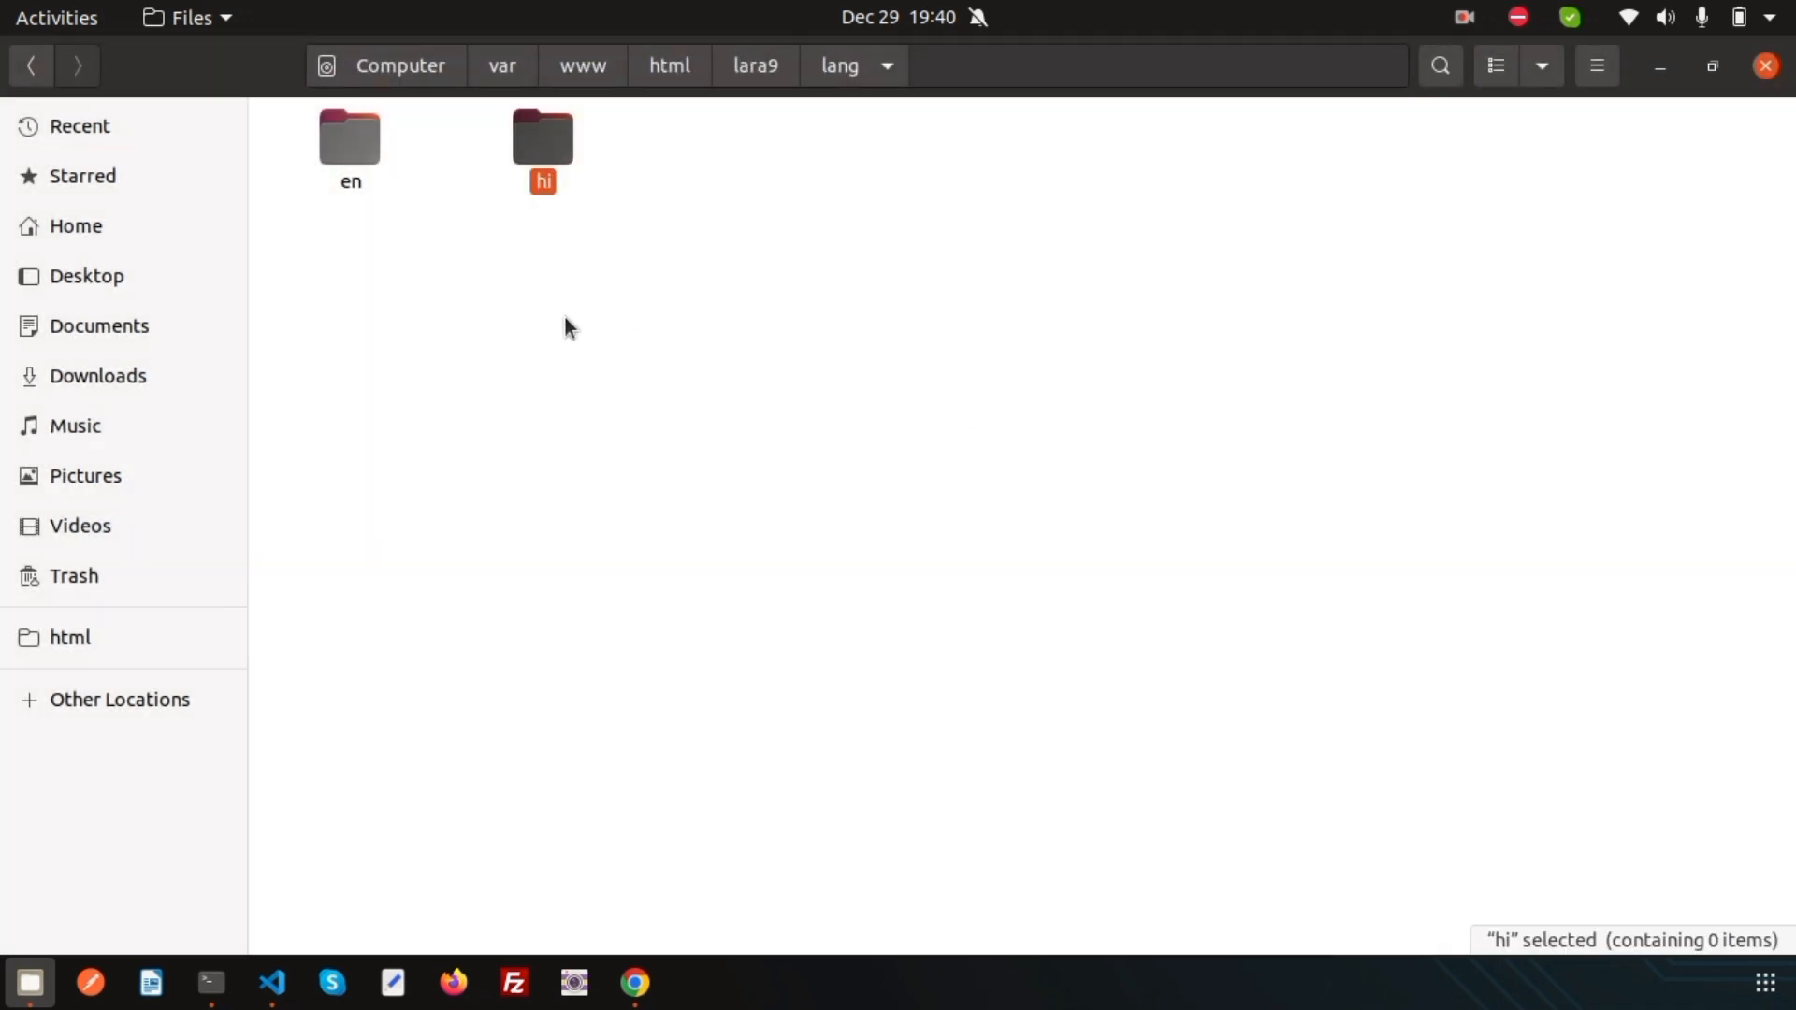
click(624, 435)
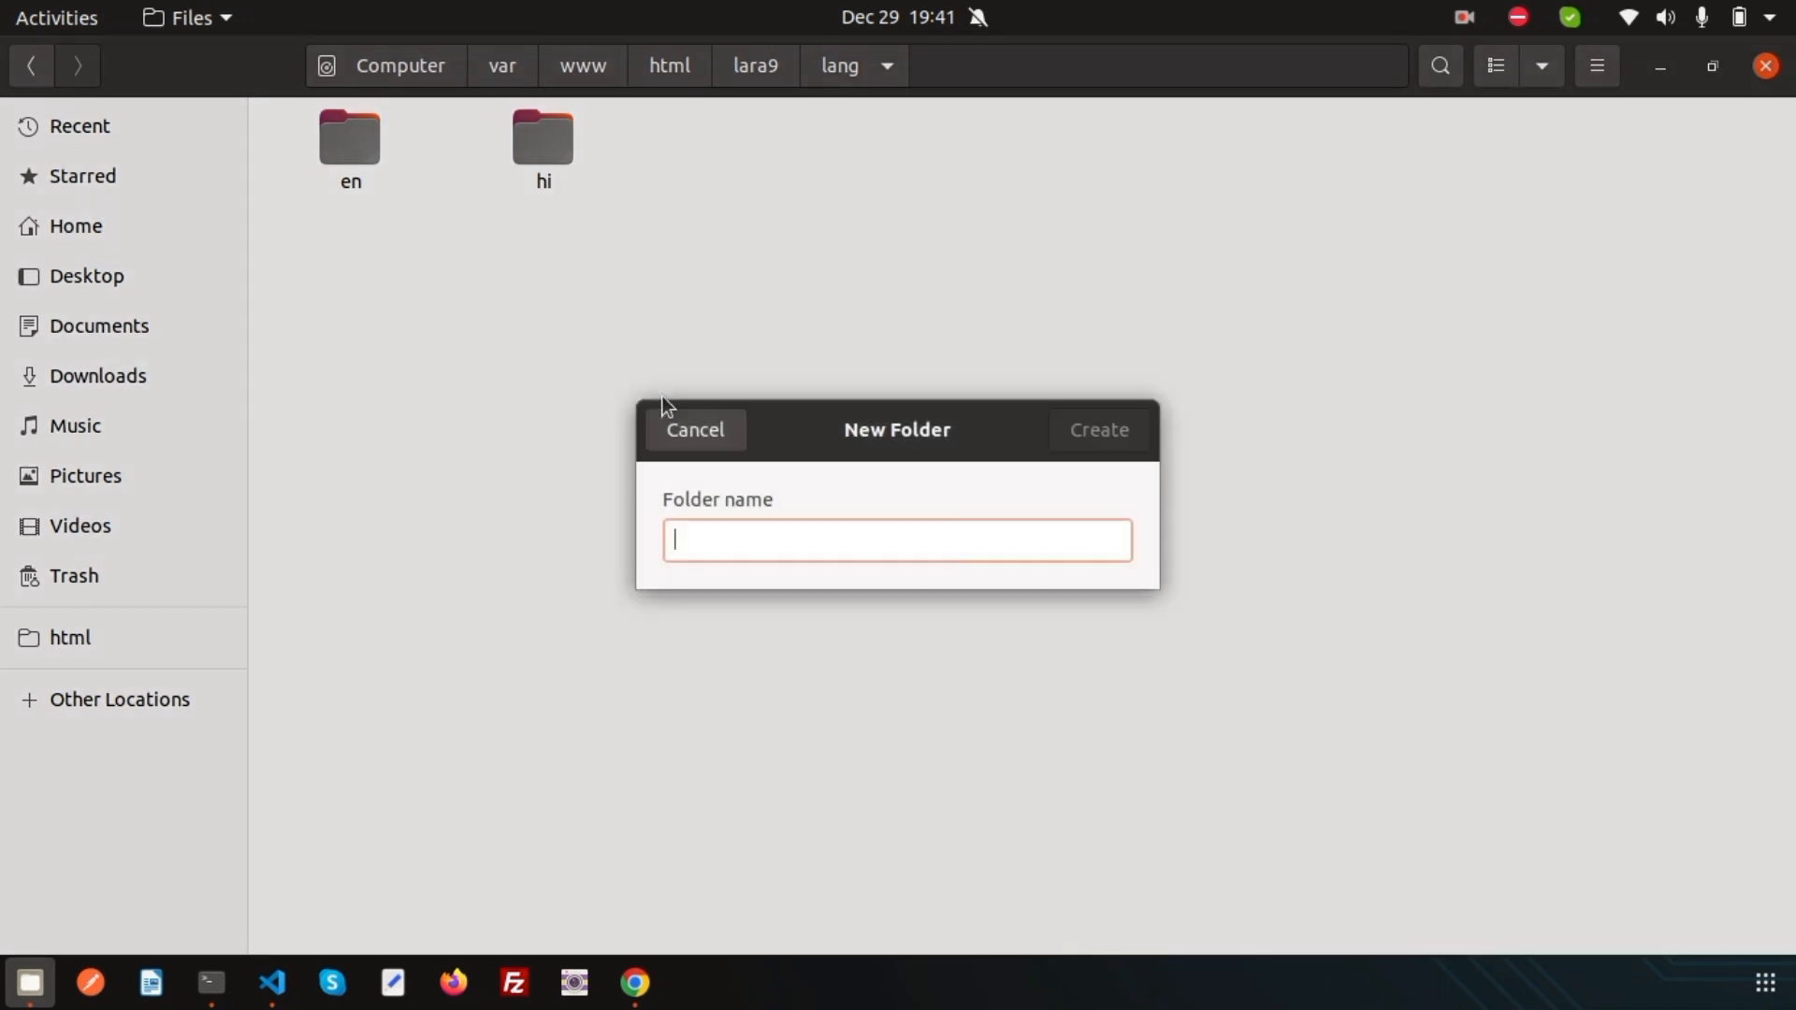
click(1096, 429)
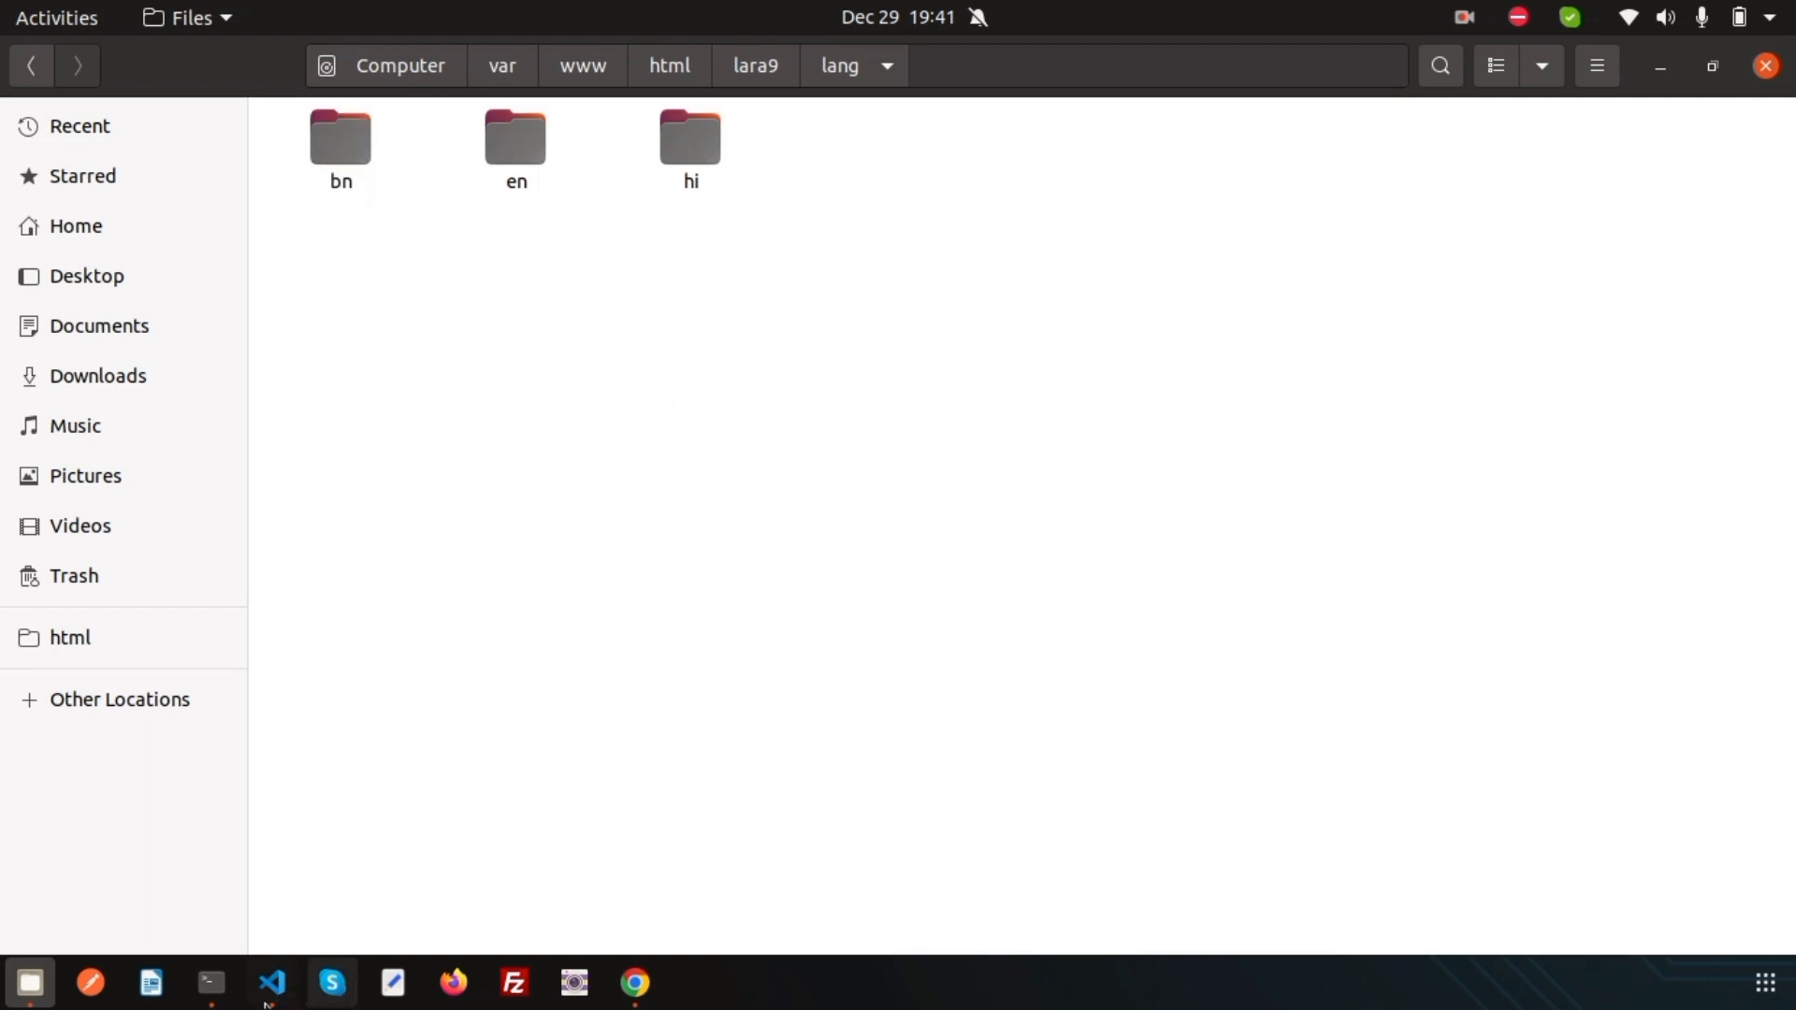
click(271, 983)
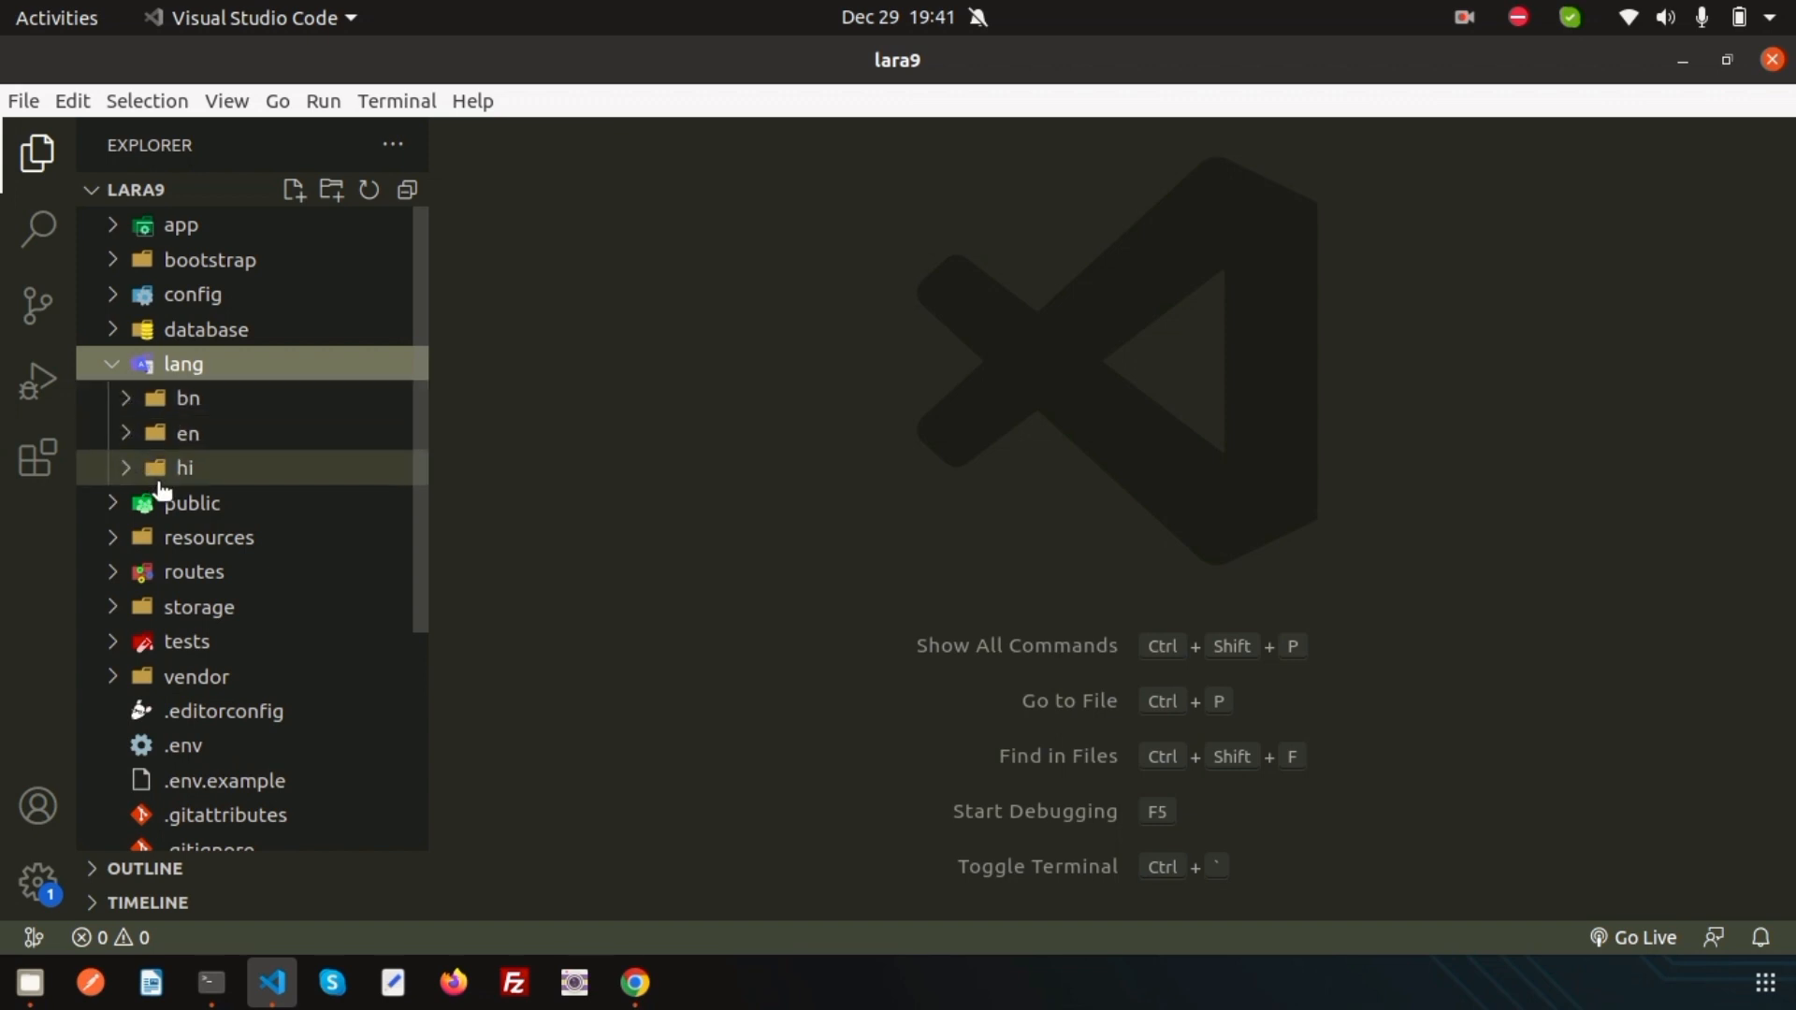
Step: Expand hi and en, then add a new message.php file inside en
click(183, 468)
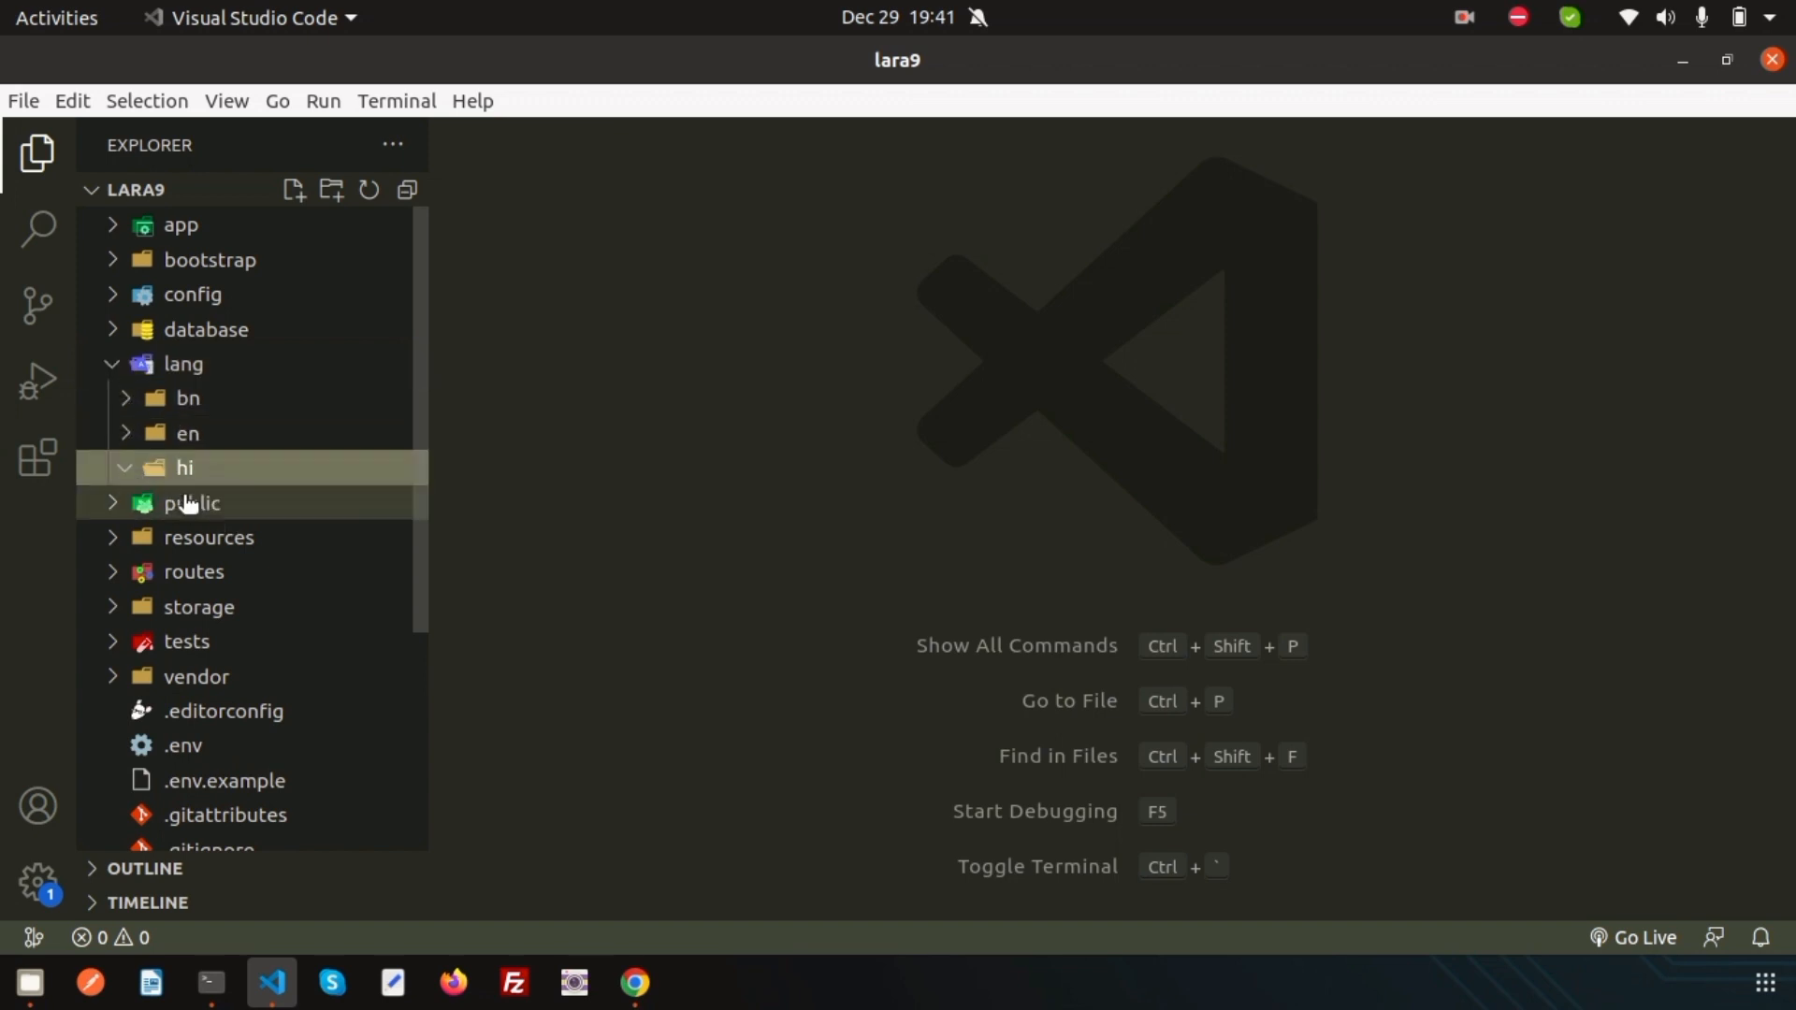
click(186, 433)
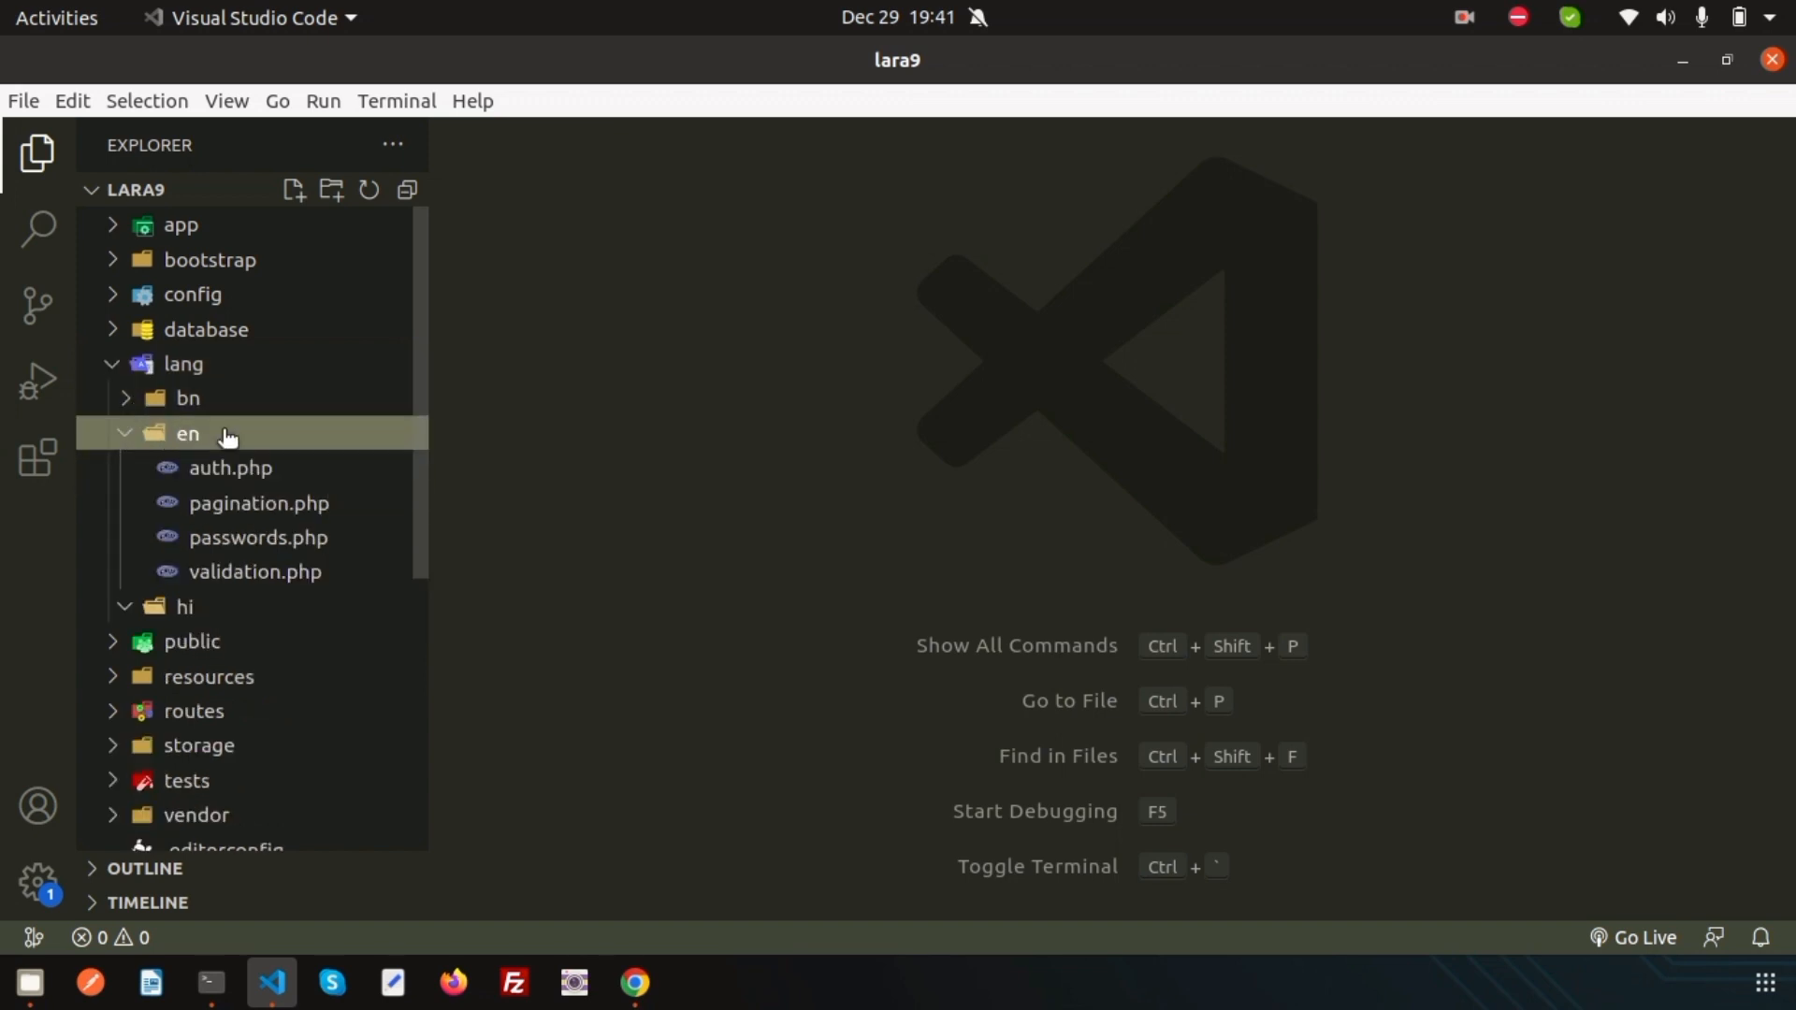
mouse_move(292, 190)
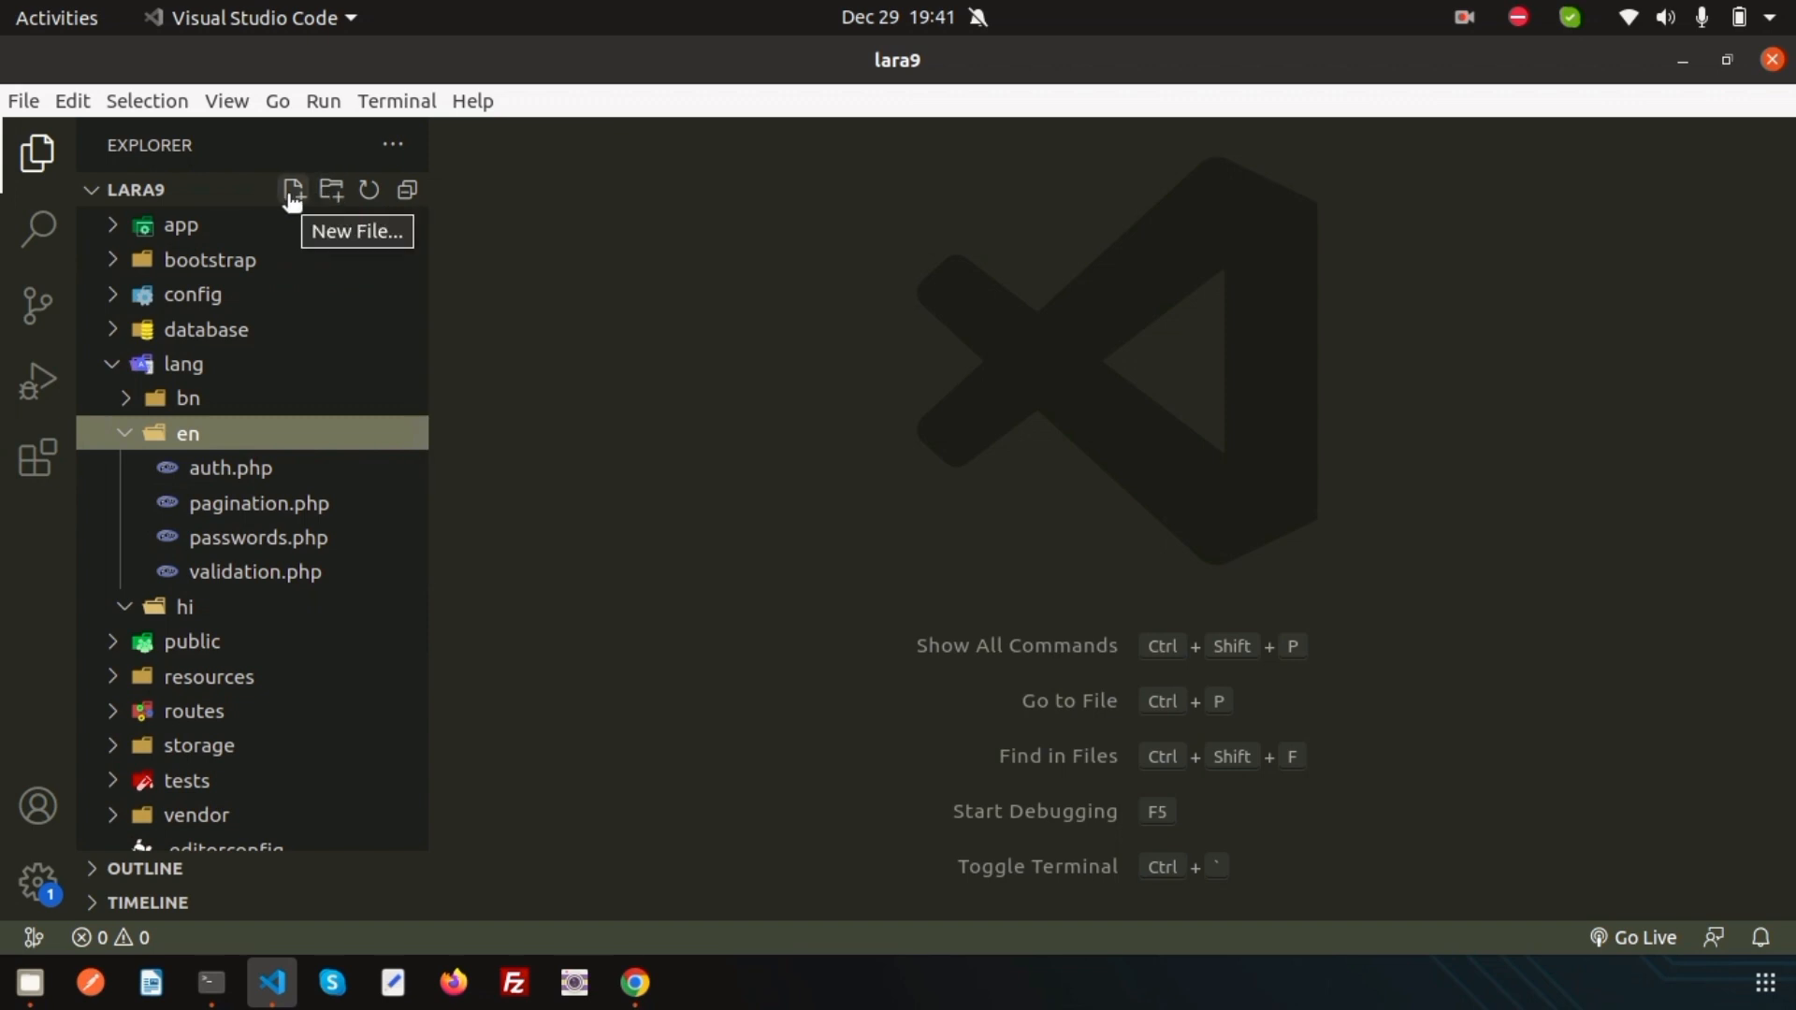
click(292, 190)
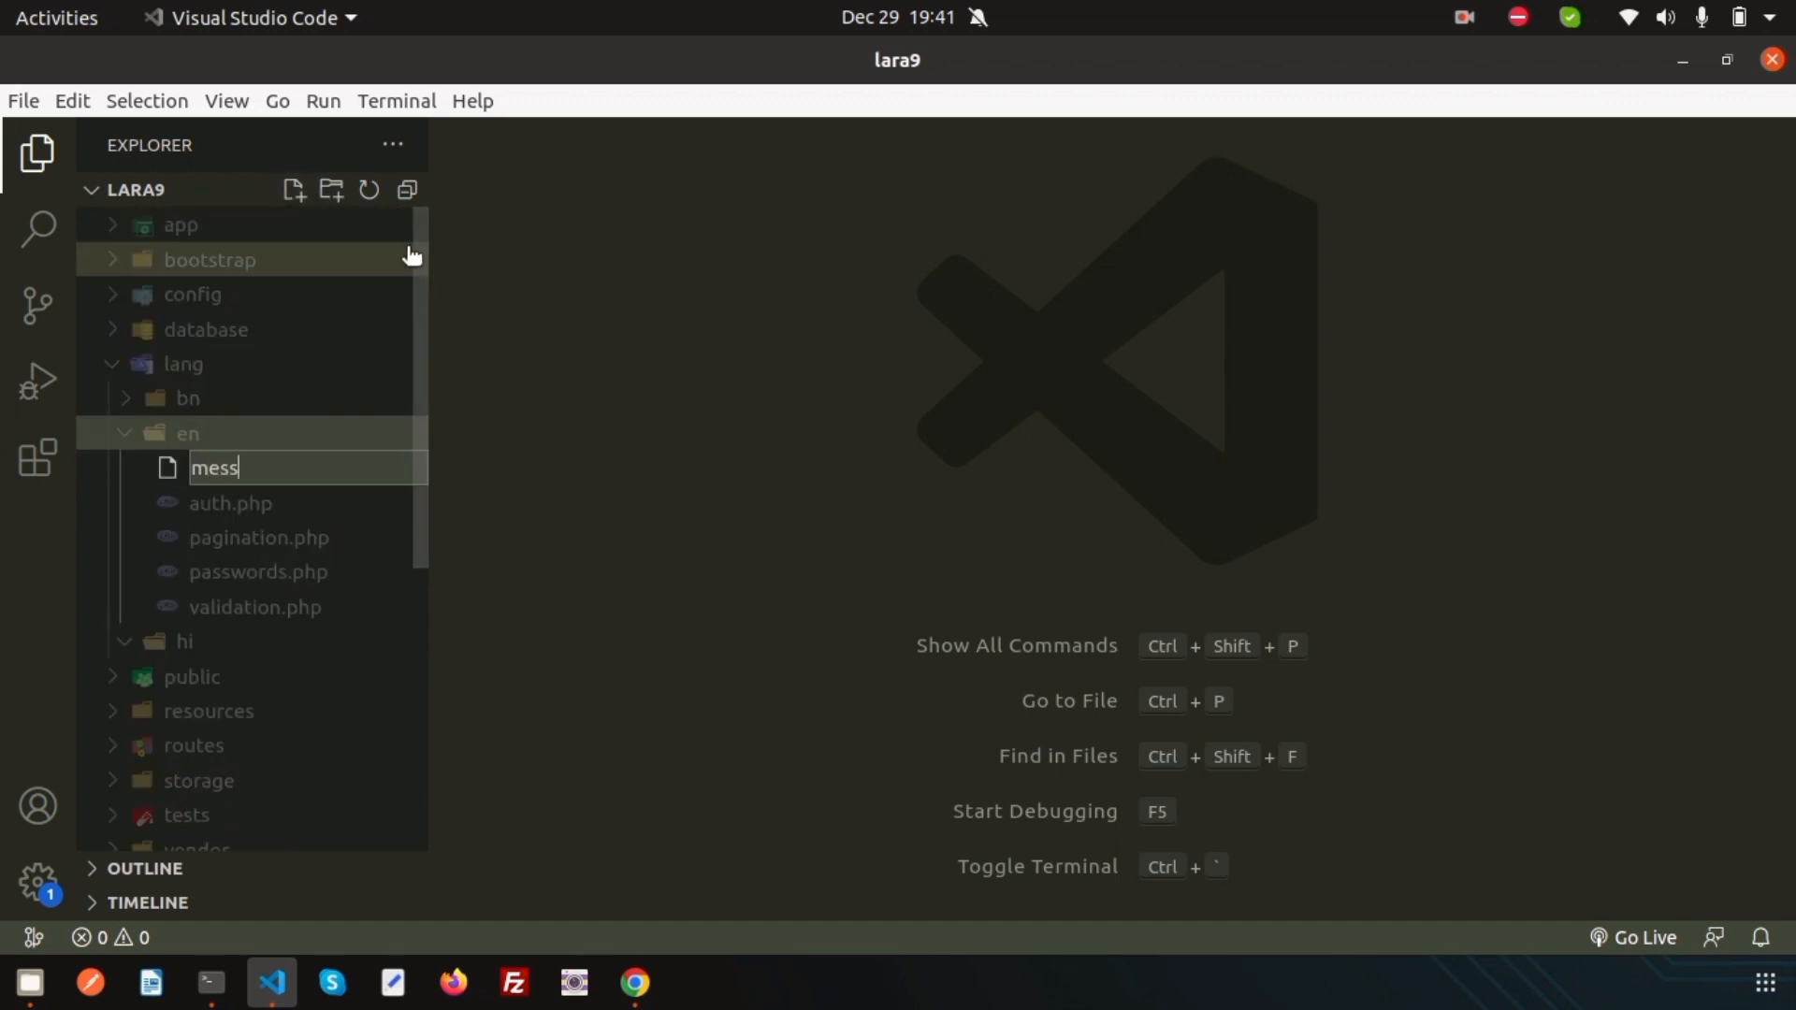
text(age.php)
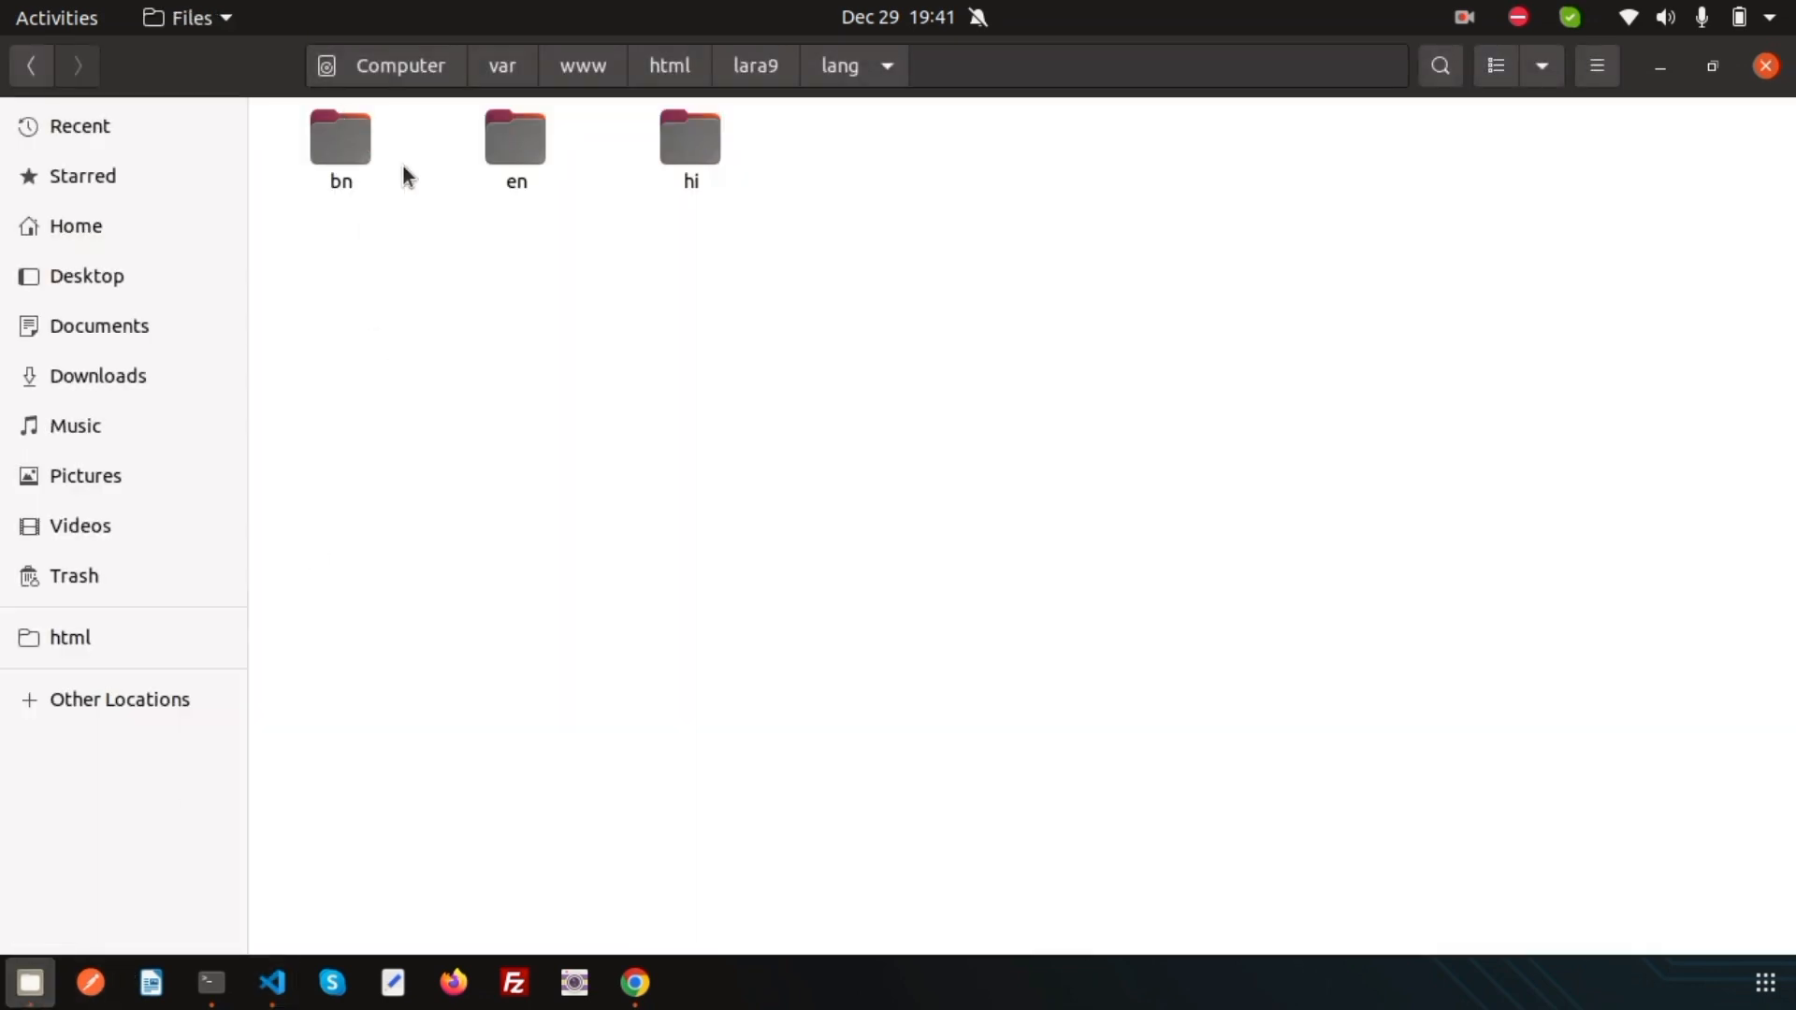
Step: Browse the en, bn and hi folders in Files to check where message.php exists
double_click(515, 143)
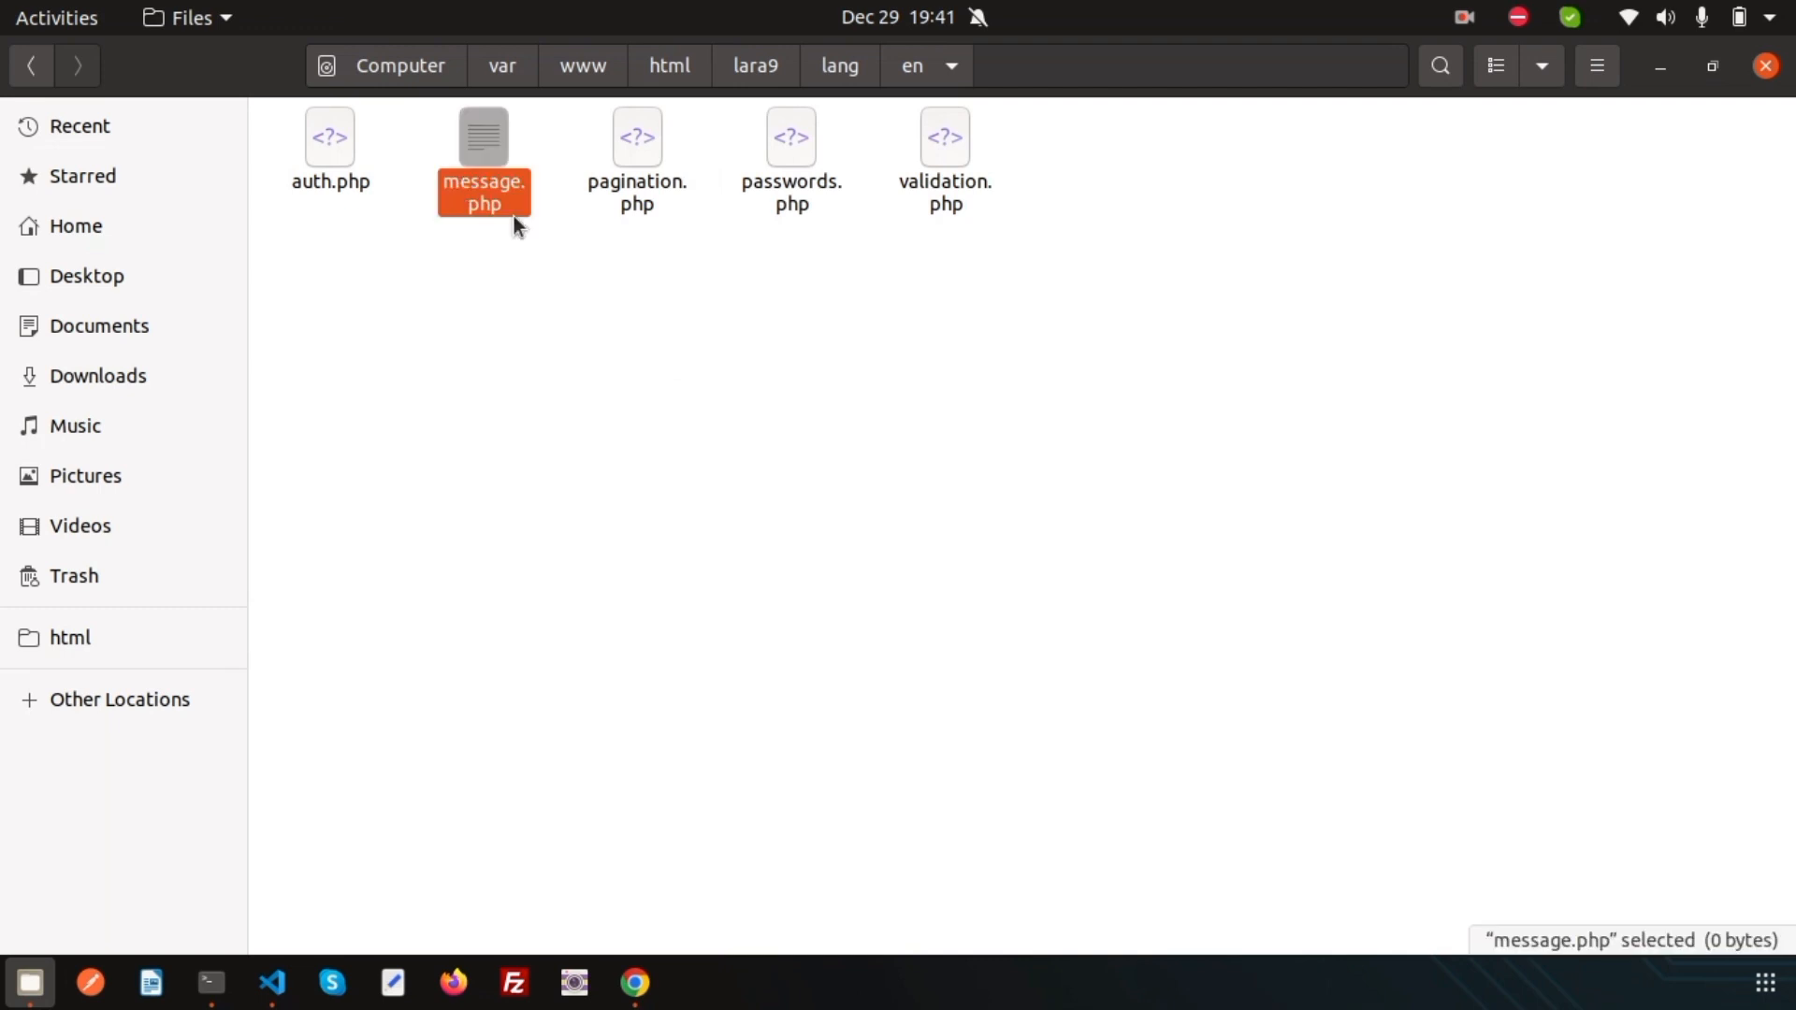
mouse_move(791, 55)
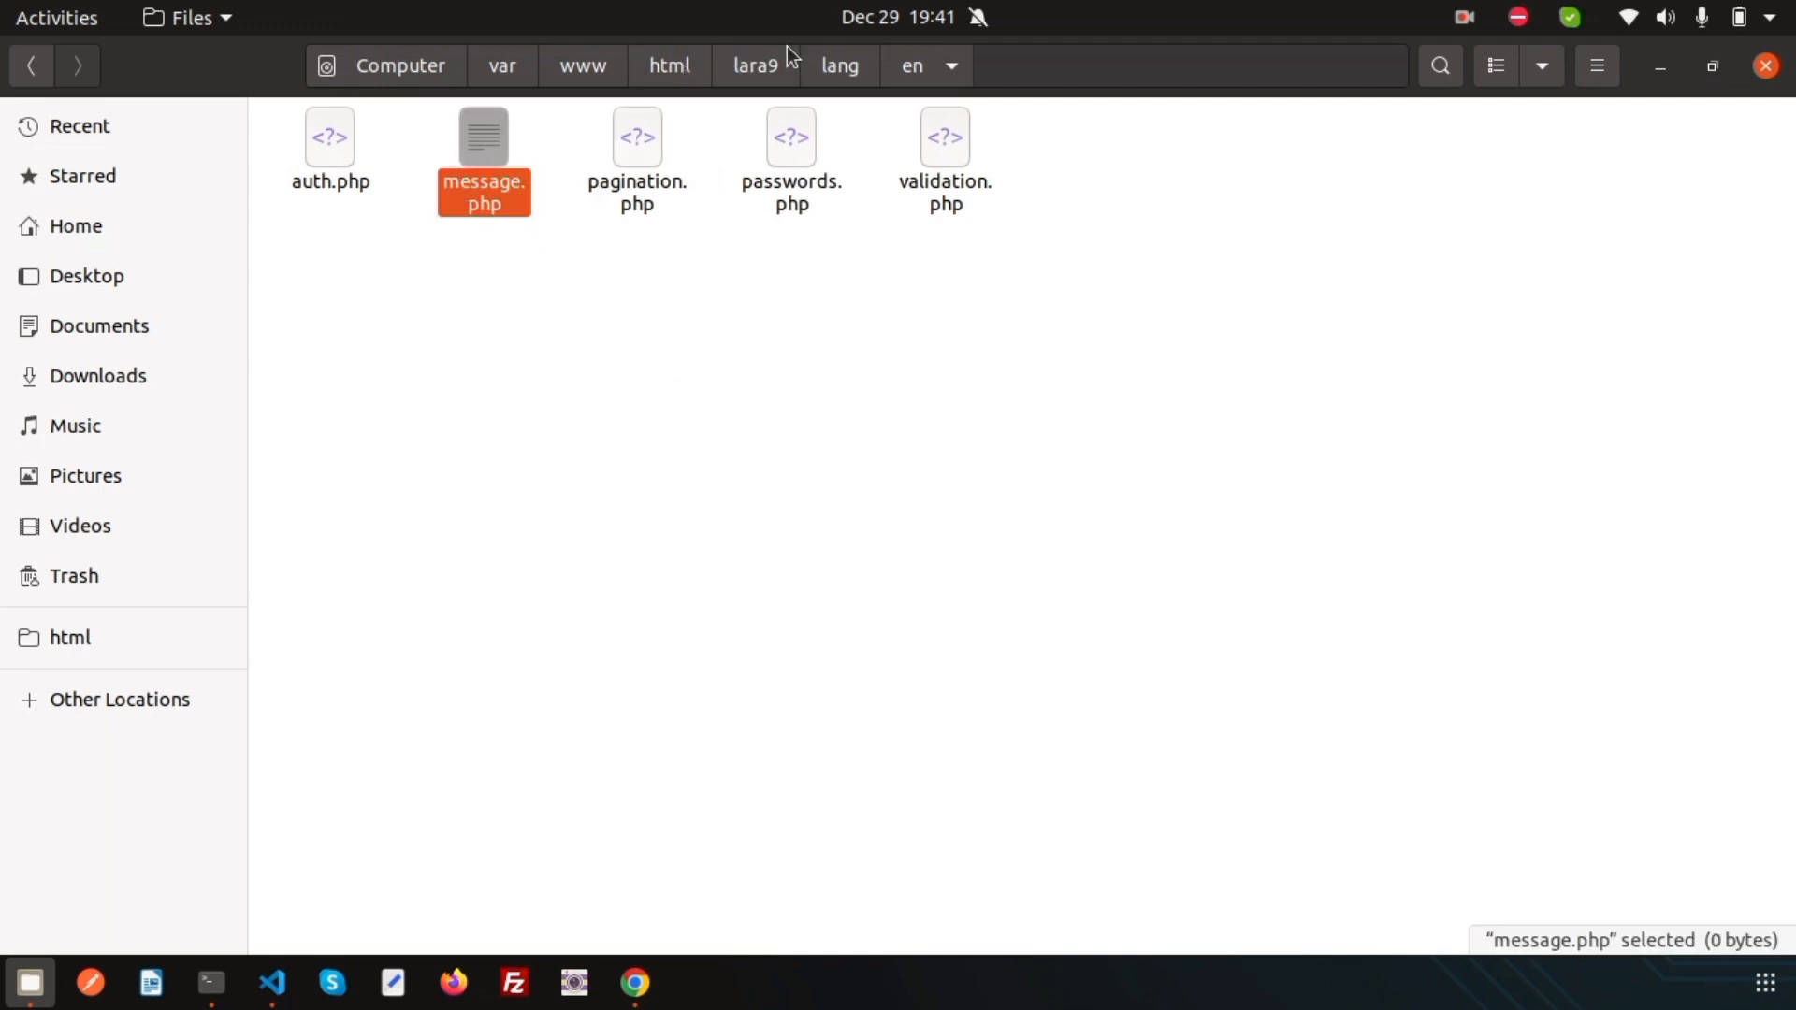
click(914, 66)
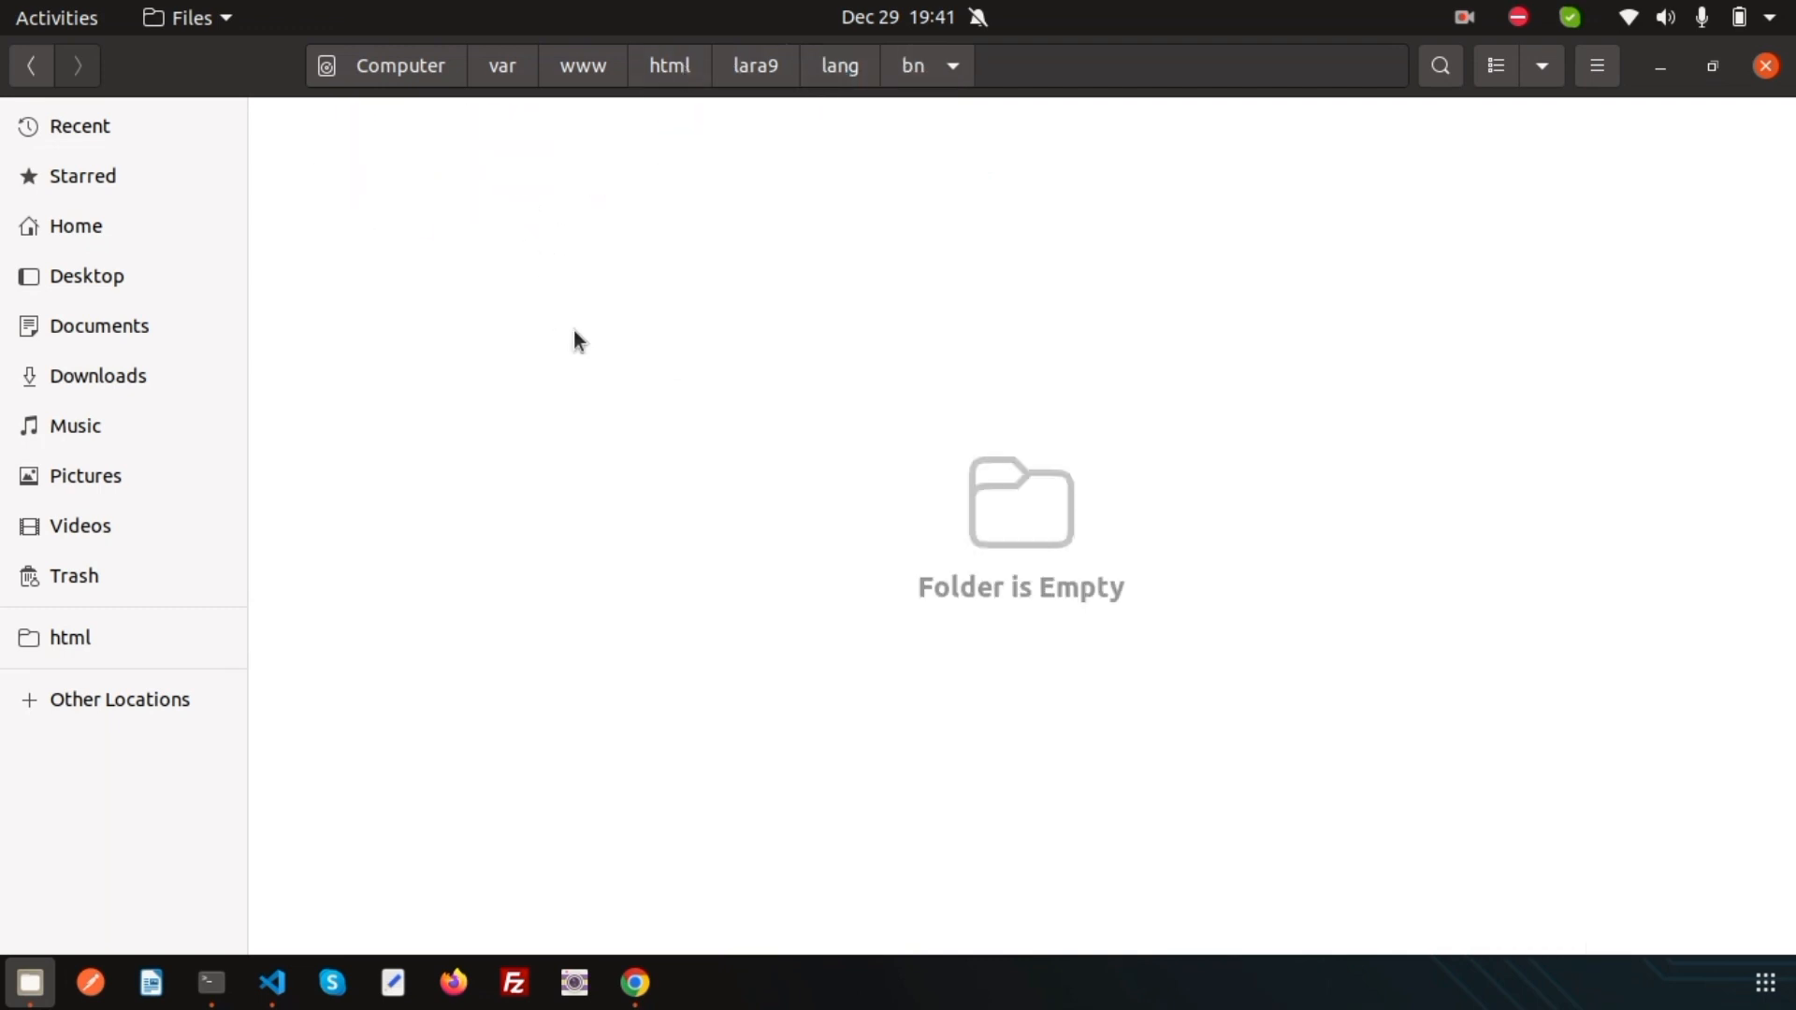
click(840, 66)
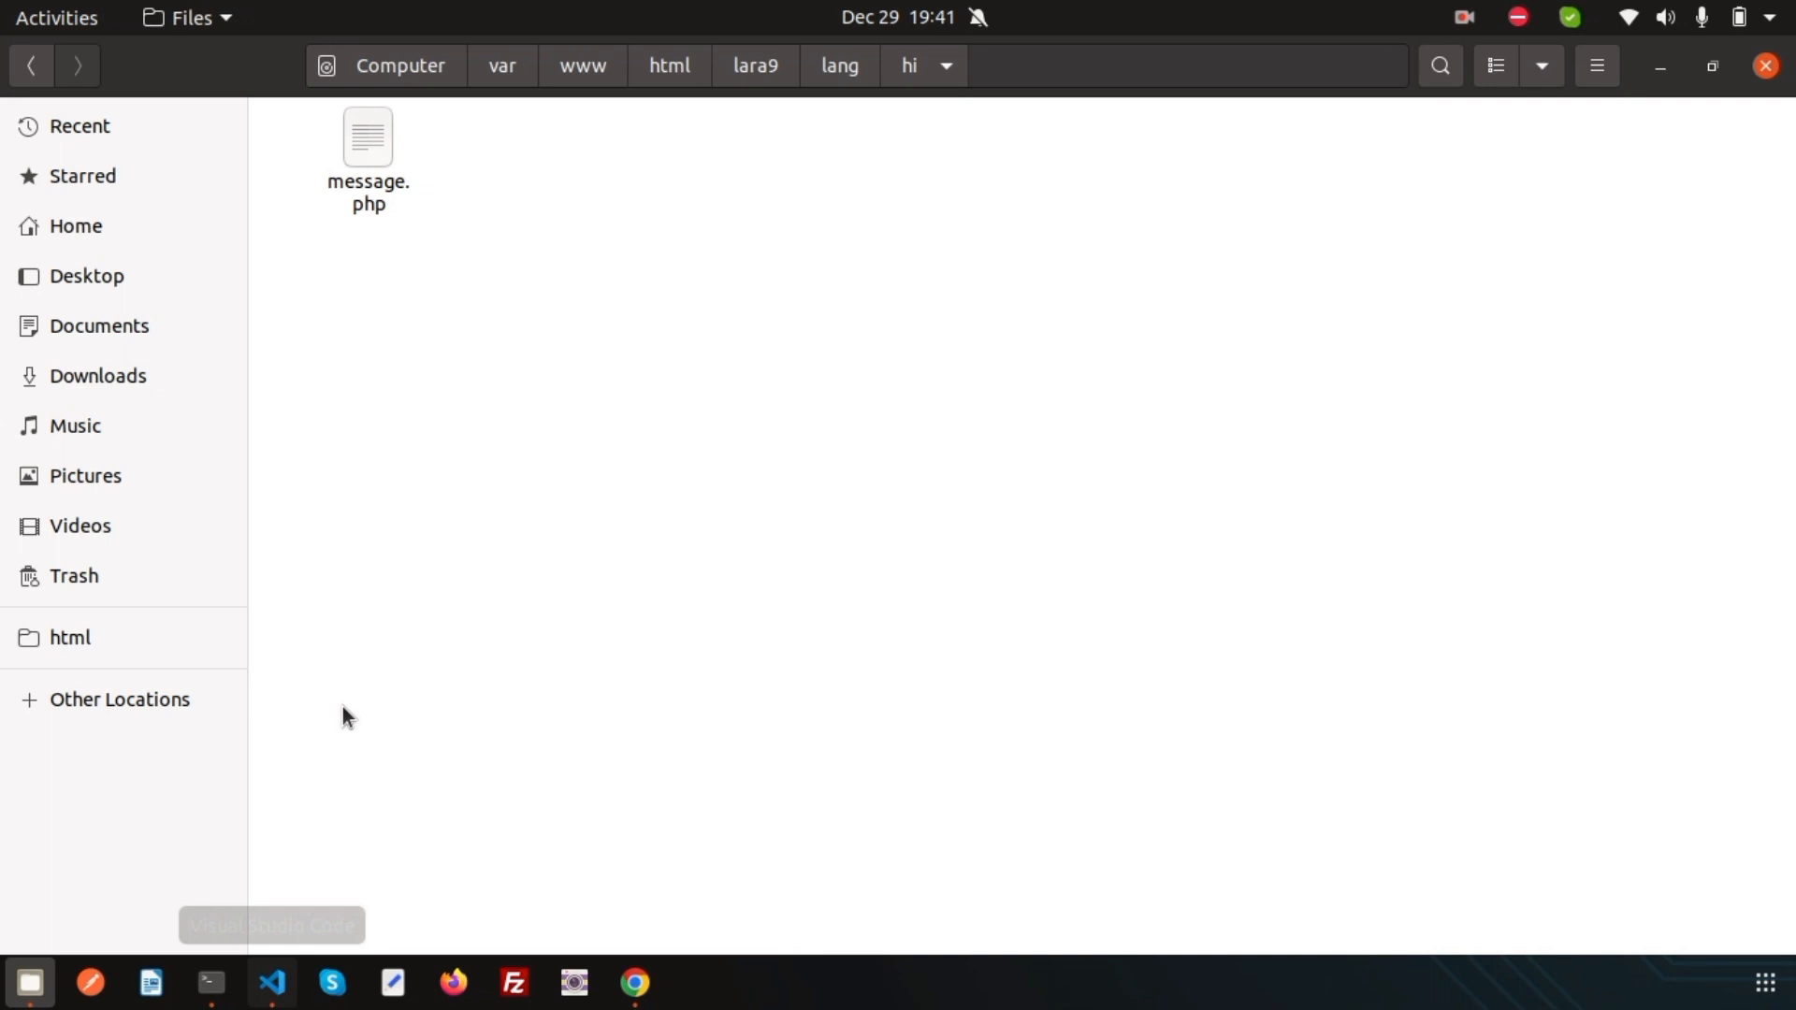
mouse_move(240, 963)
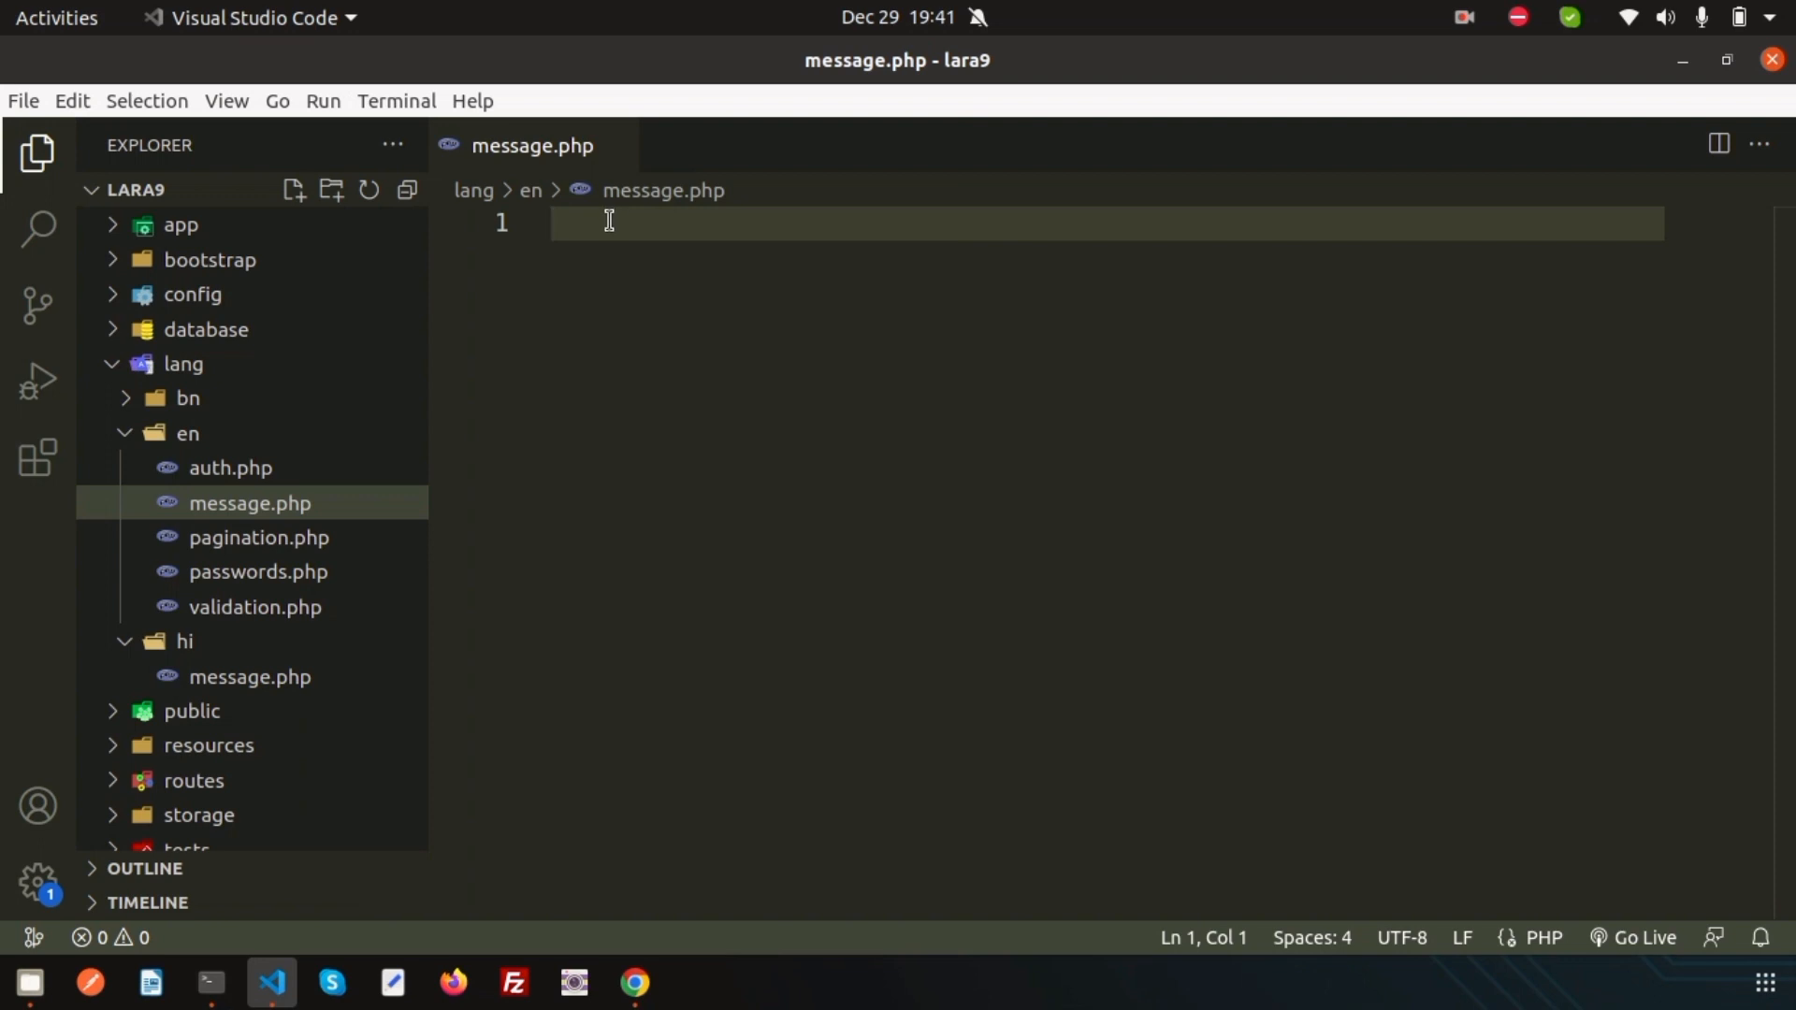
Step: Write <?php return ['welcome' => "Welcome to laravel 9"]; in en/message.php and save
text(<)
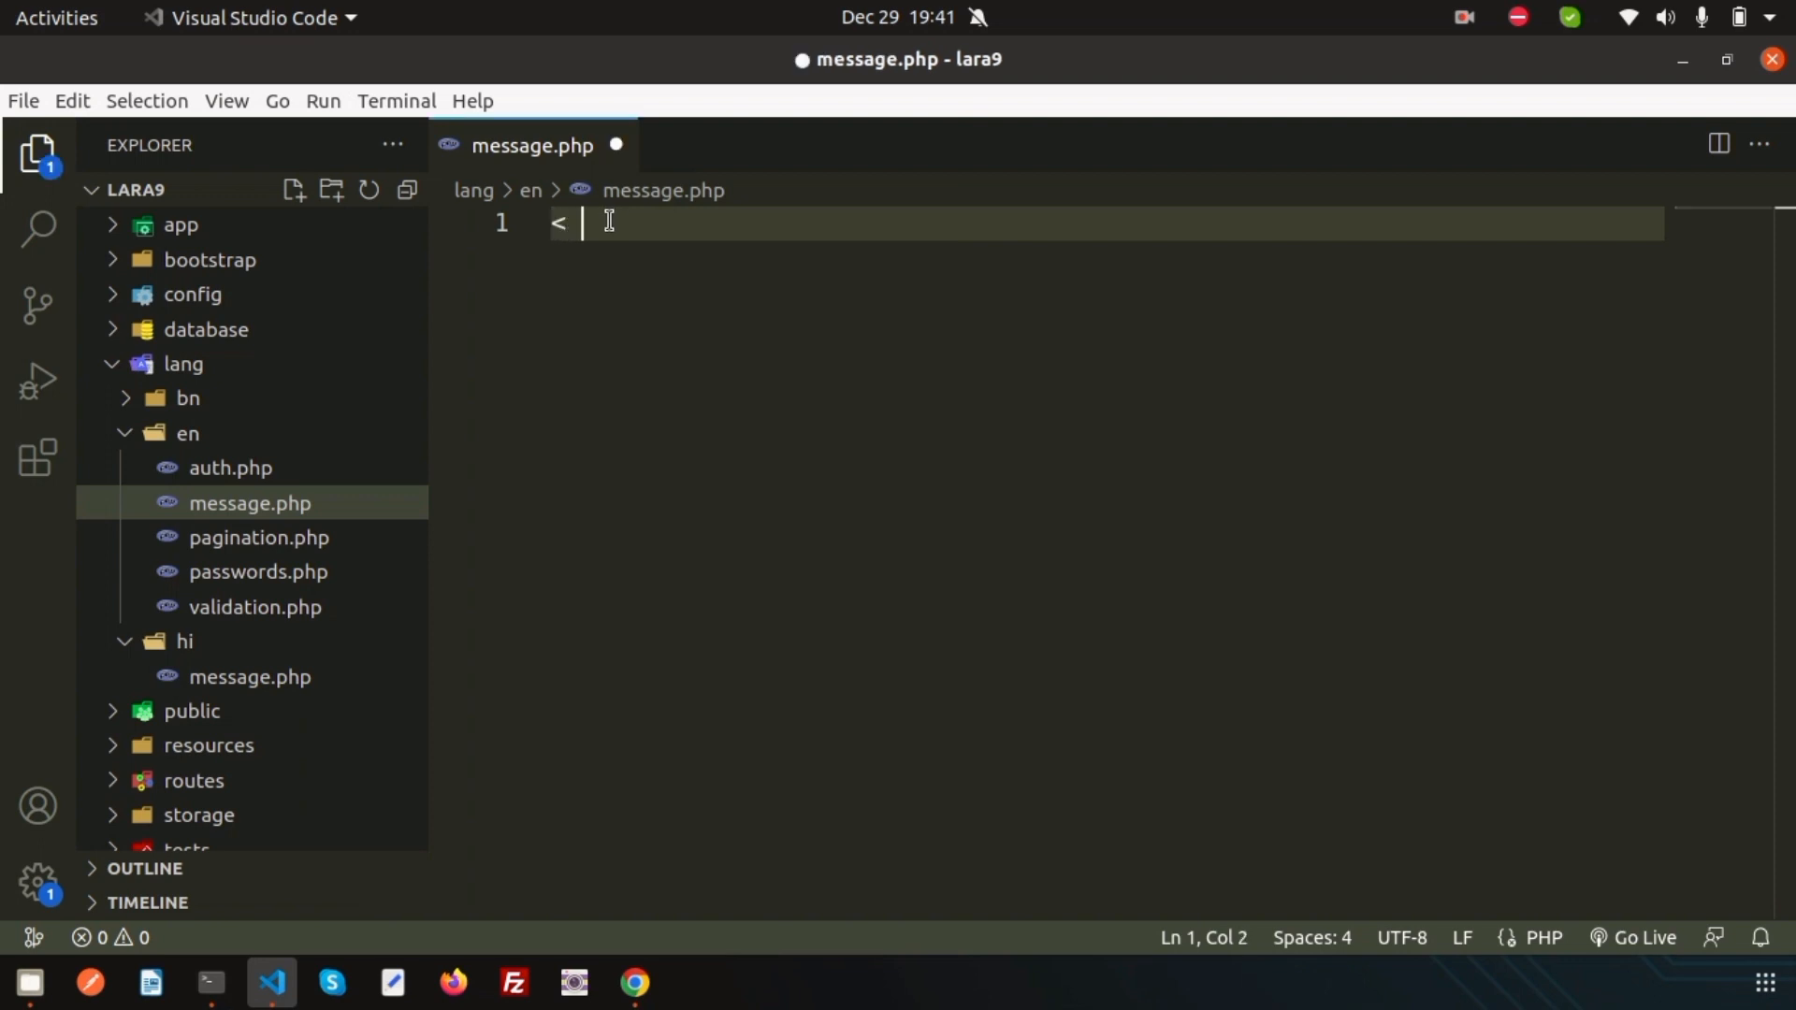
text(?php)
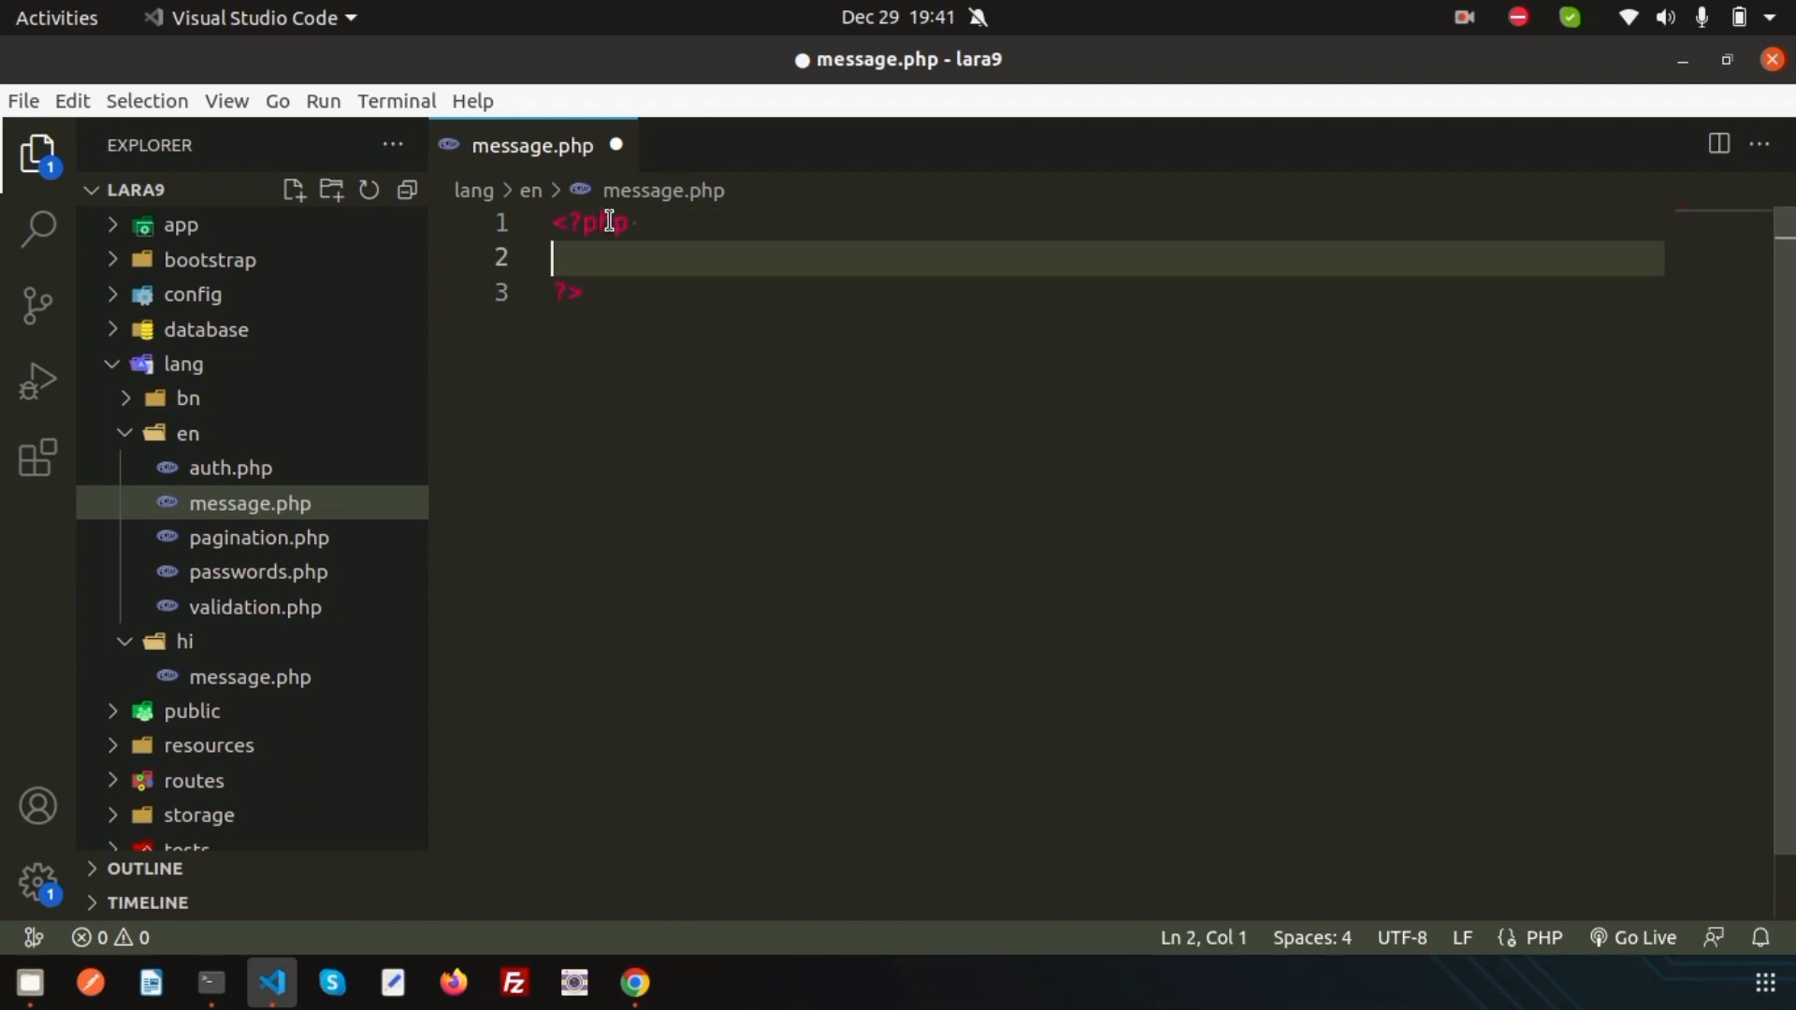
text(return [)
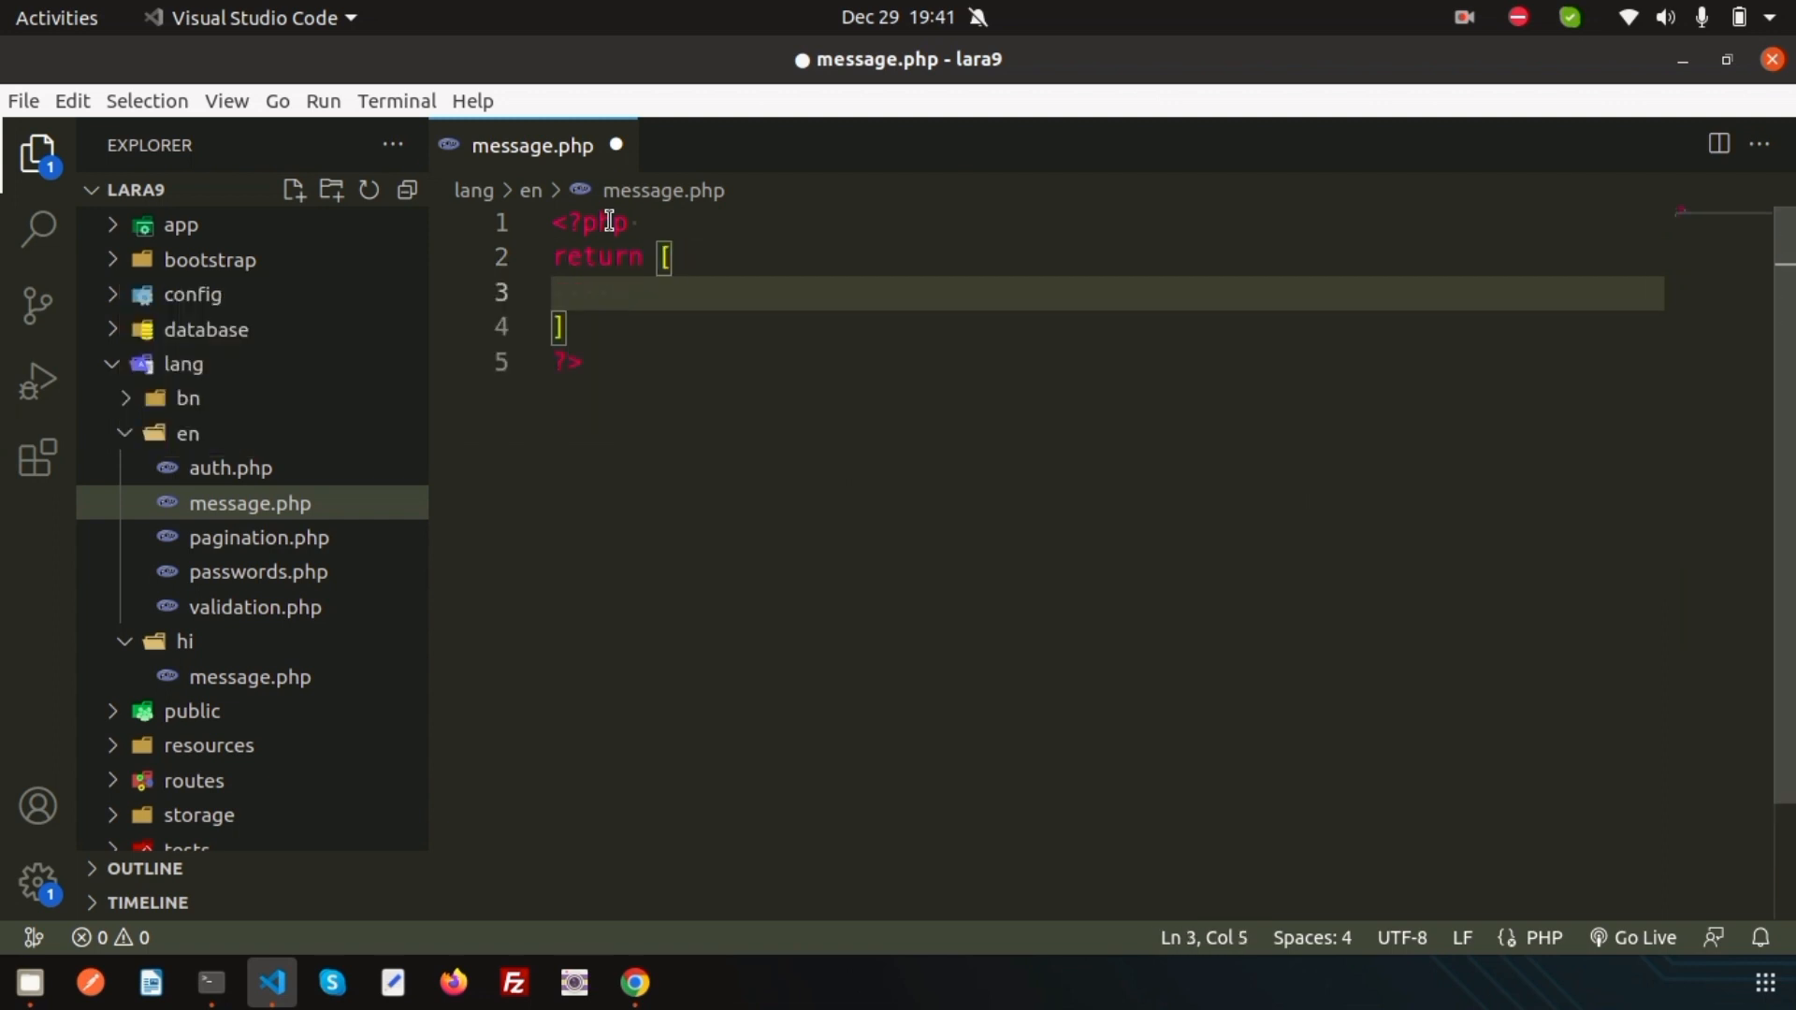
text(')
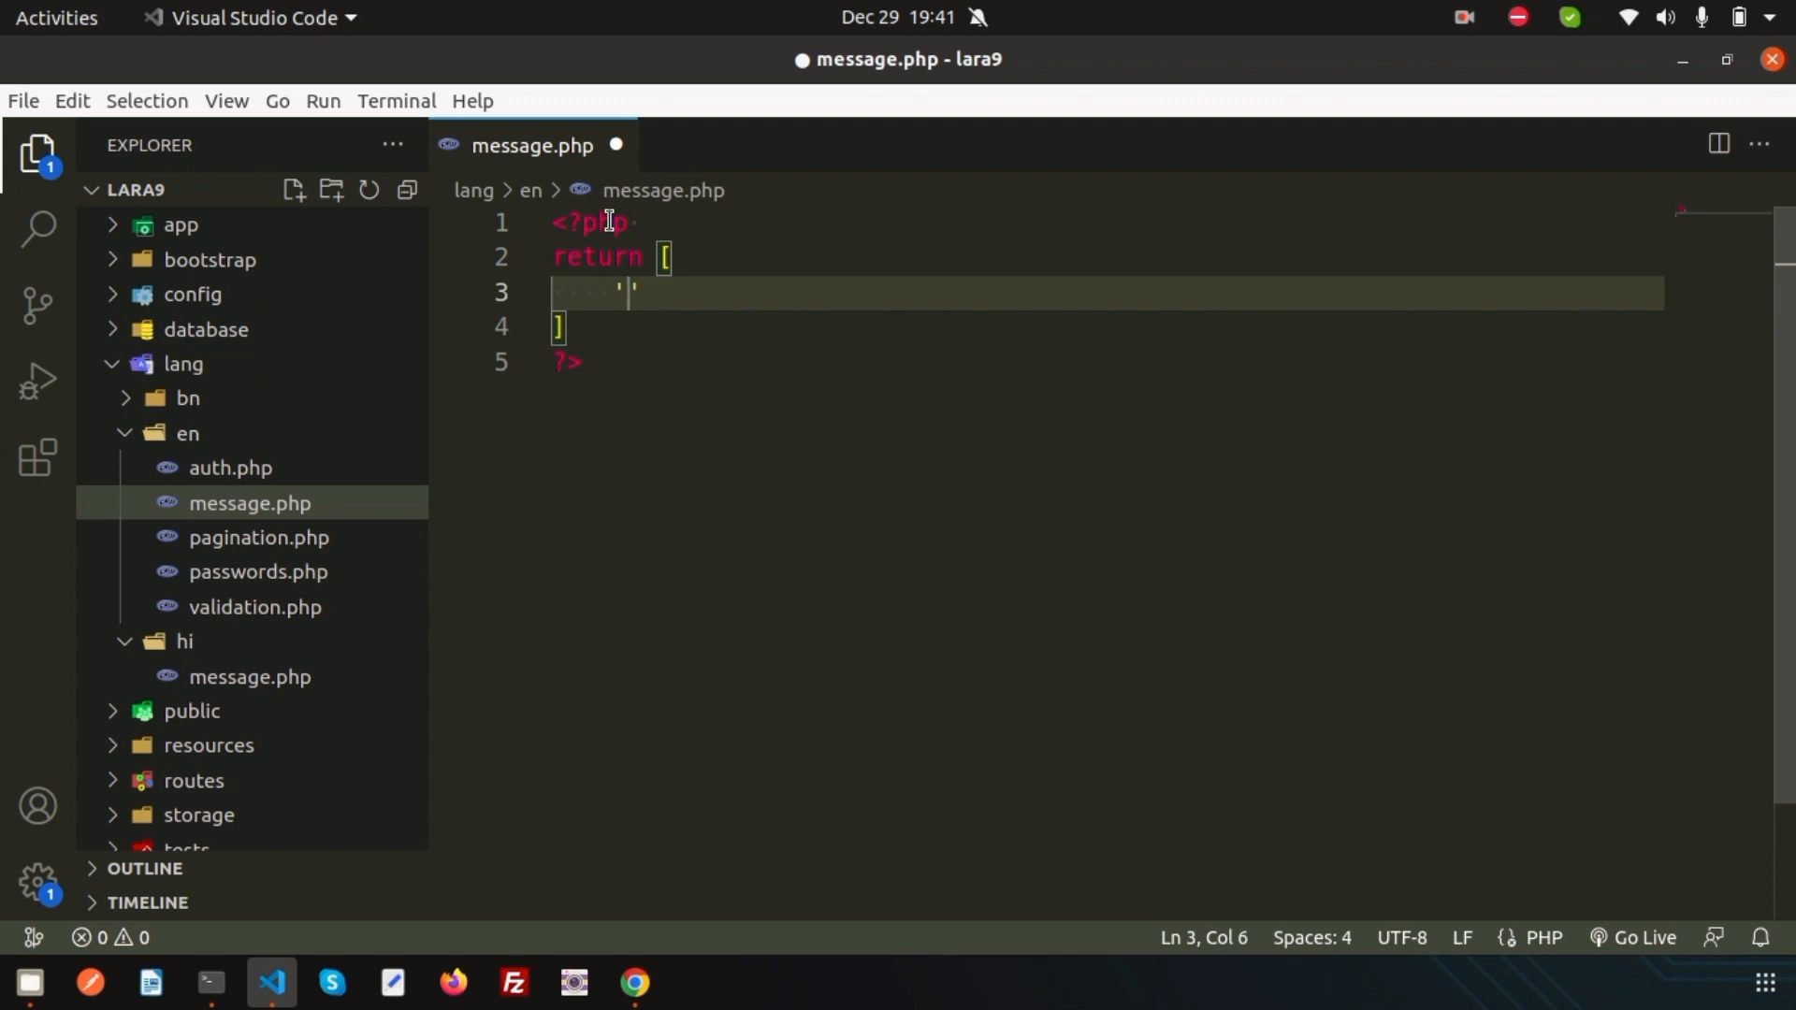
text(welcome)
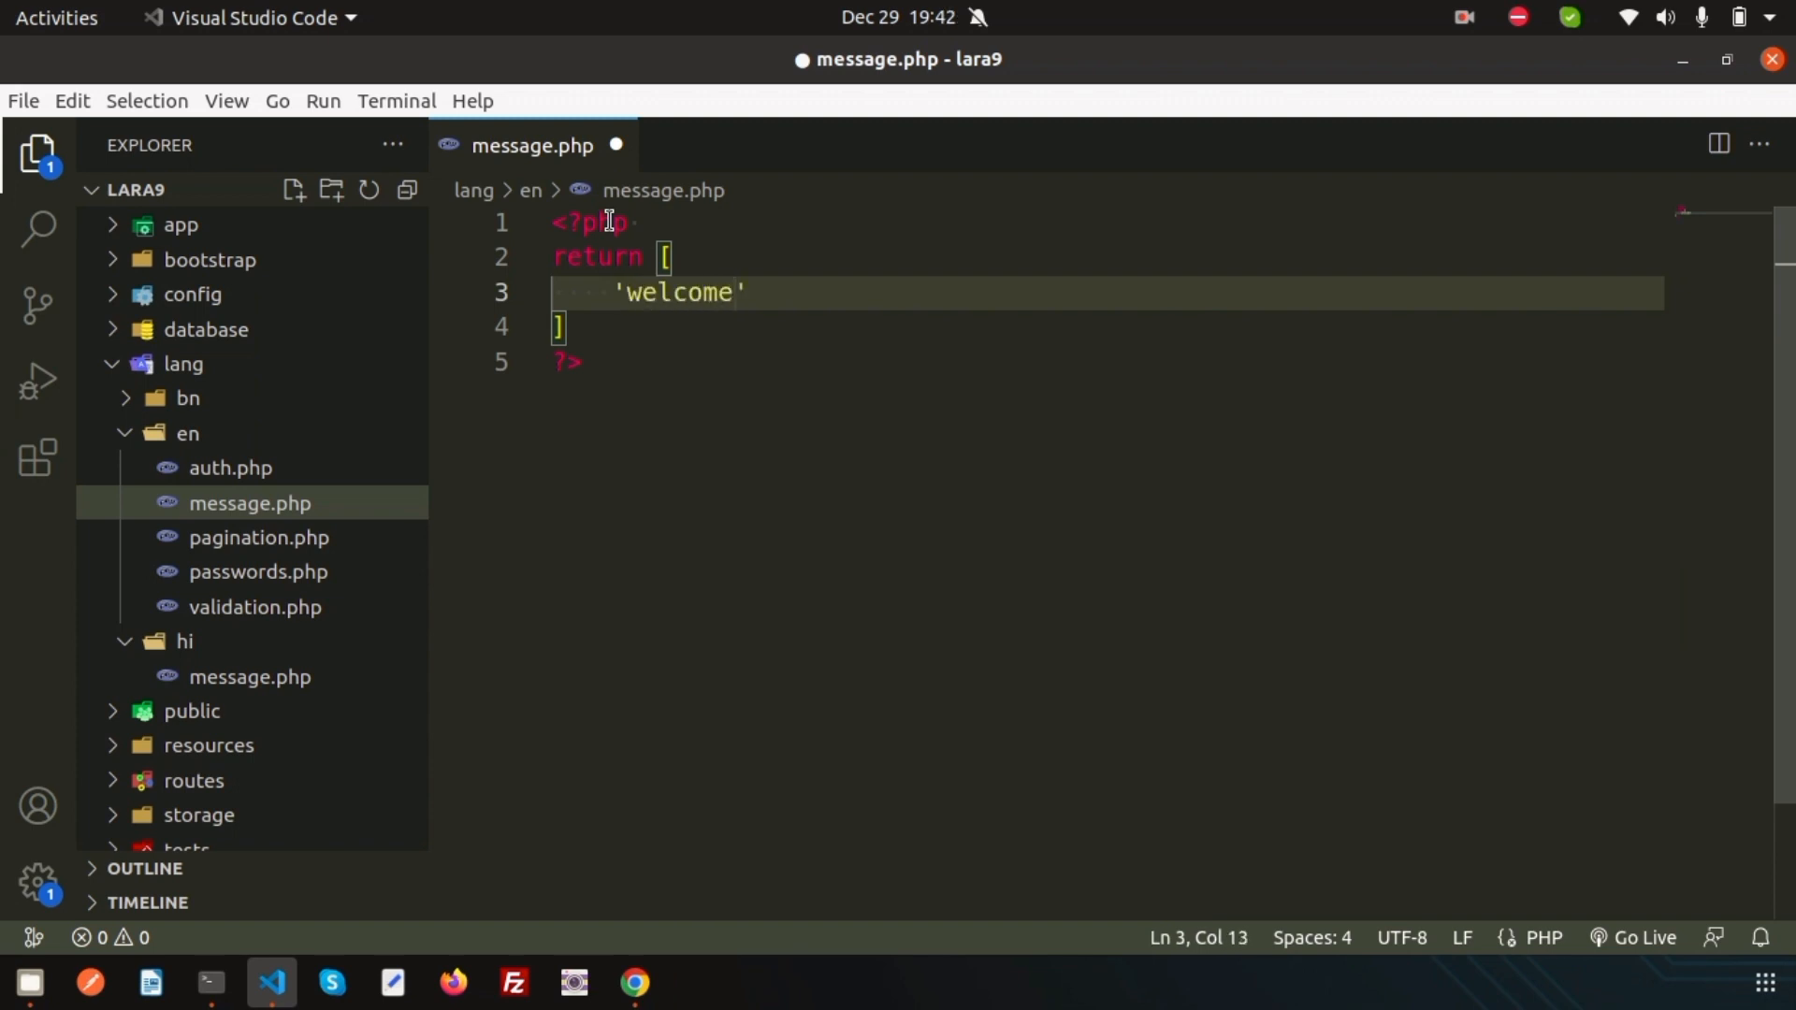
text(=>)
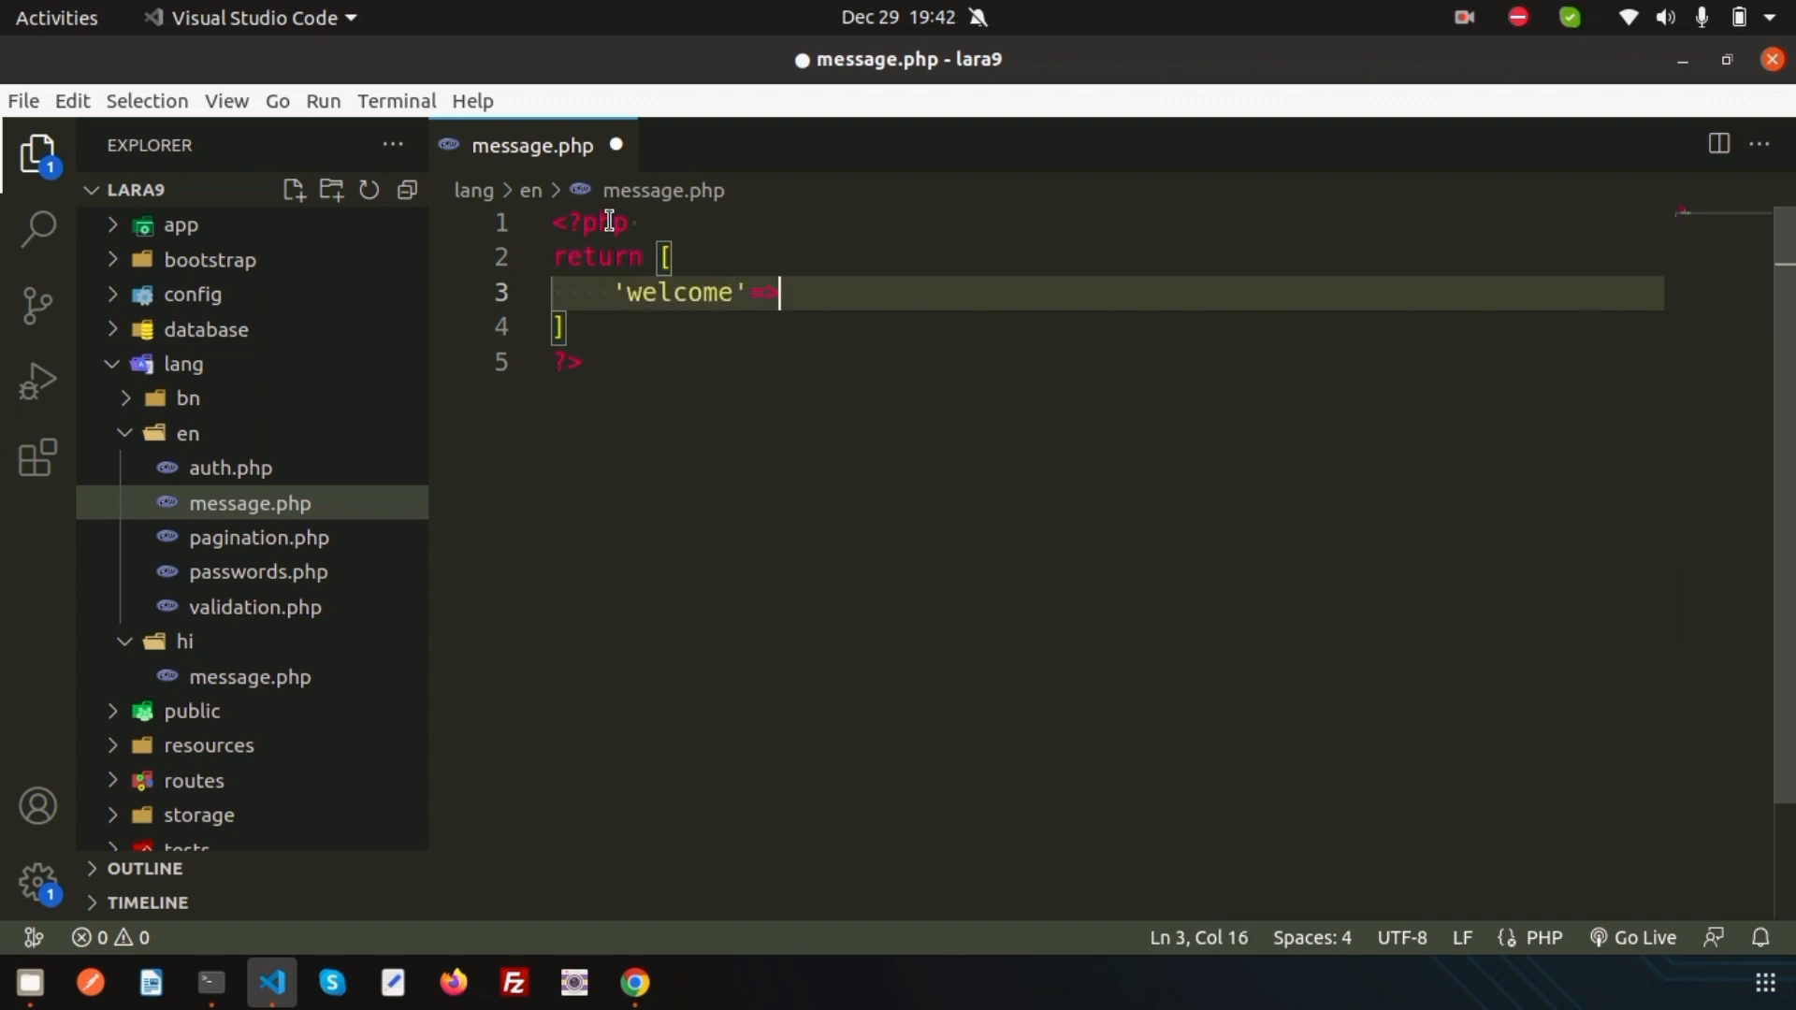
text("w)
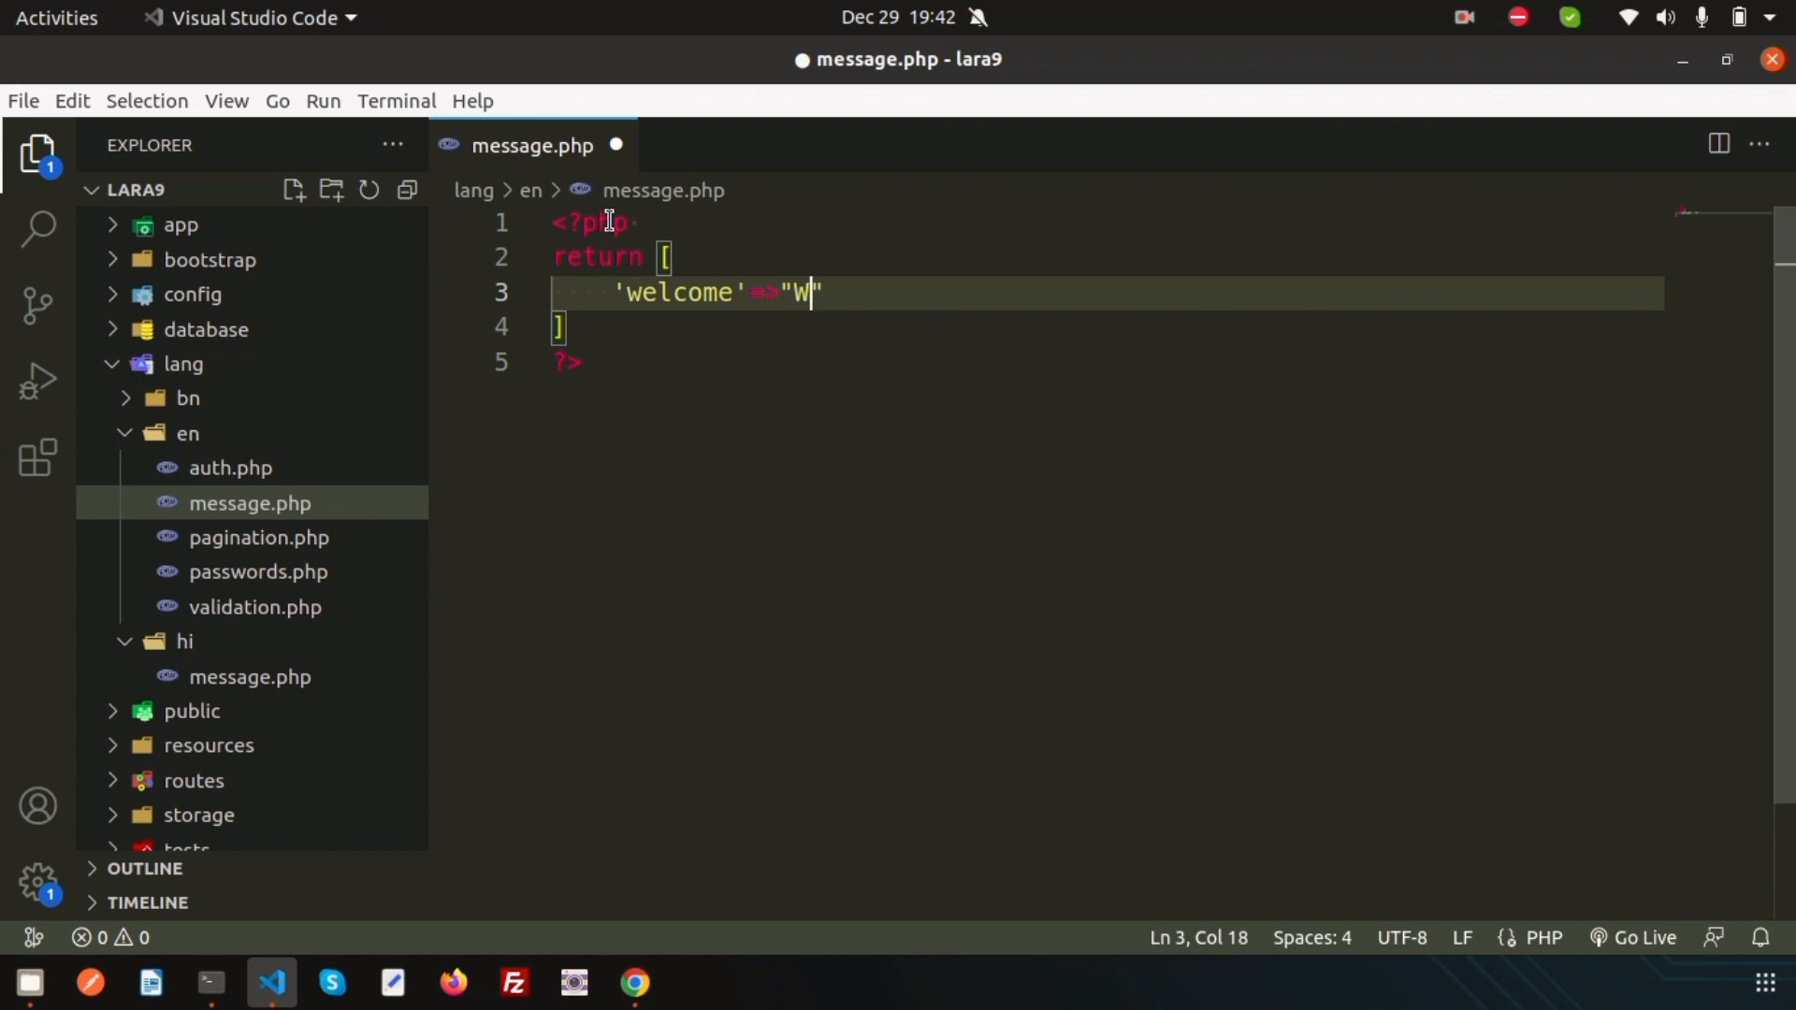
text(elcome)
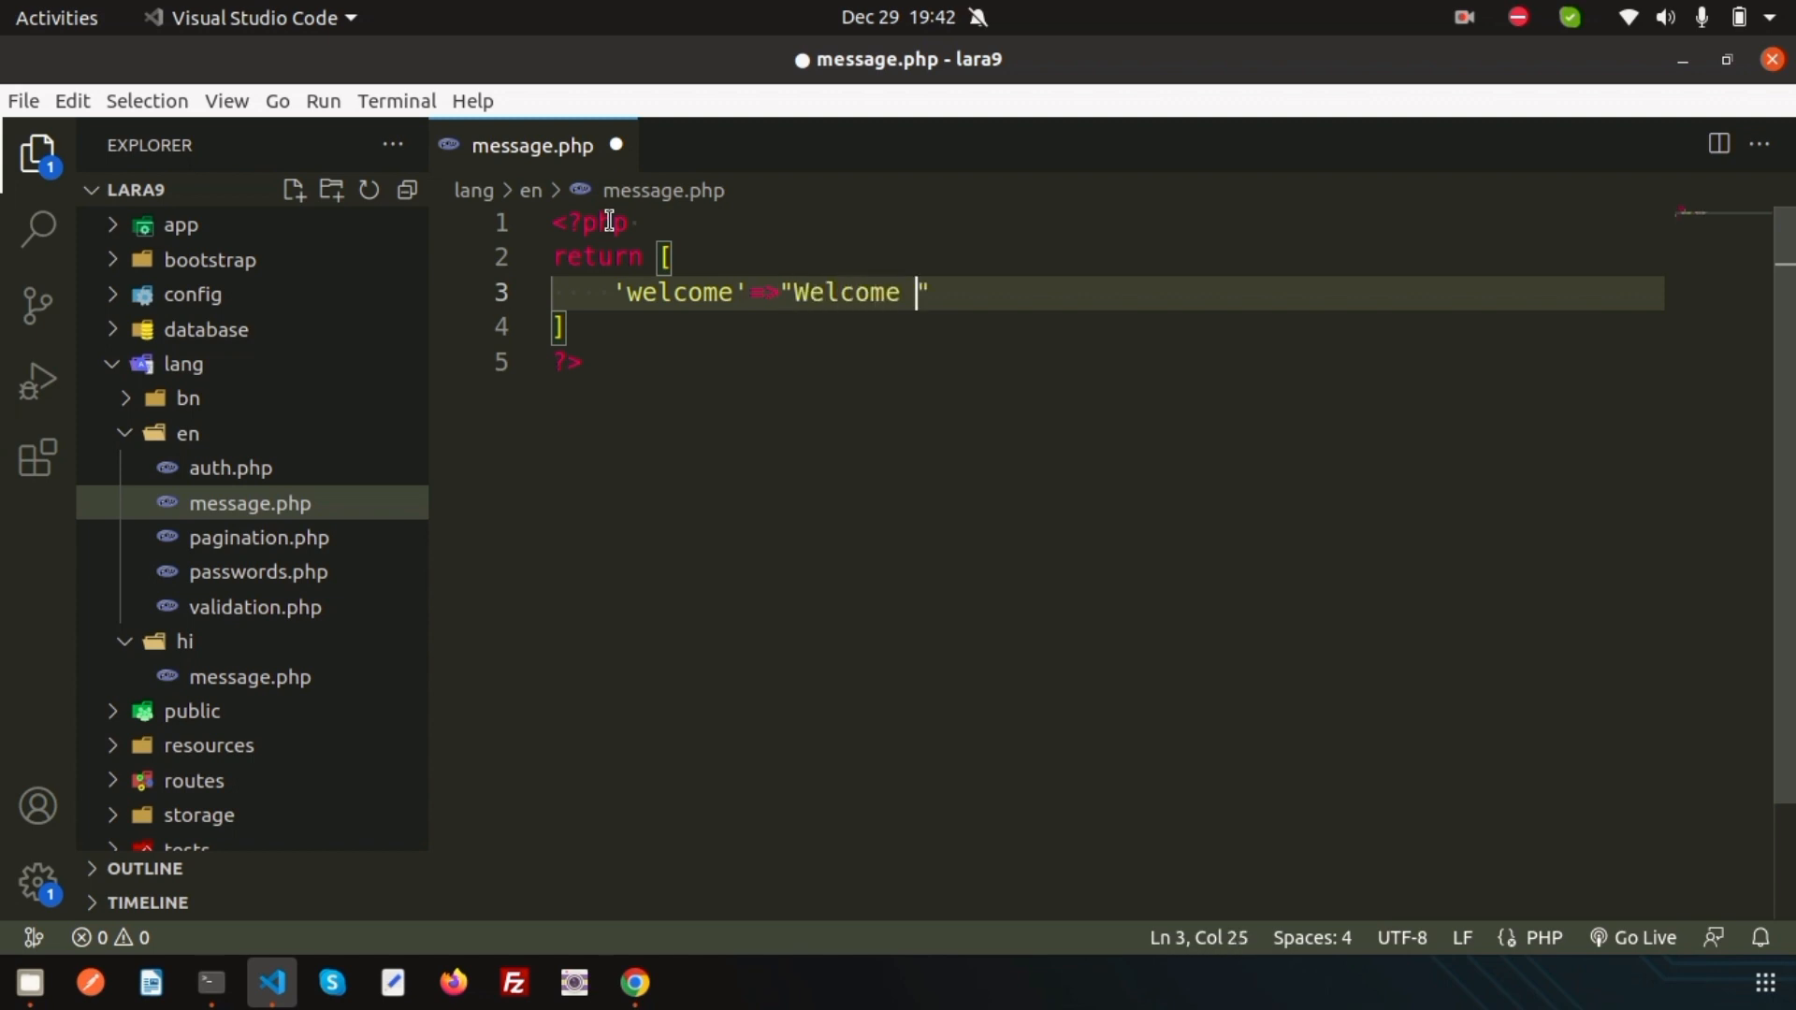
text(to larave)
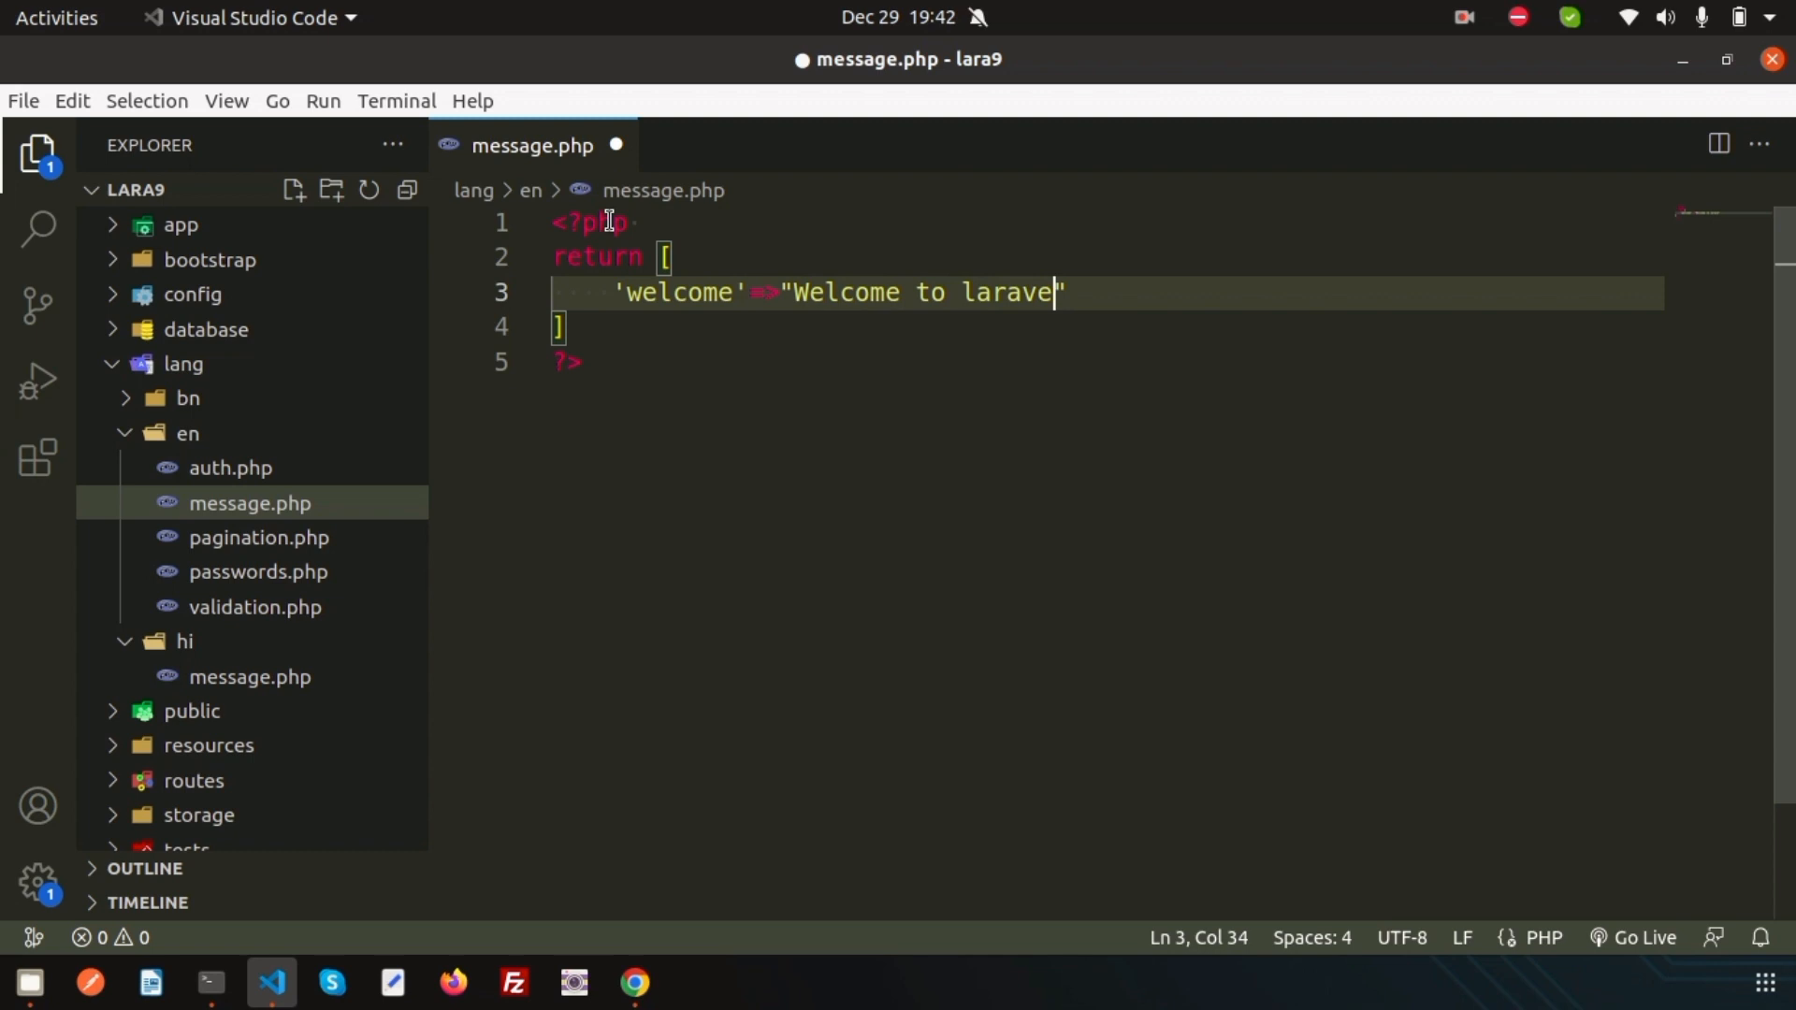
text(l)
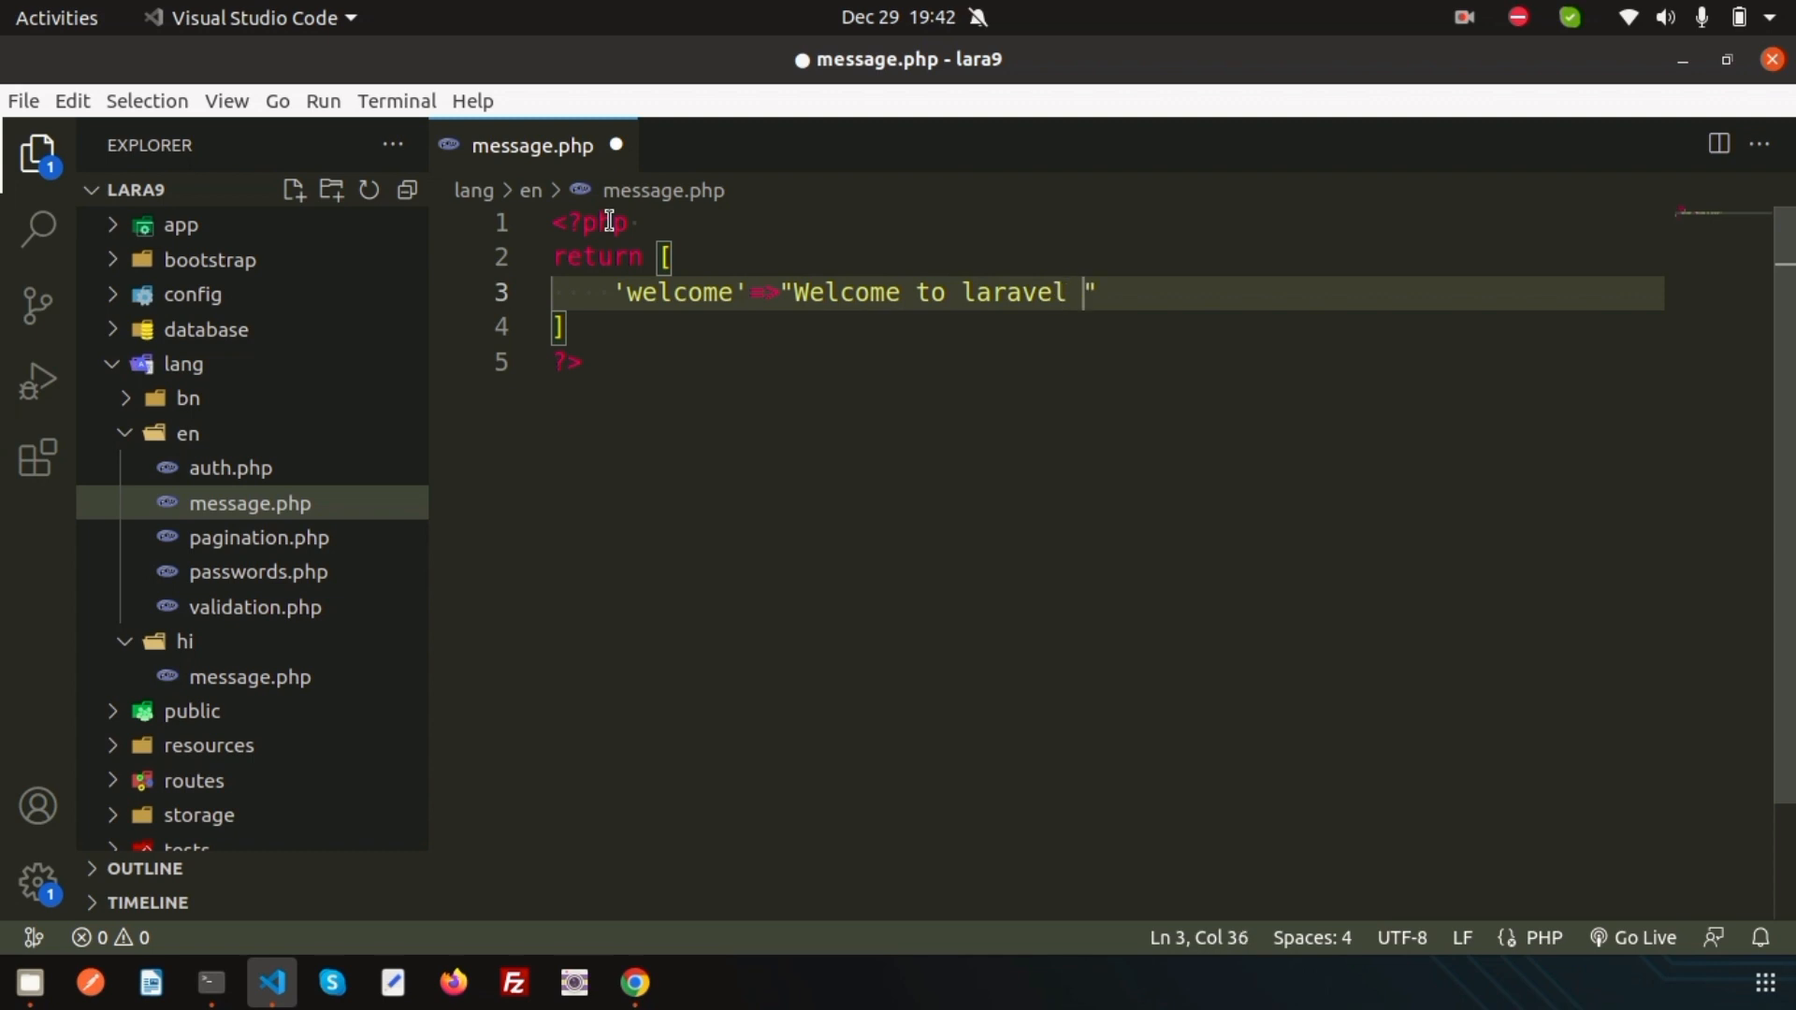
text(9)
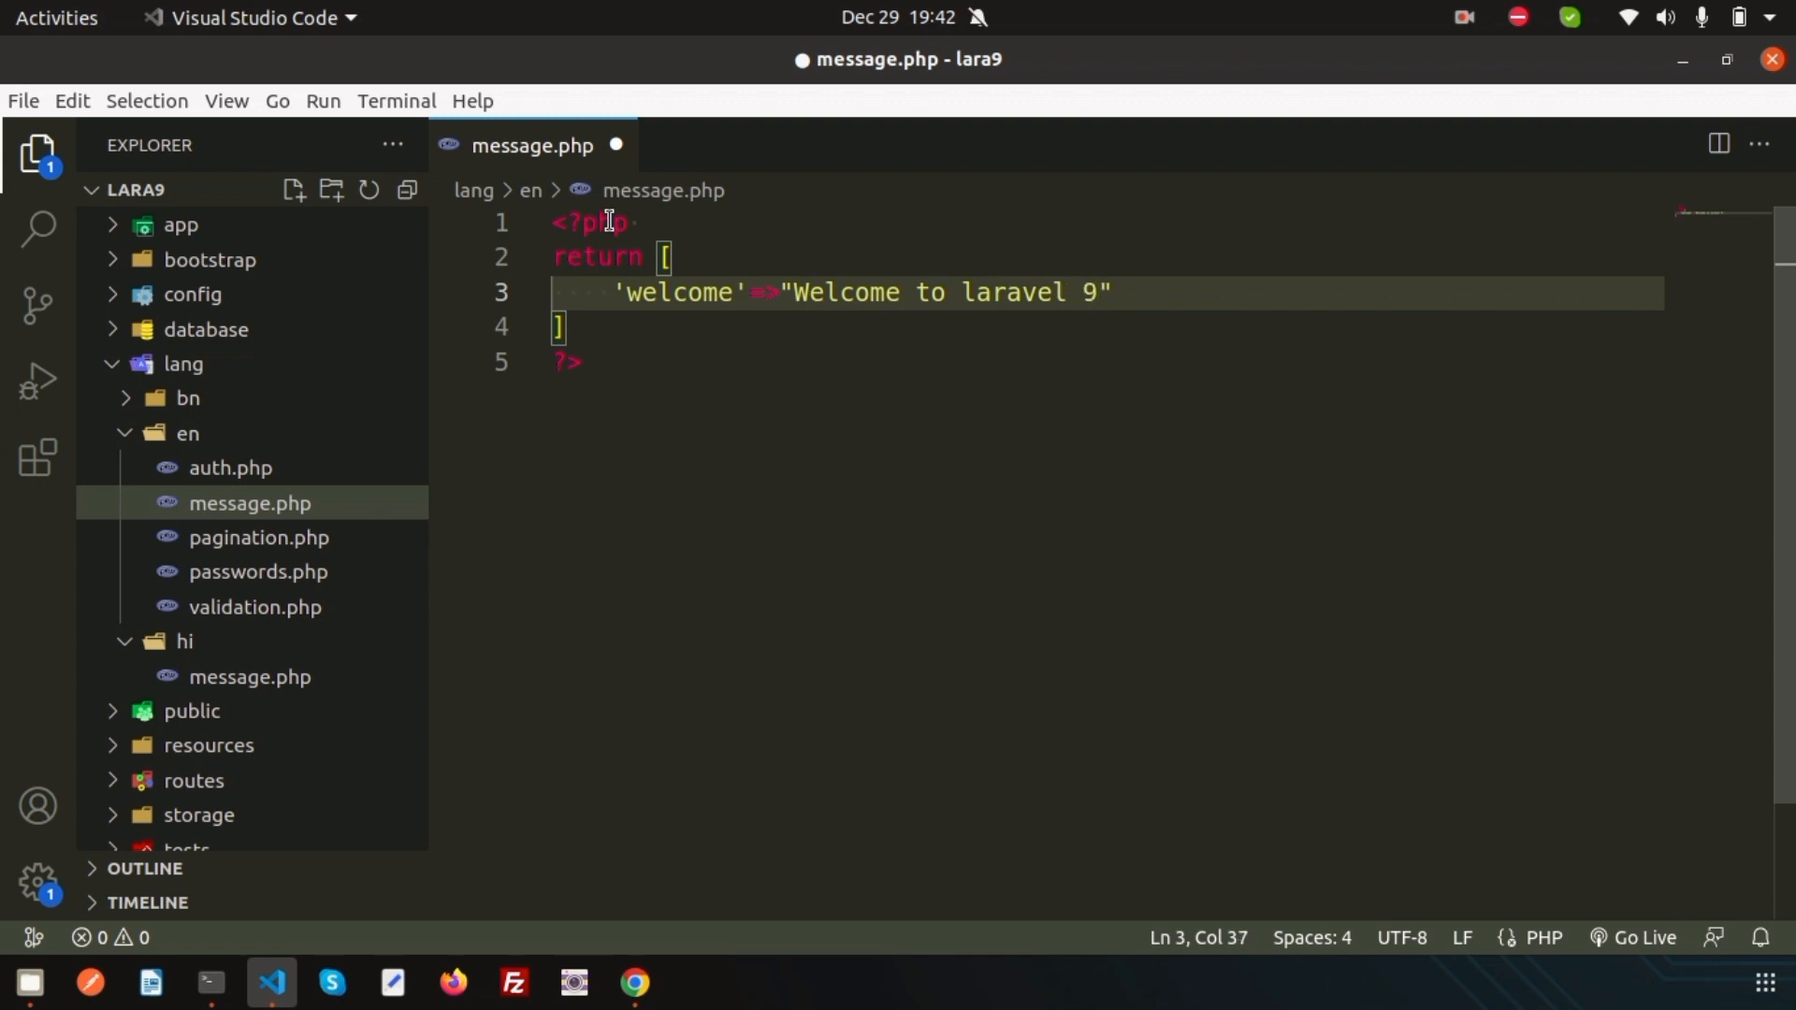
text(;)
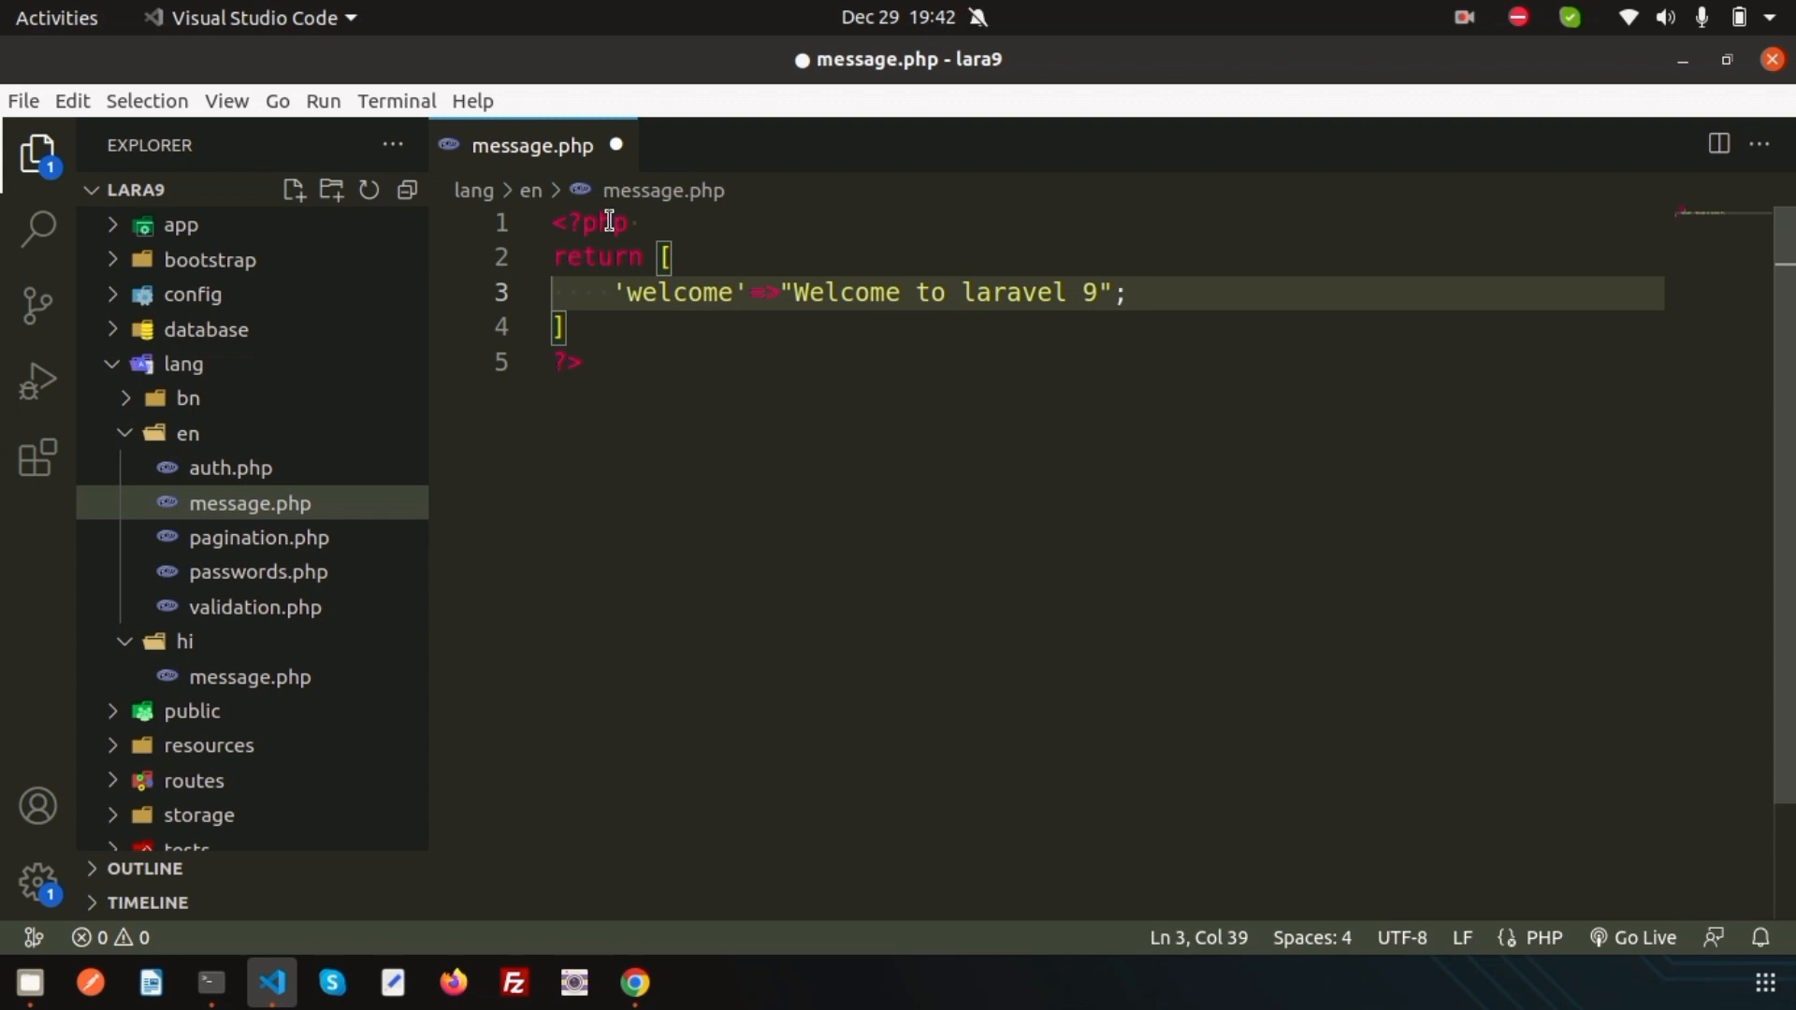
key(ctrl+a)
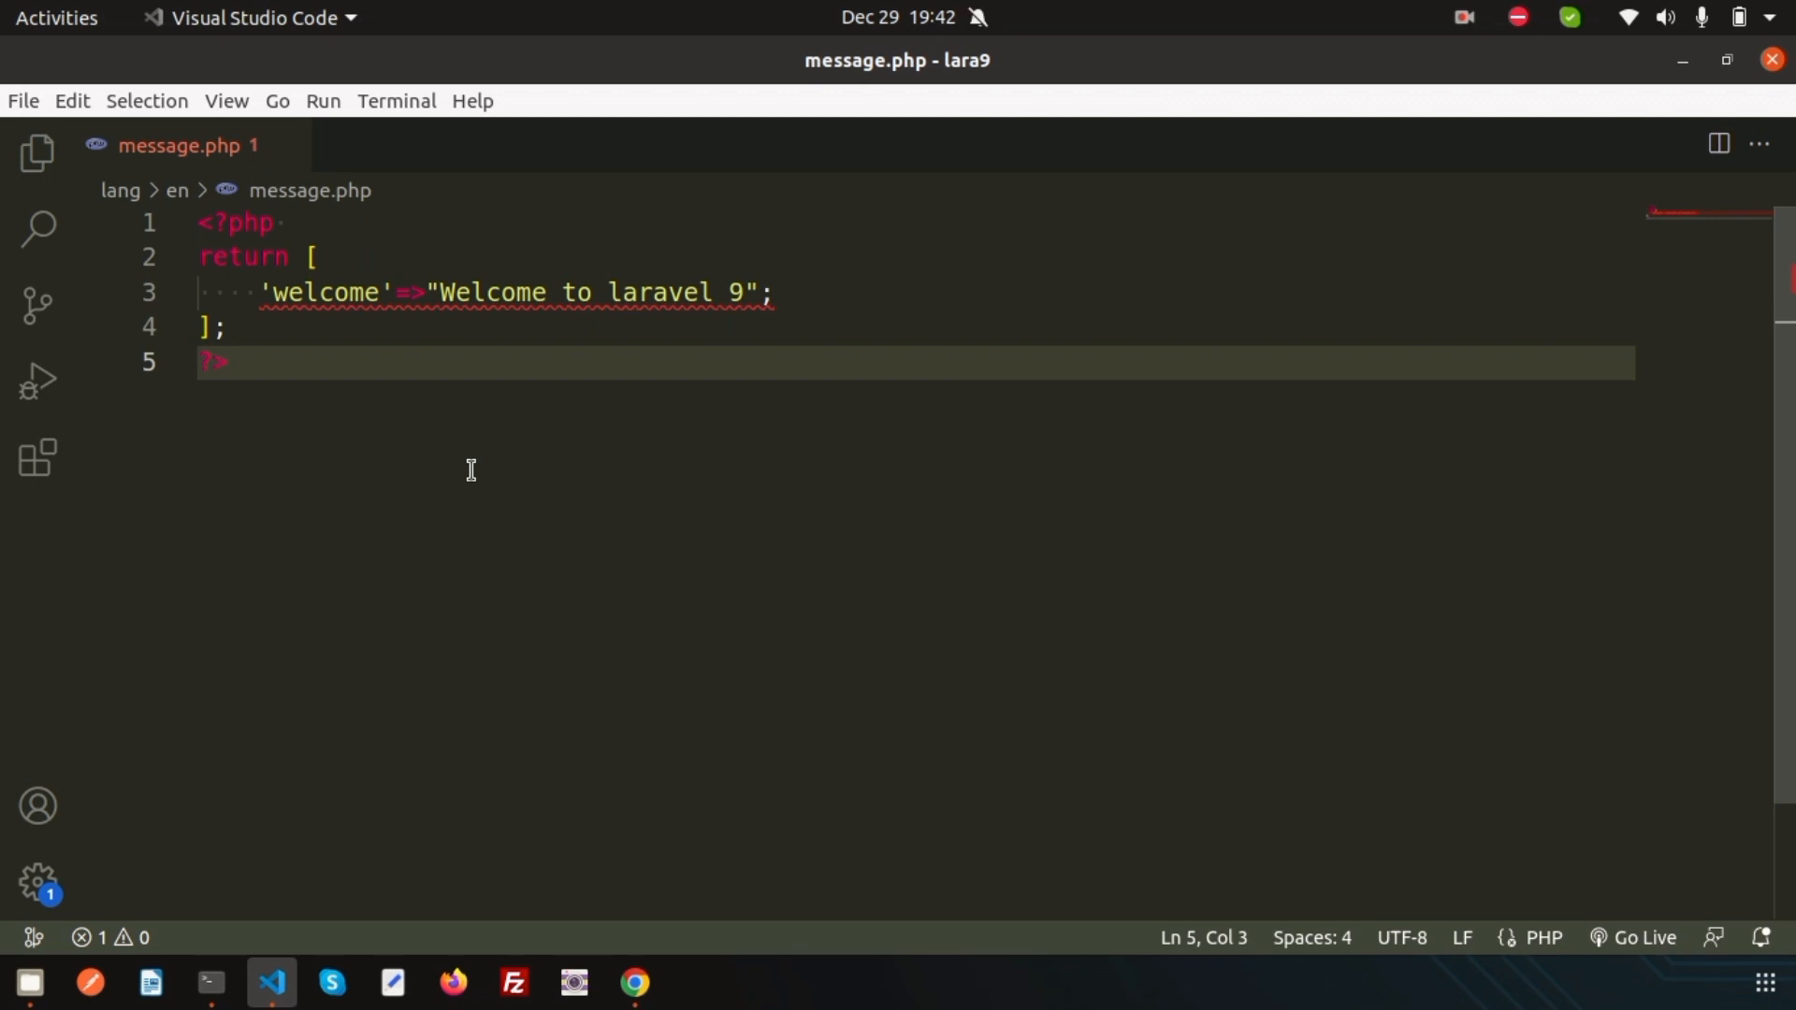
Step: Remove the stray semicolon, save and copy the English file, and open bn/message.php
click(802, 292)
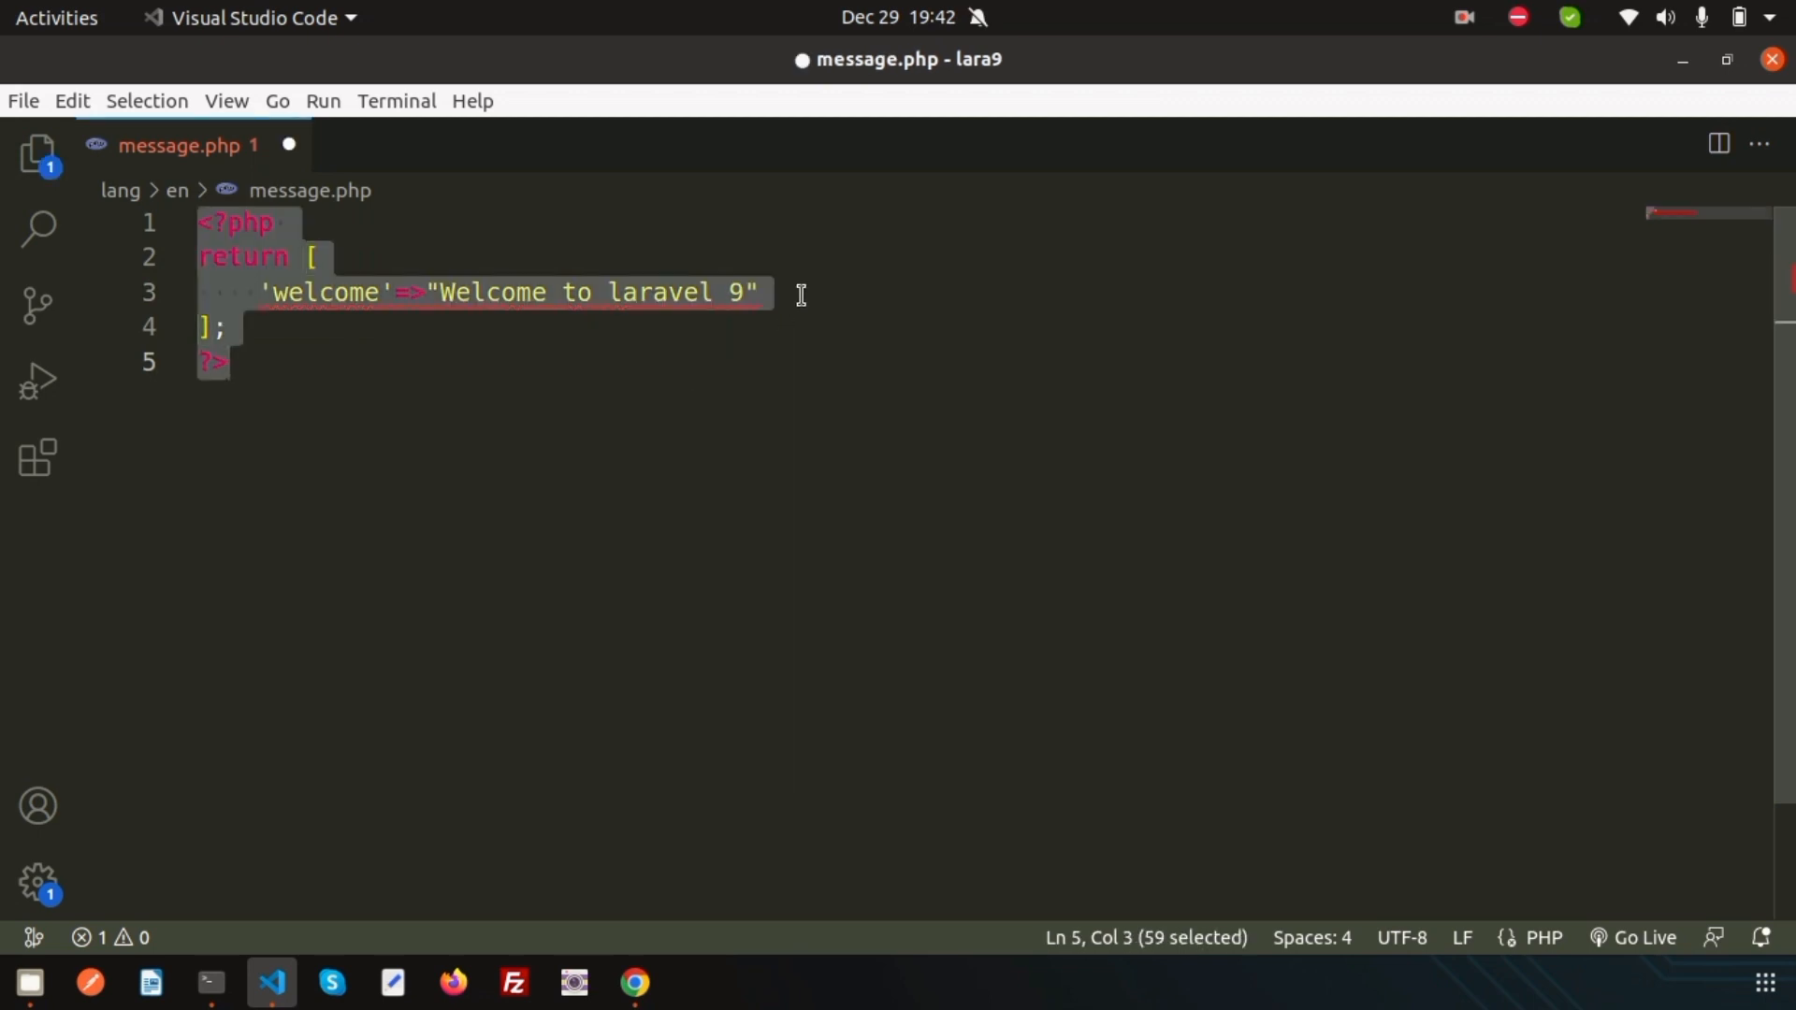
key(ctrl+s)
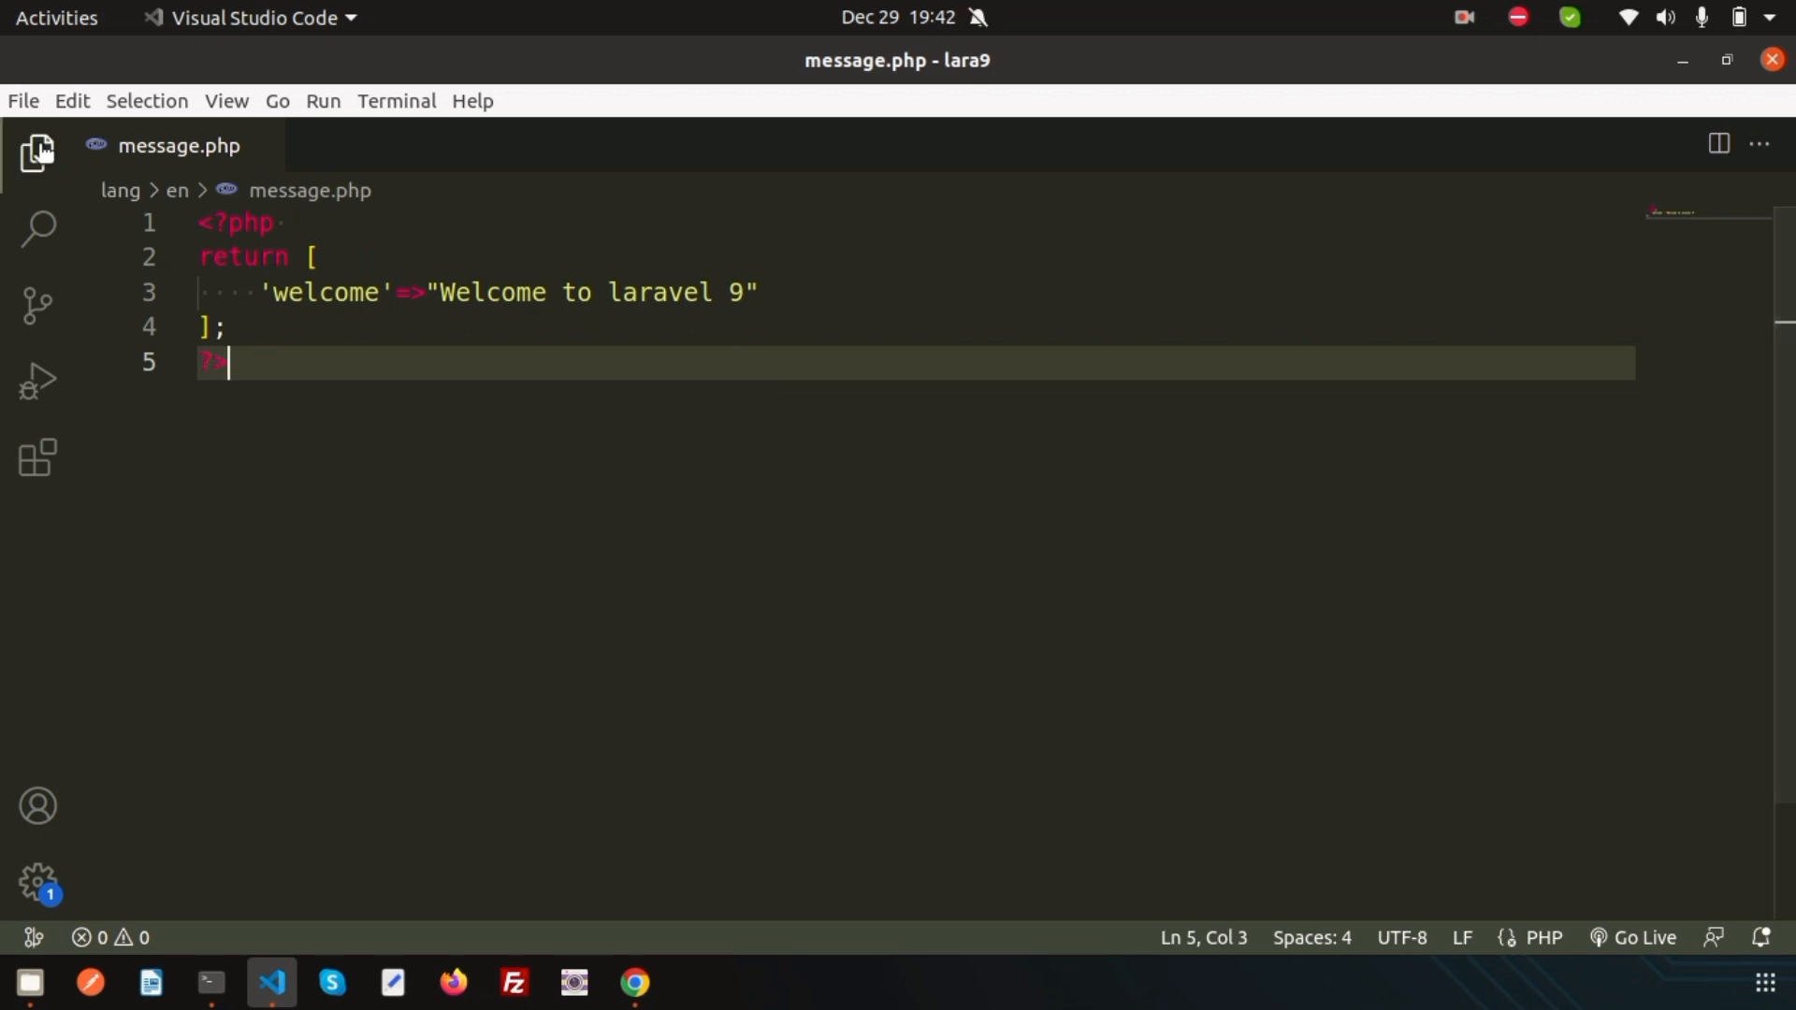
click(37, 150)
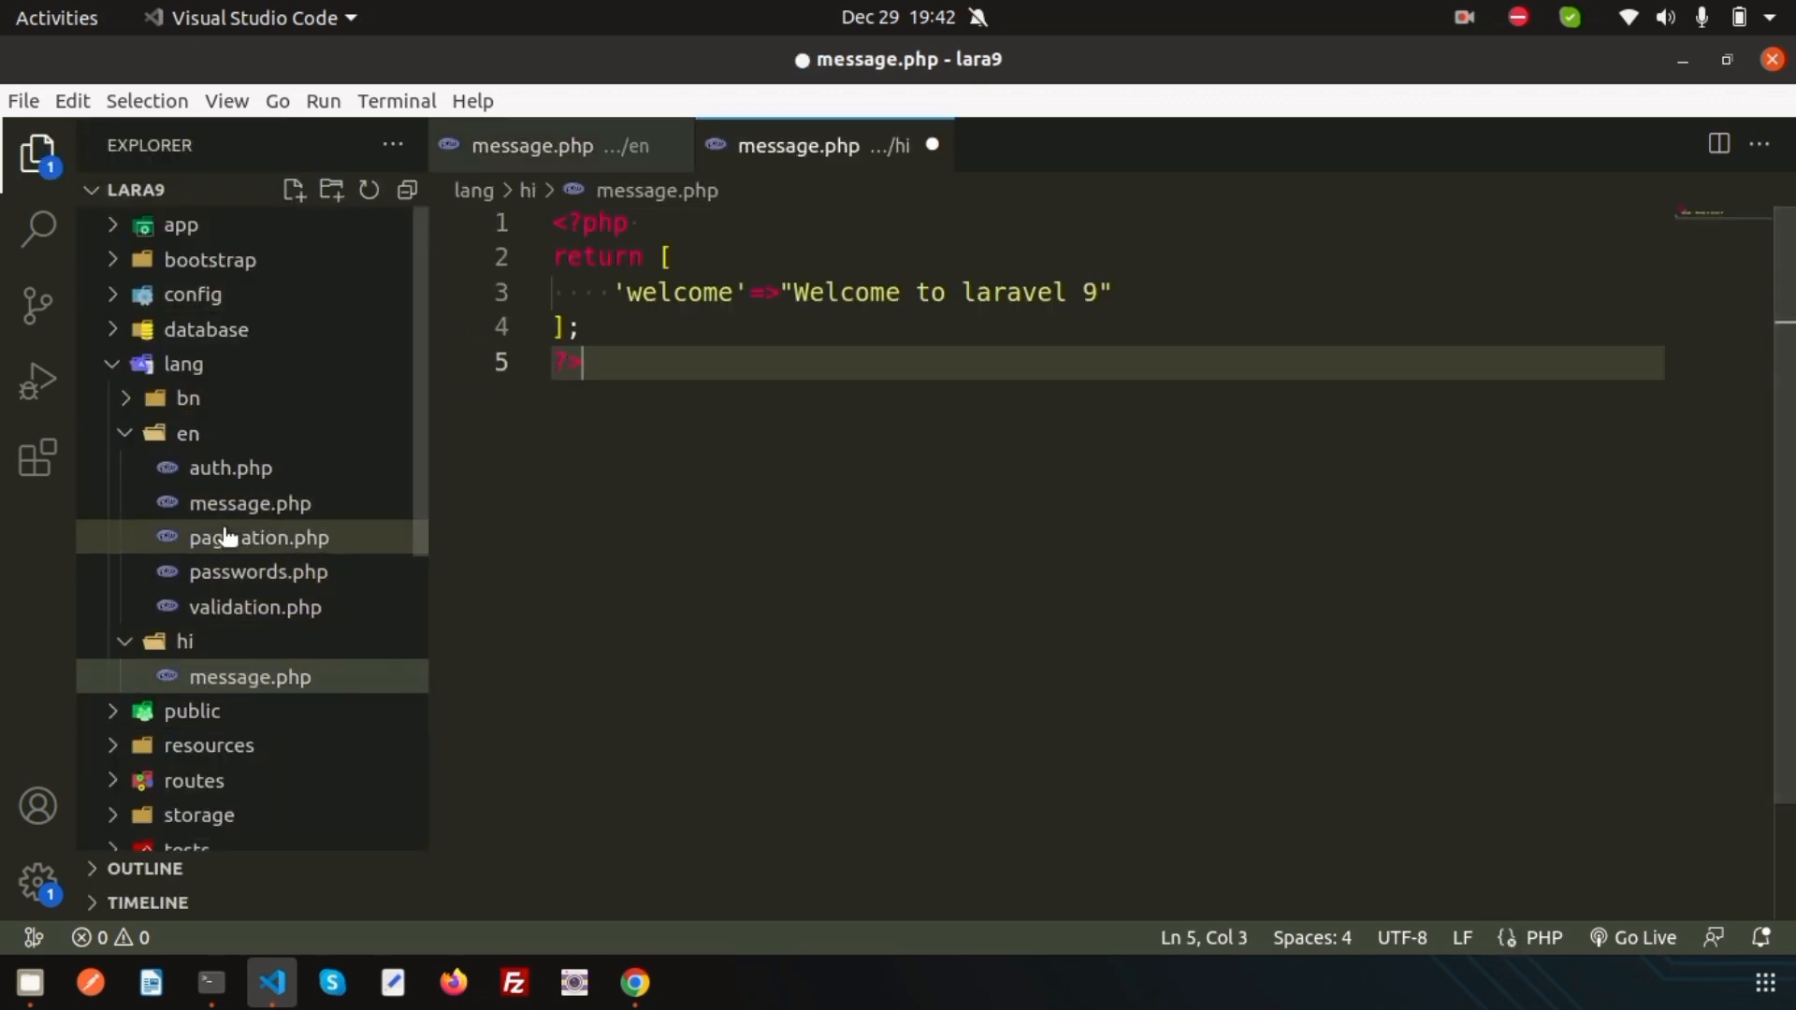
click(249, 434)
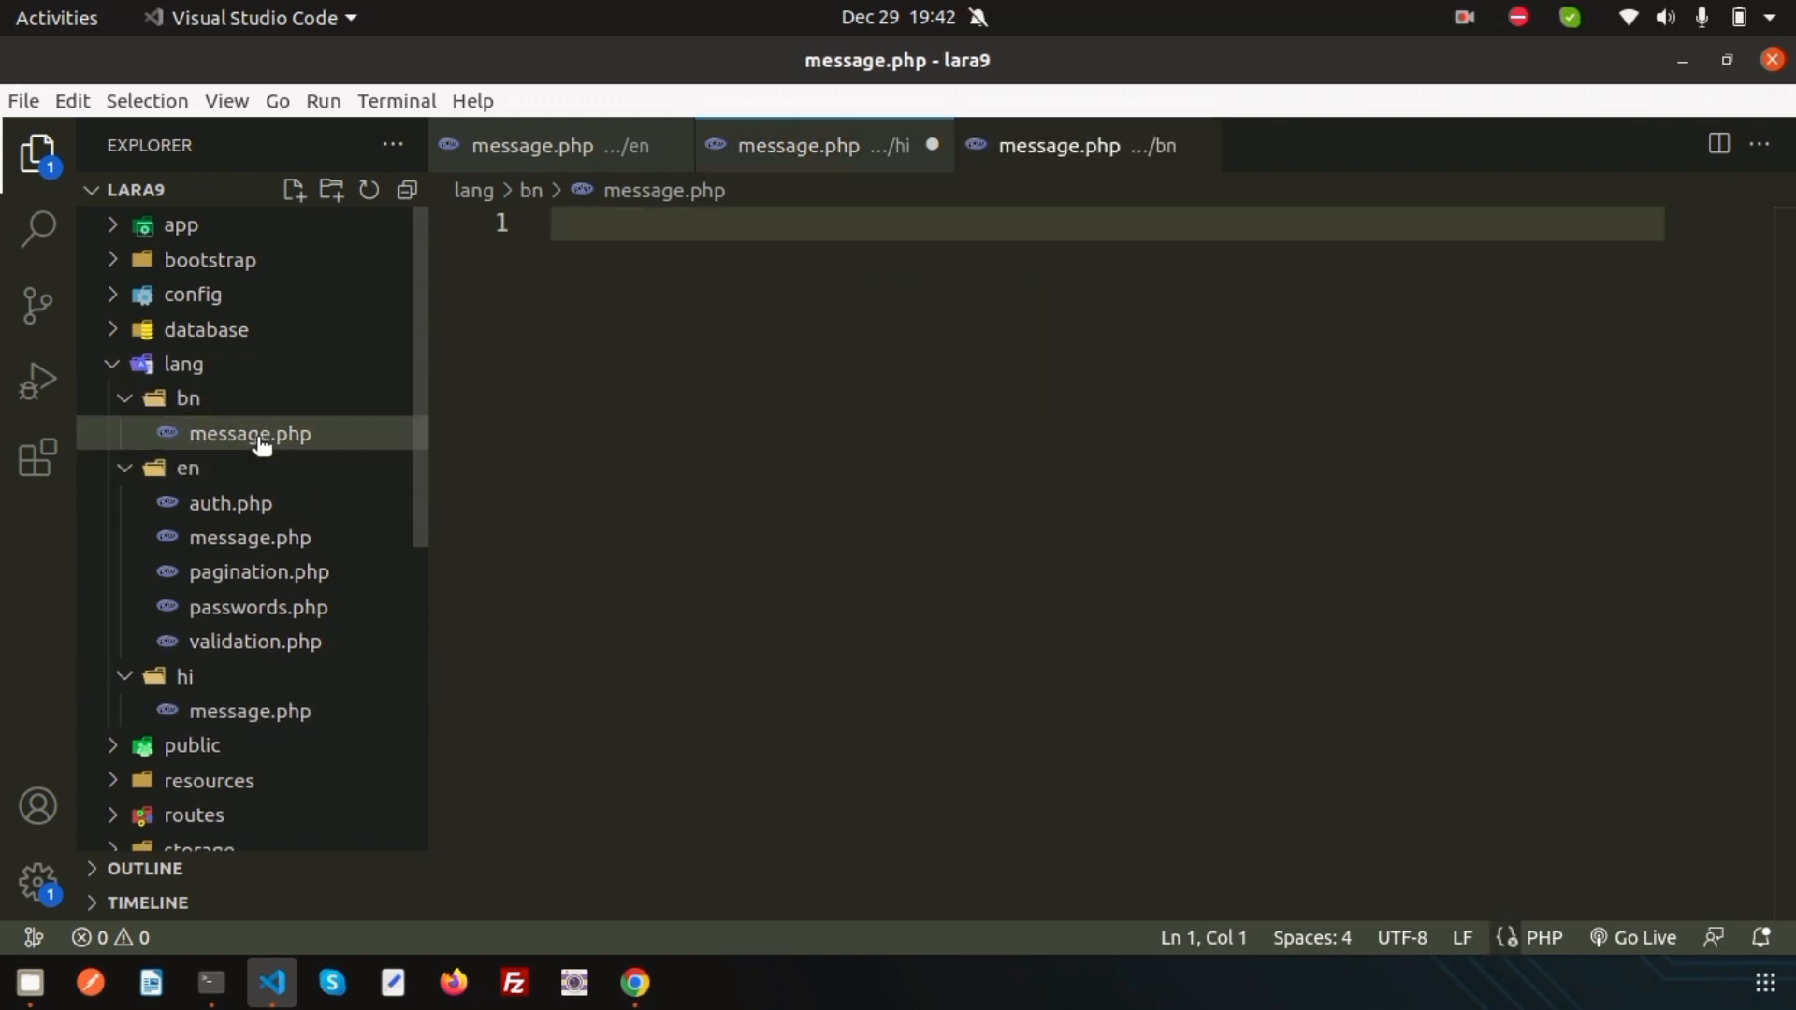
click(38, 152)
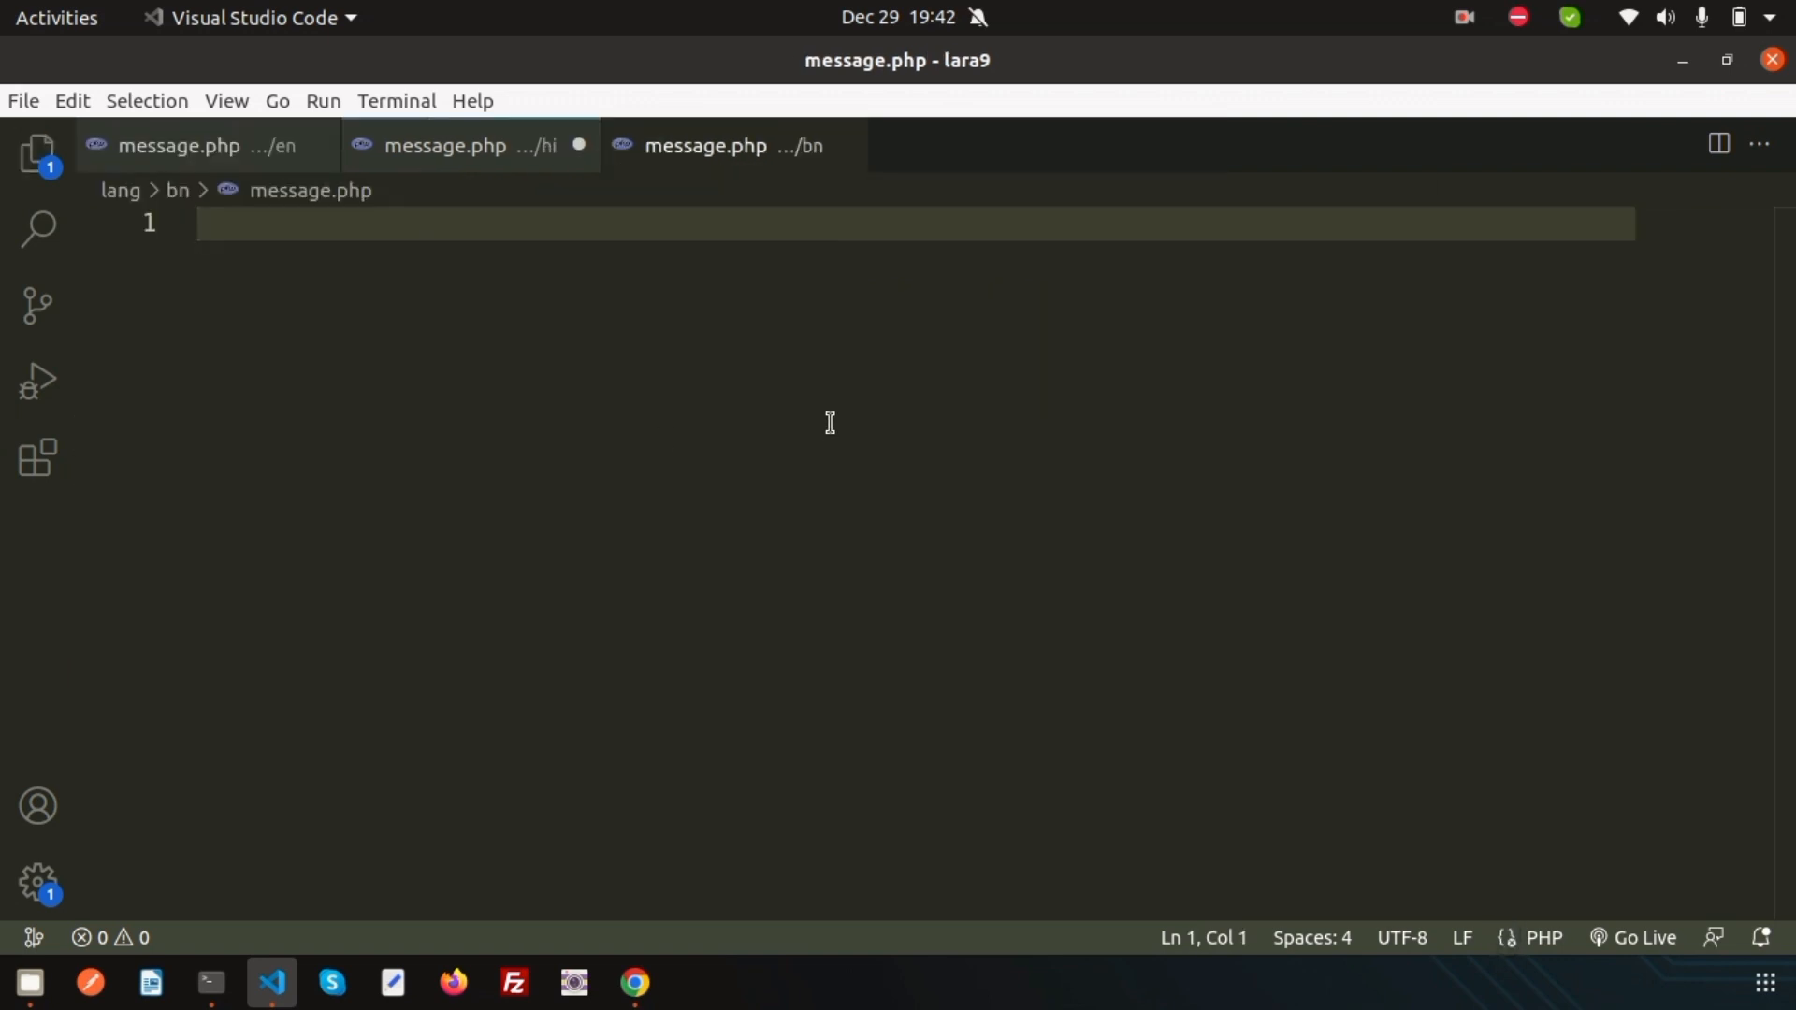
Step: Paste the English welcome array into the Hindi message.php
click(178, 146)
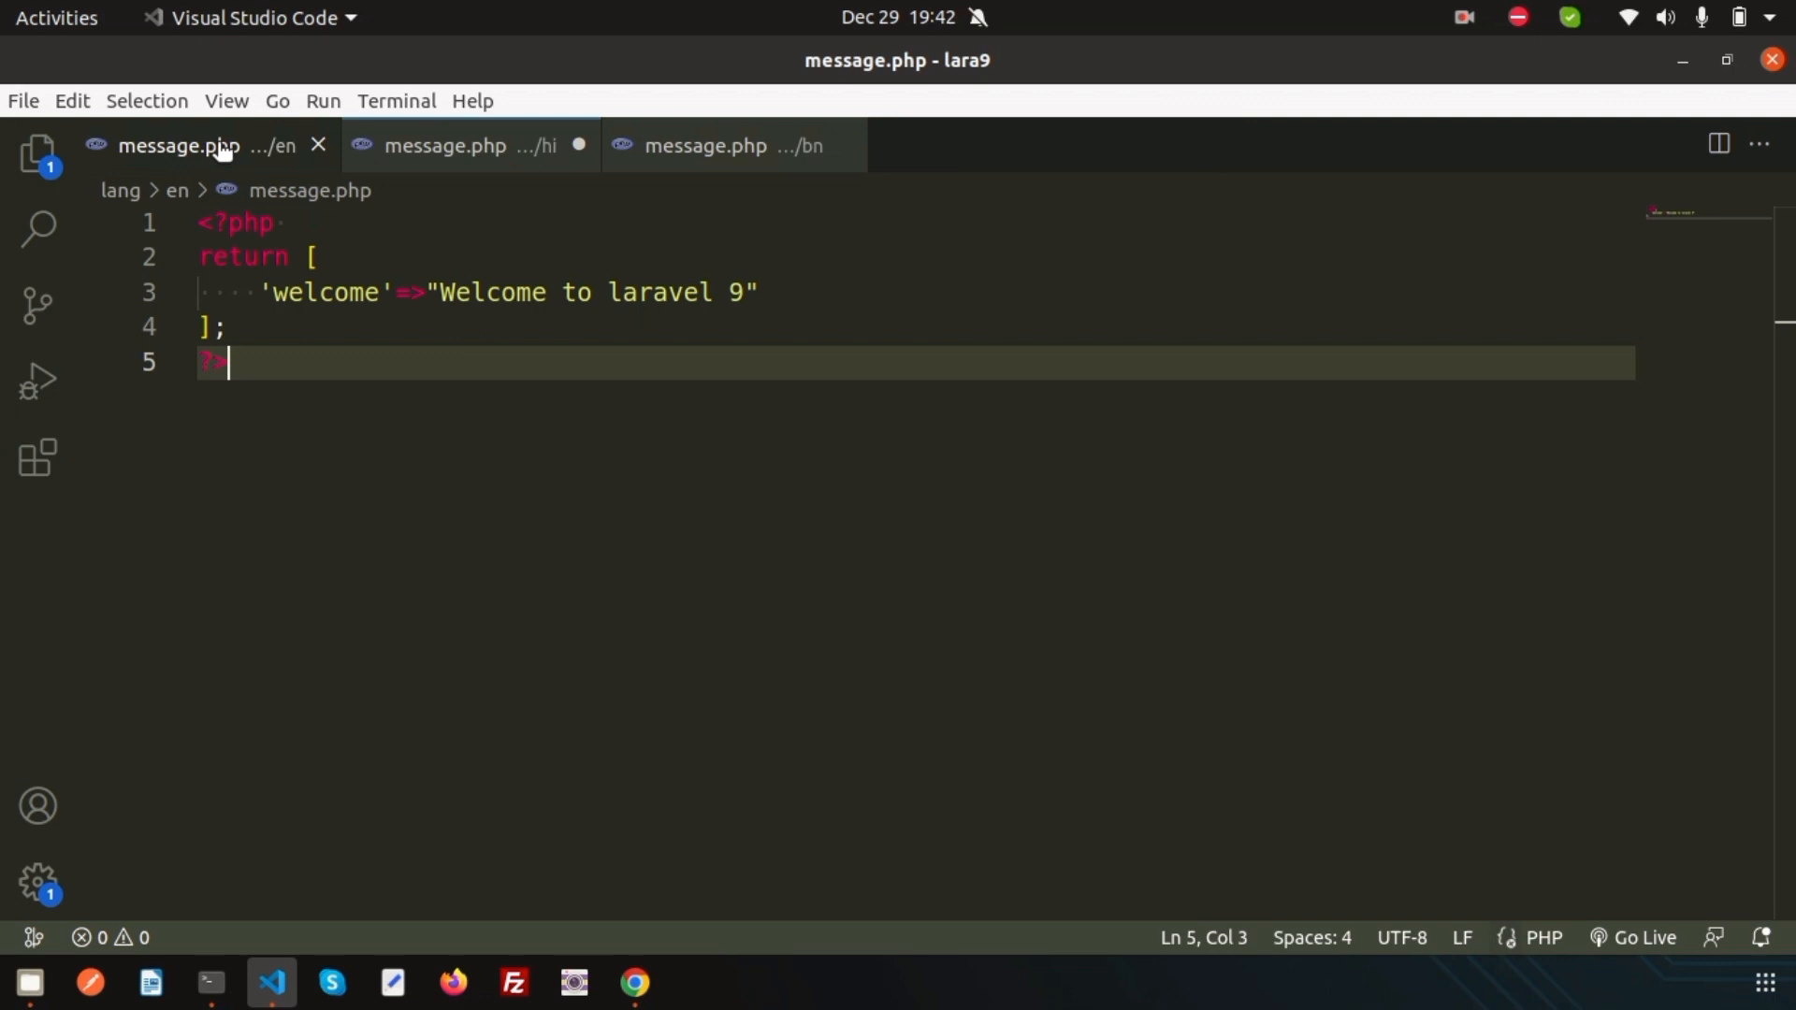
mouse_move(486, 300)
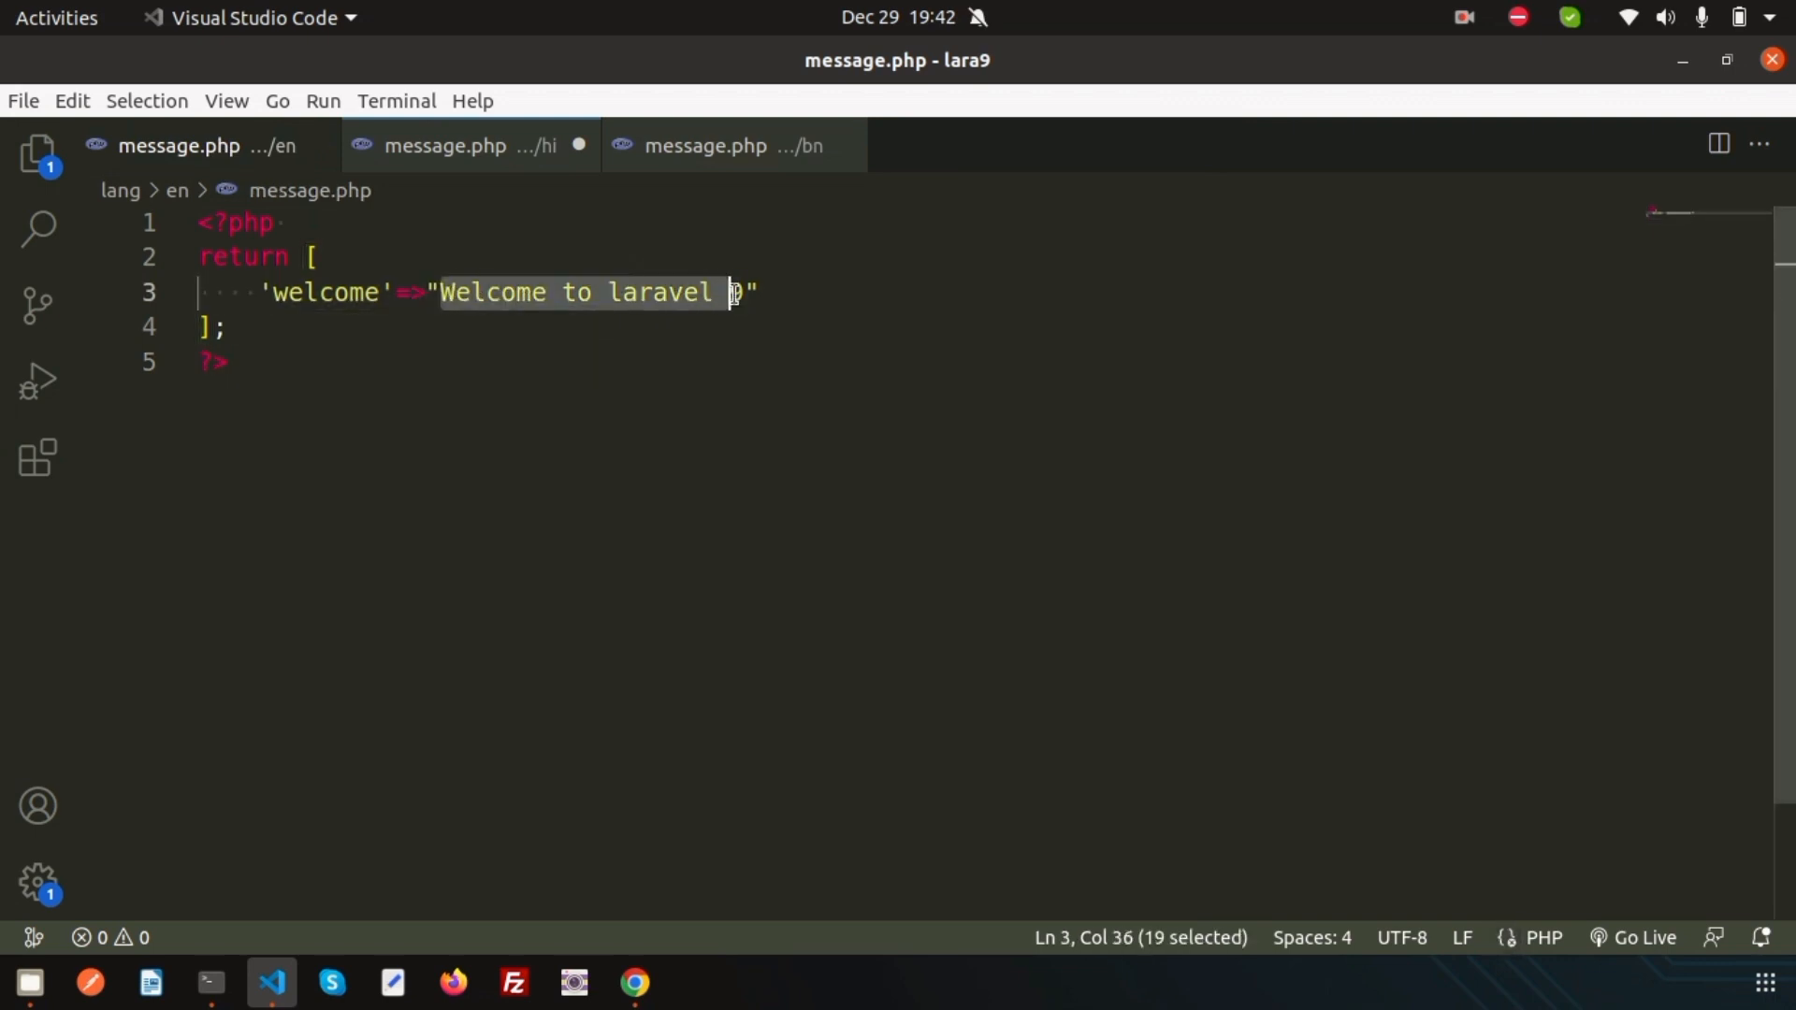
text(9)
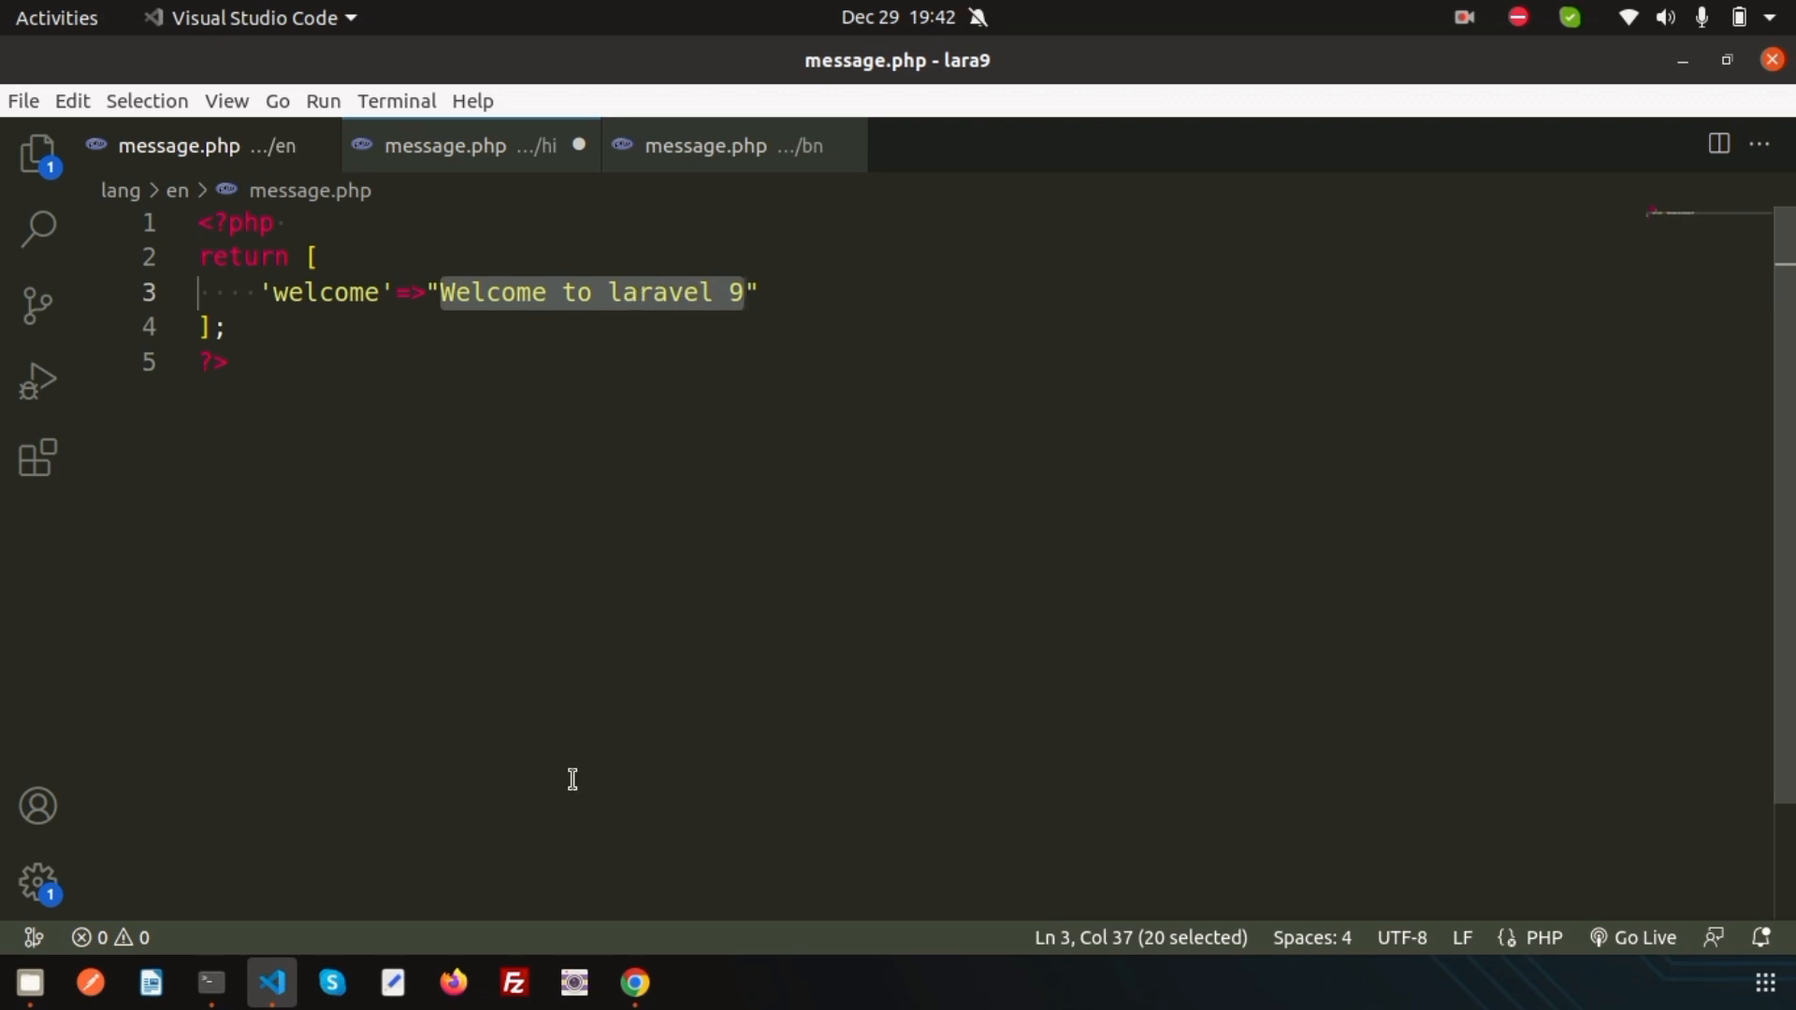
click(445, 146)
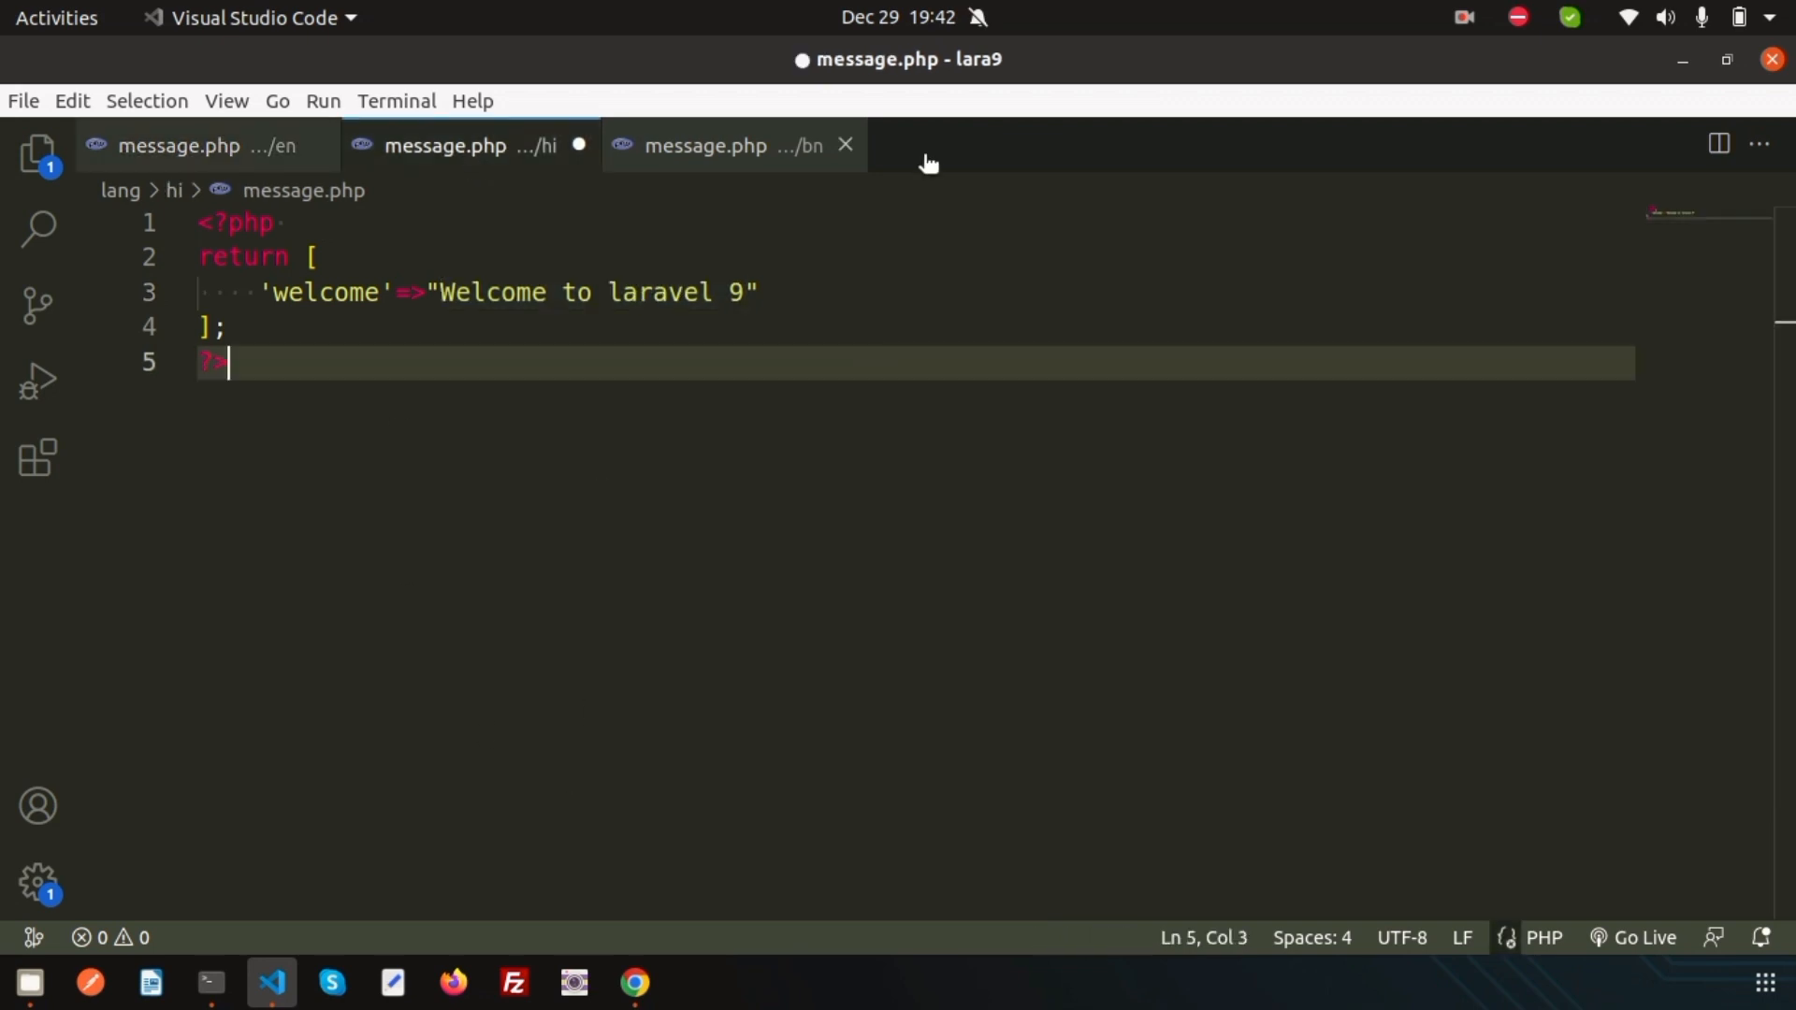
click(635, 981)
text(lan)
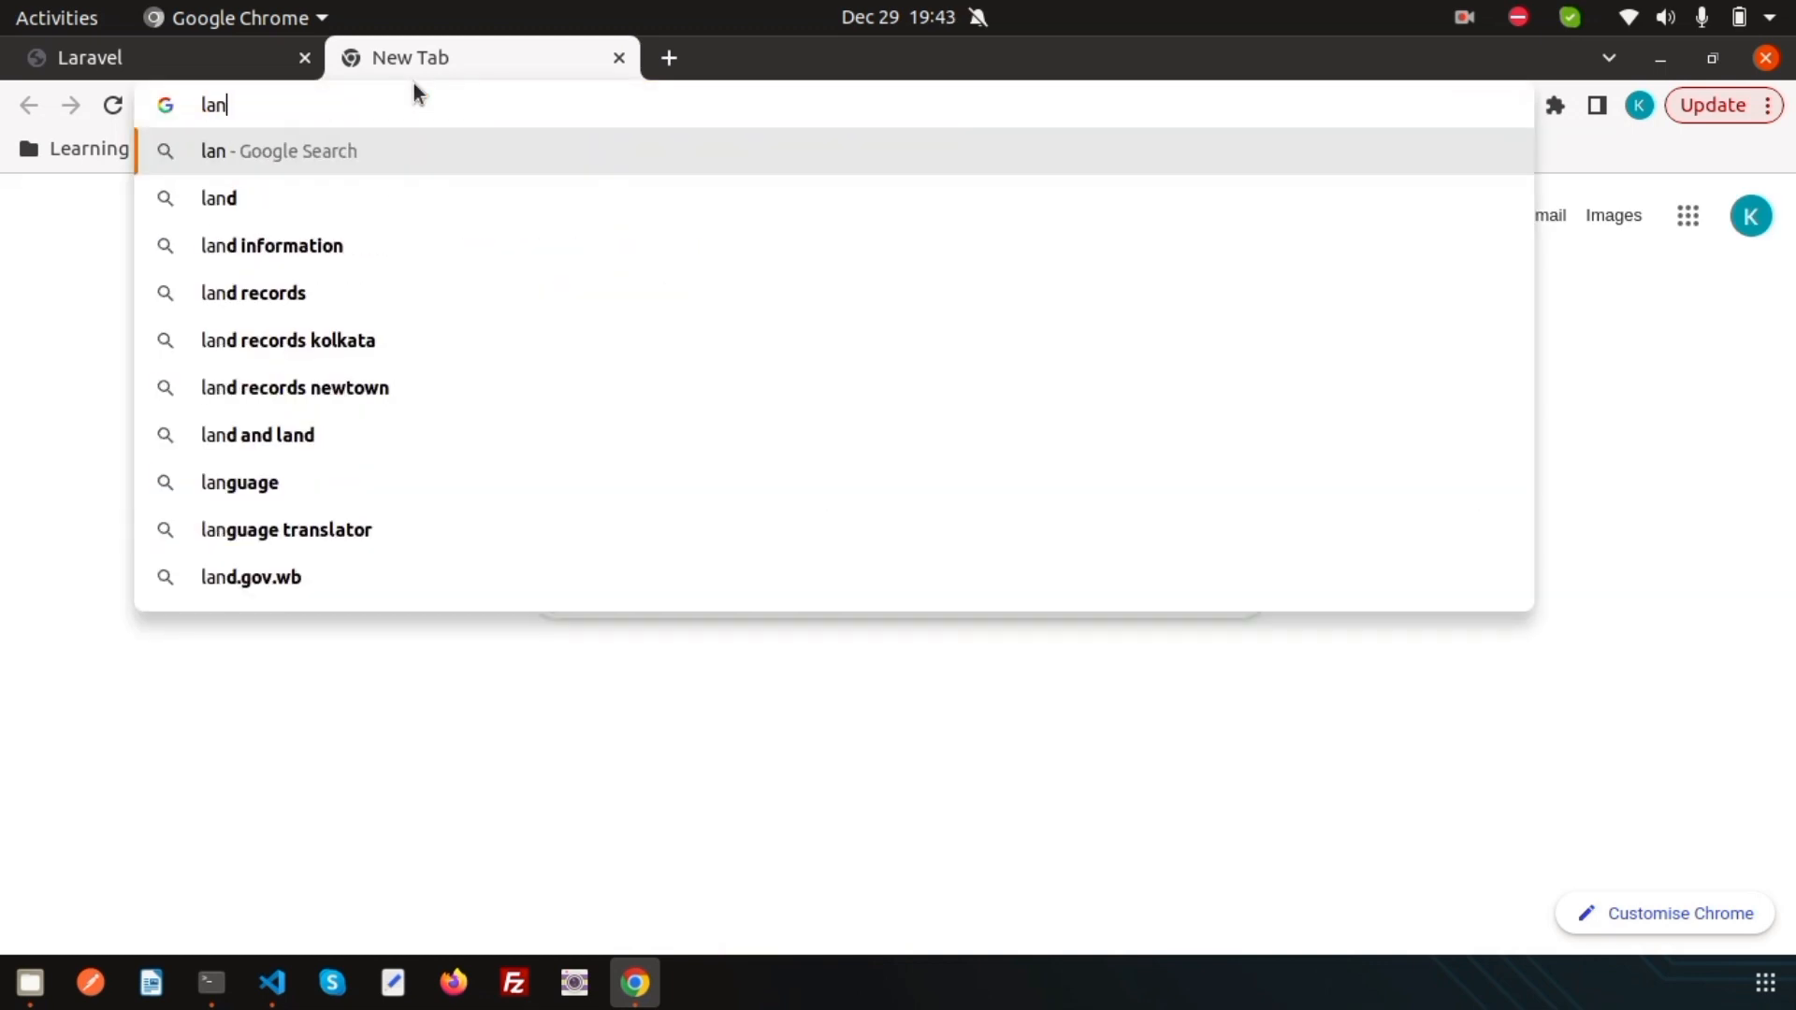
Step: Use Google's translator to render 'Welcome to laravel 9' in Hindi and copy it
text(guage)
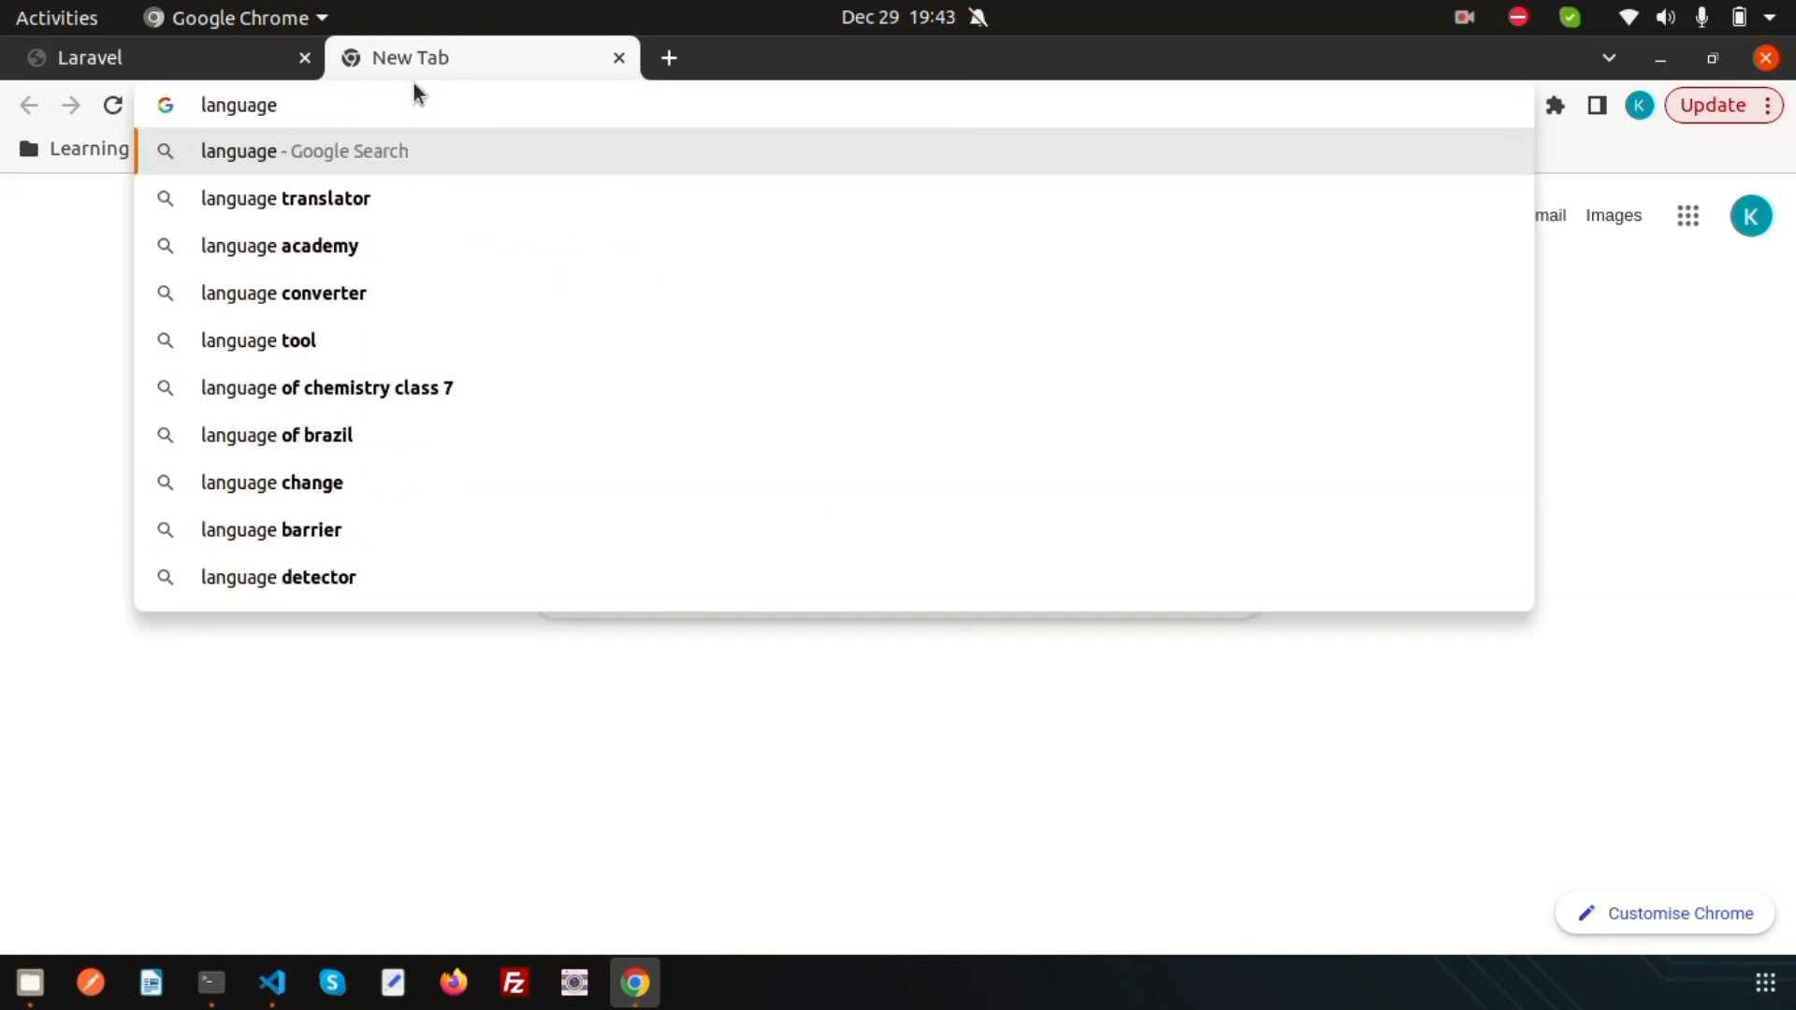
click(285, 198)
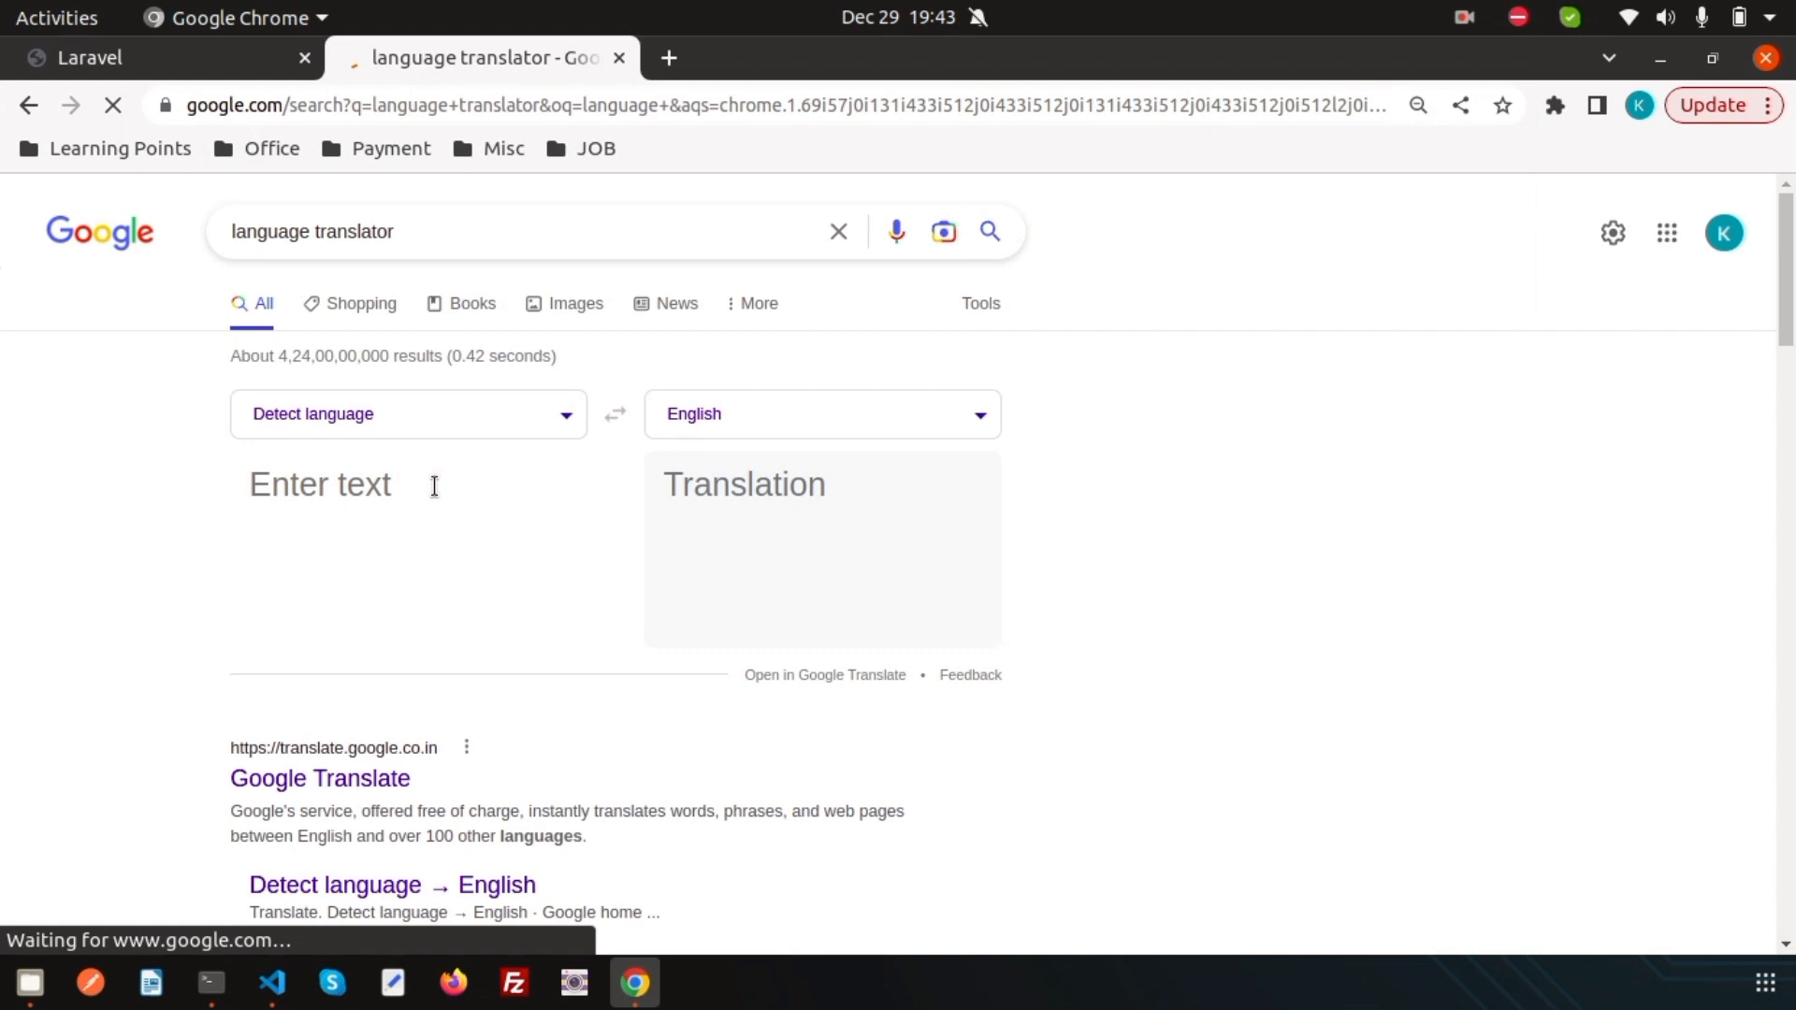
text(Welcome to laravel 9)
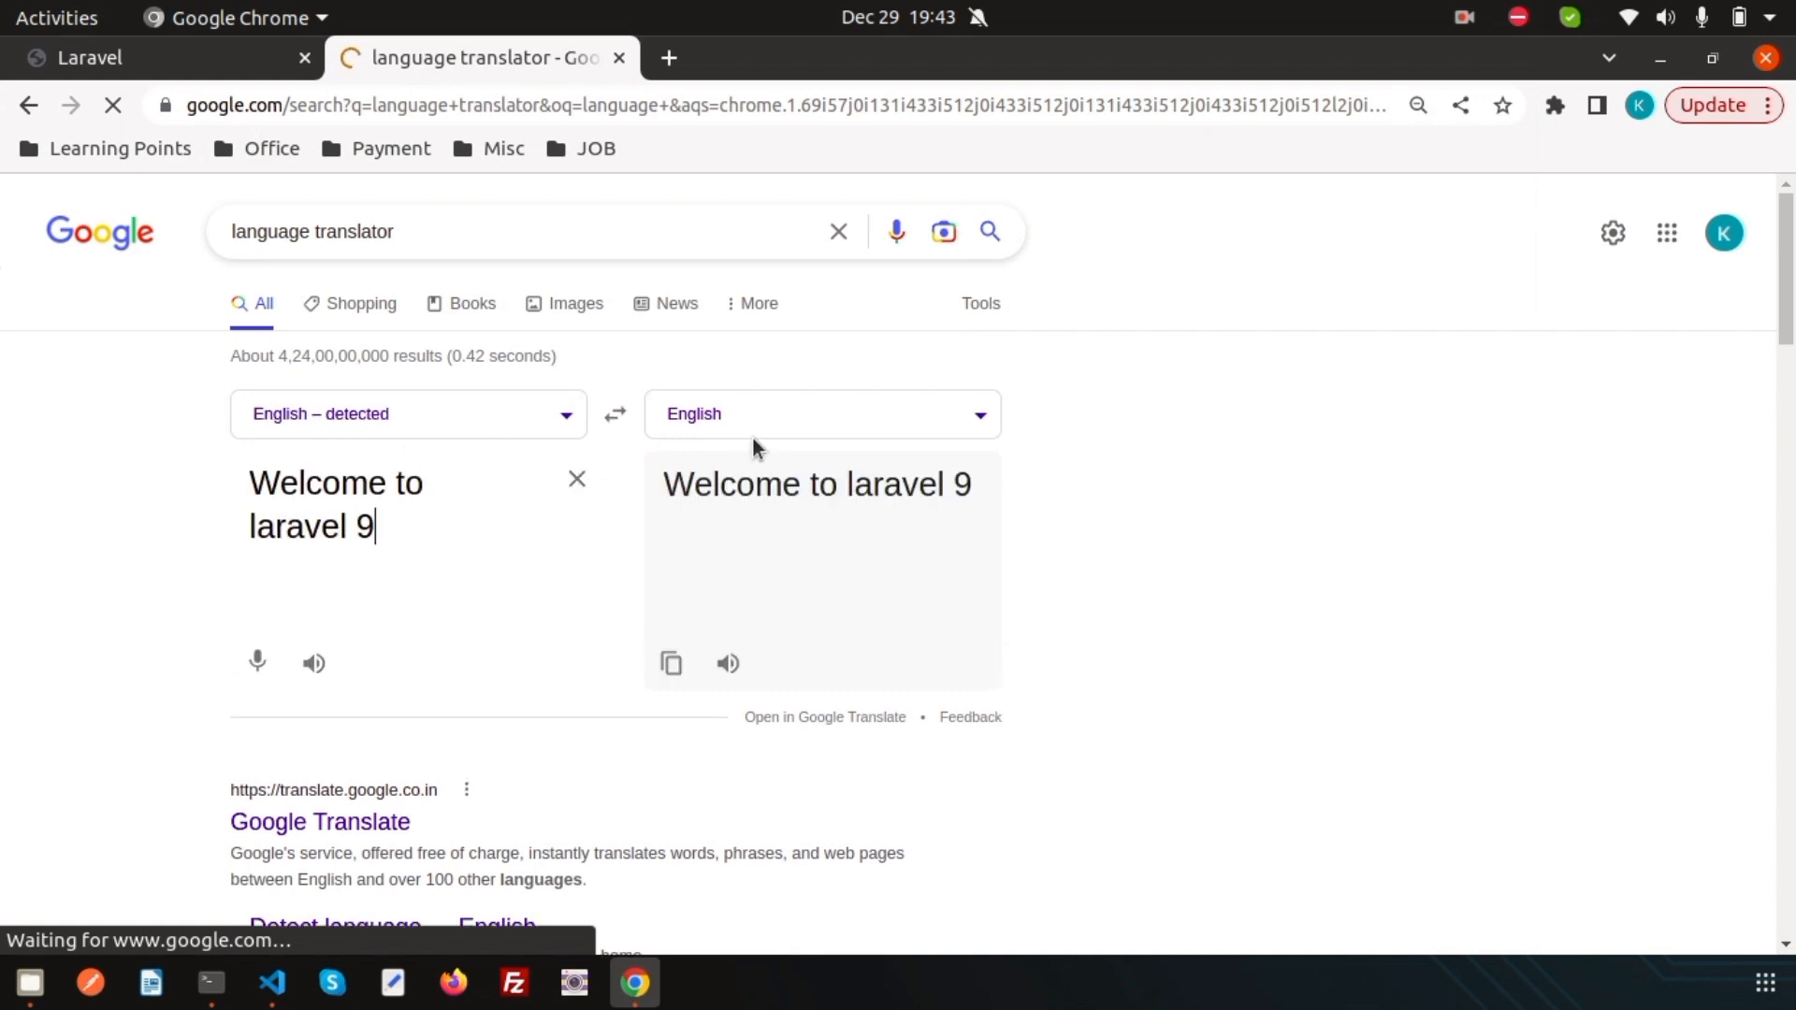
click(820, 414)
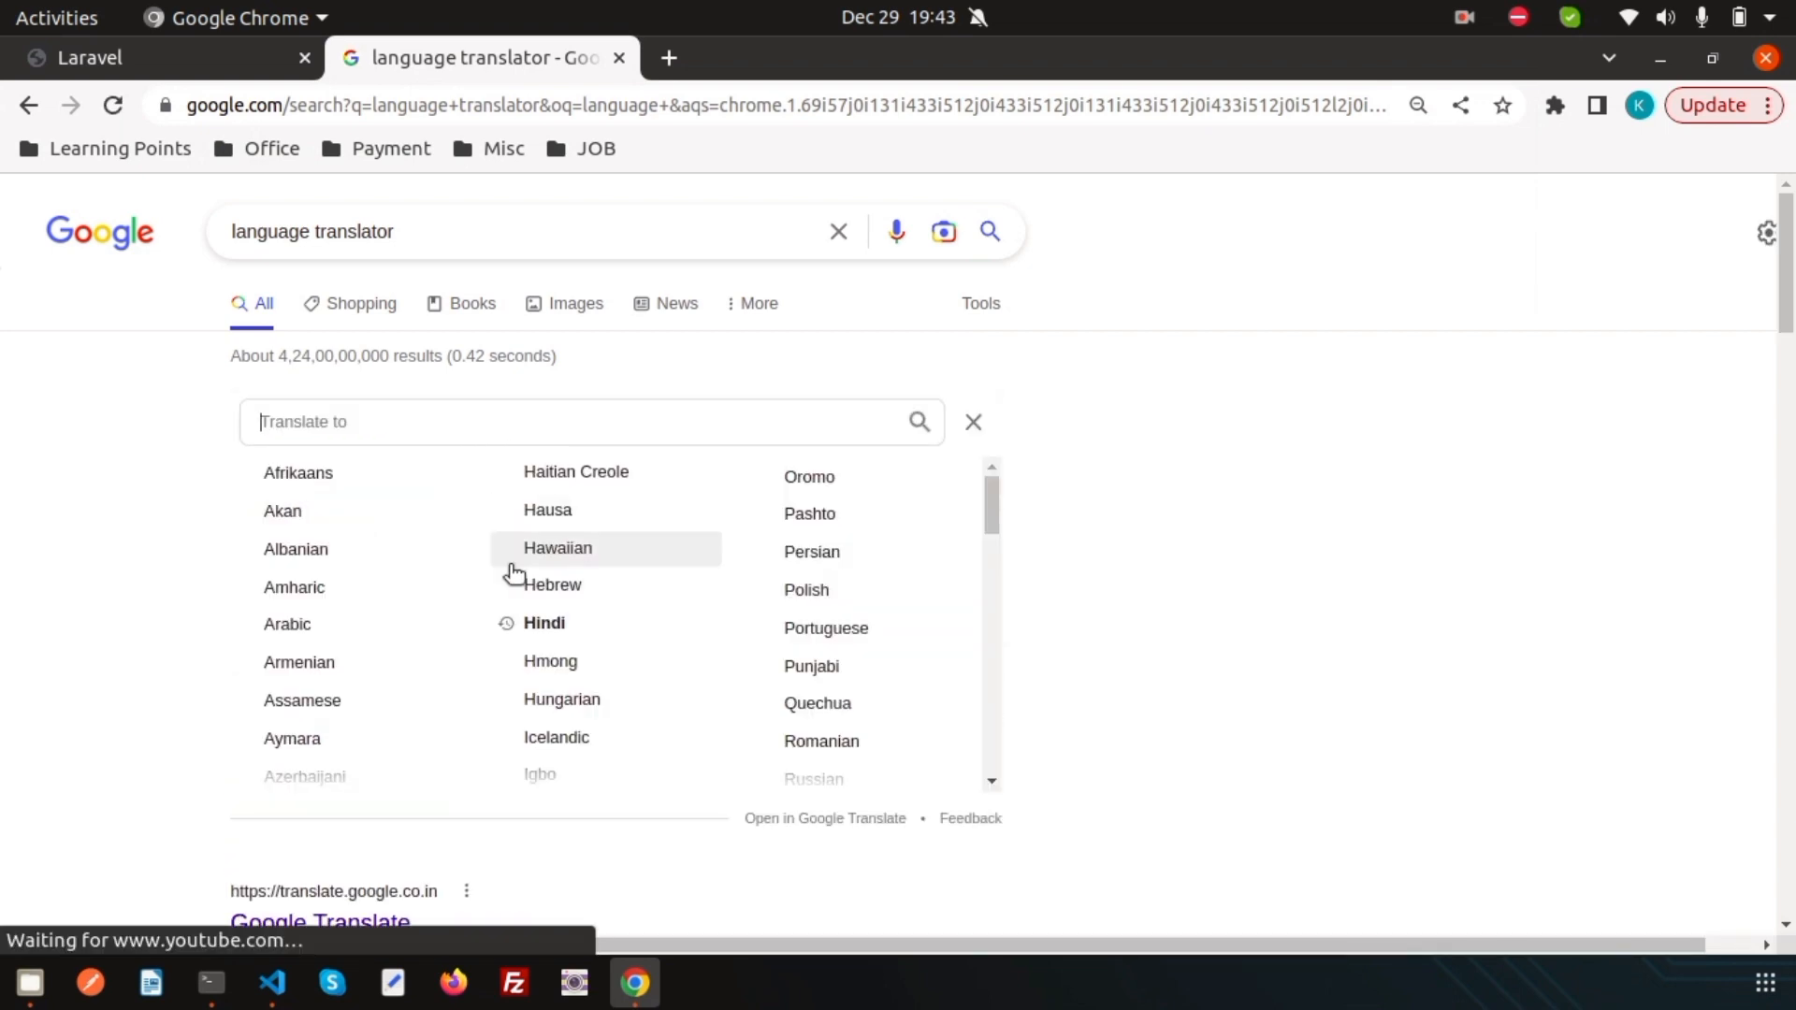
click(545, 622)
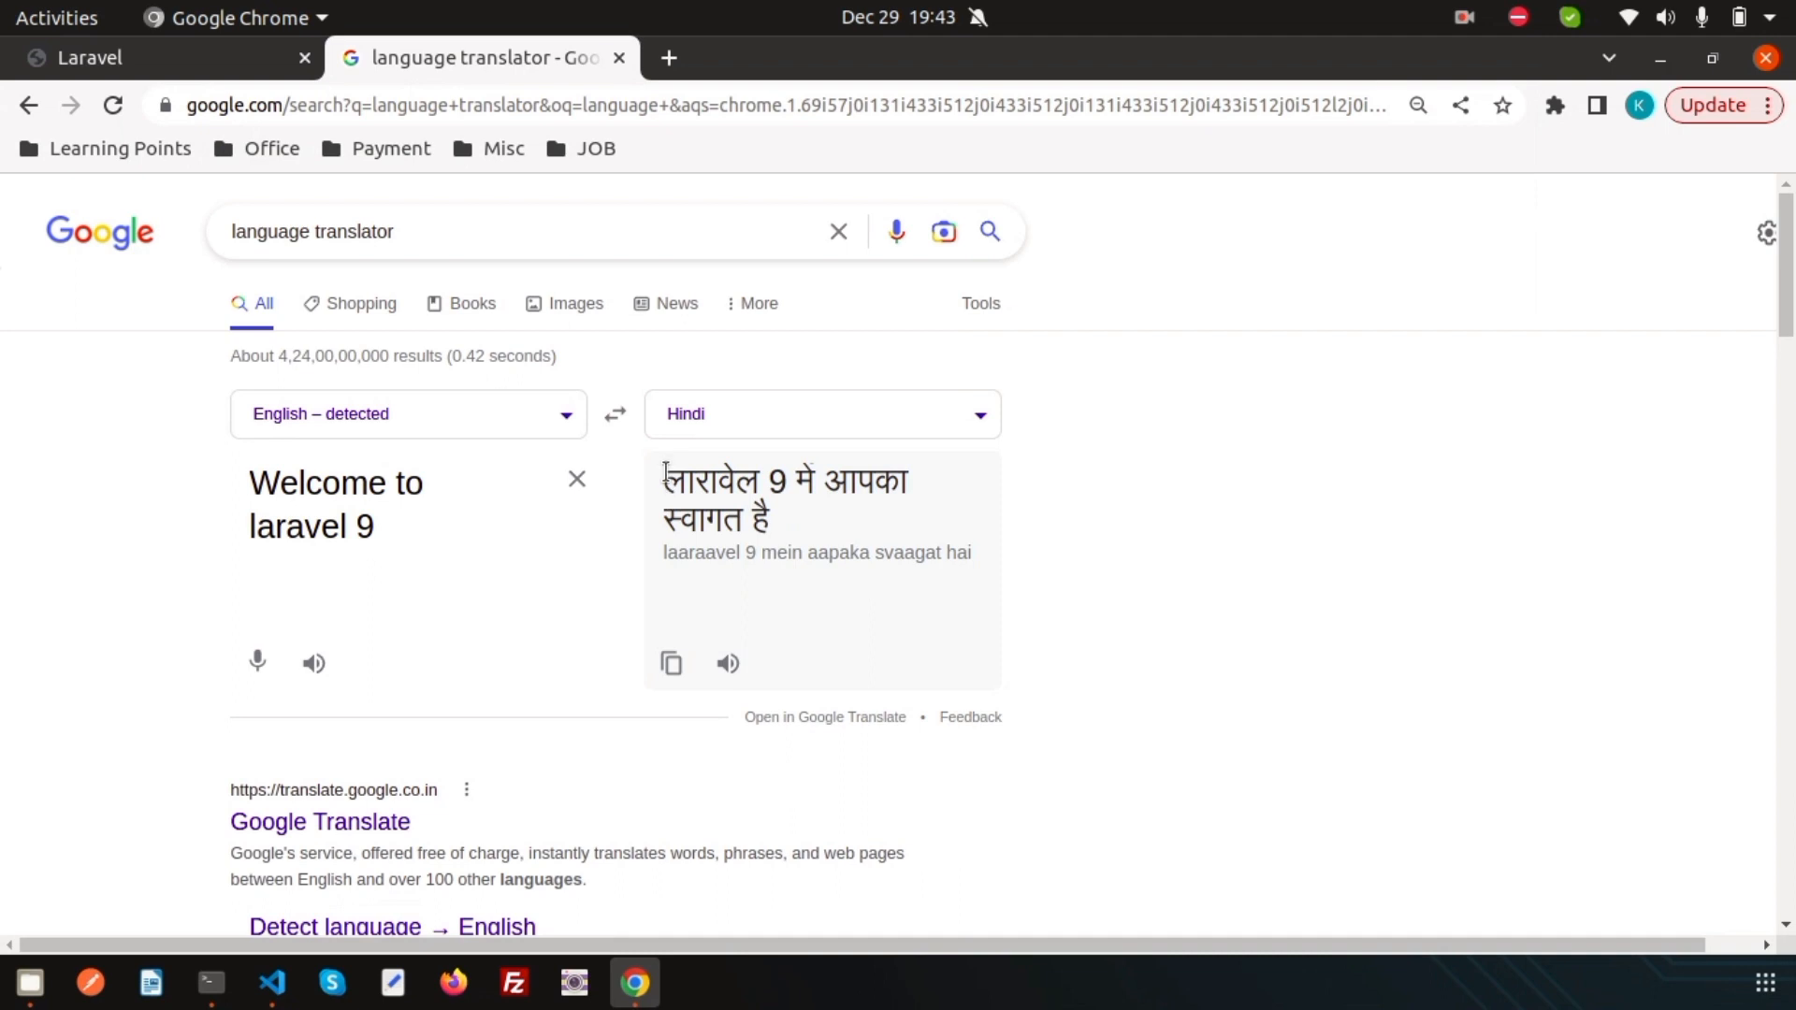
double_click(685, 481)
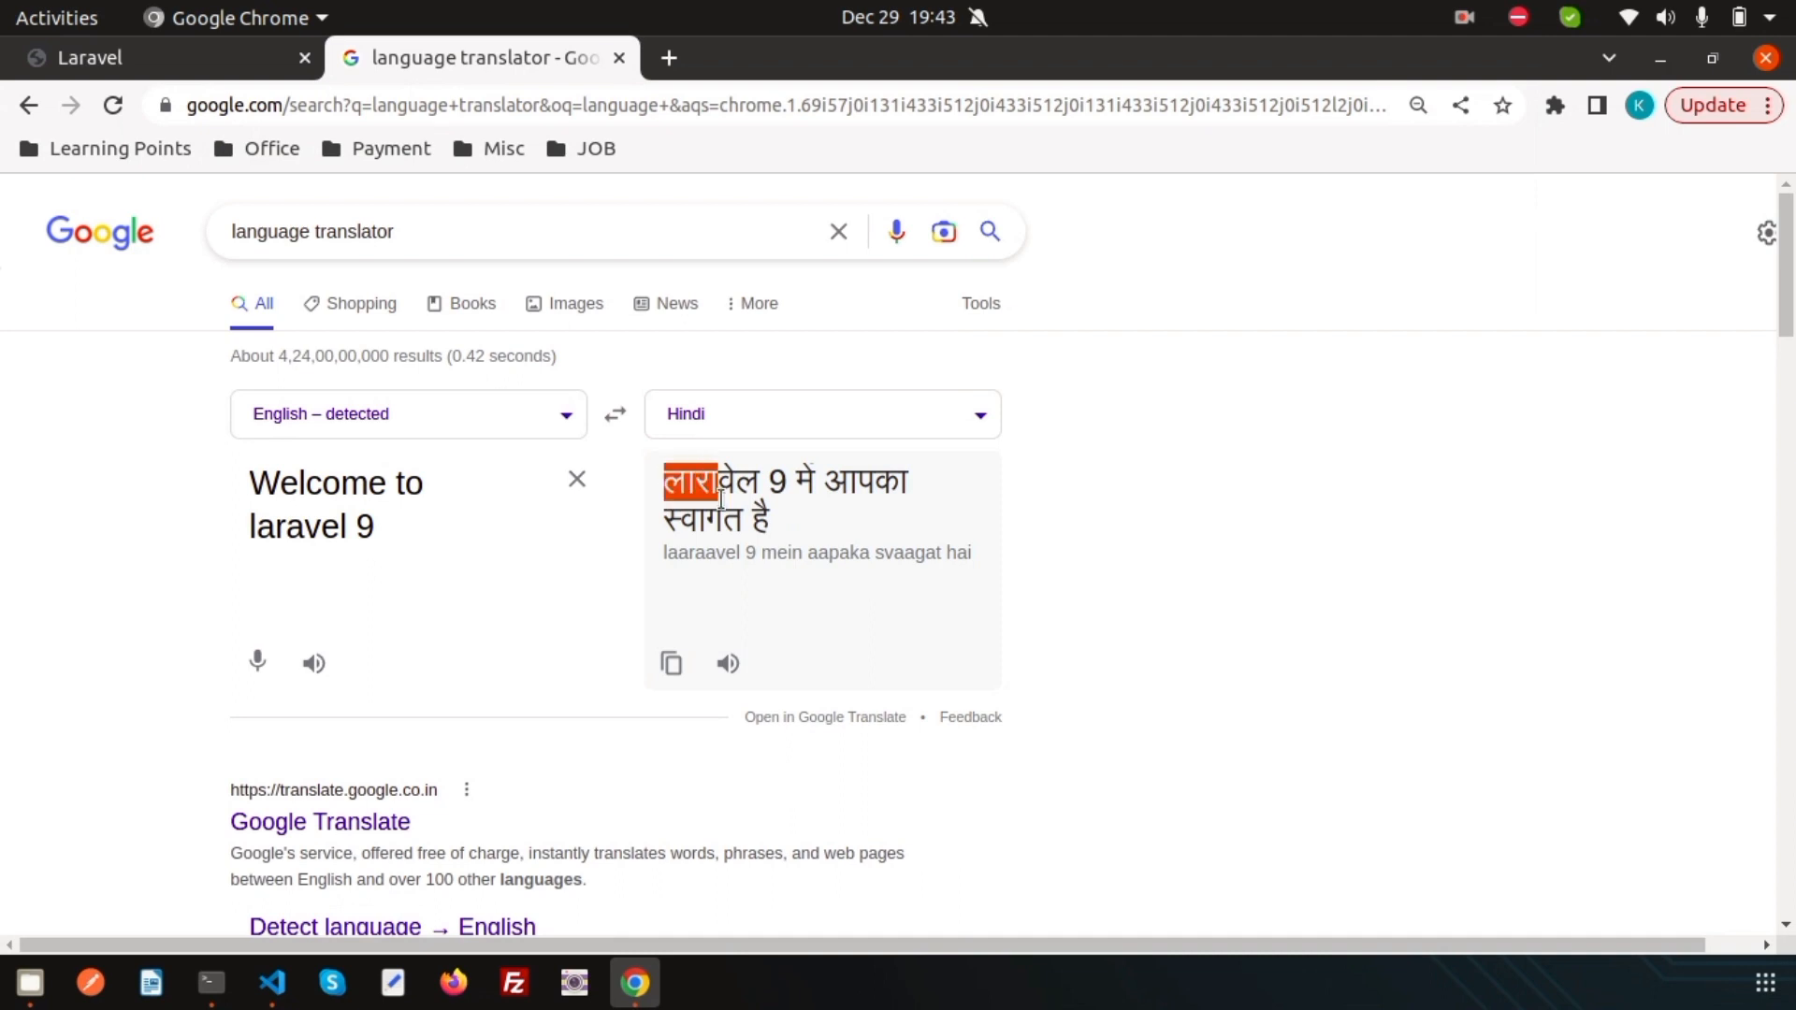
click(271, 984)
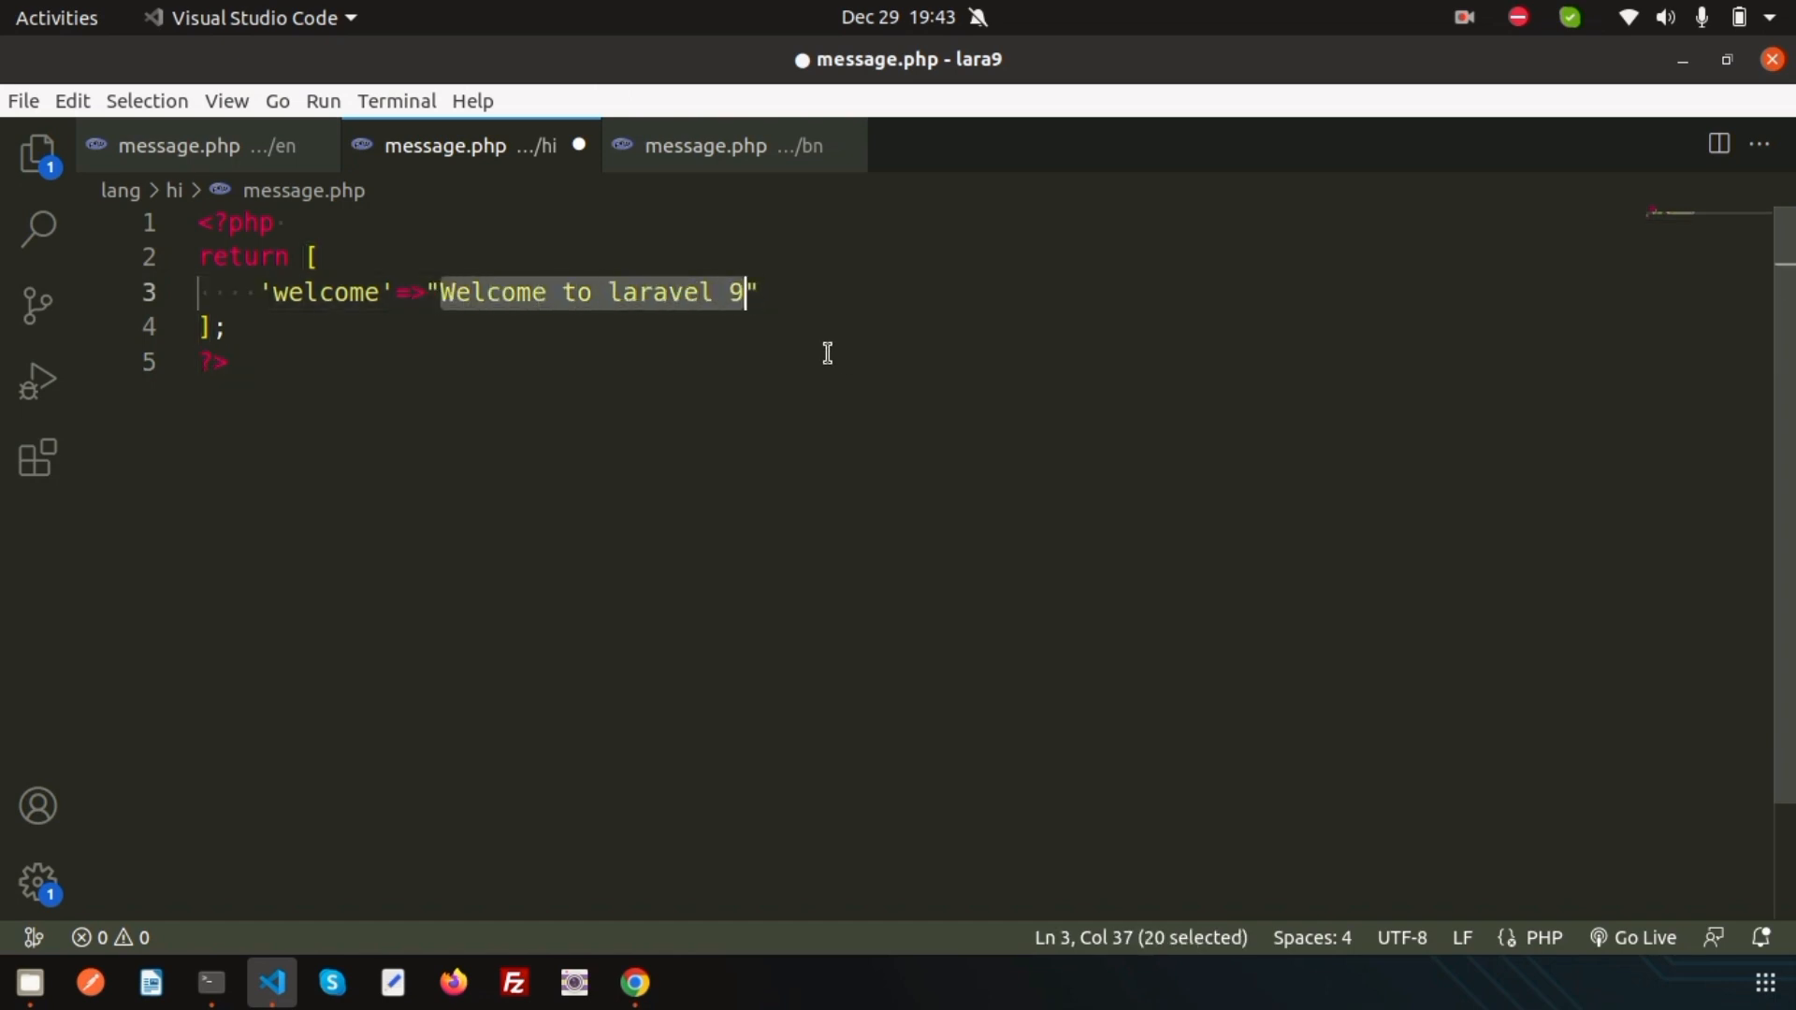
Step: Translate the welcome message into Bangla and return to the Bengali message file
click(633, 983)
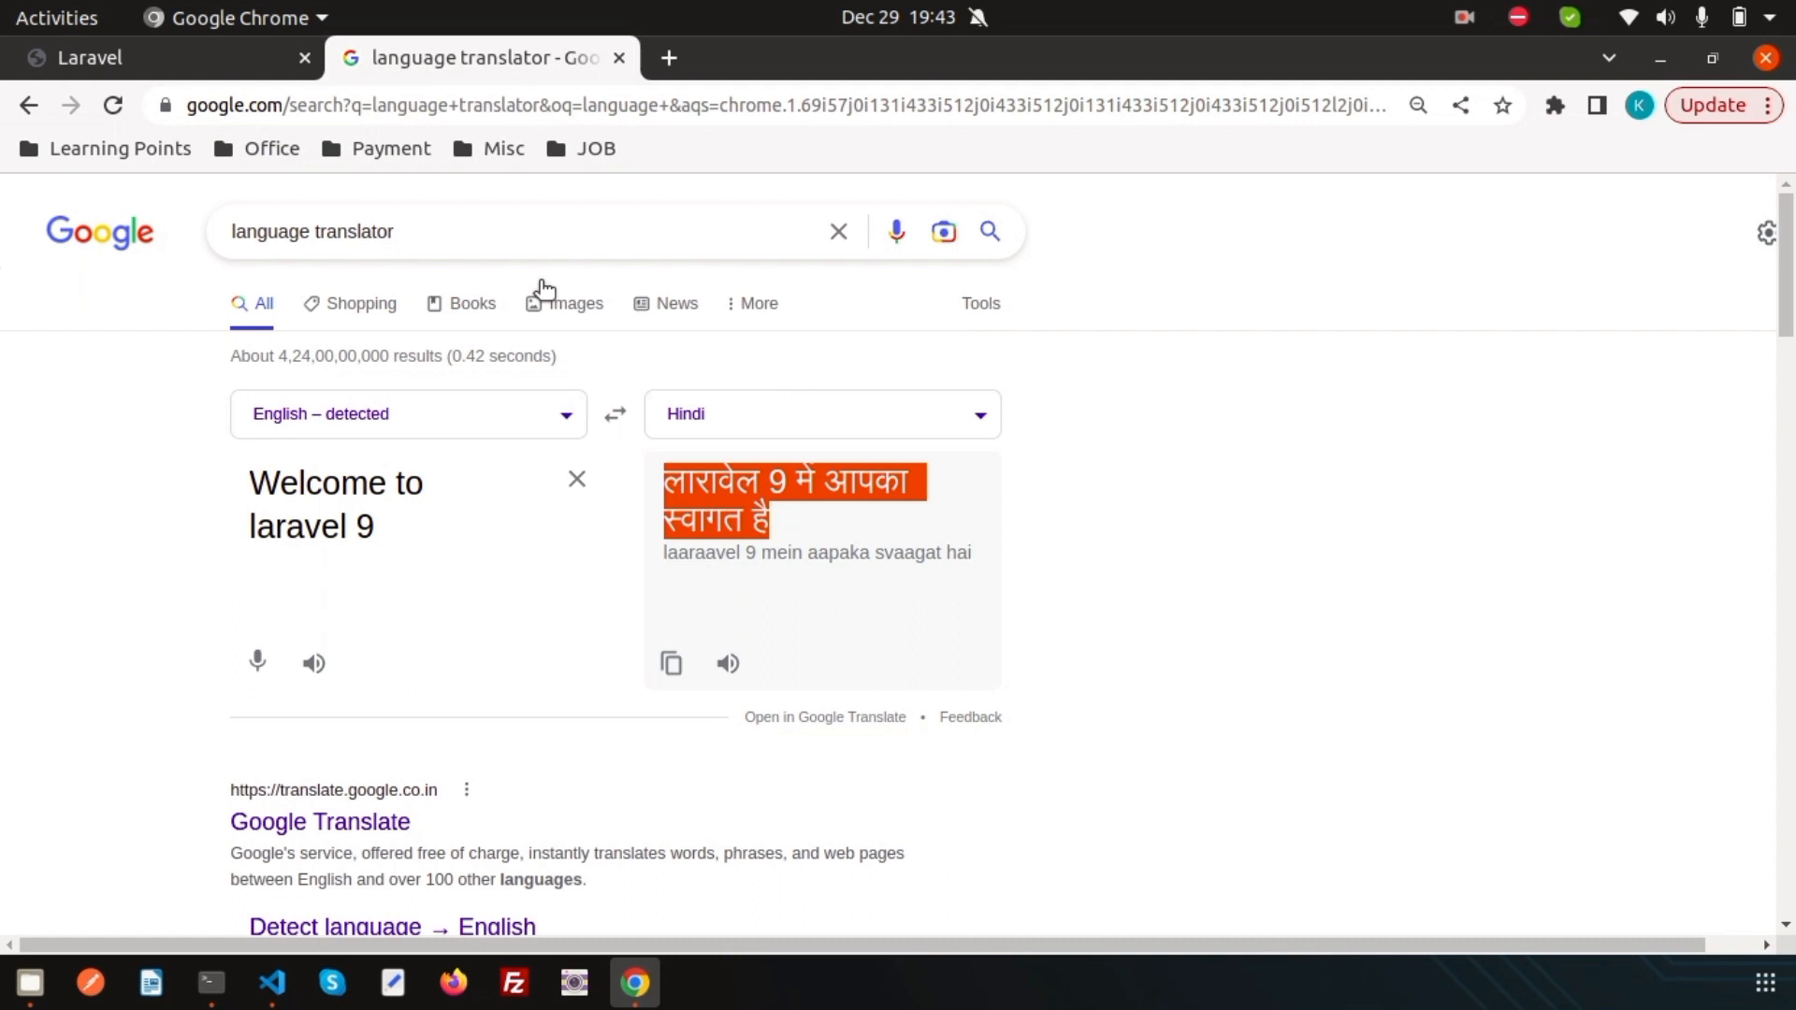
click(818, 414)
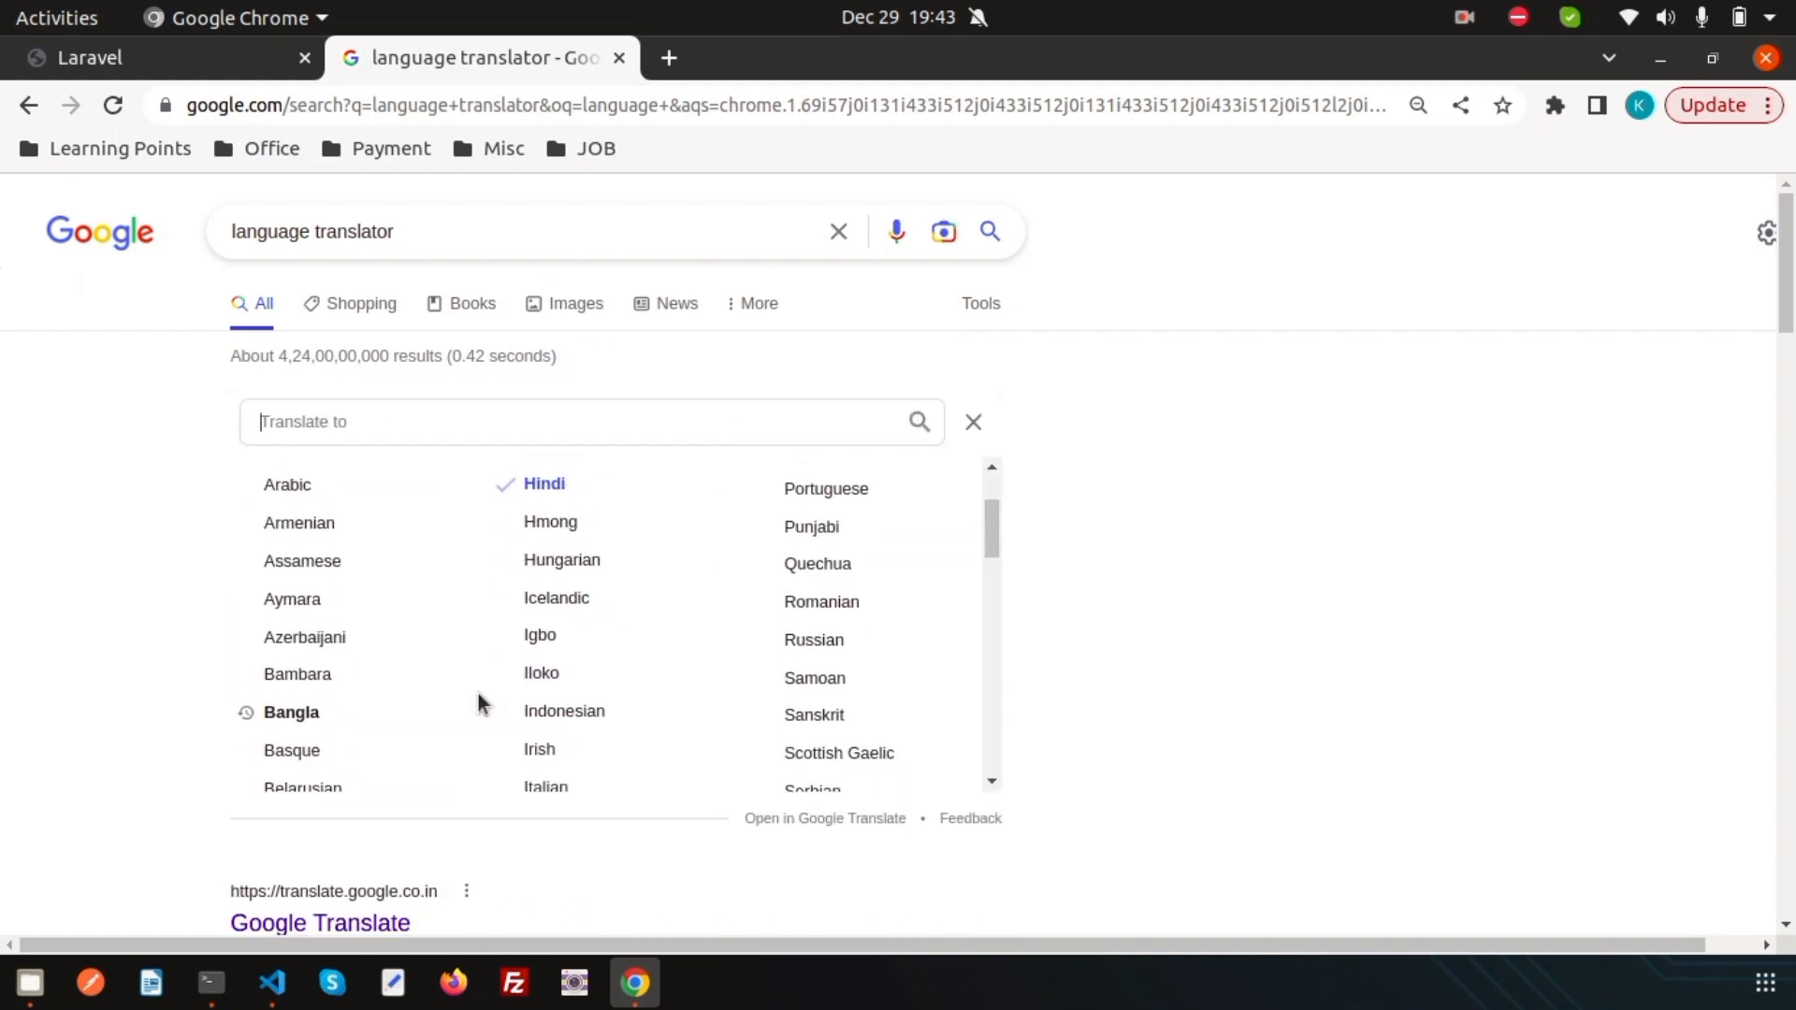
click(291, 711)
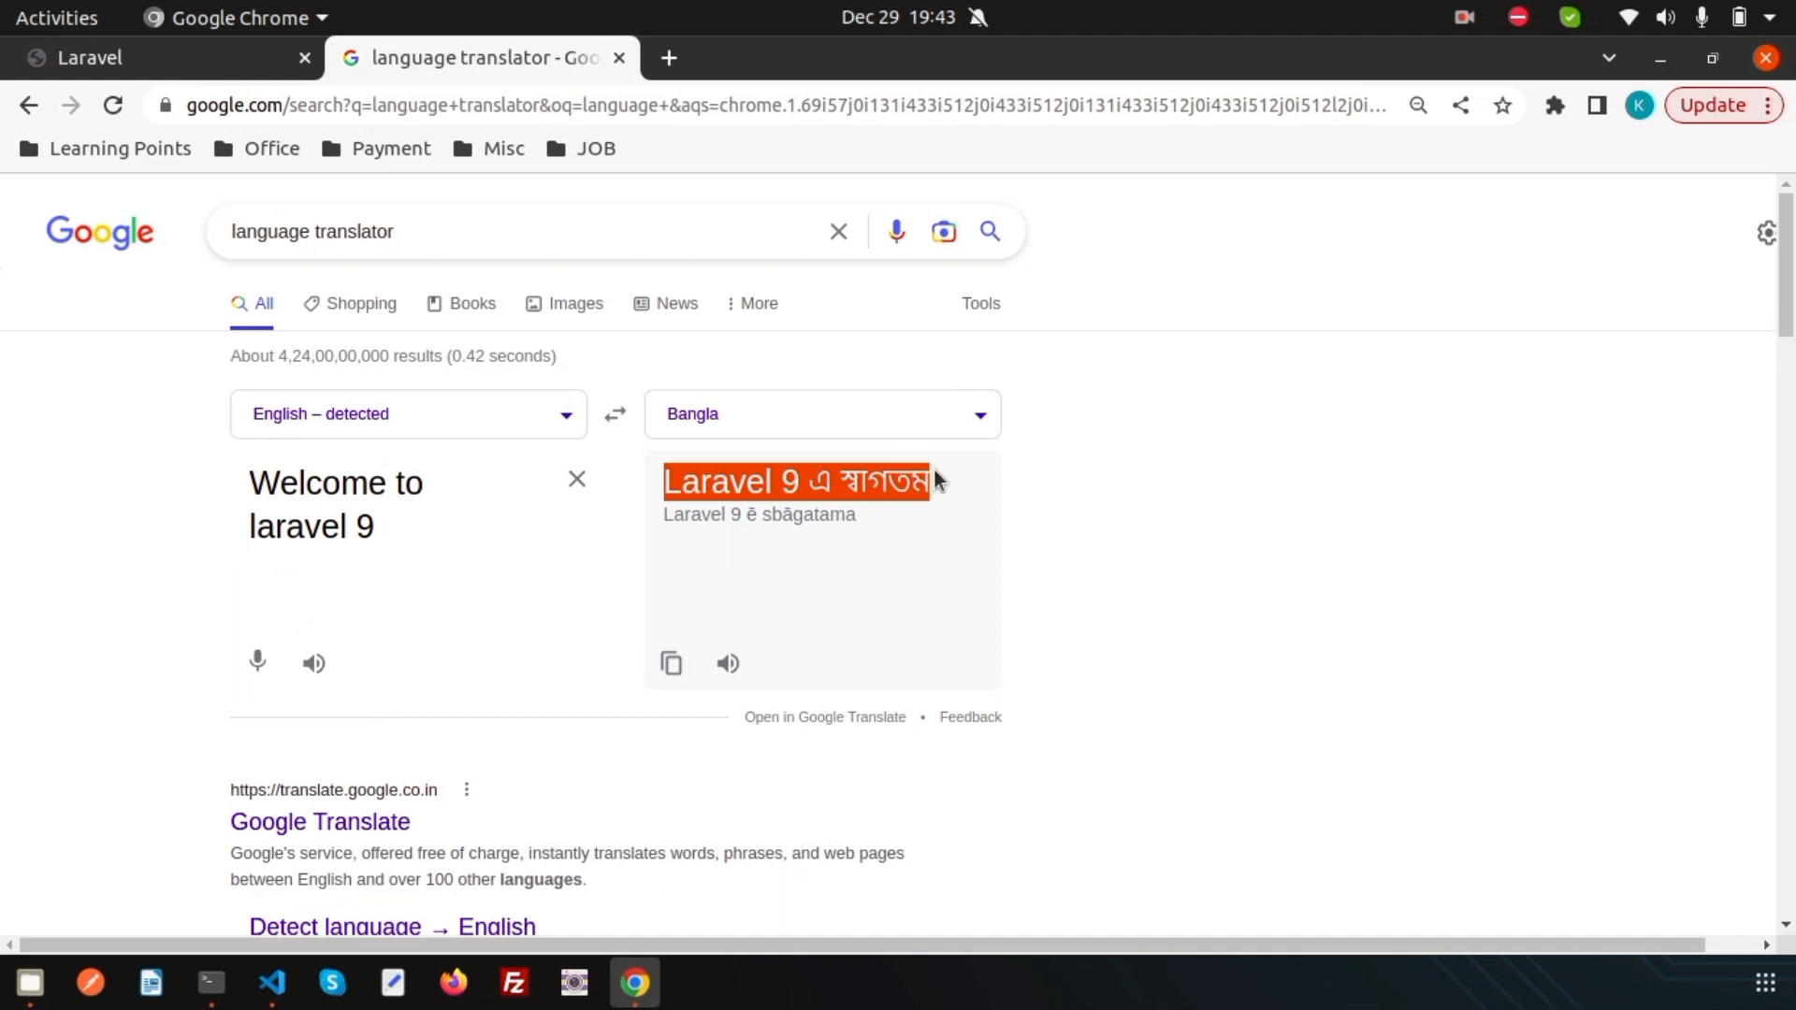
click(271, 982)
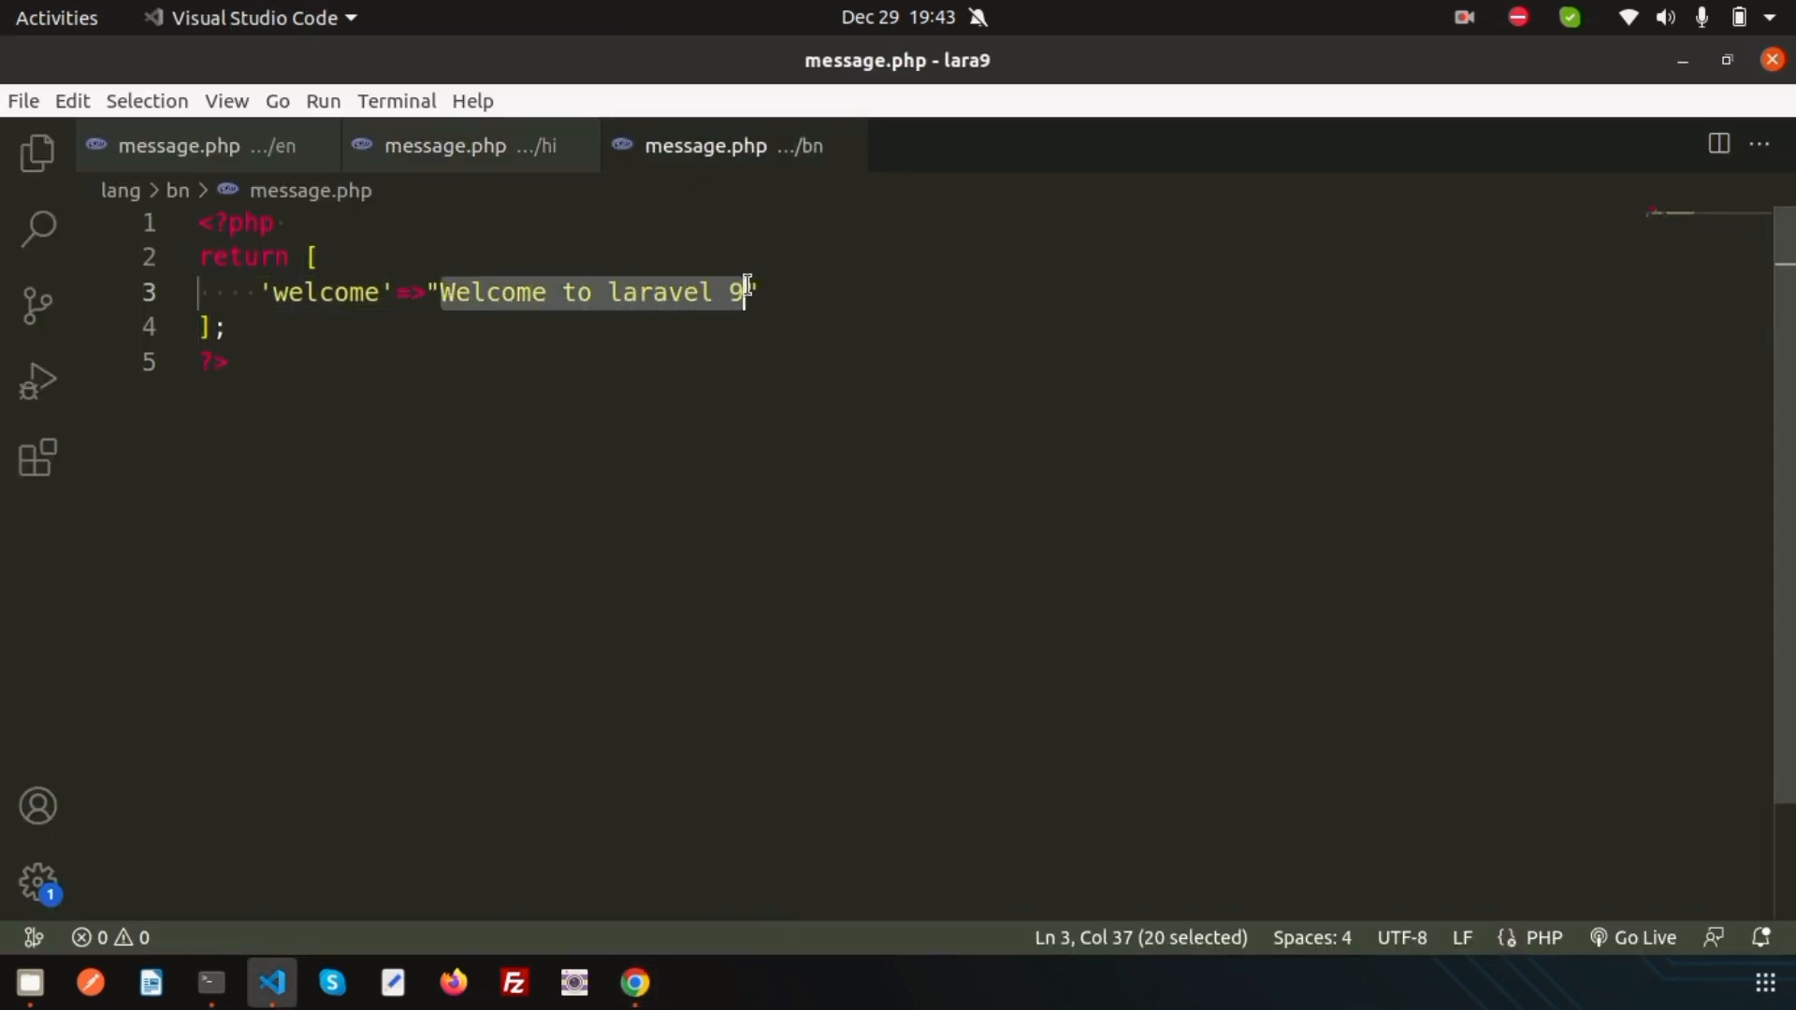
Step: Paste 'Laravel 9 এ স্বাগতম' into bn/message.php and capitalise Laravel in the English message
text(Laravel 9 এ স্বাগতম)
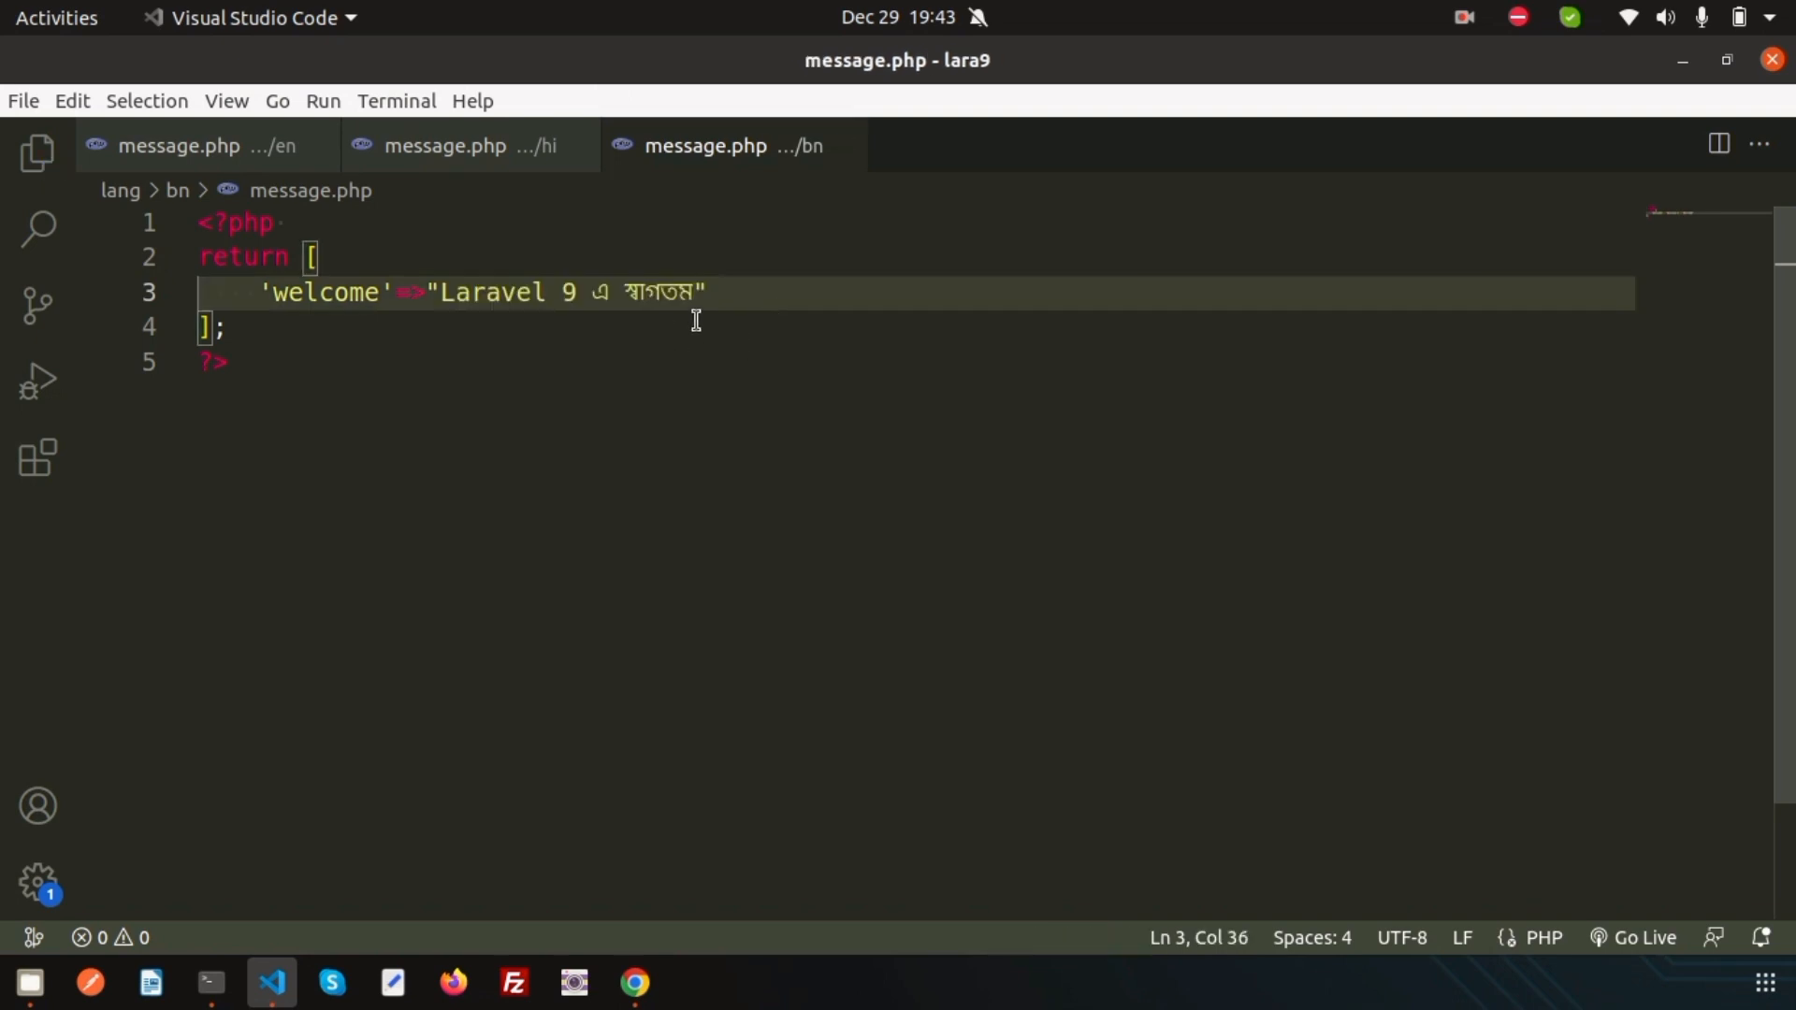
click(177, 146)
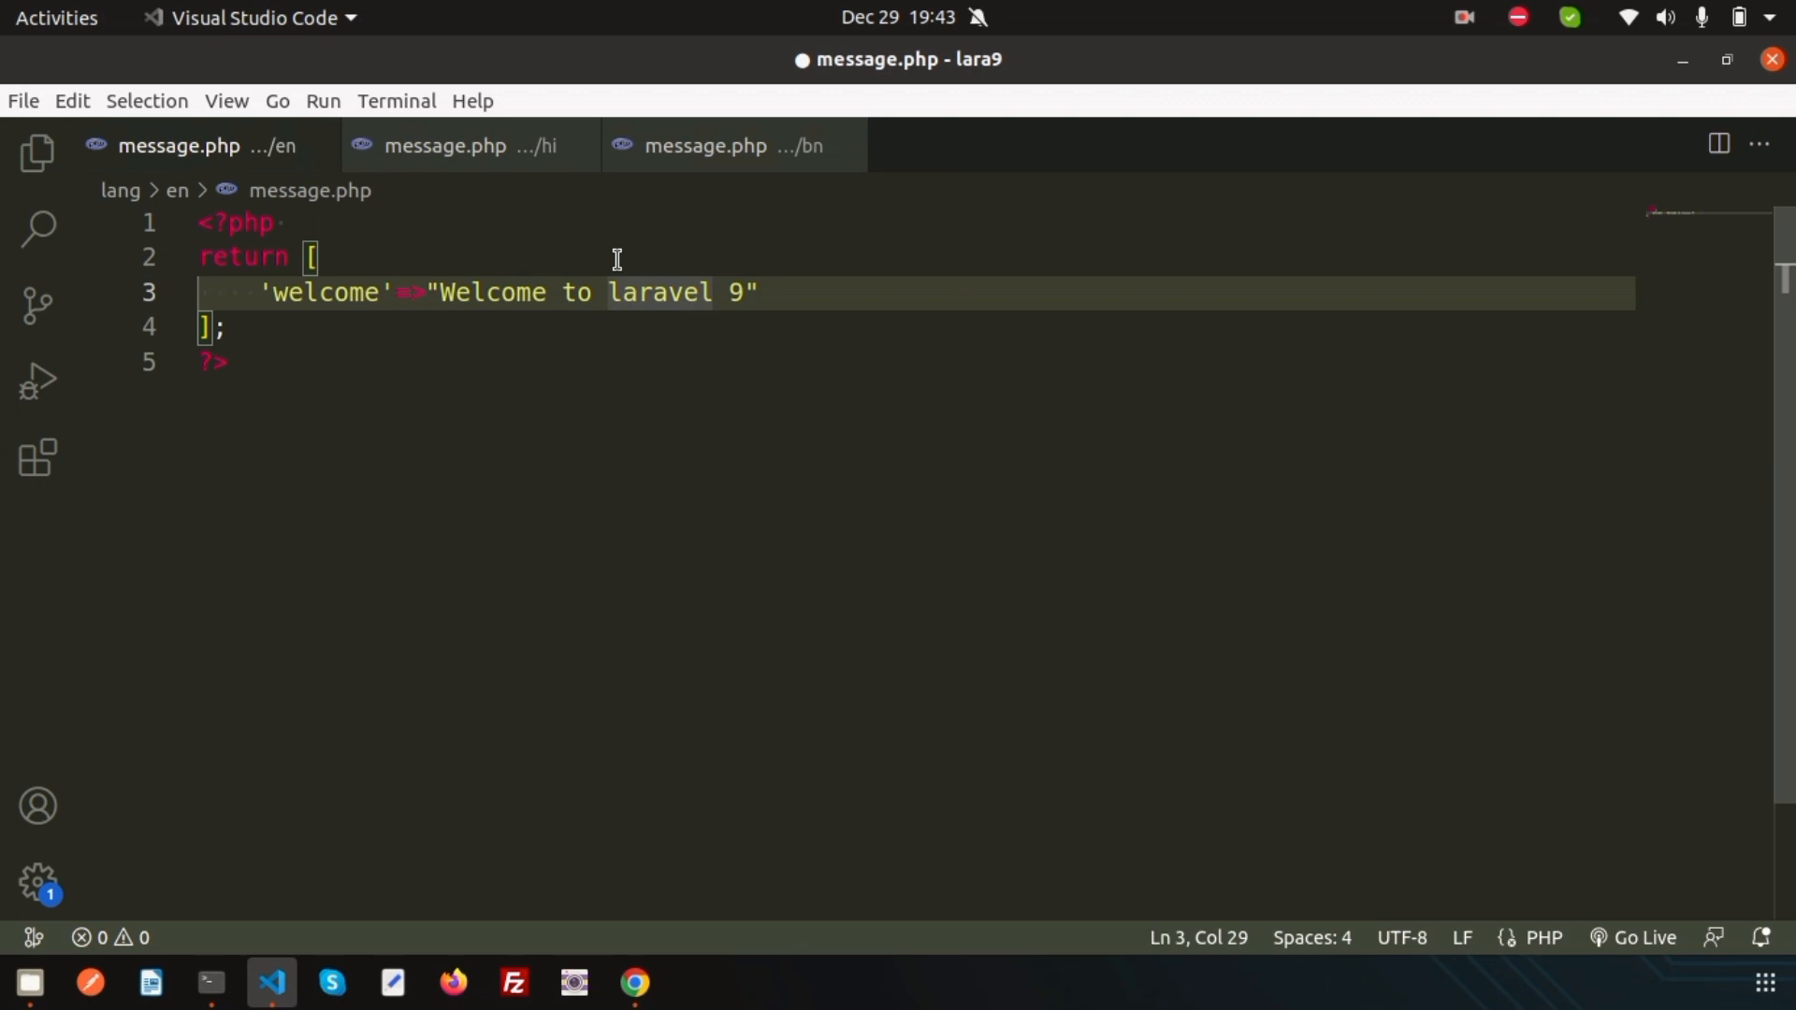
text(L)
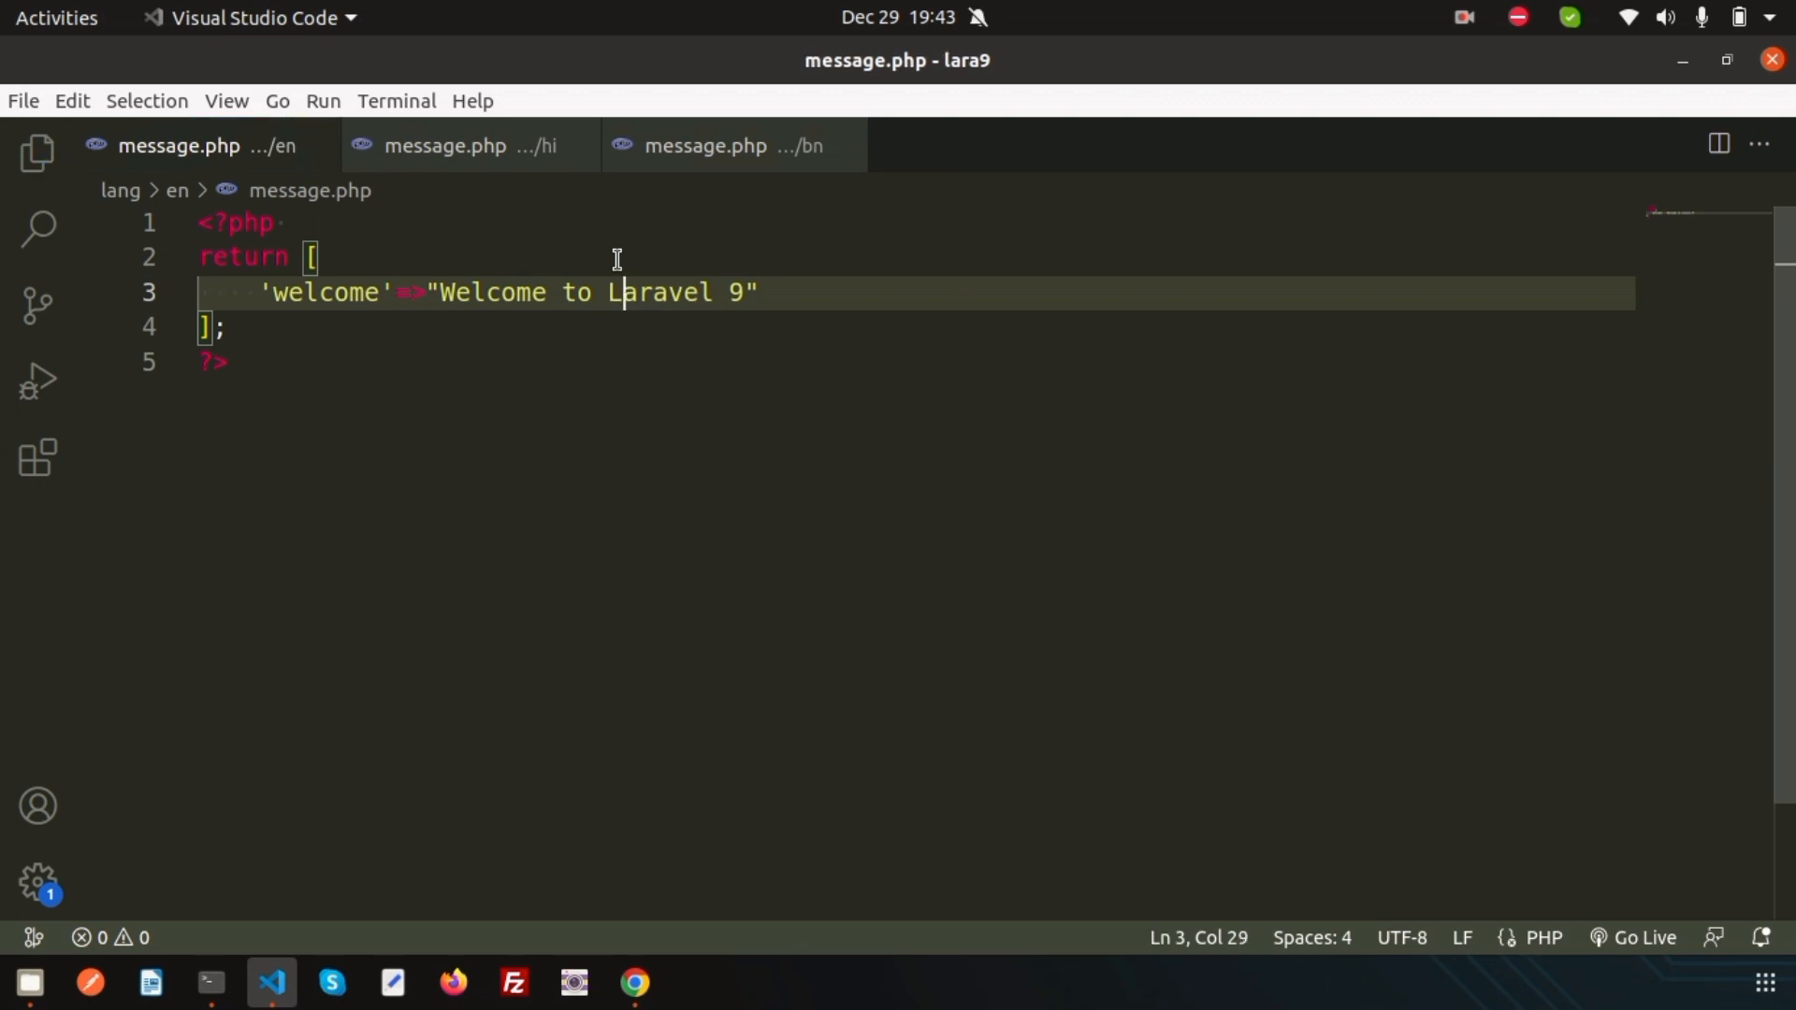
click(634, 982)
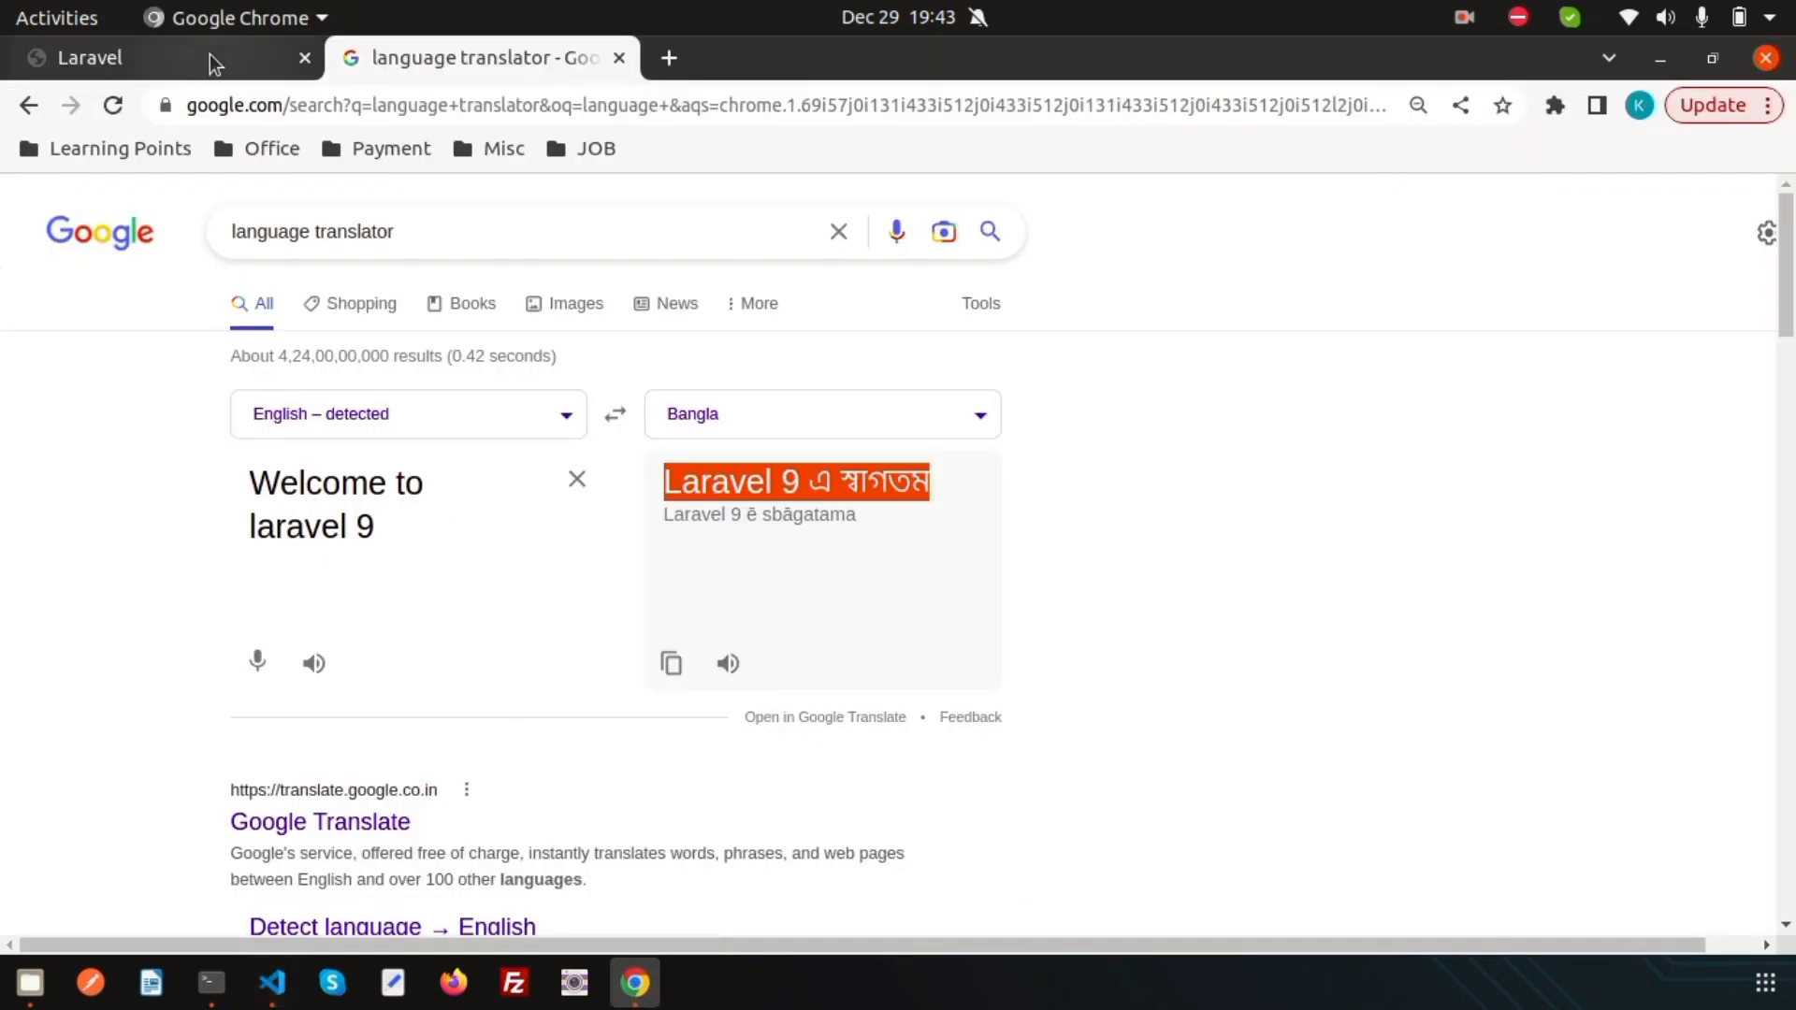
Step: View the running app at 127.0.0.1:8000 in Chrome, then return to the editor
click(88, 57)
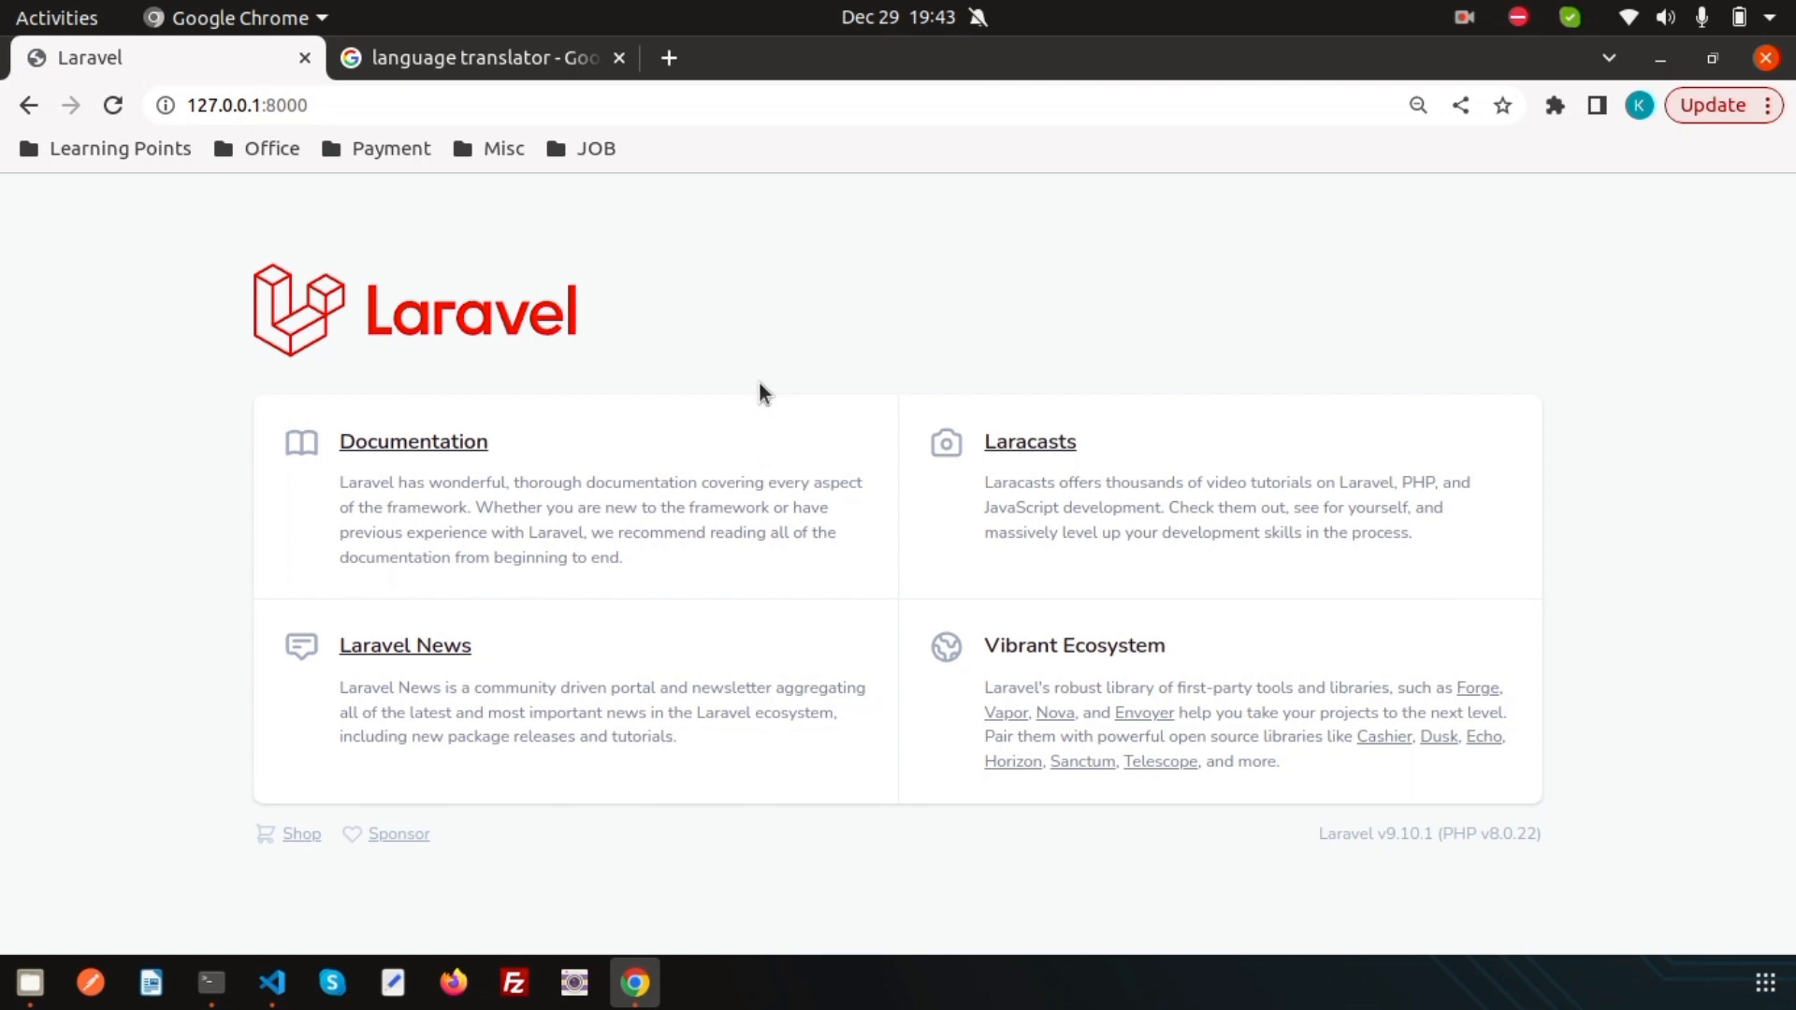
mouse_move(409, 57)
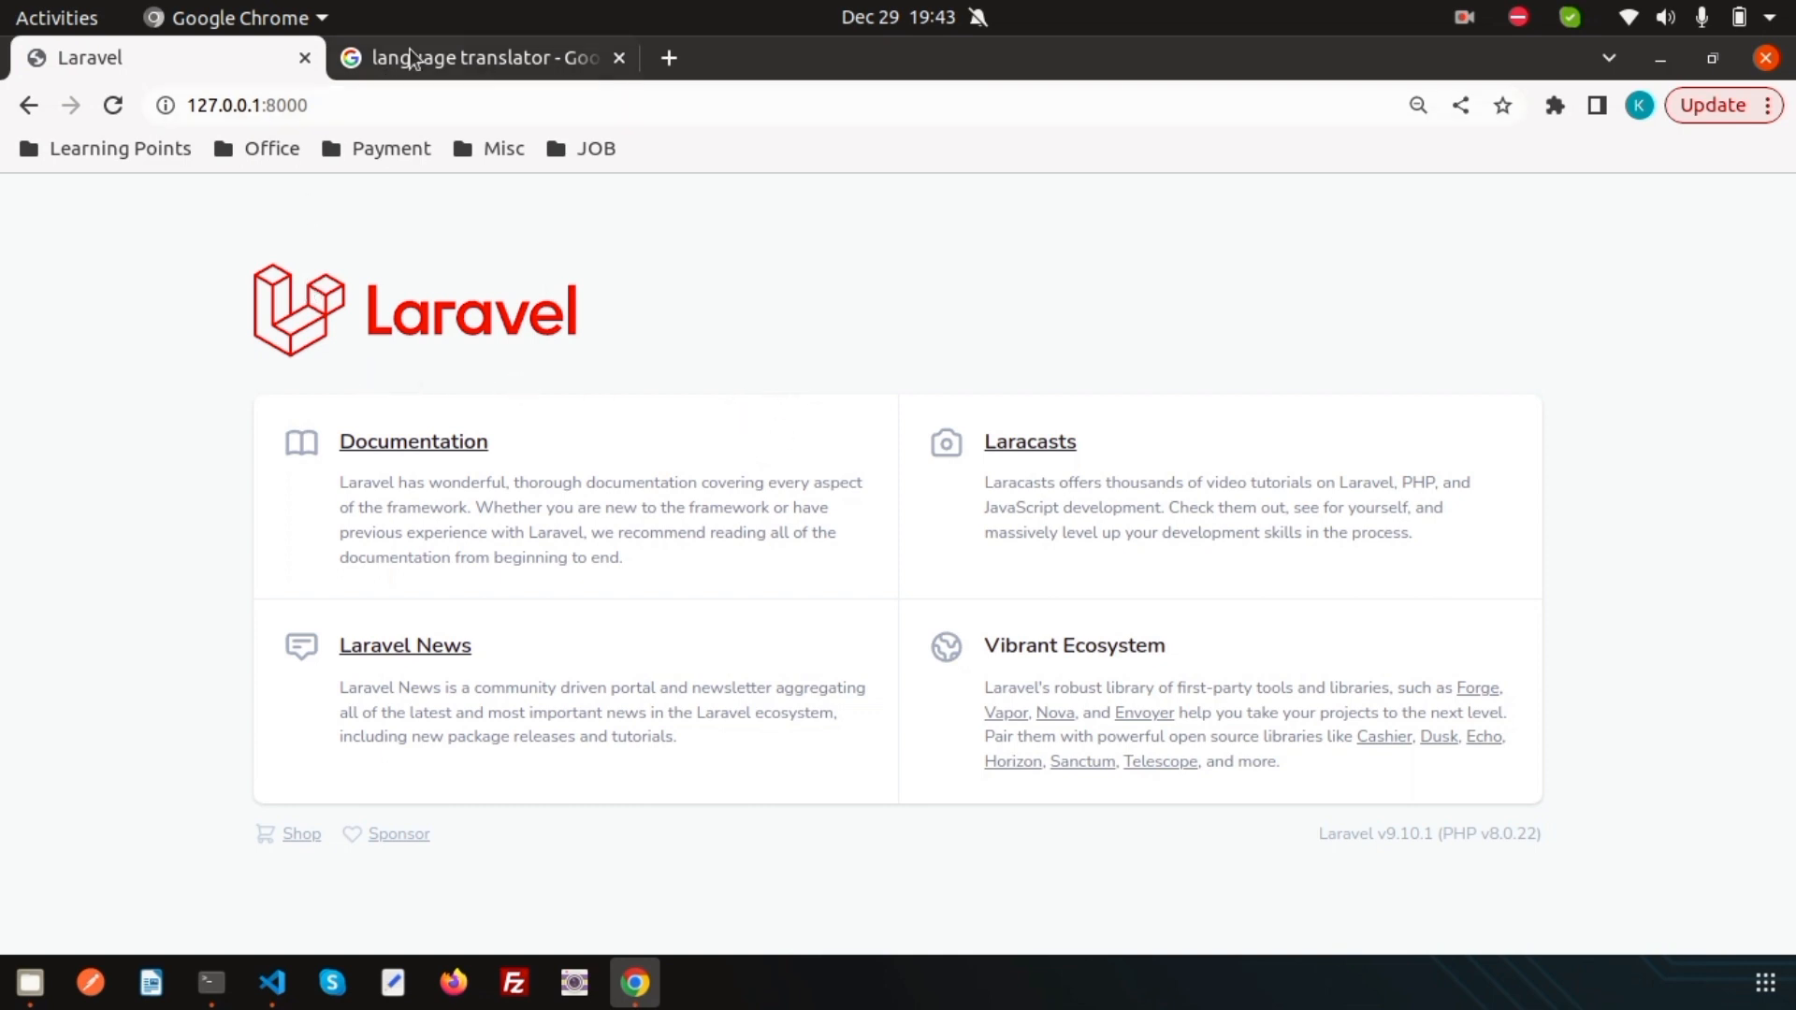
mouse_move(440, 381)
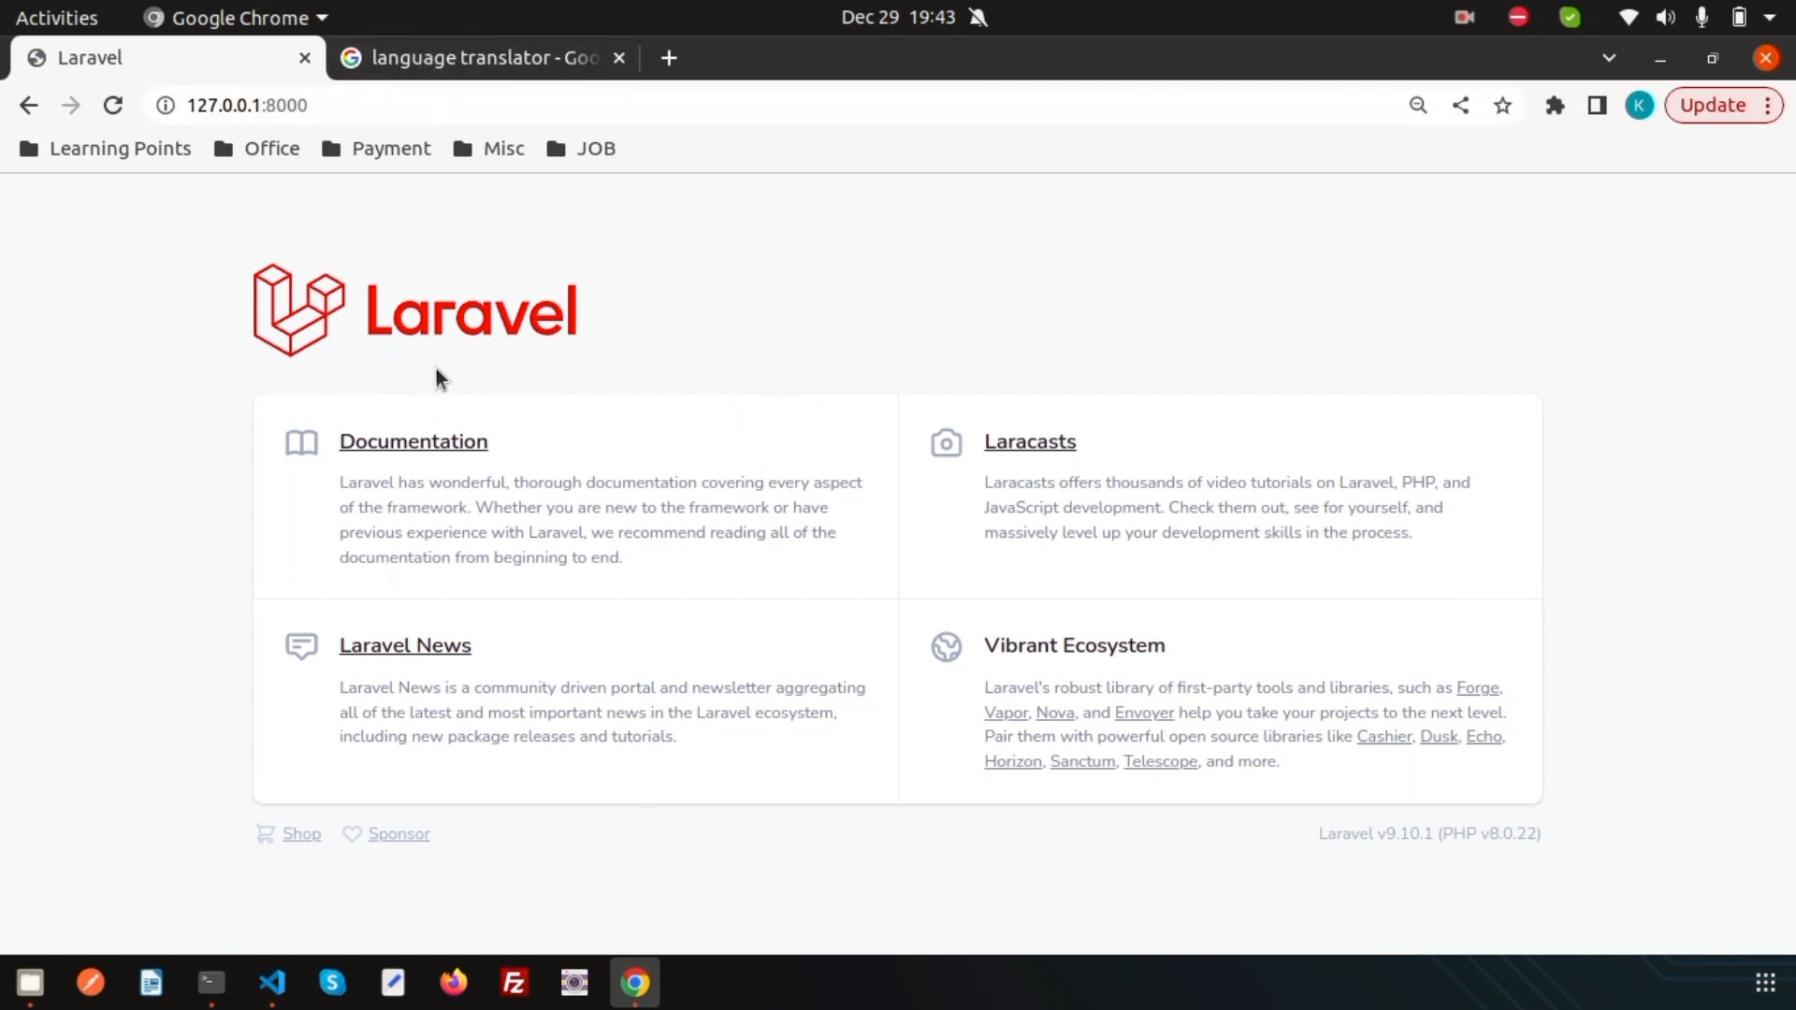
mouse_move(604, 359)
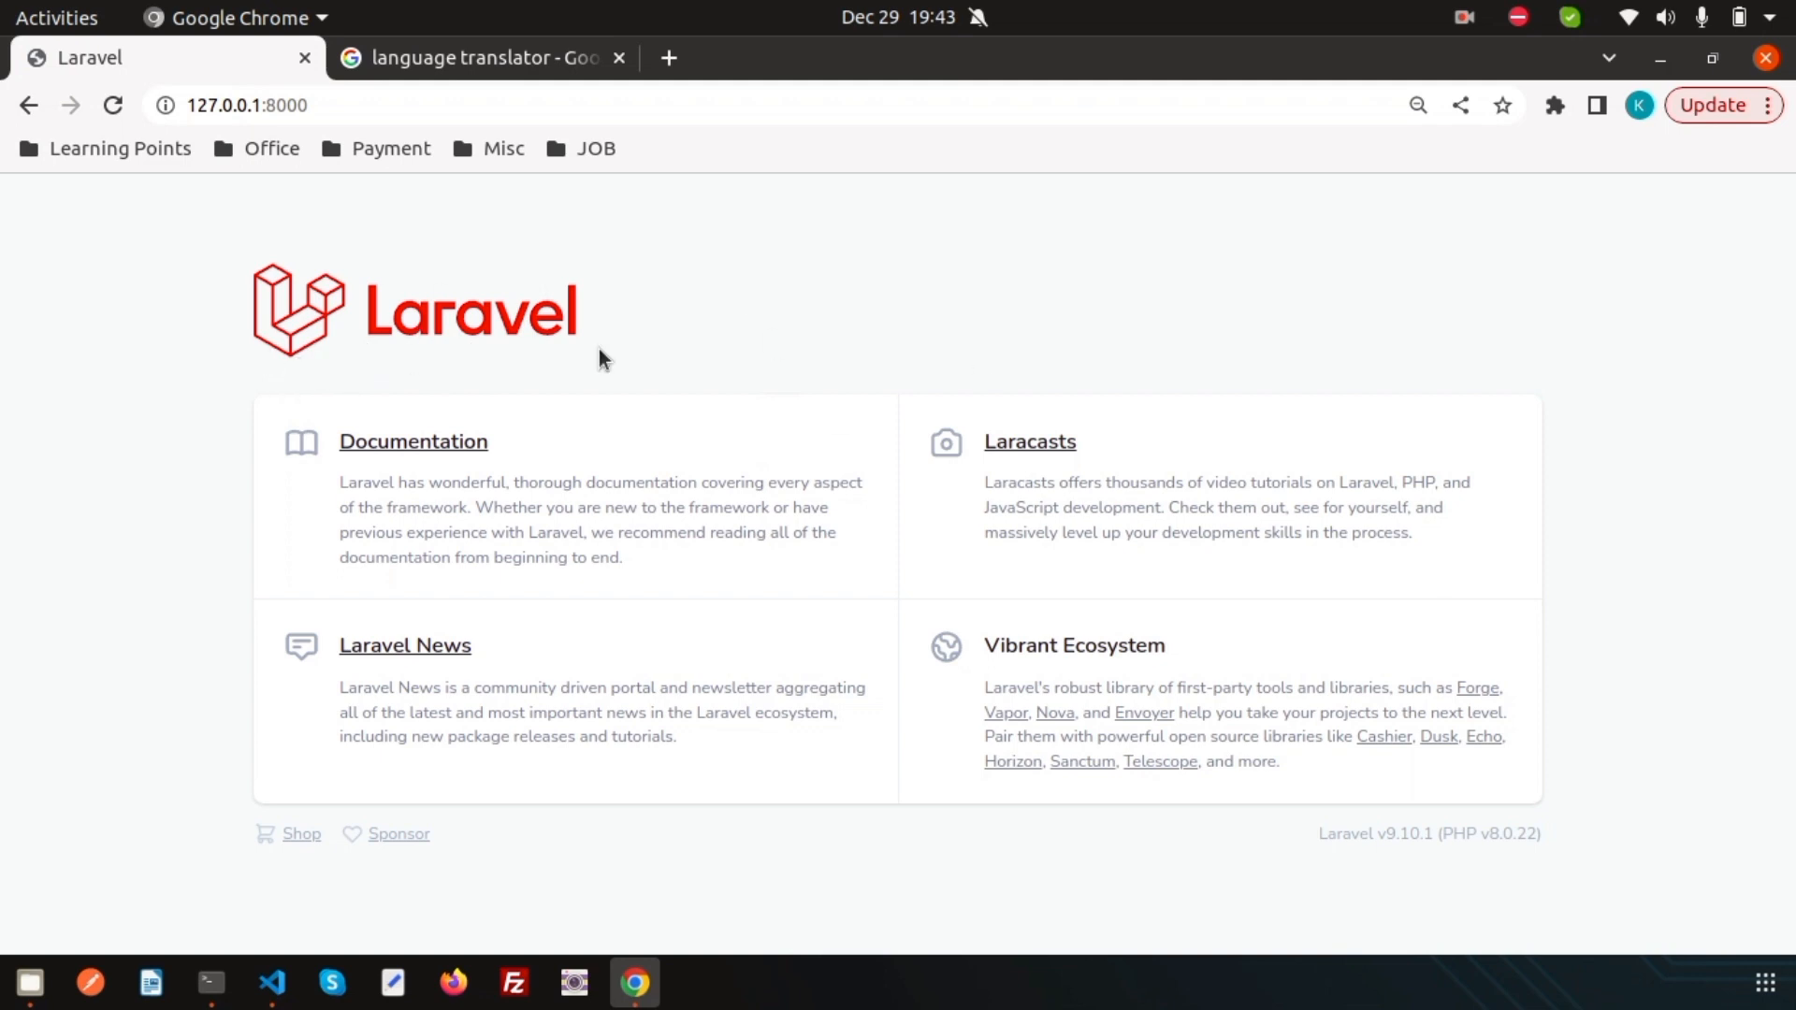
mouse_move(300, 376)
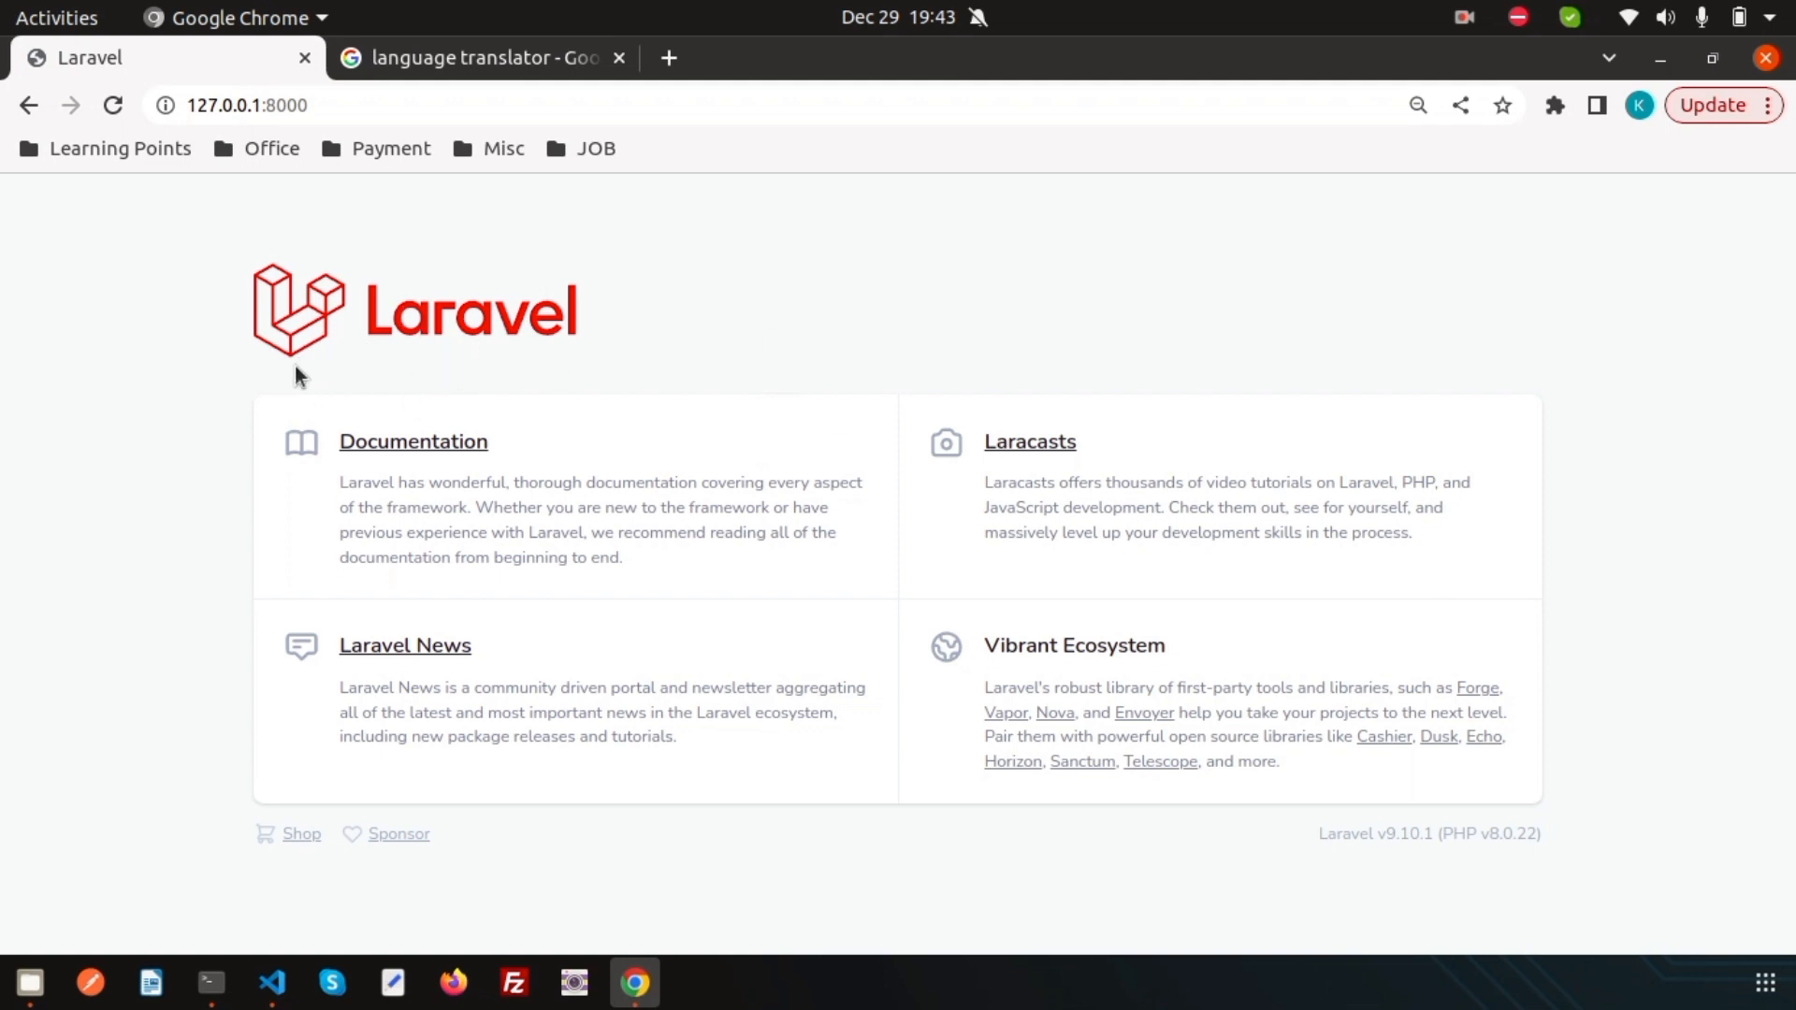
mouse_move(265, 289)
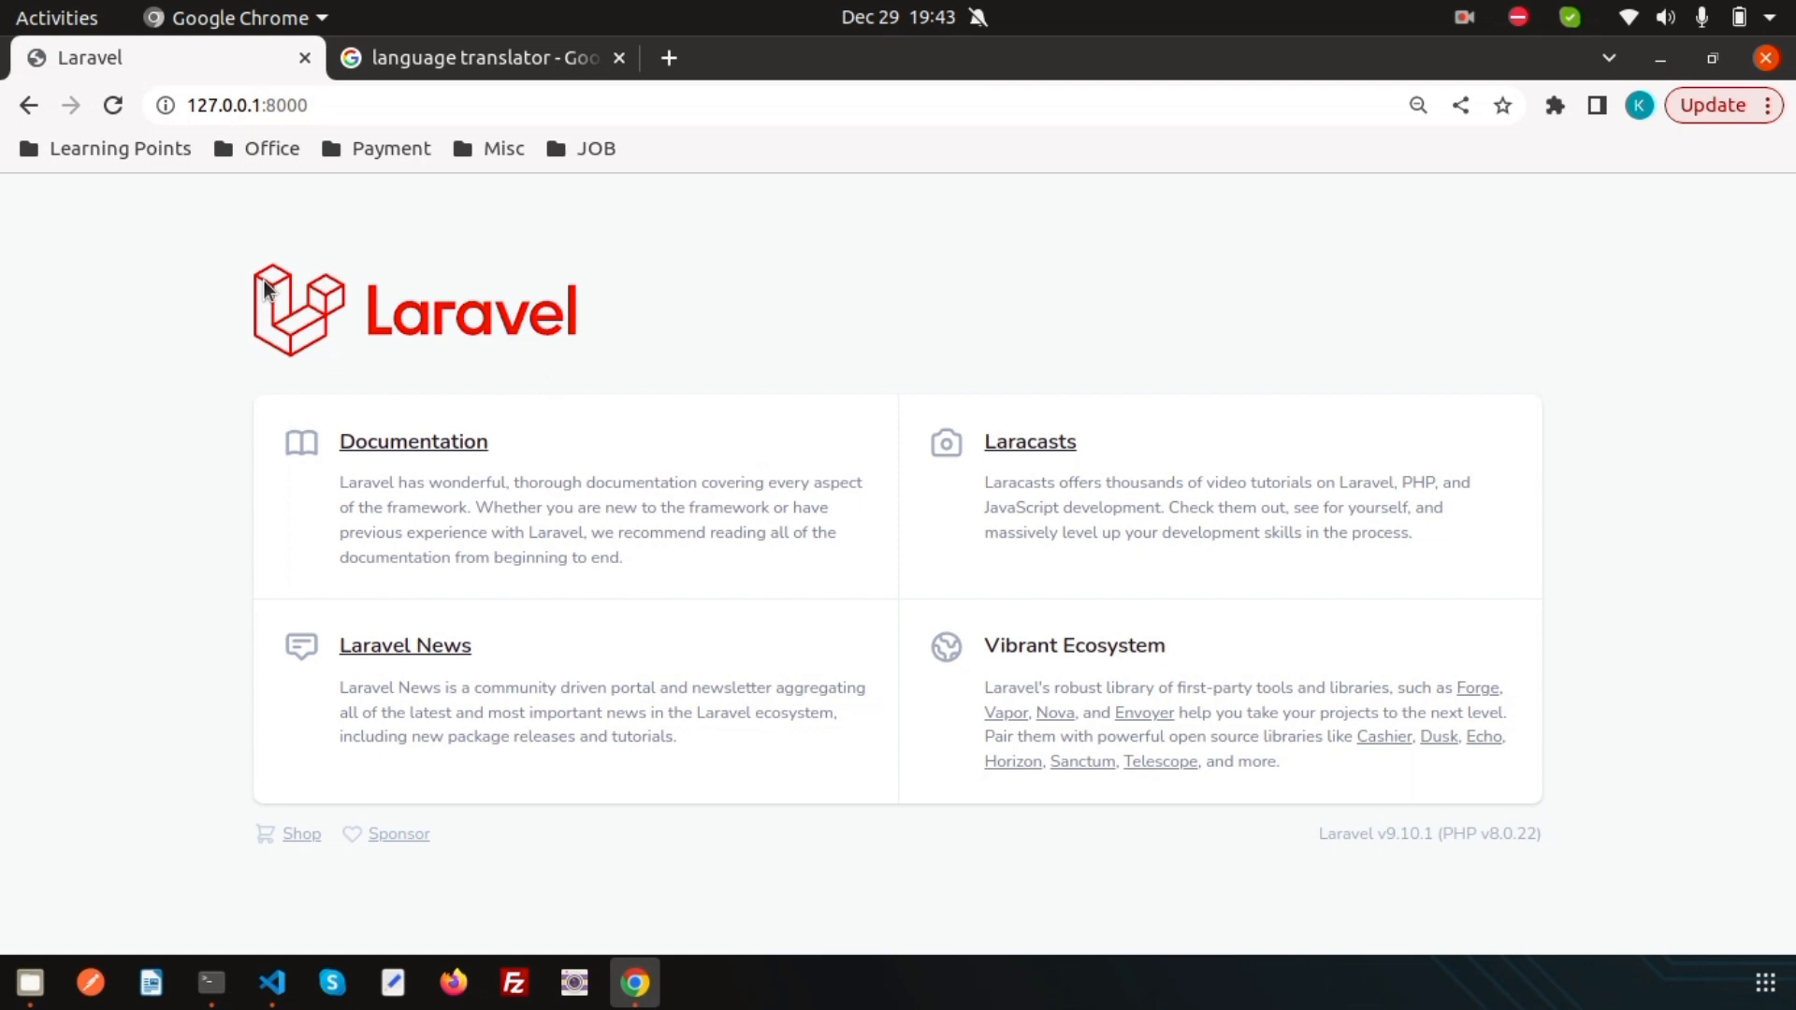
click(272, 983)
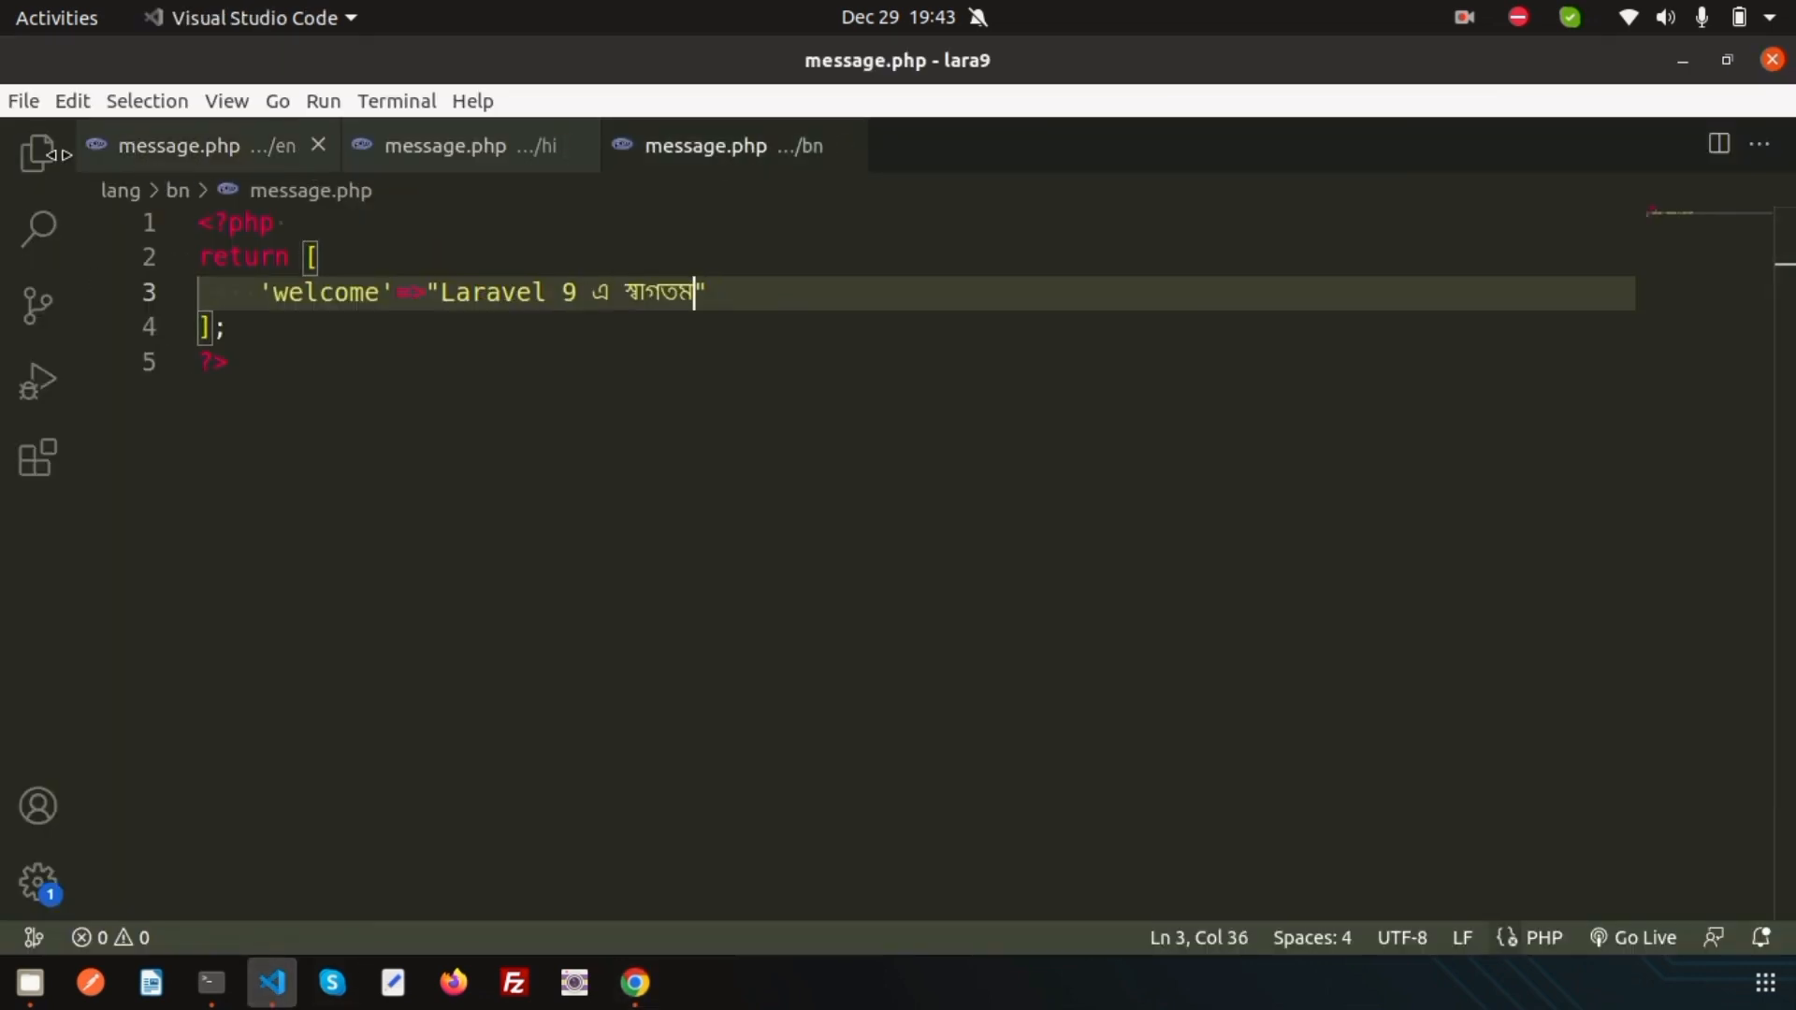
Step: Open welcome.blade.php and compare it with the page in the browser
click(37, 150)
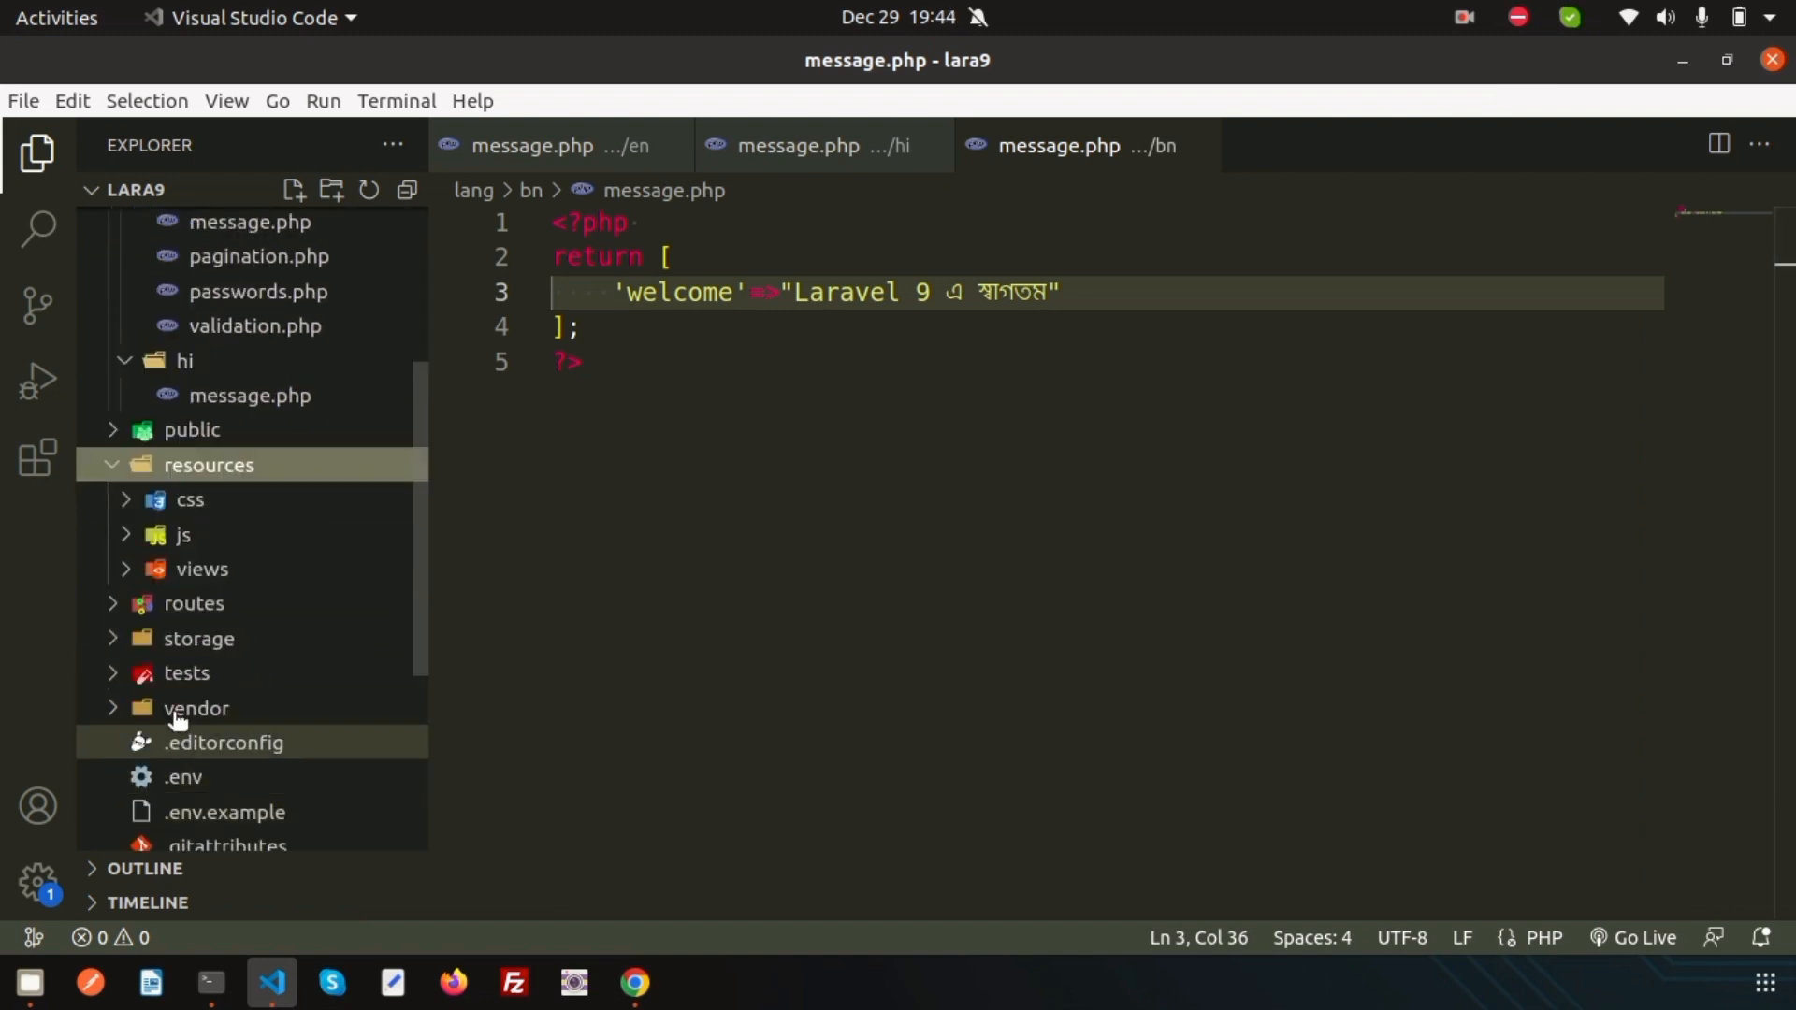
click(202, 568)
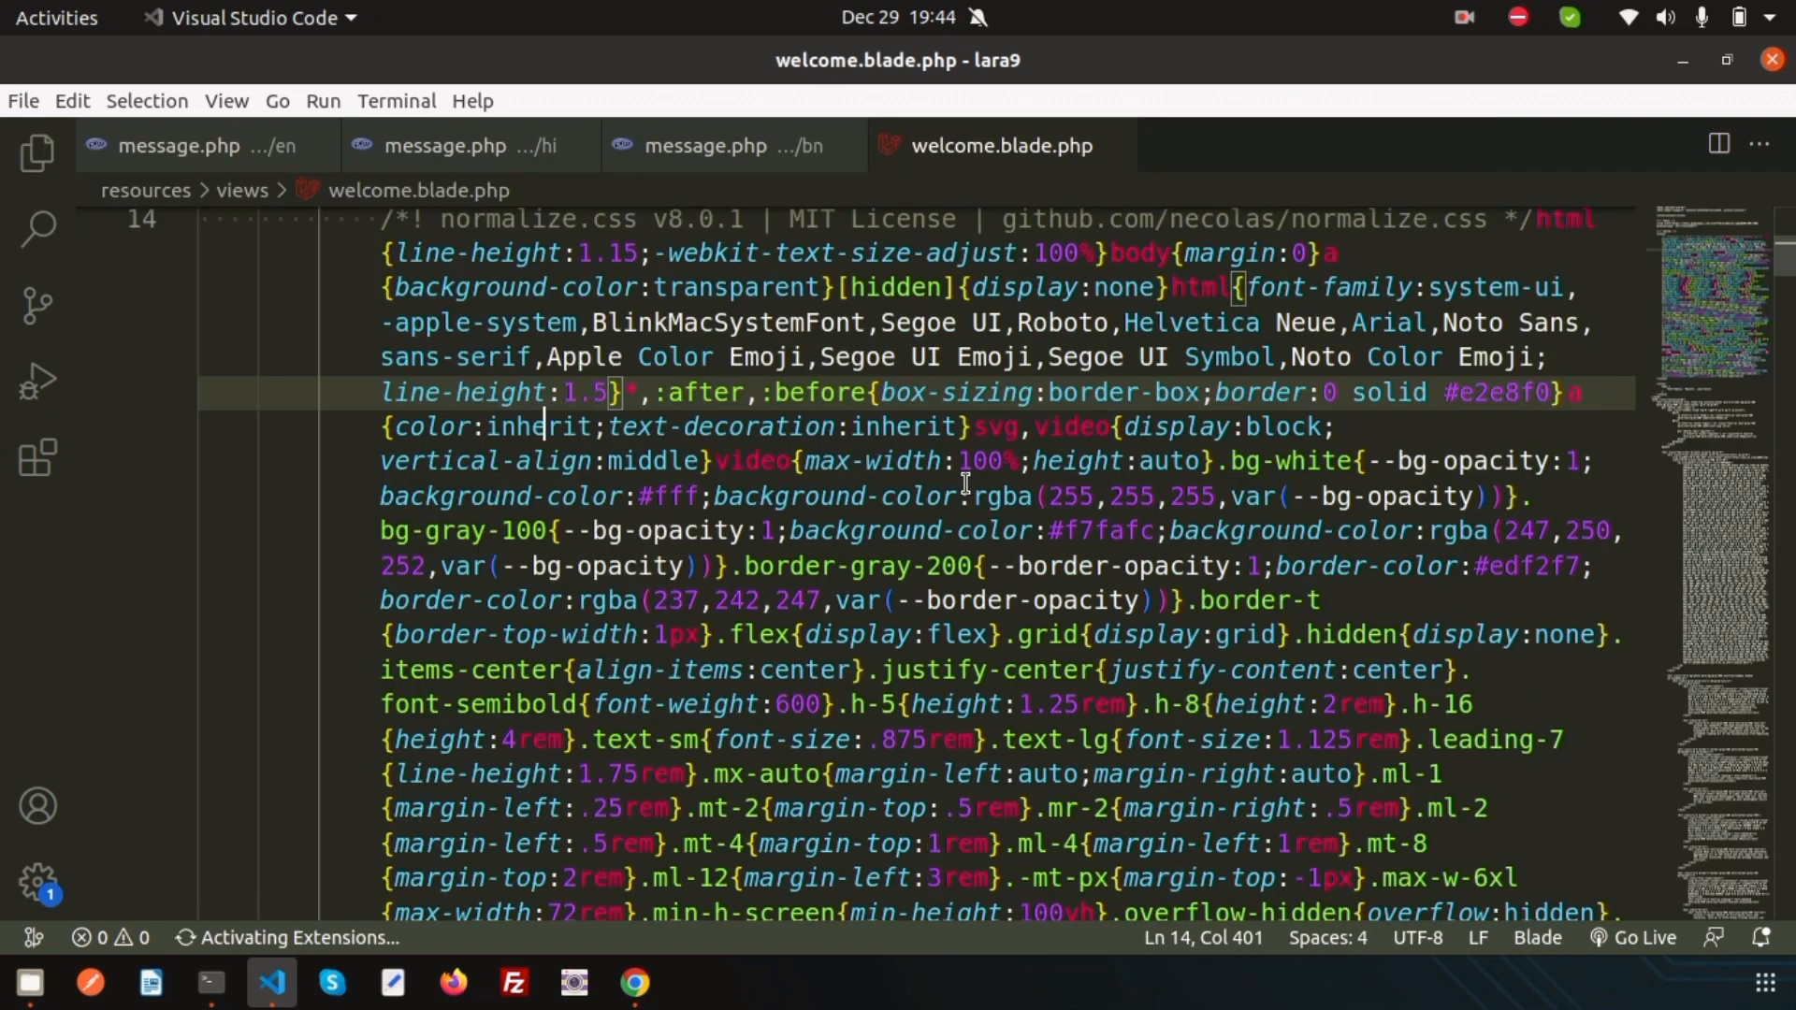
click(634, 983)
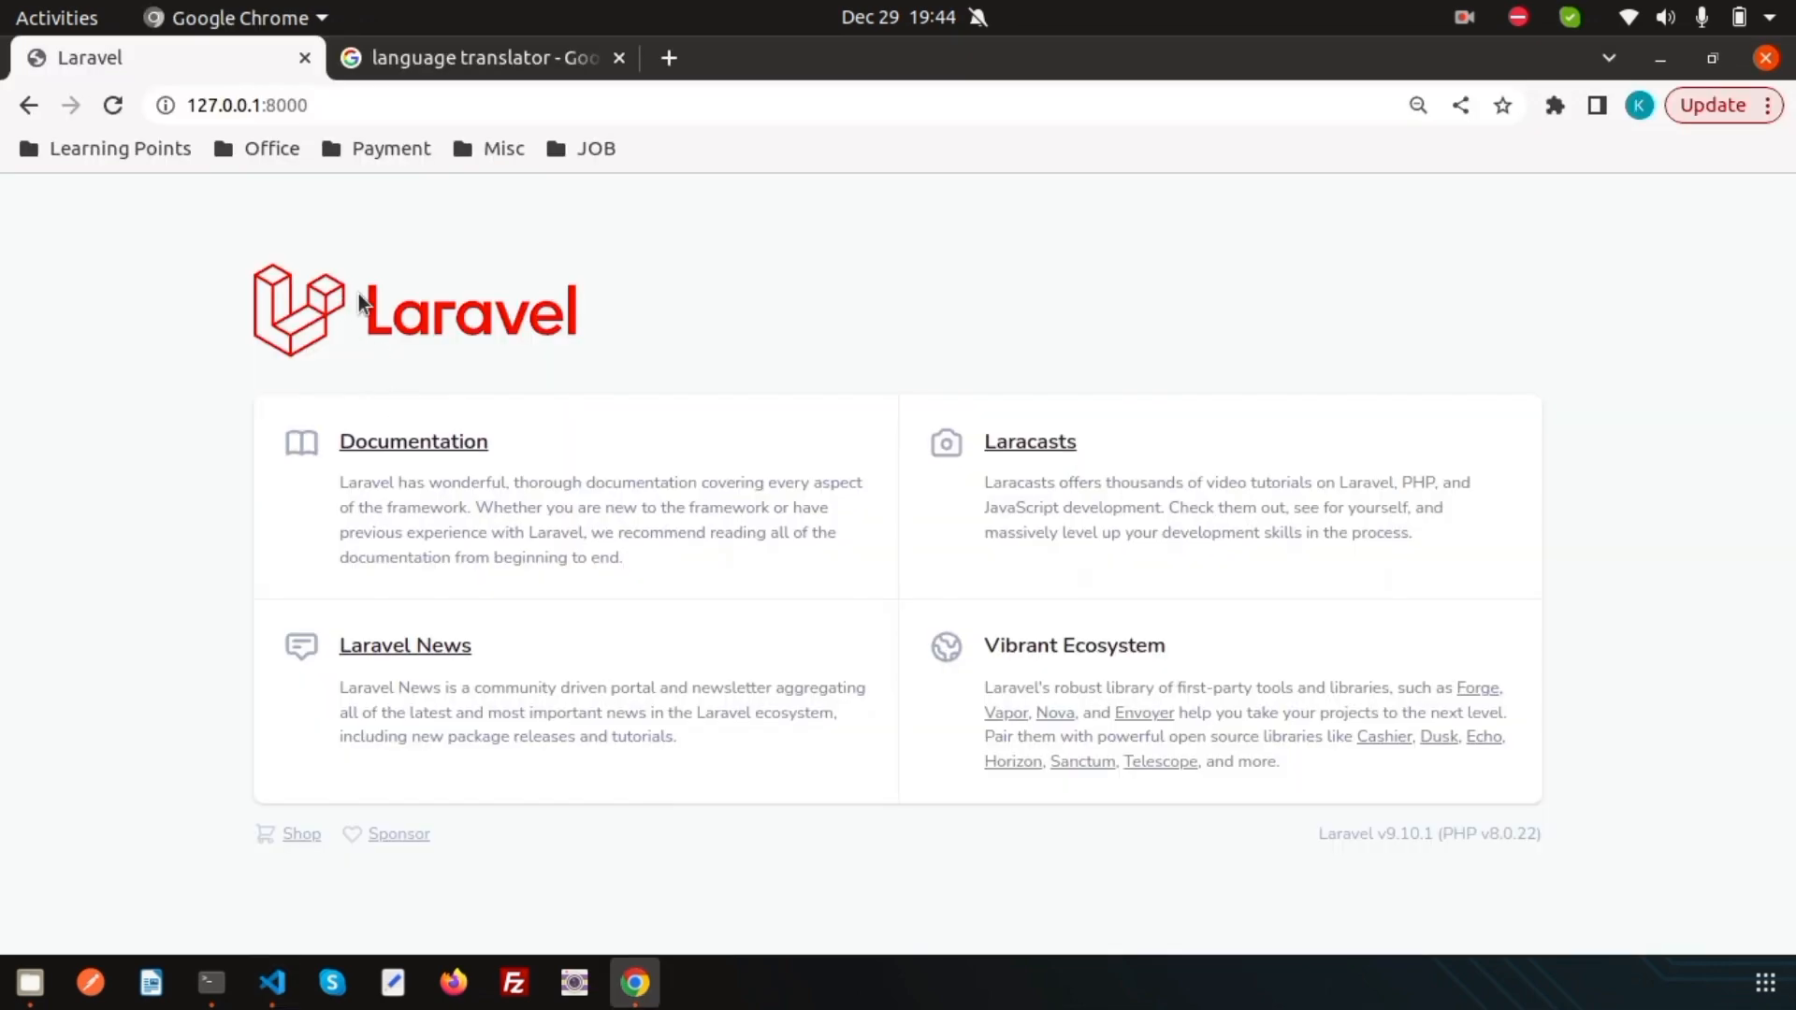
mouse_move(511, 447)
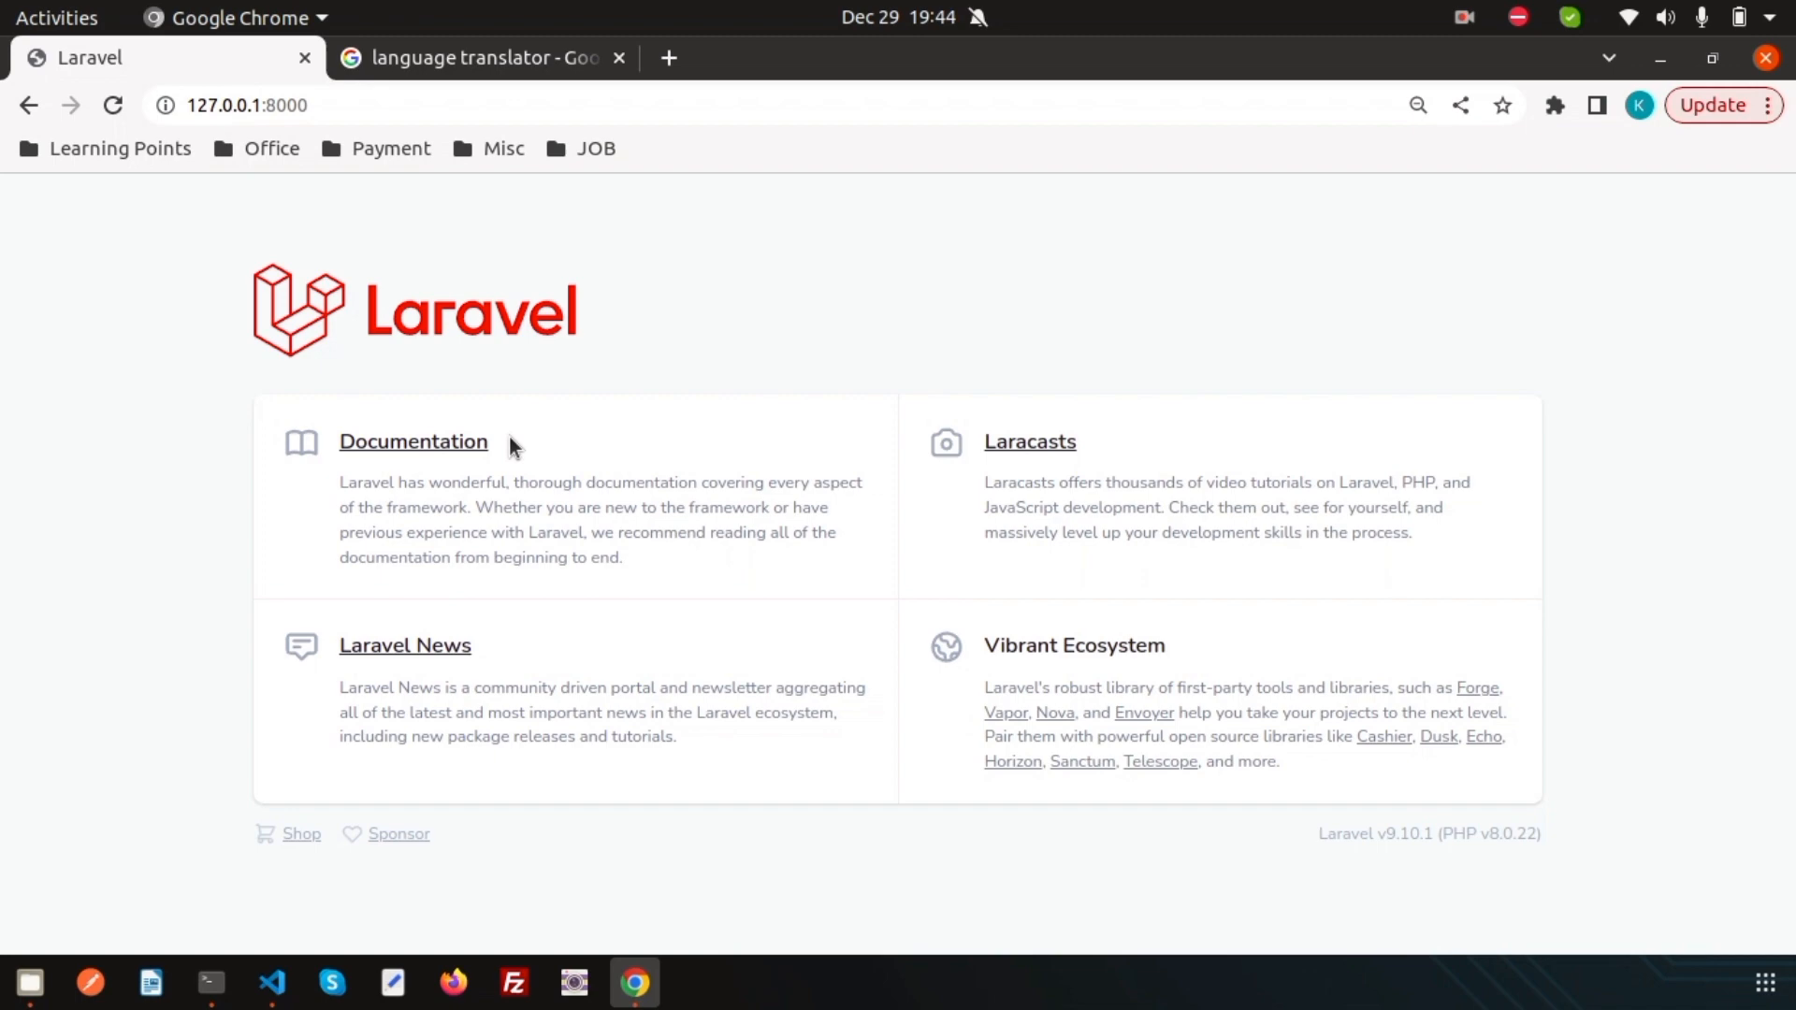
click(271, 983)
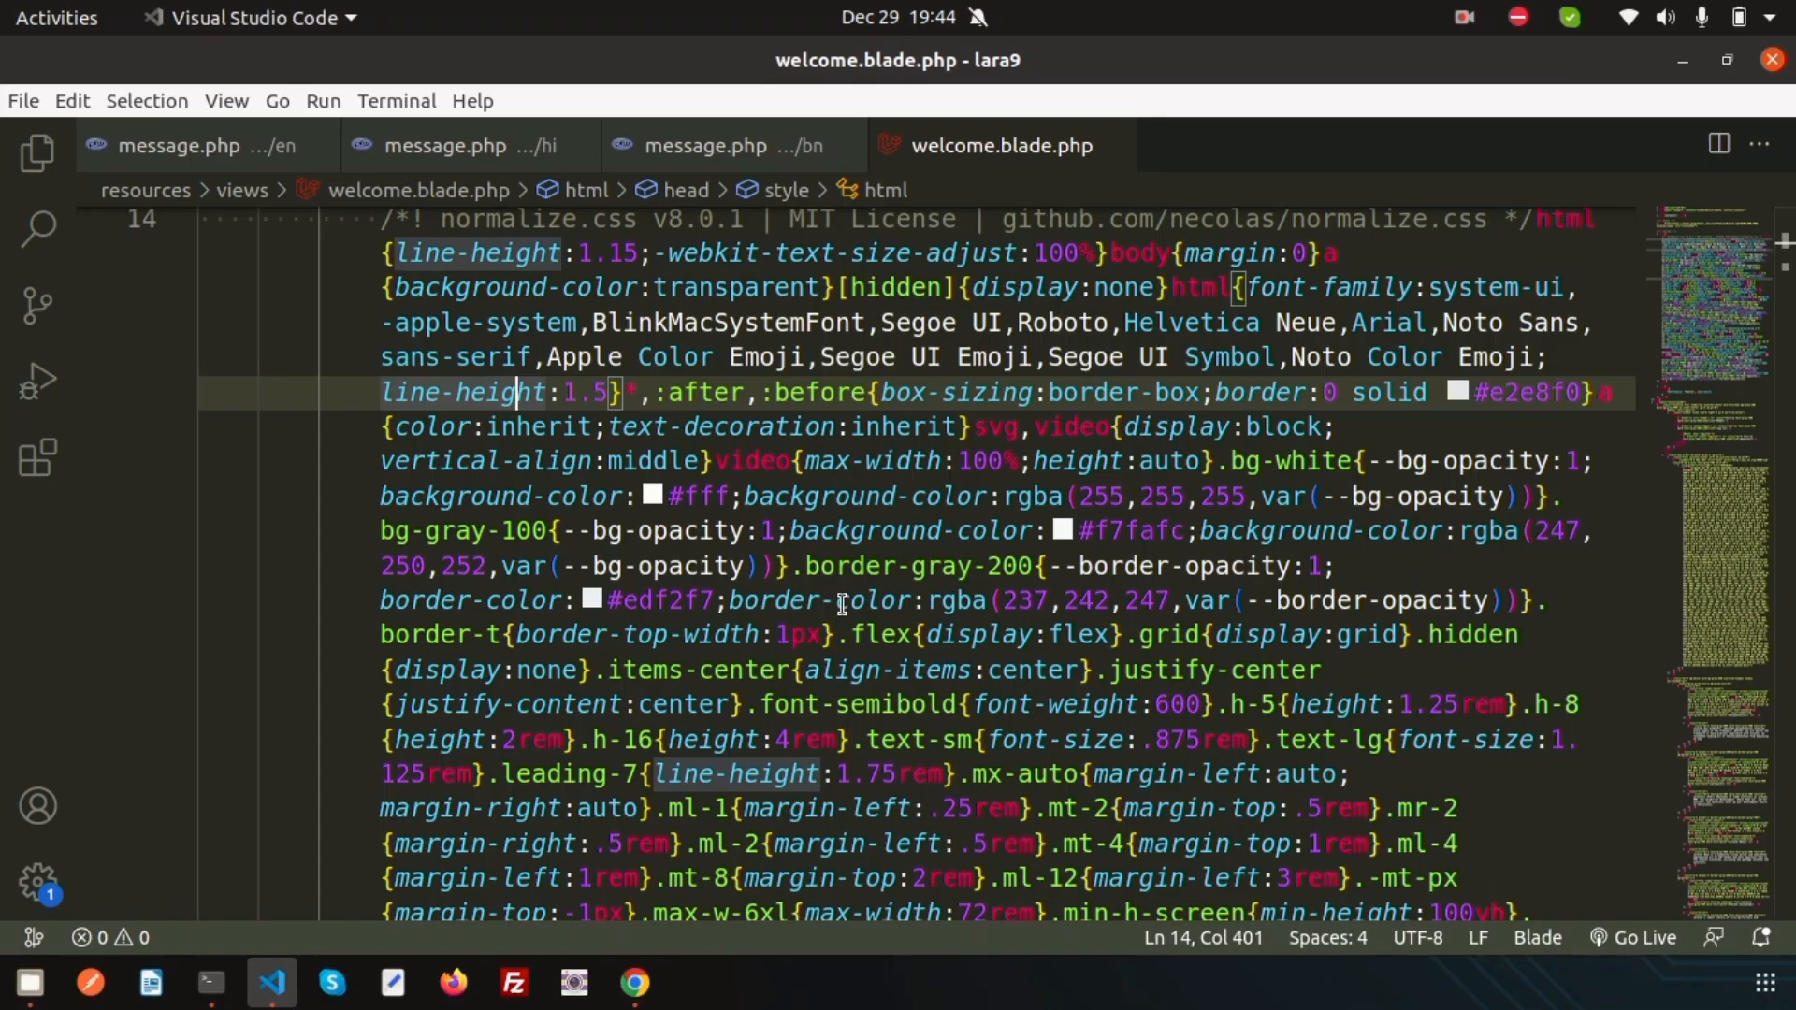
Step: Add an <h1>Test</h1> heading near Documentation and reload Chrome to see it
key(ctrl+f)
text(Documentation)
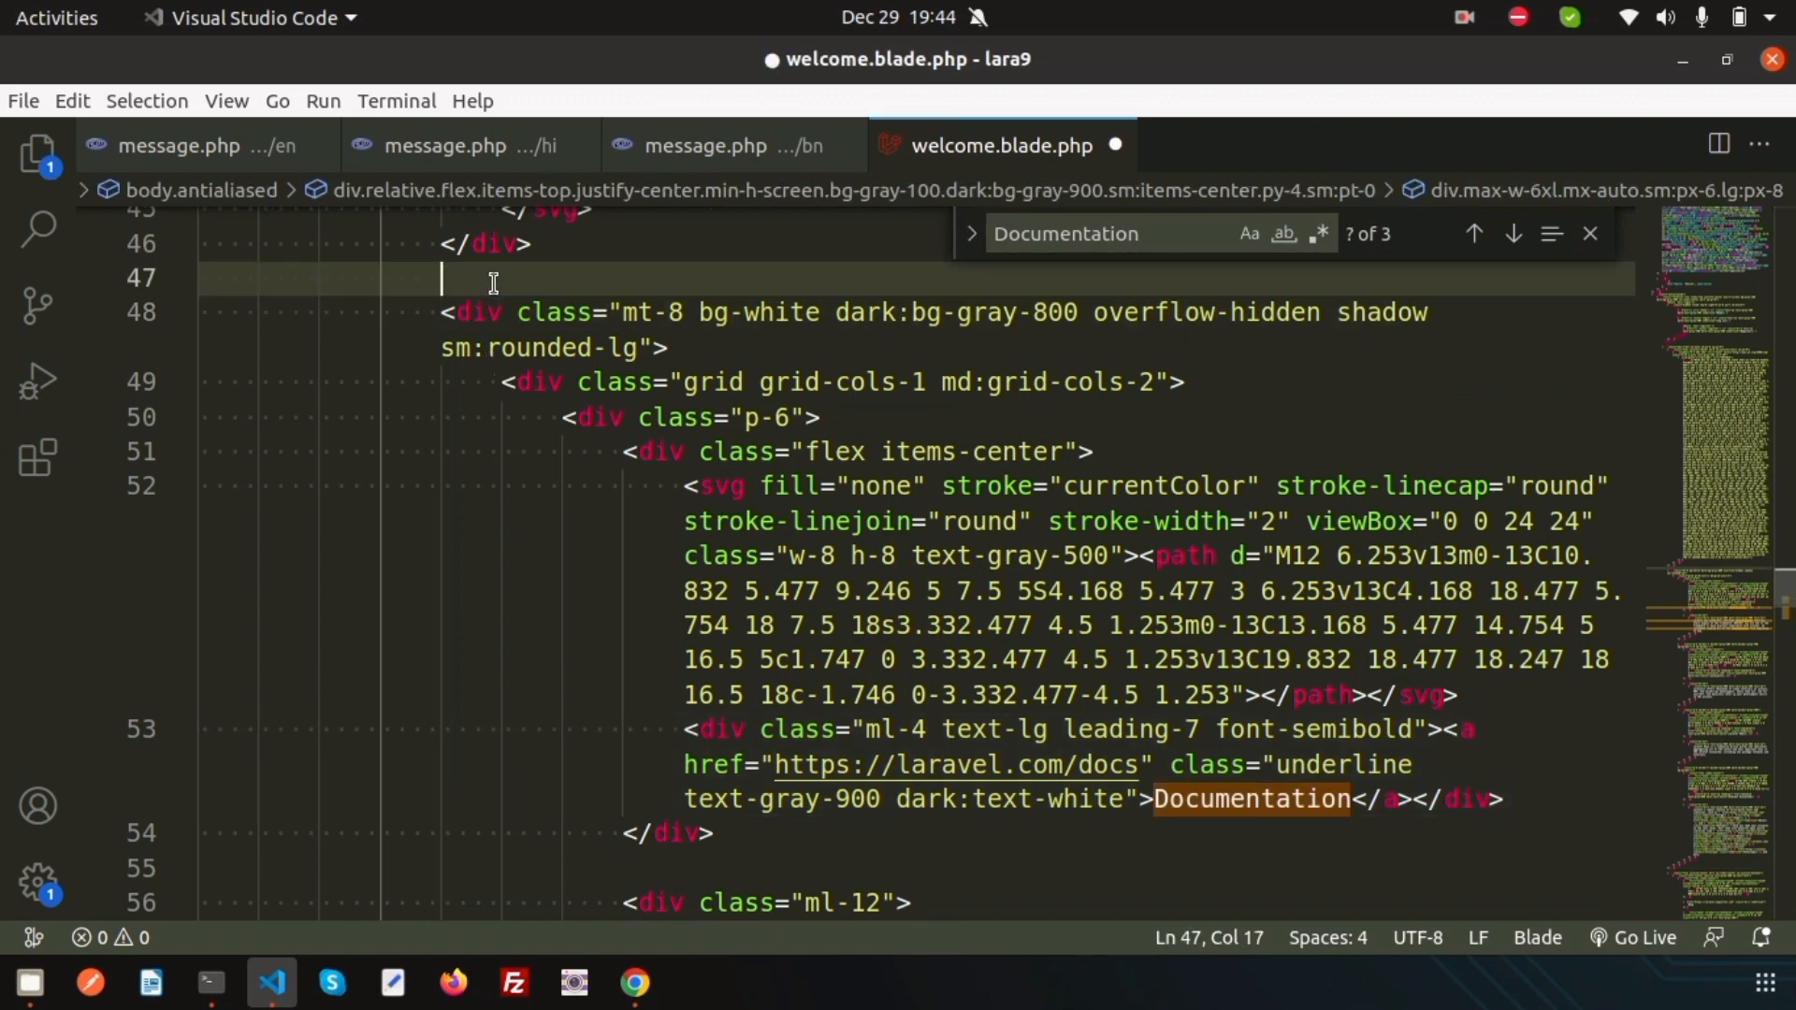
text(h1></h1>)
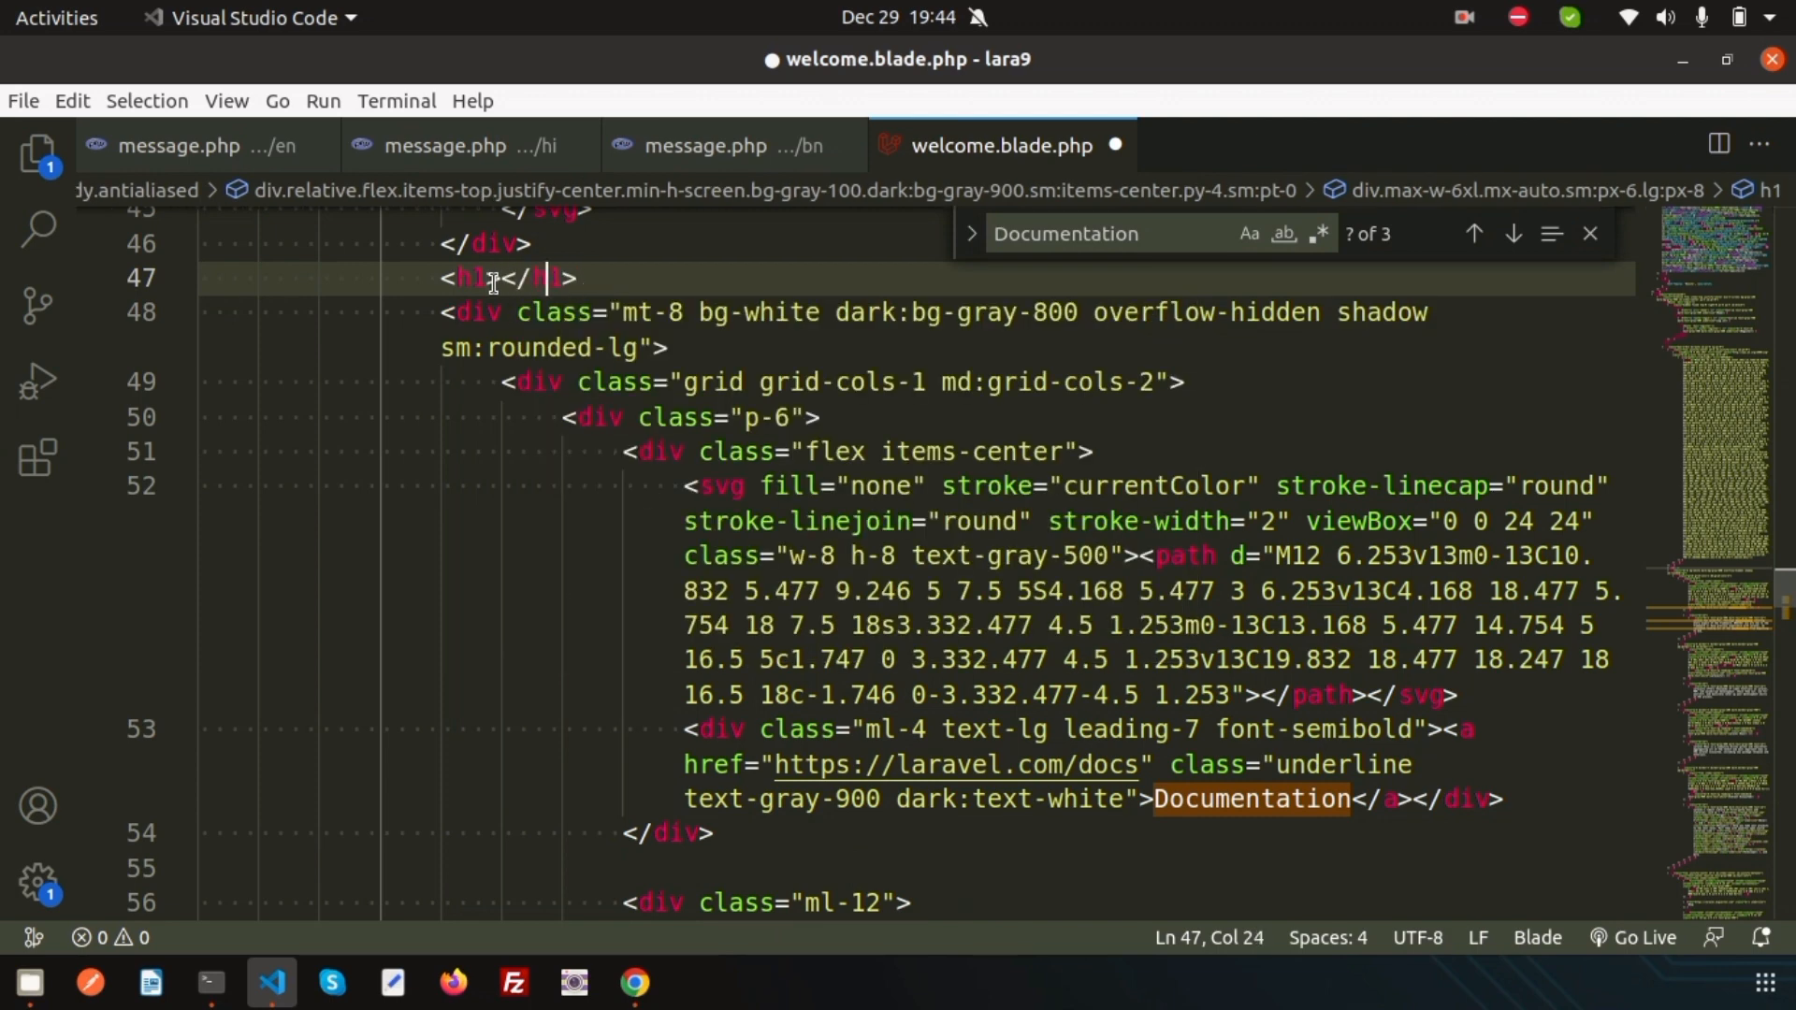
text(Tes)
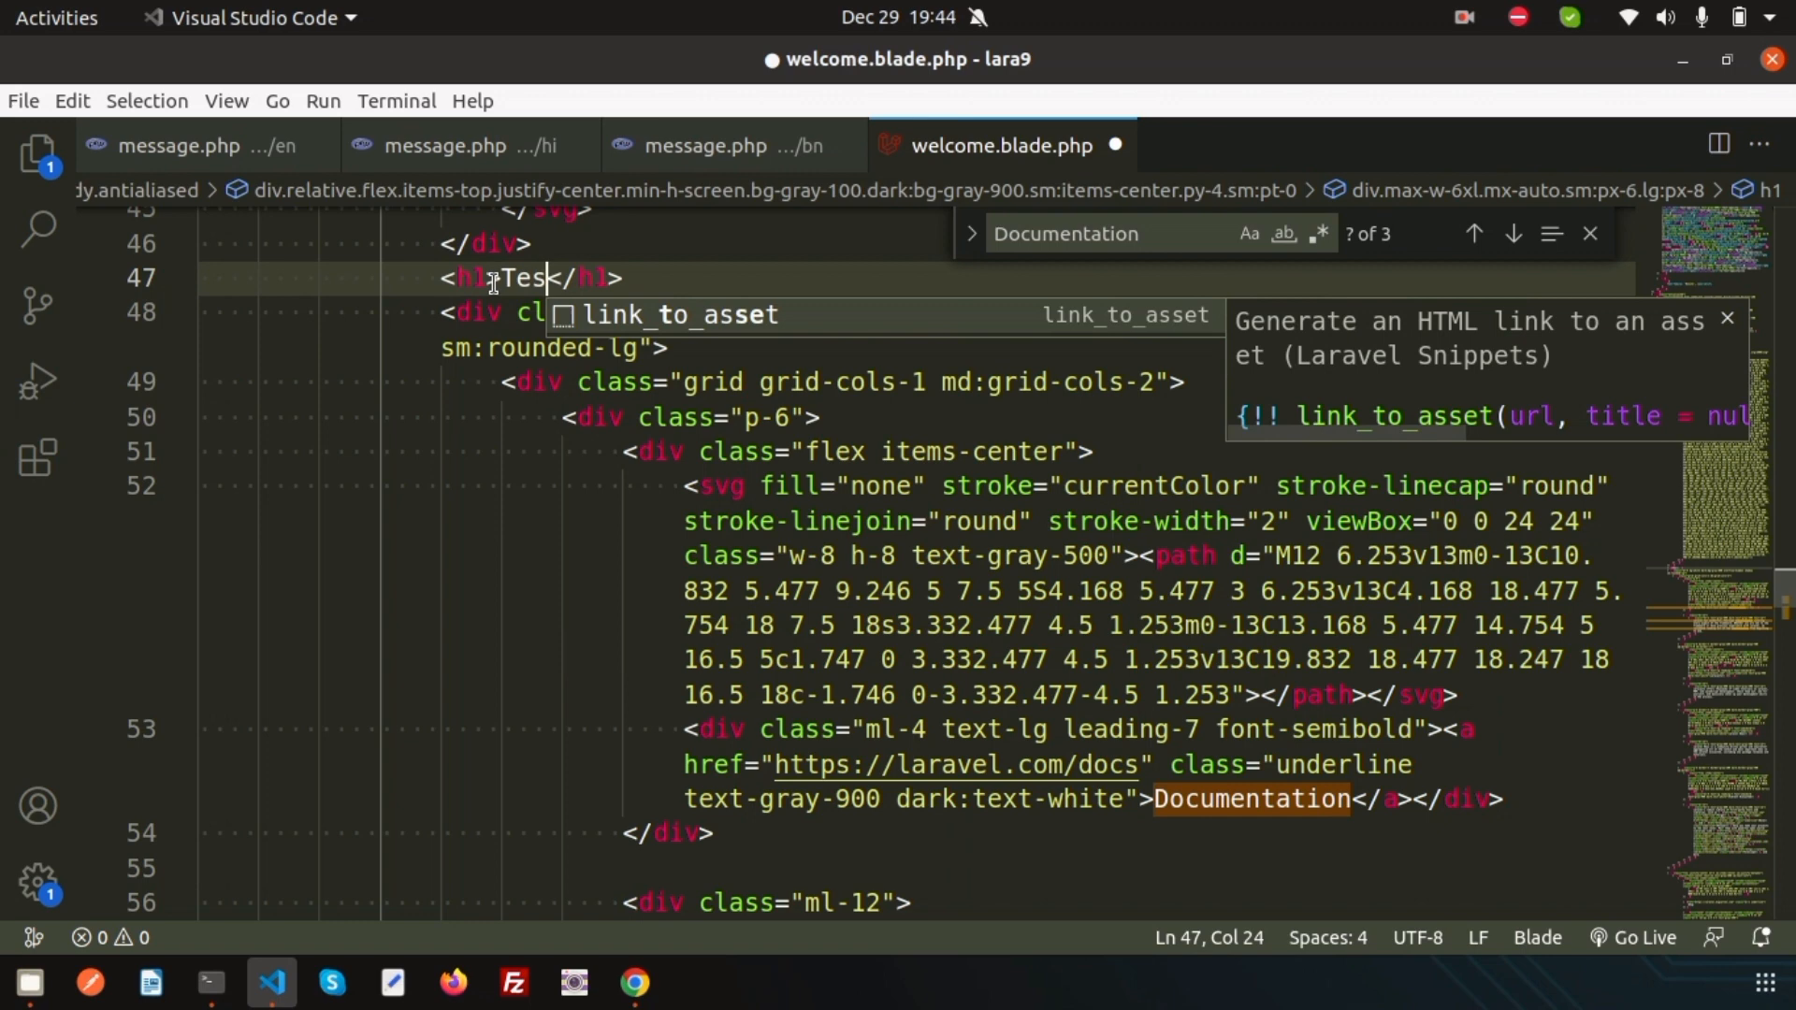
click(633, 981)
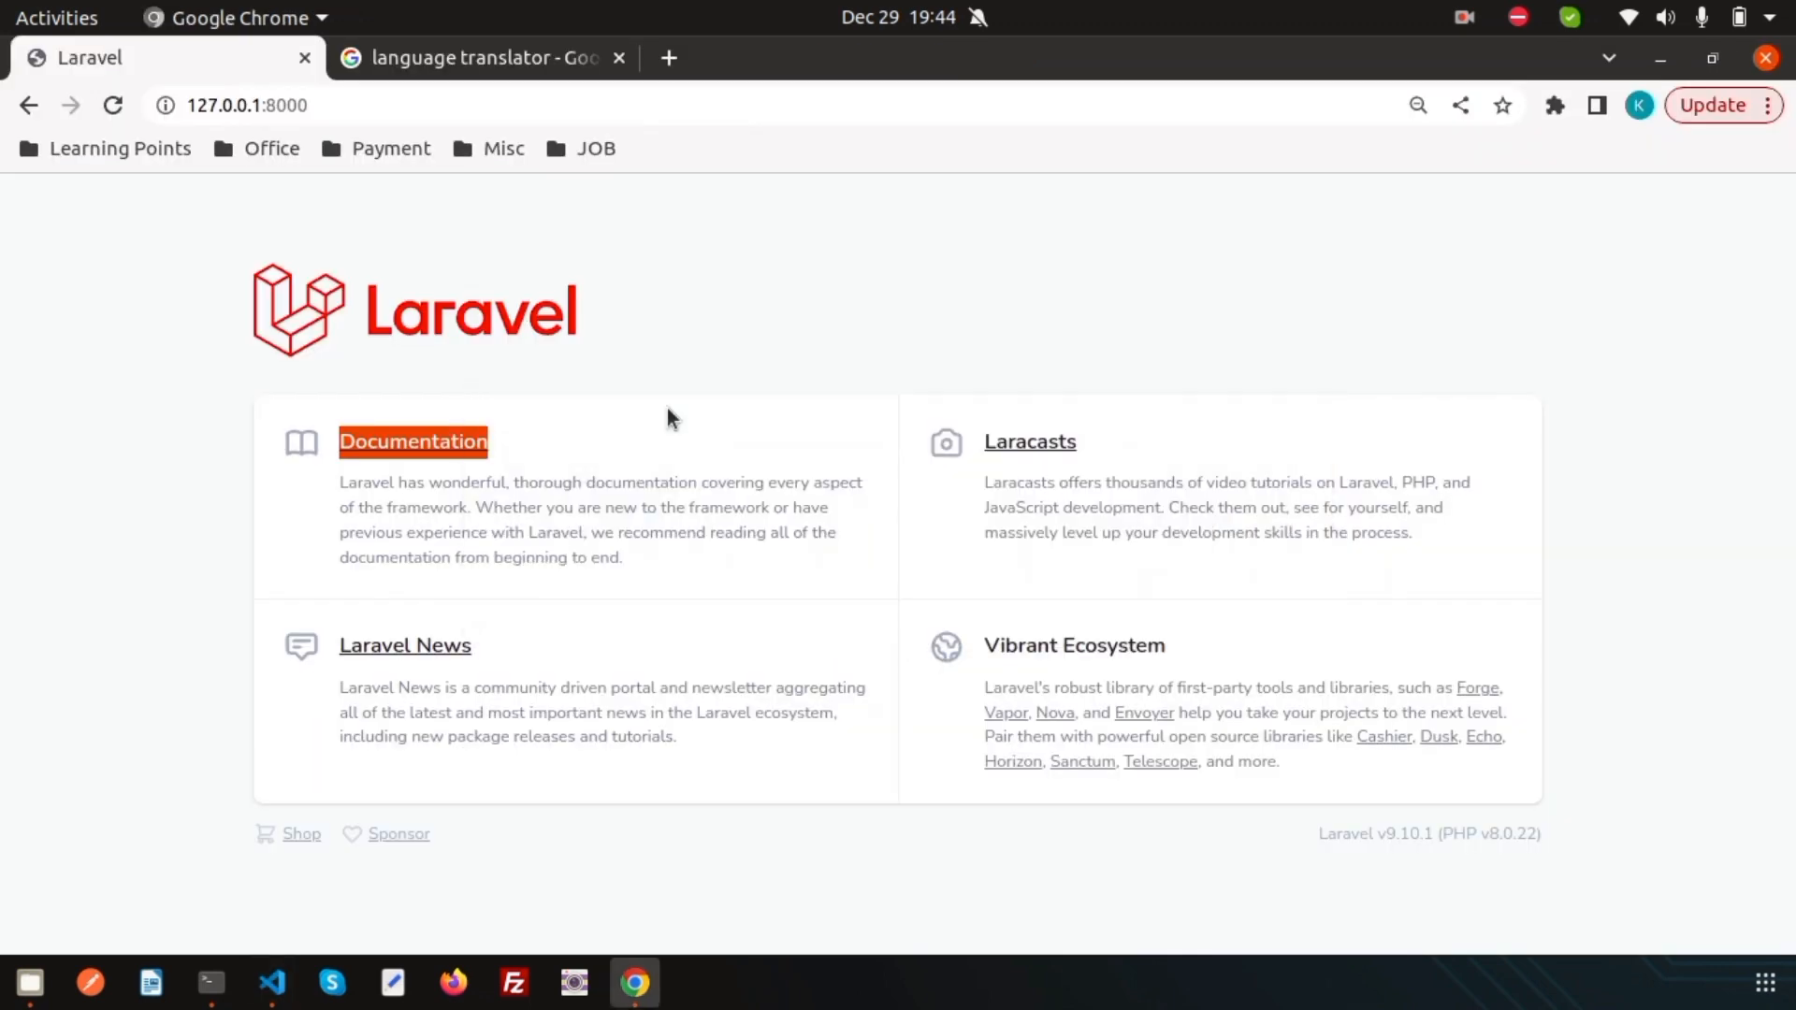
click(112, 106)
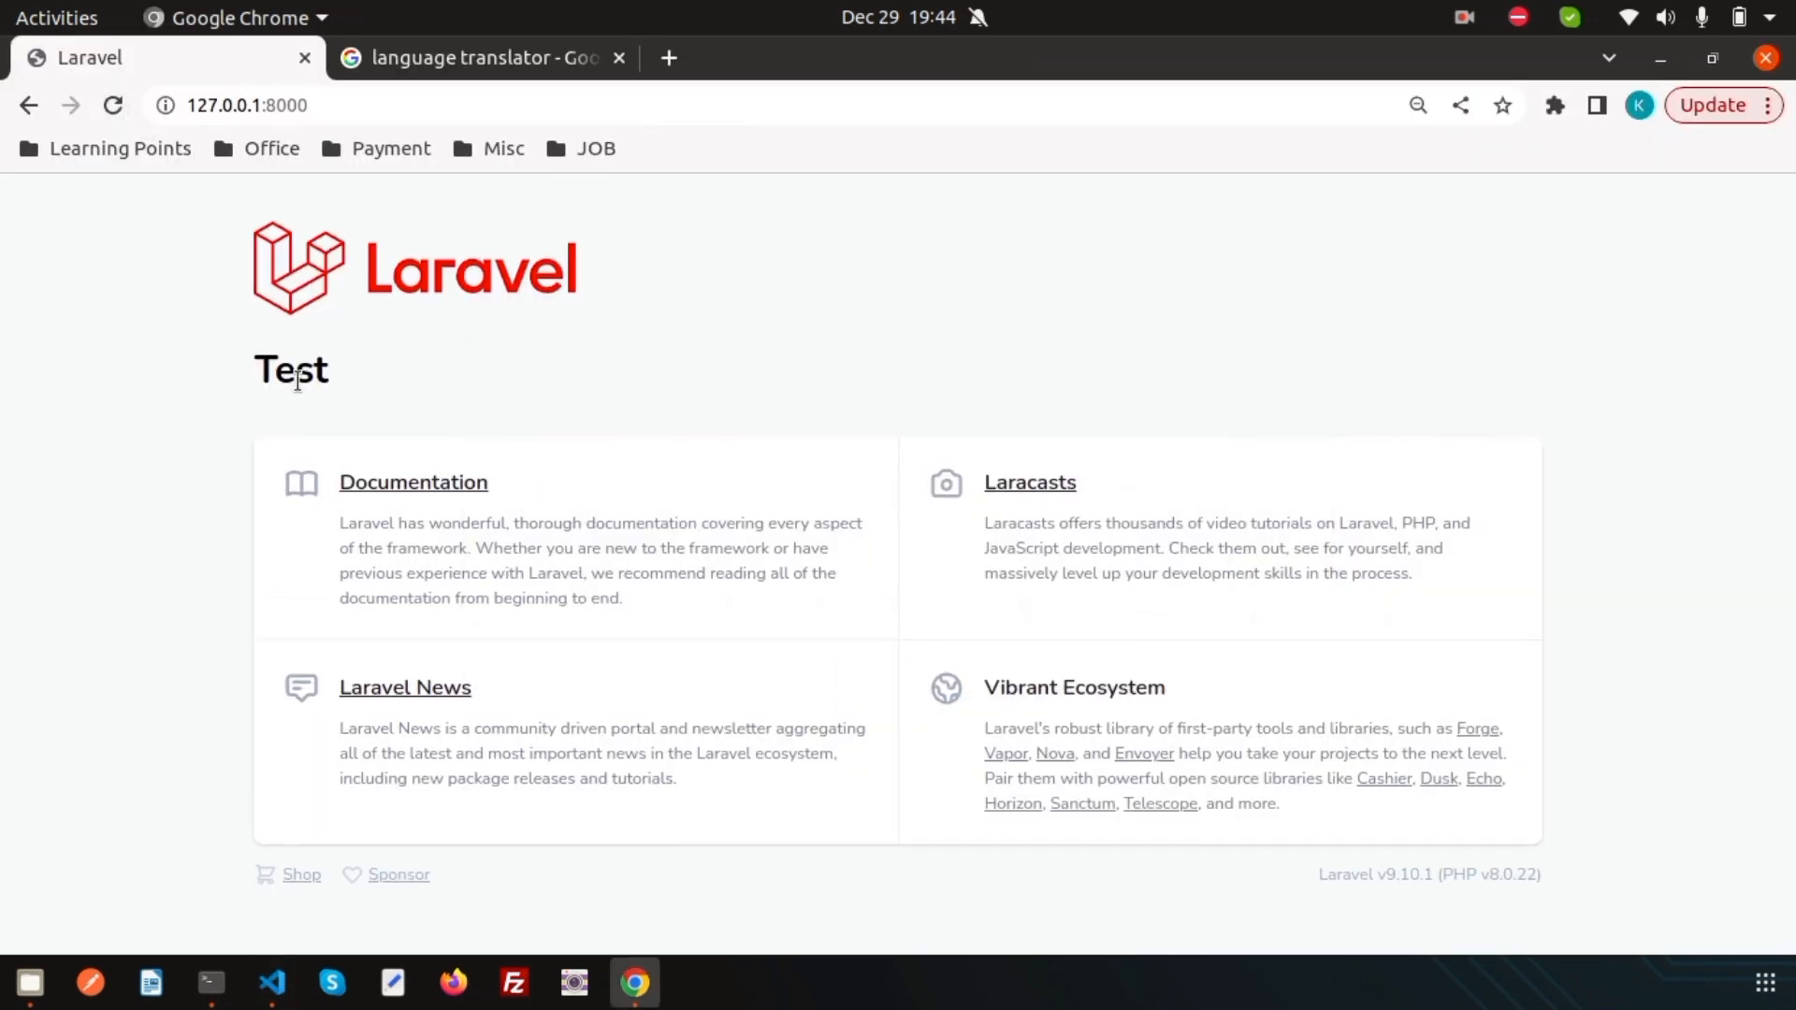
double_click(291, 369)
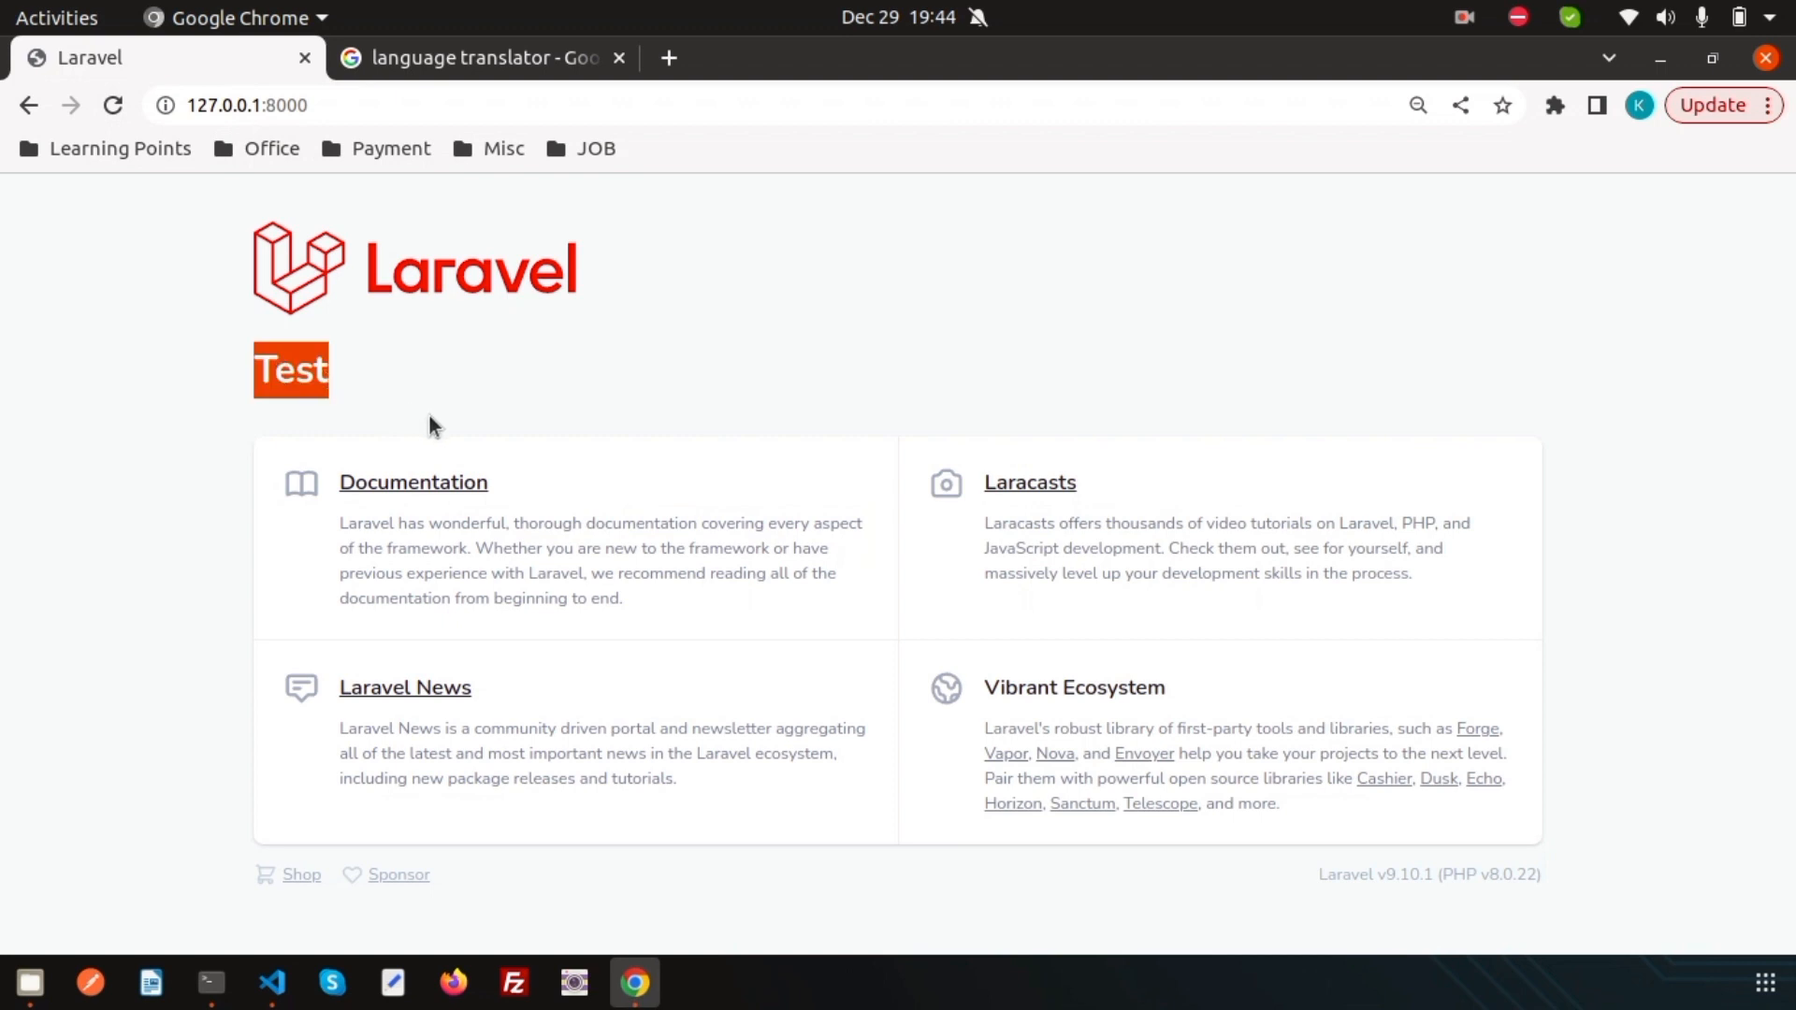
click(271, 983)
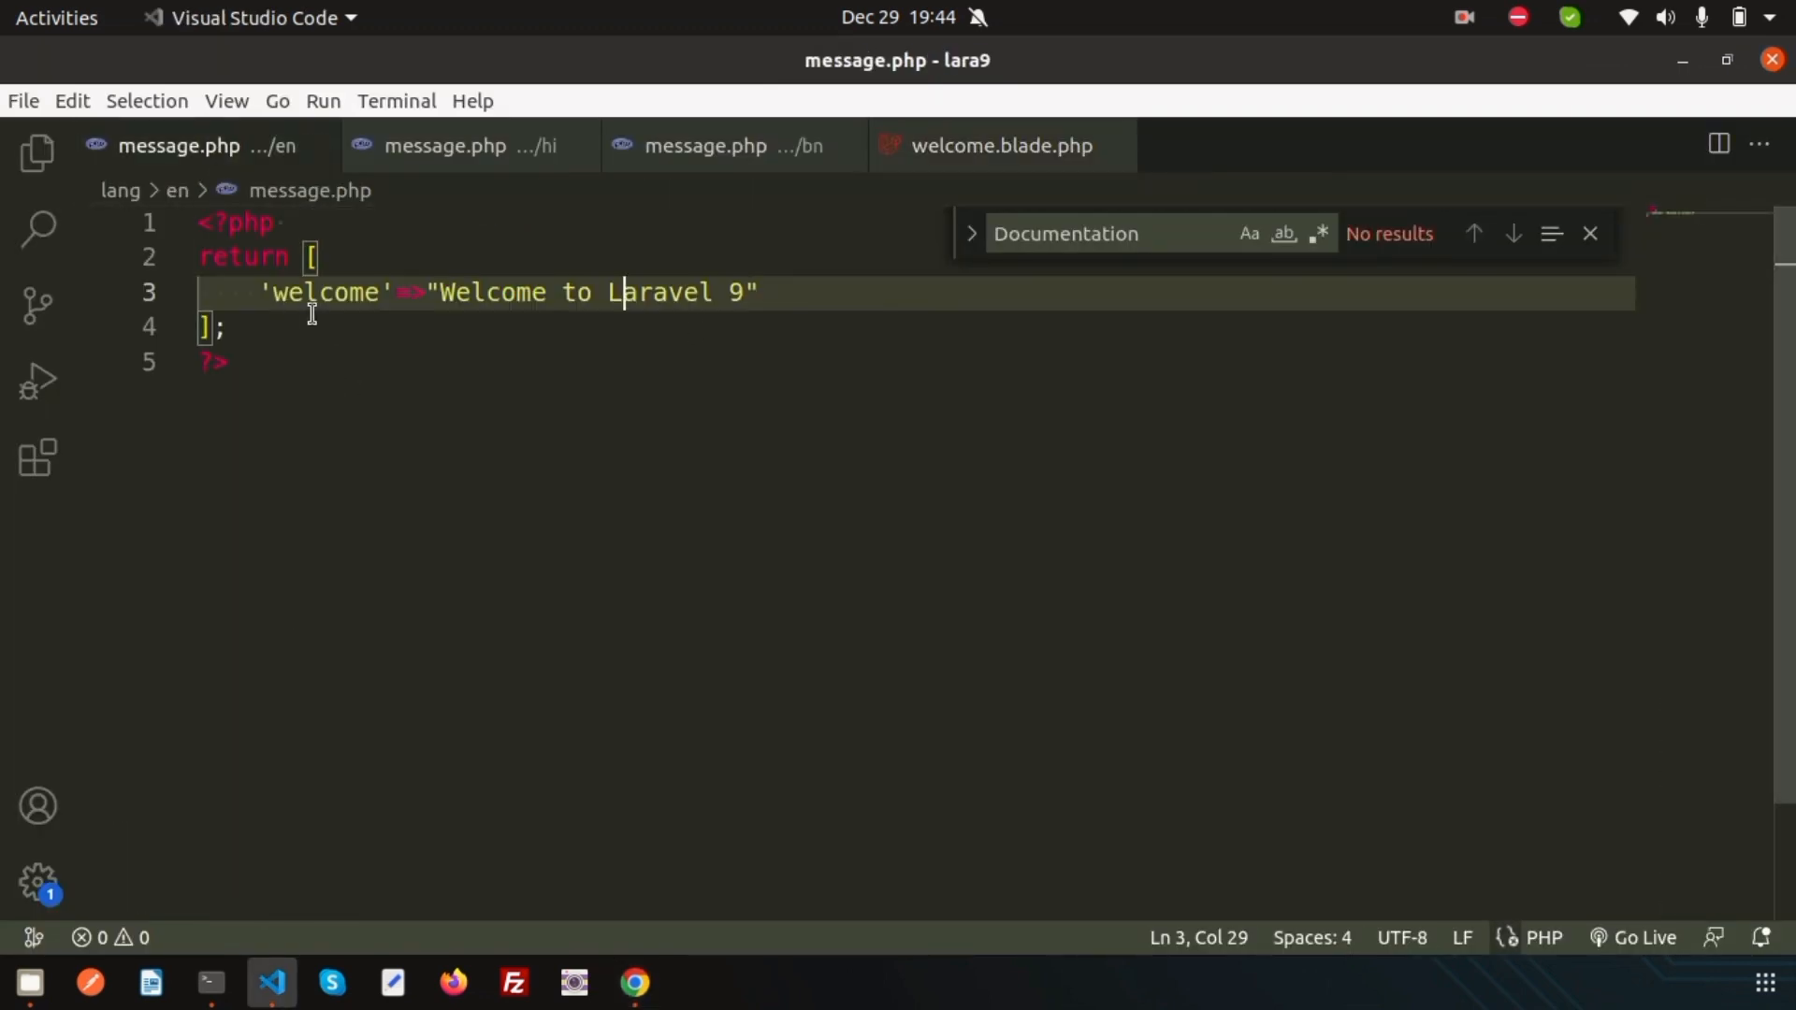
mouse_move(627, 193)
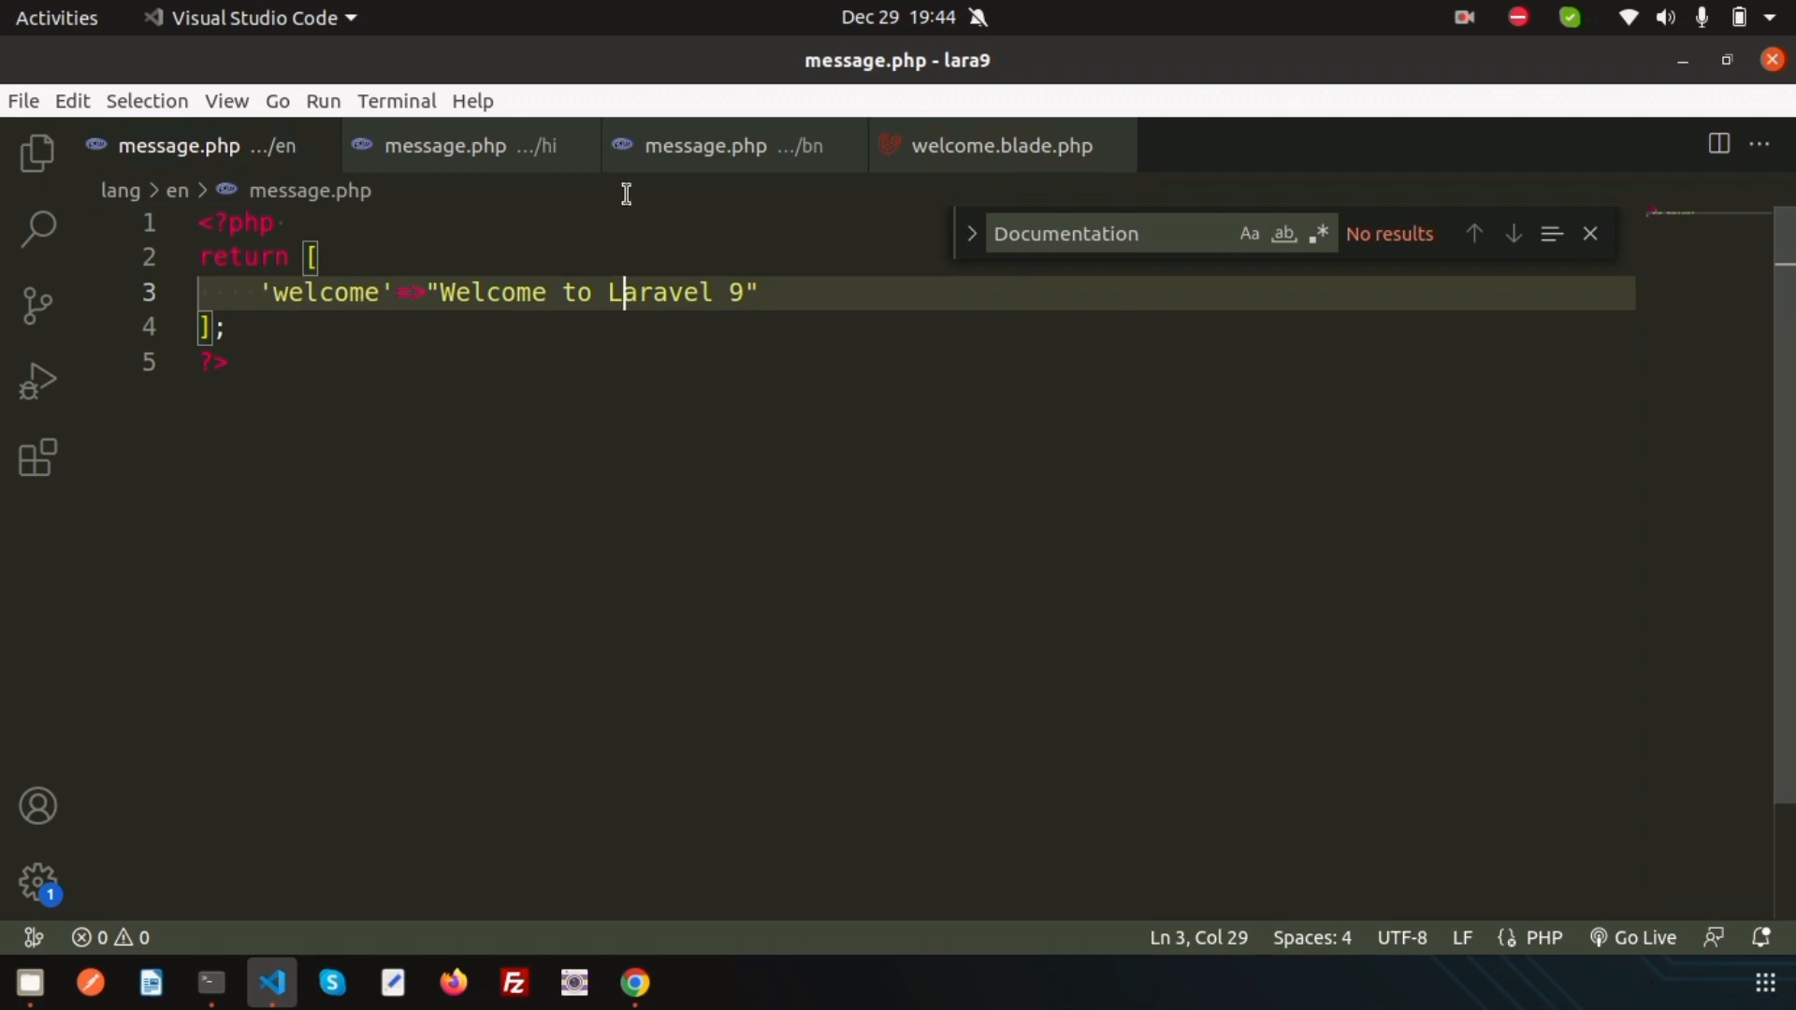
Step: Replace the h1 text 'Test' with {{ __("message.welcome") }}, checking the key in English messages
click(1000, 146)
text(<h1>{{}}</h1>)
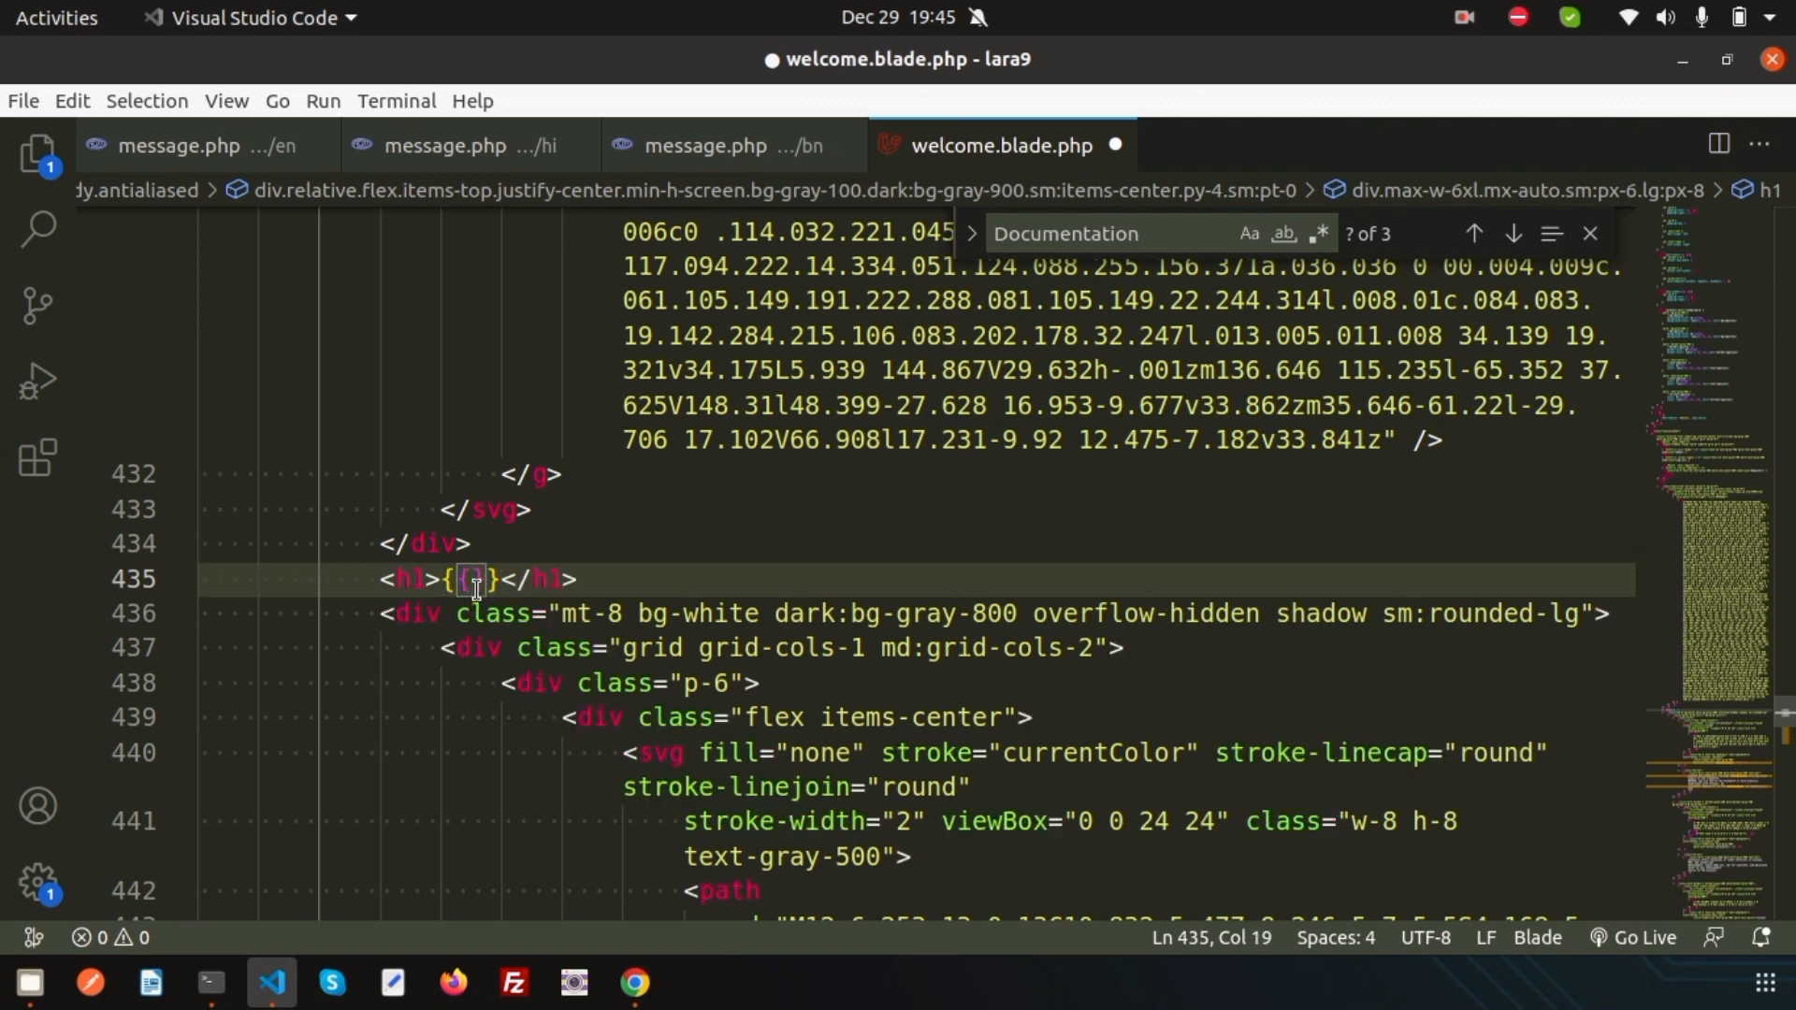
text(l)
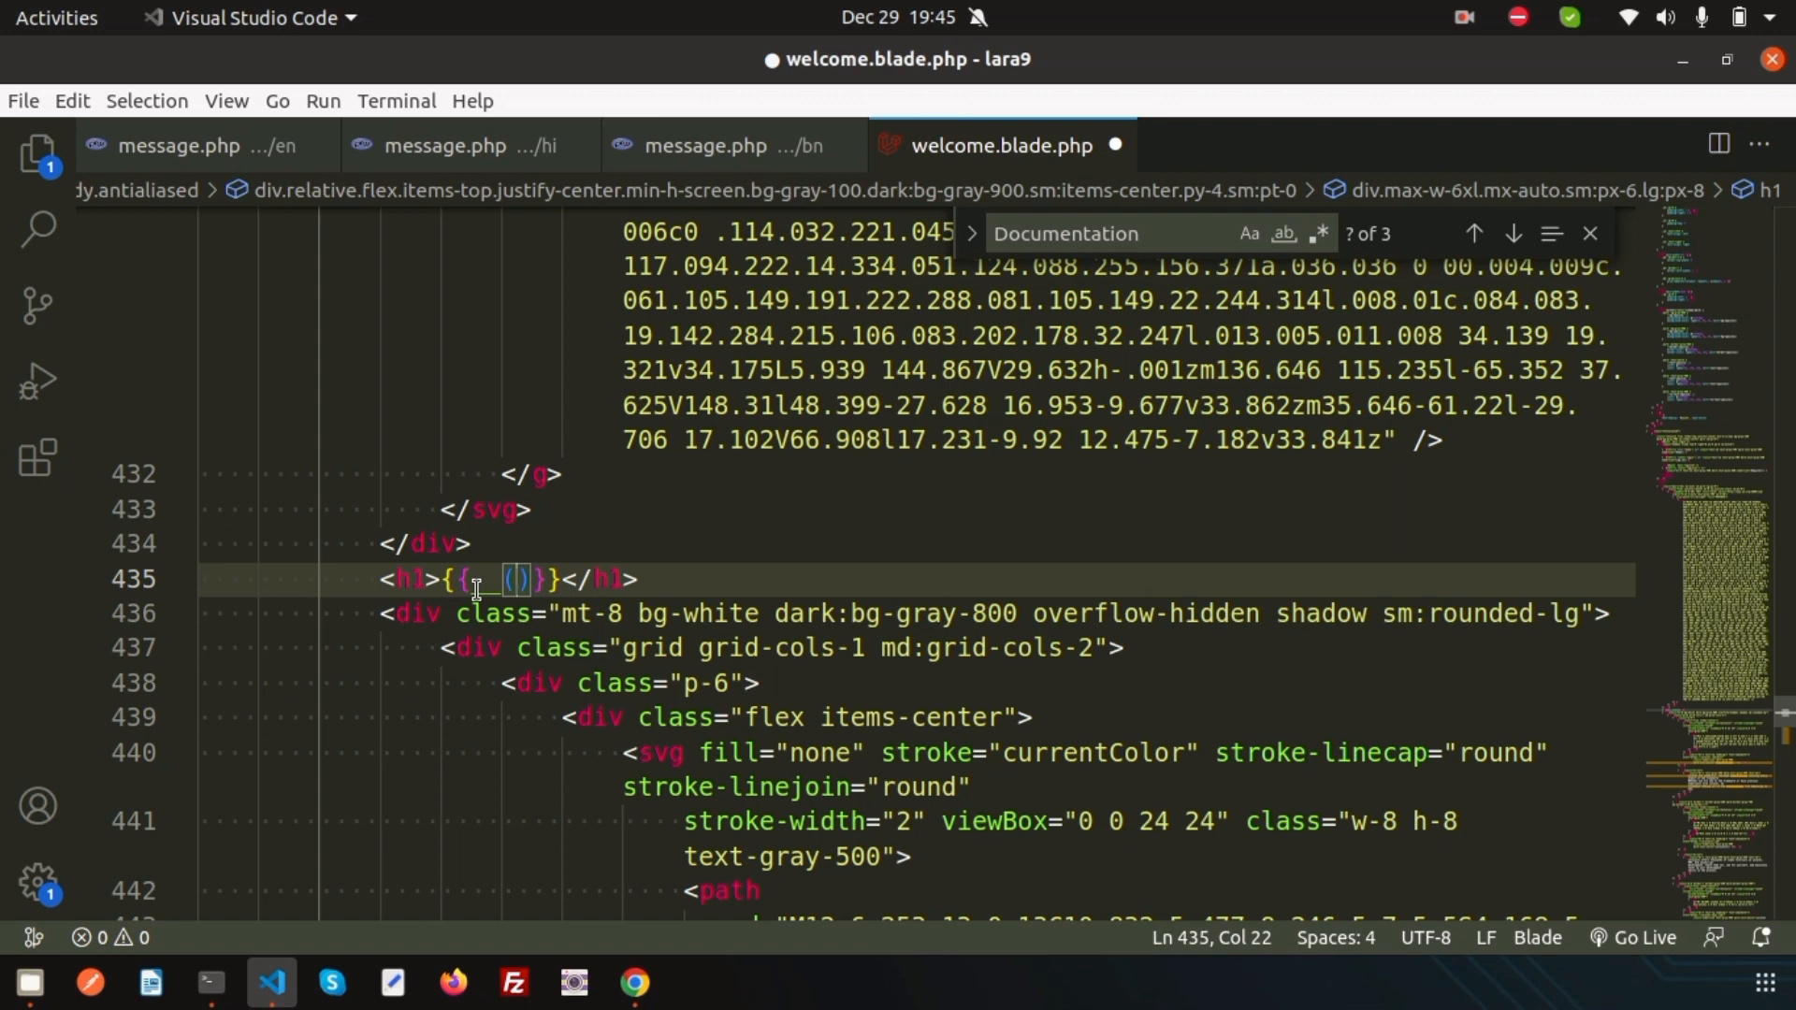
mouse_move(767, 524)
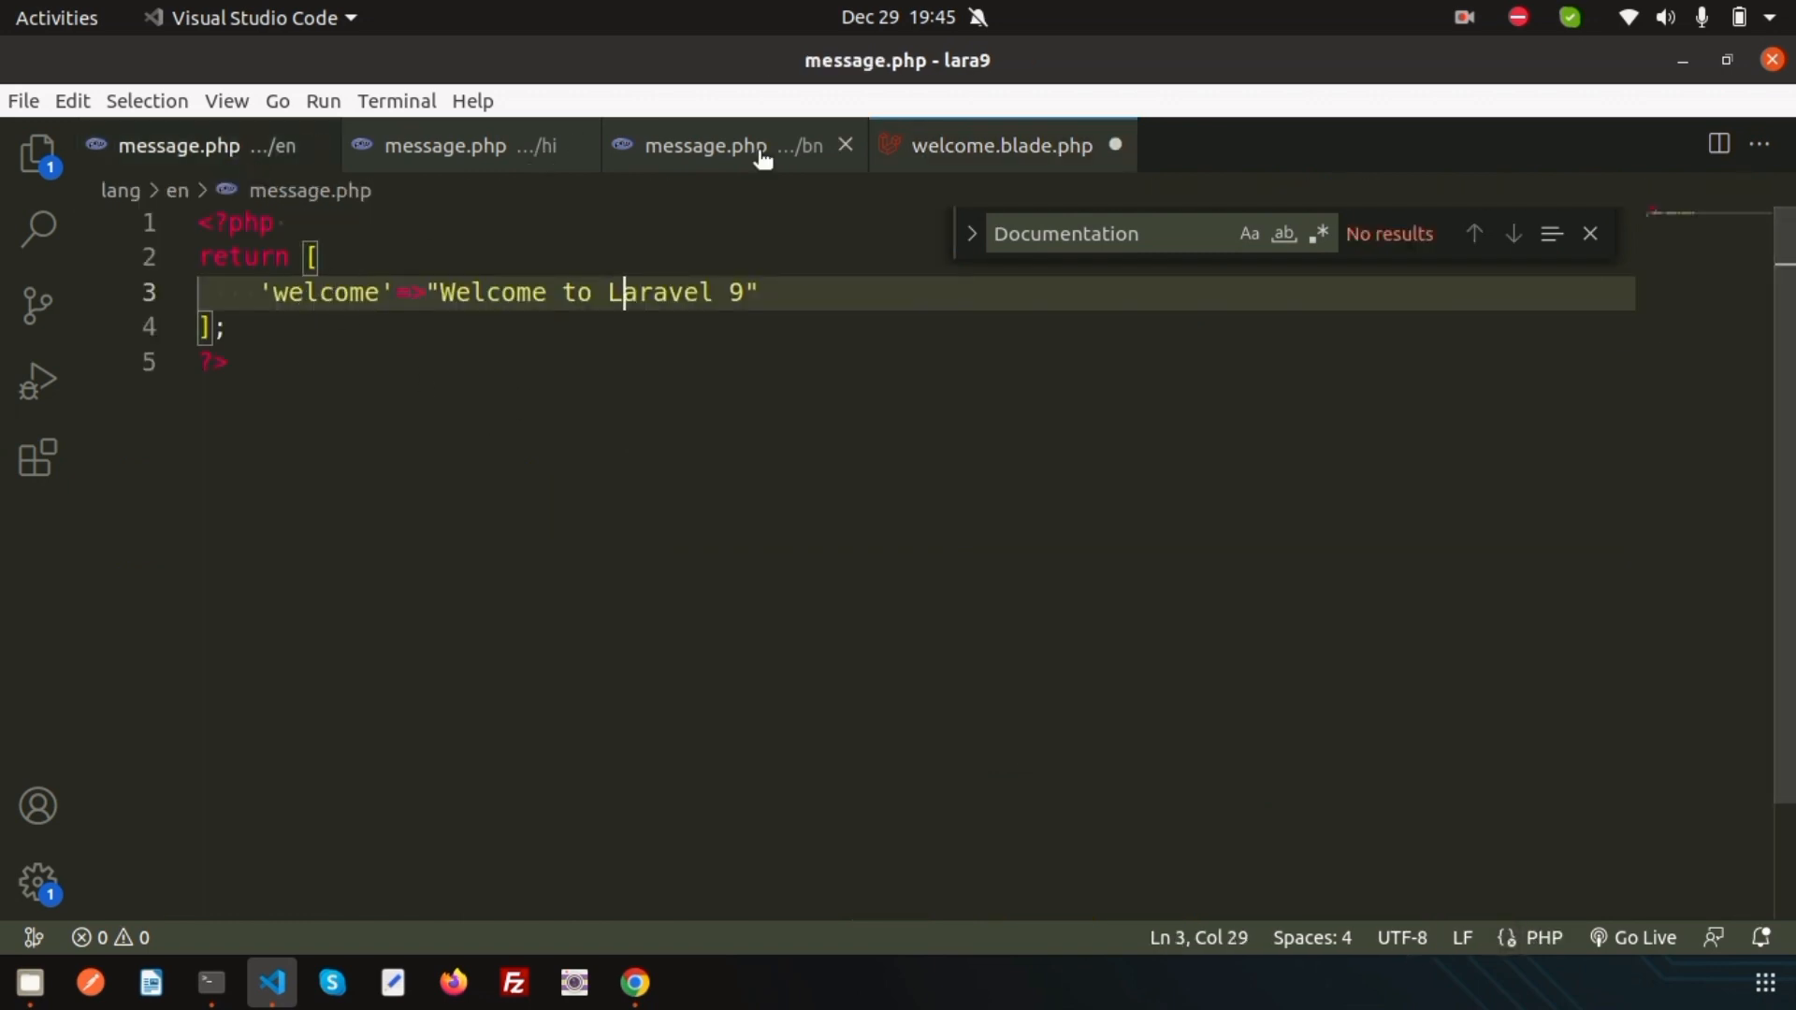
click(1000, 146)
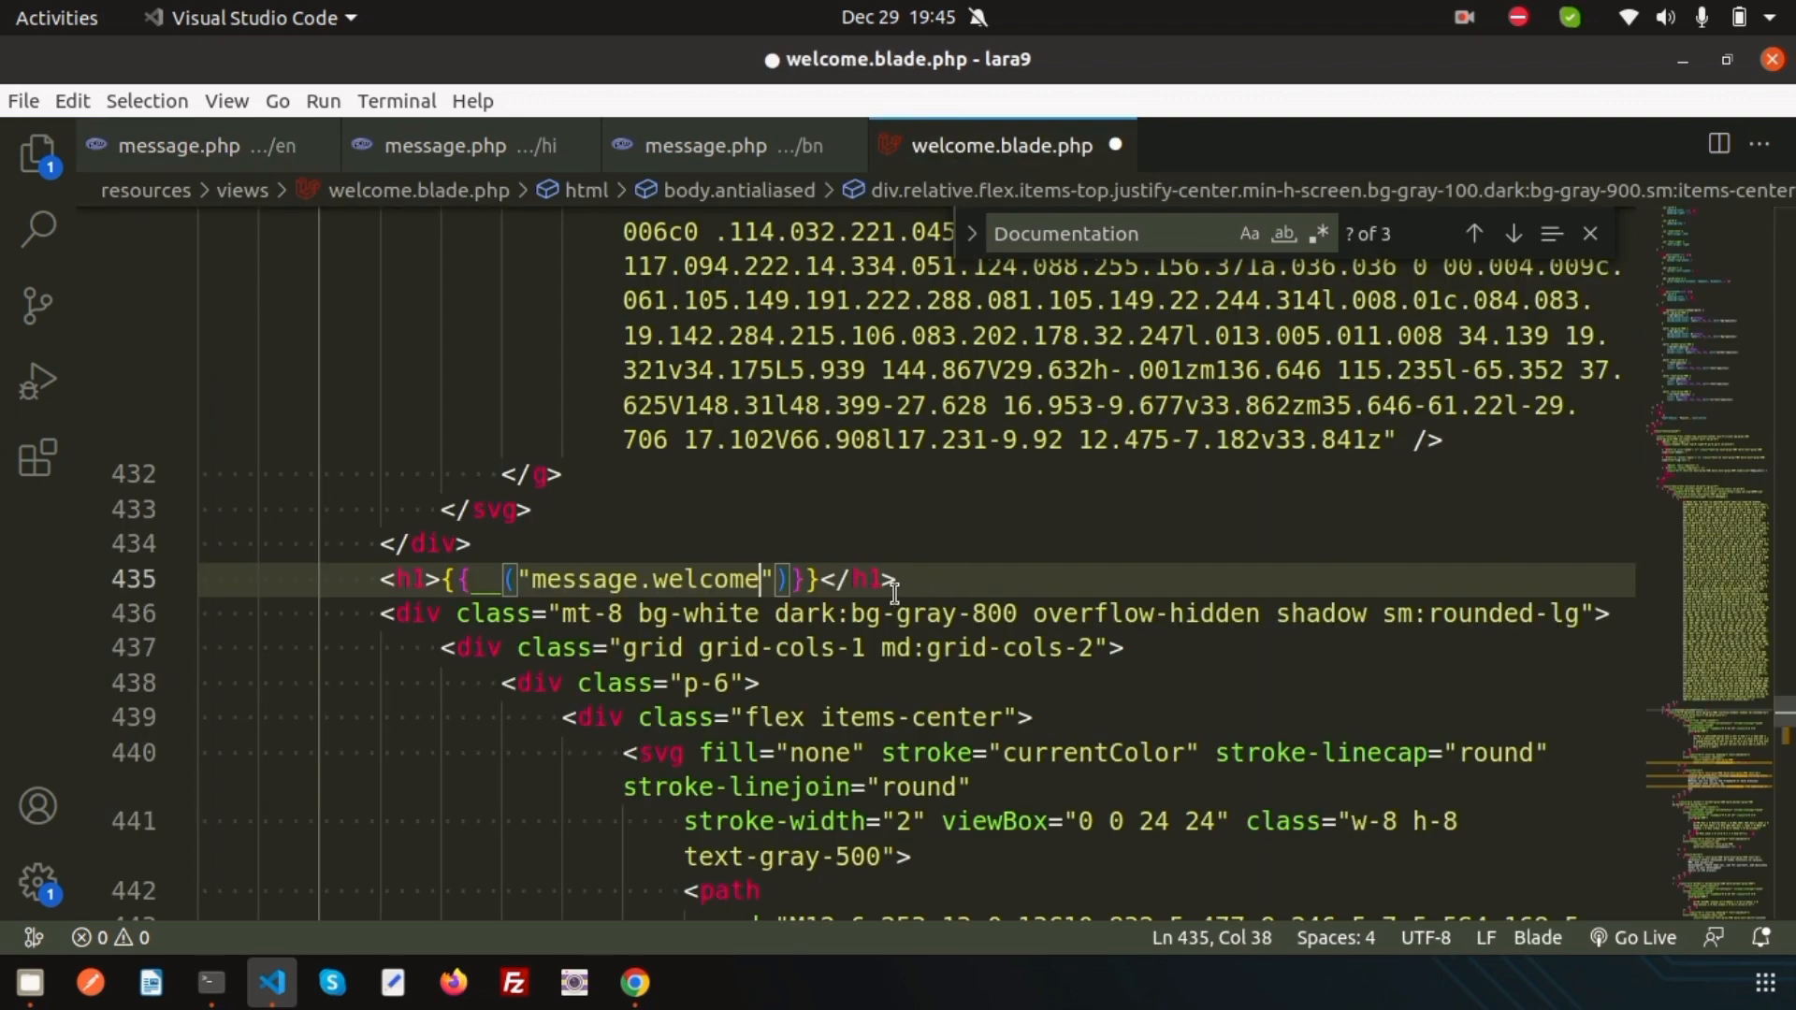
click(178, 146)
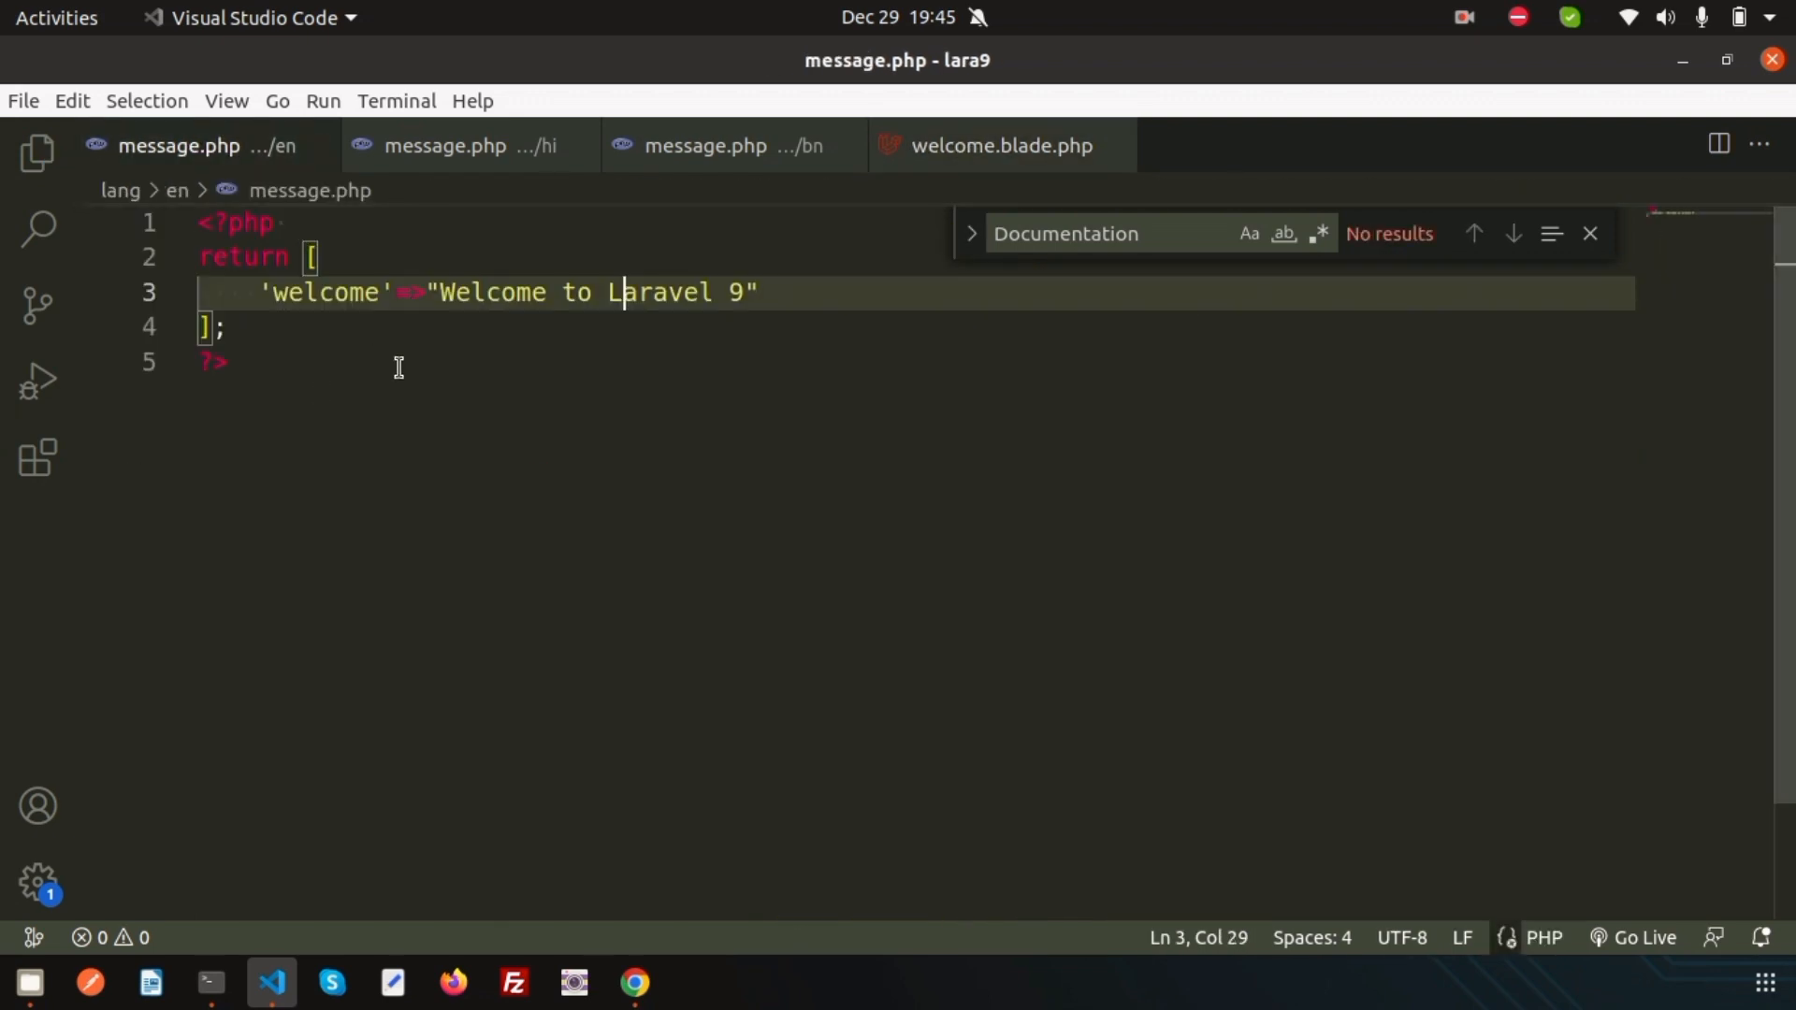
click(1001, 146)
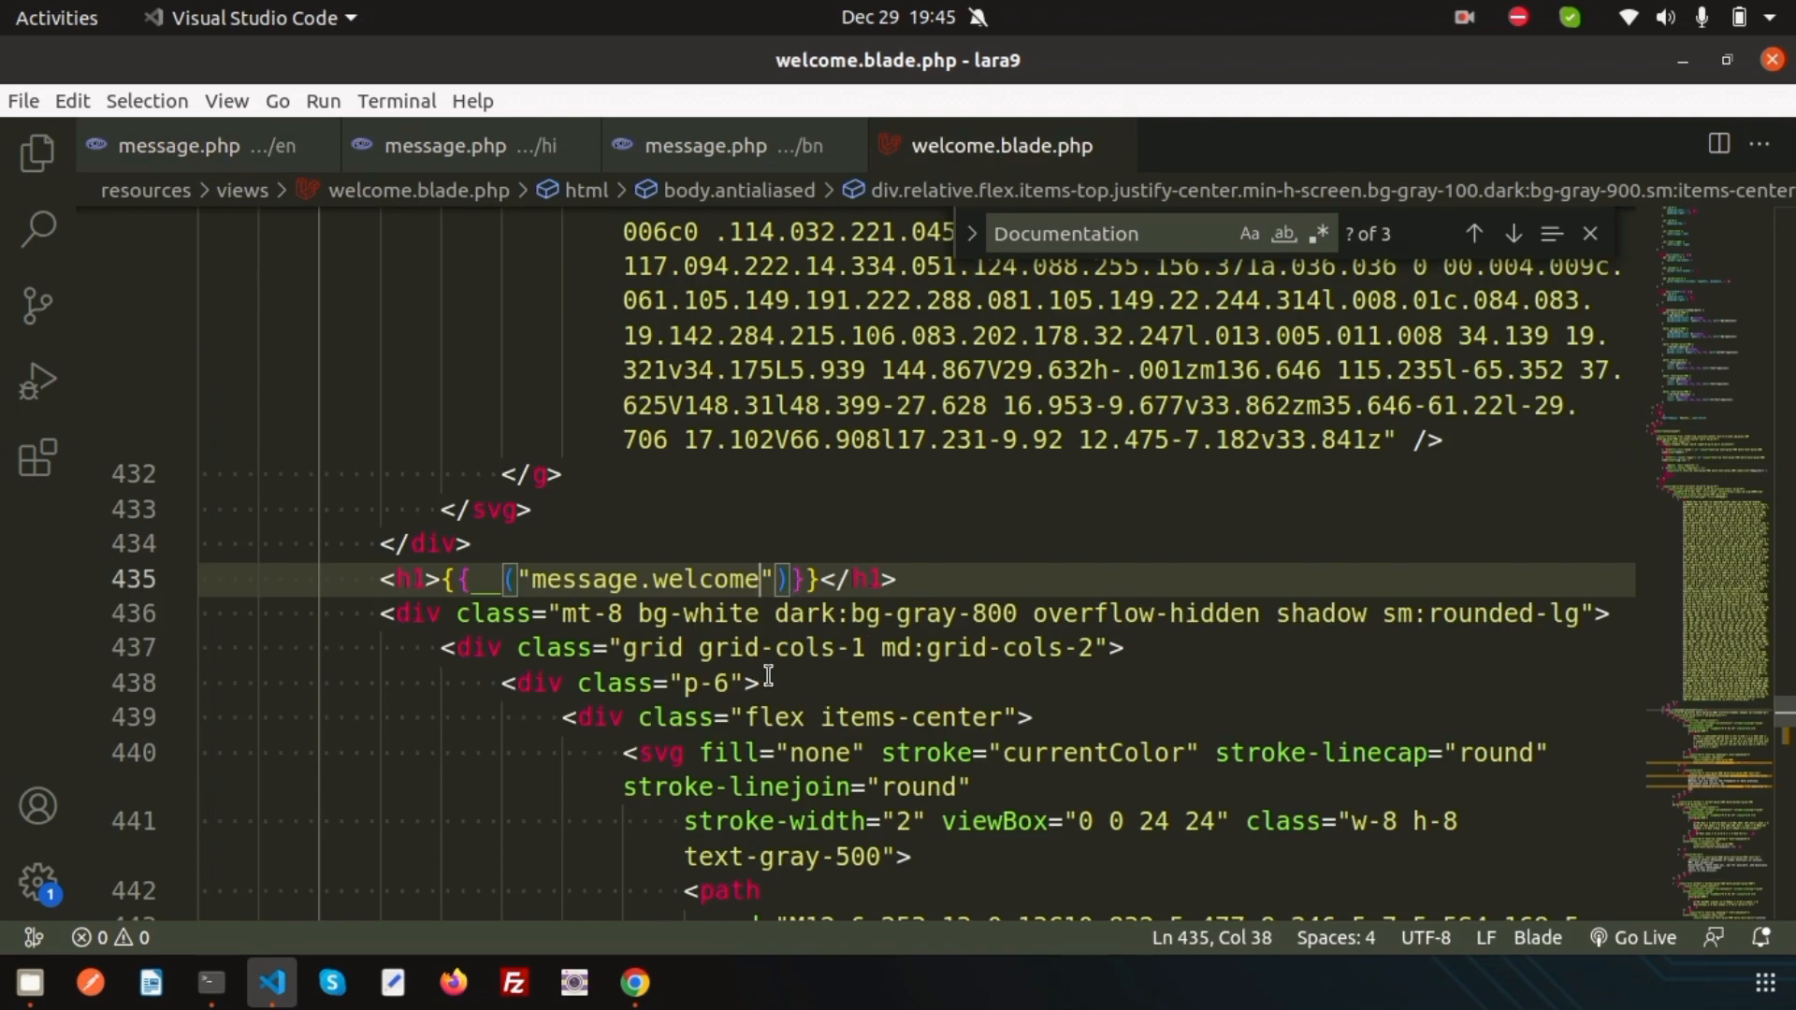
Step: Reload the site in Chrome to confirm the heading reads 'Welcome to Laravel 9'
click(633, 981)
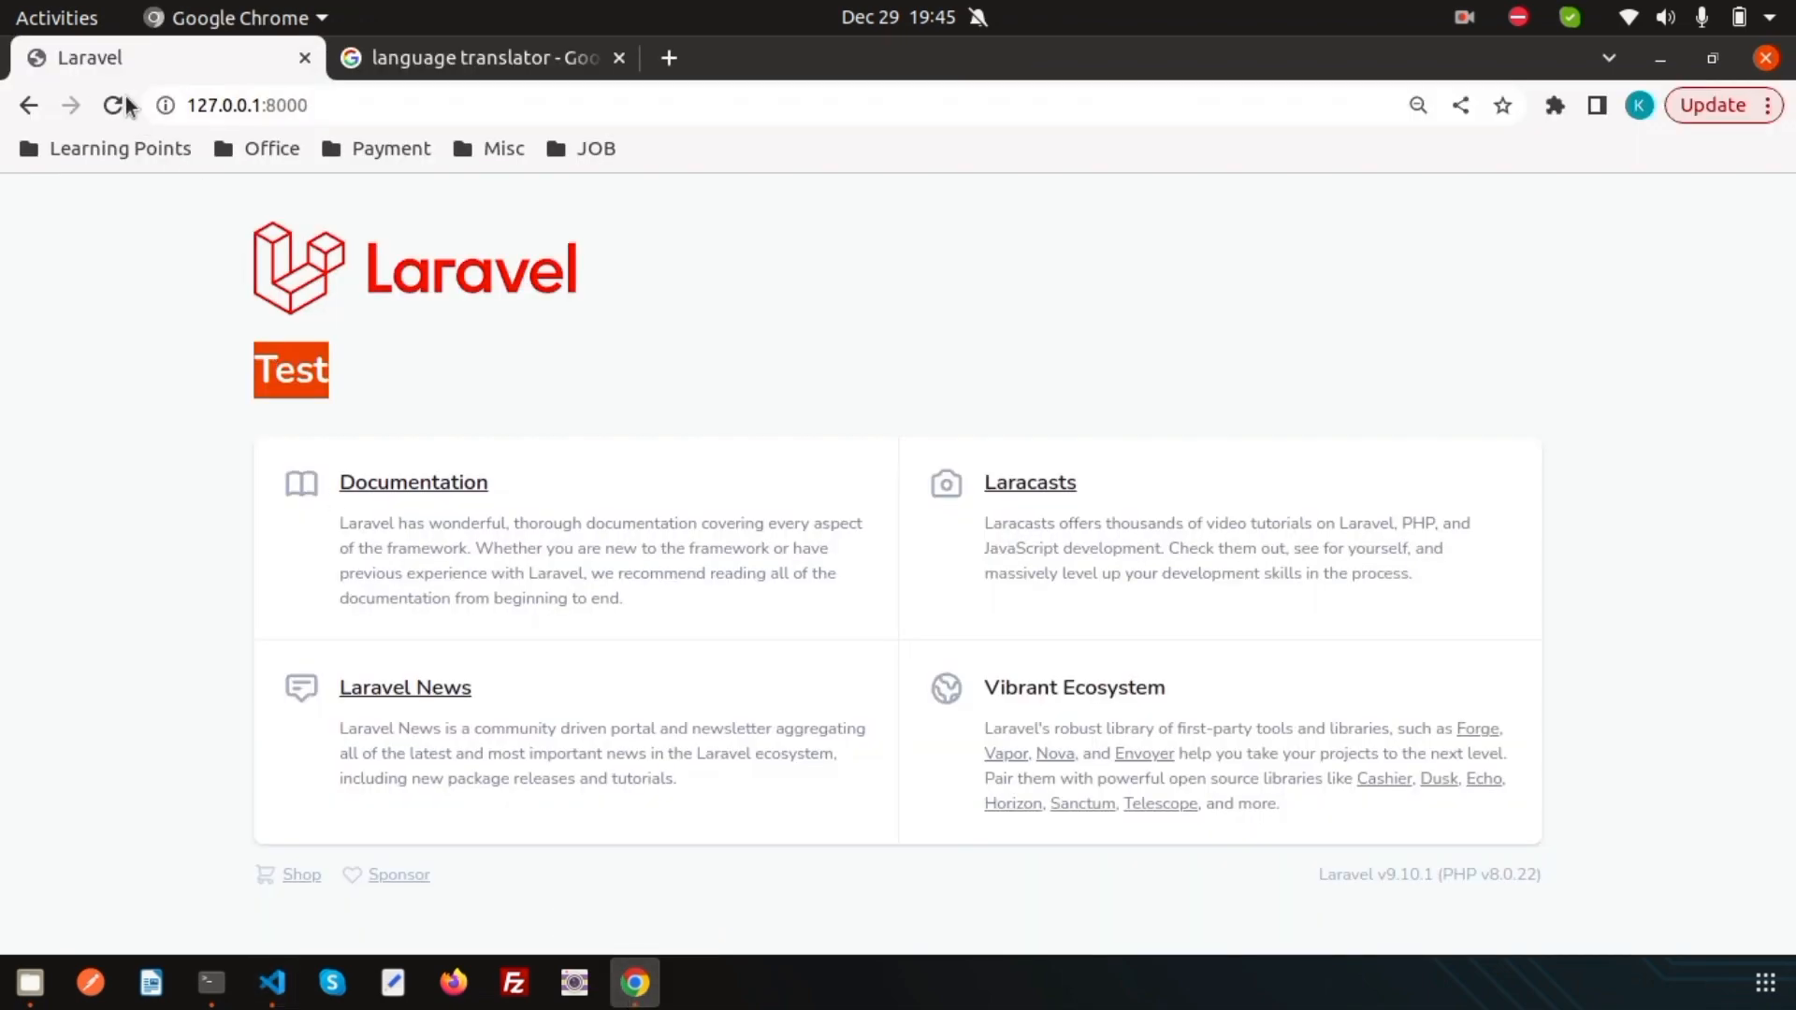
click(113, 104)
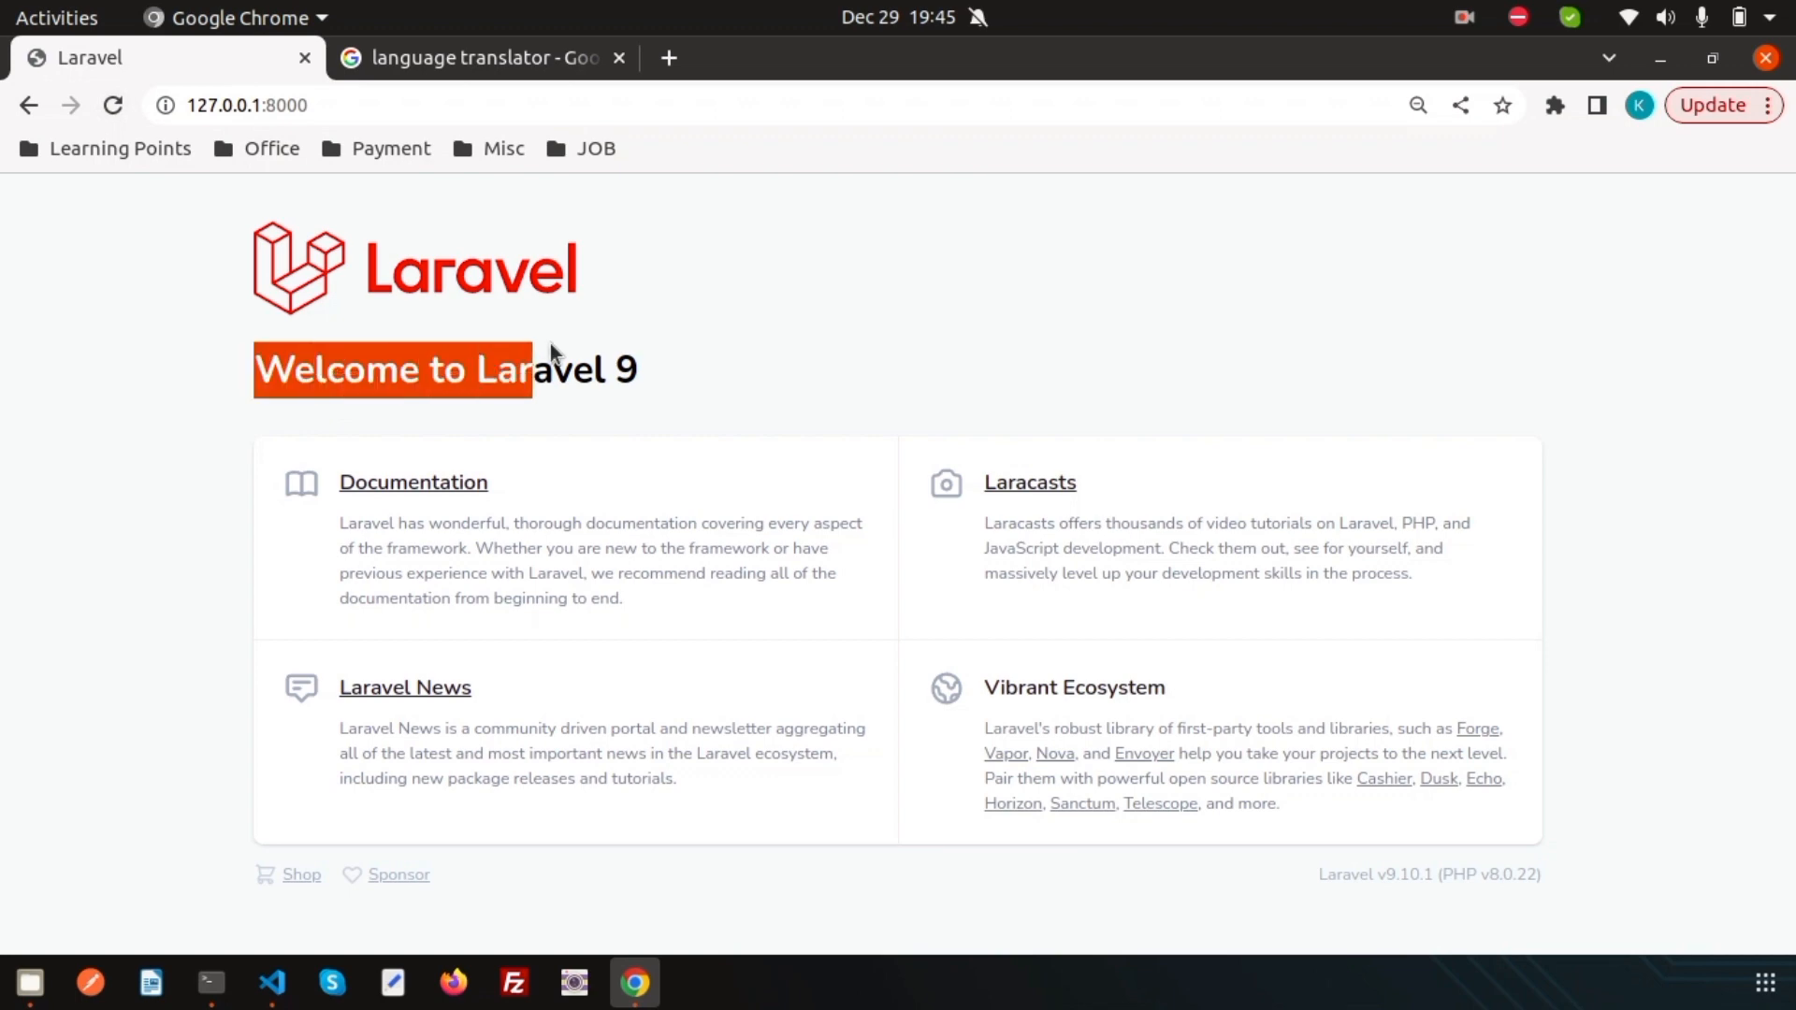
click(272, 984)
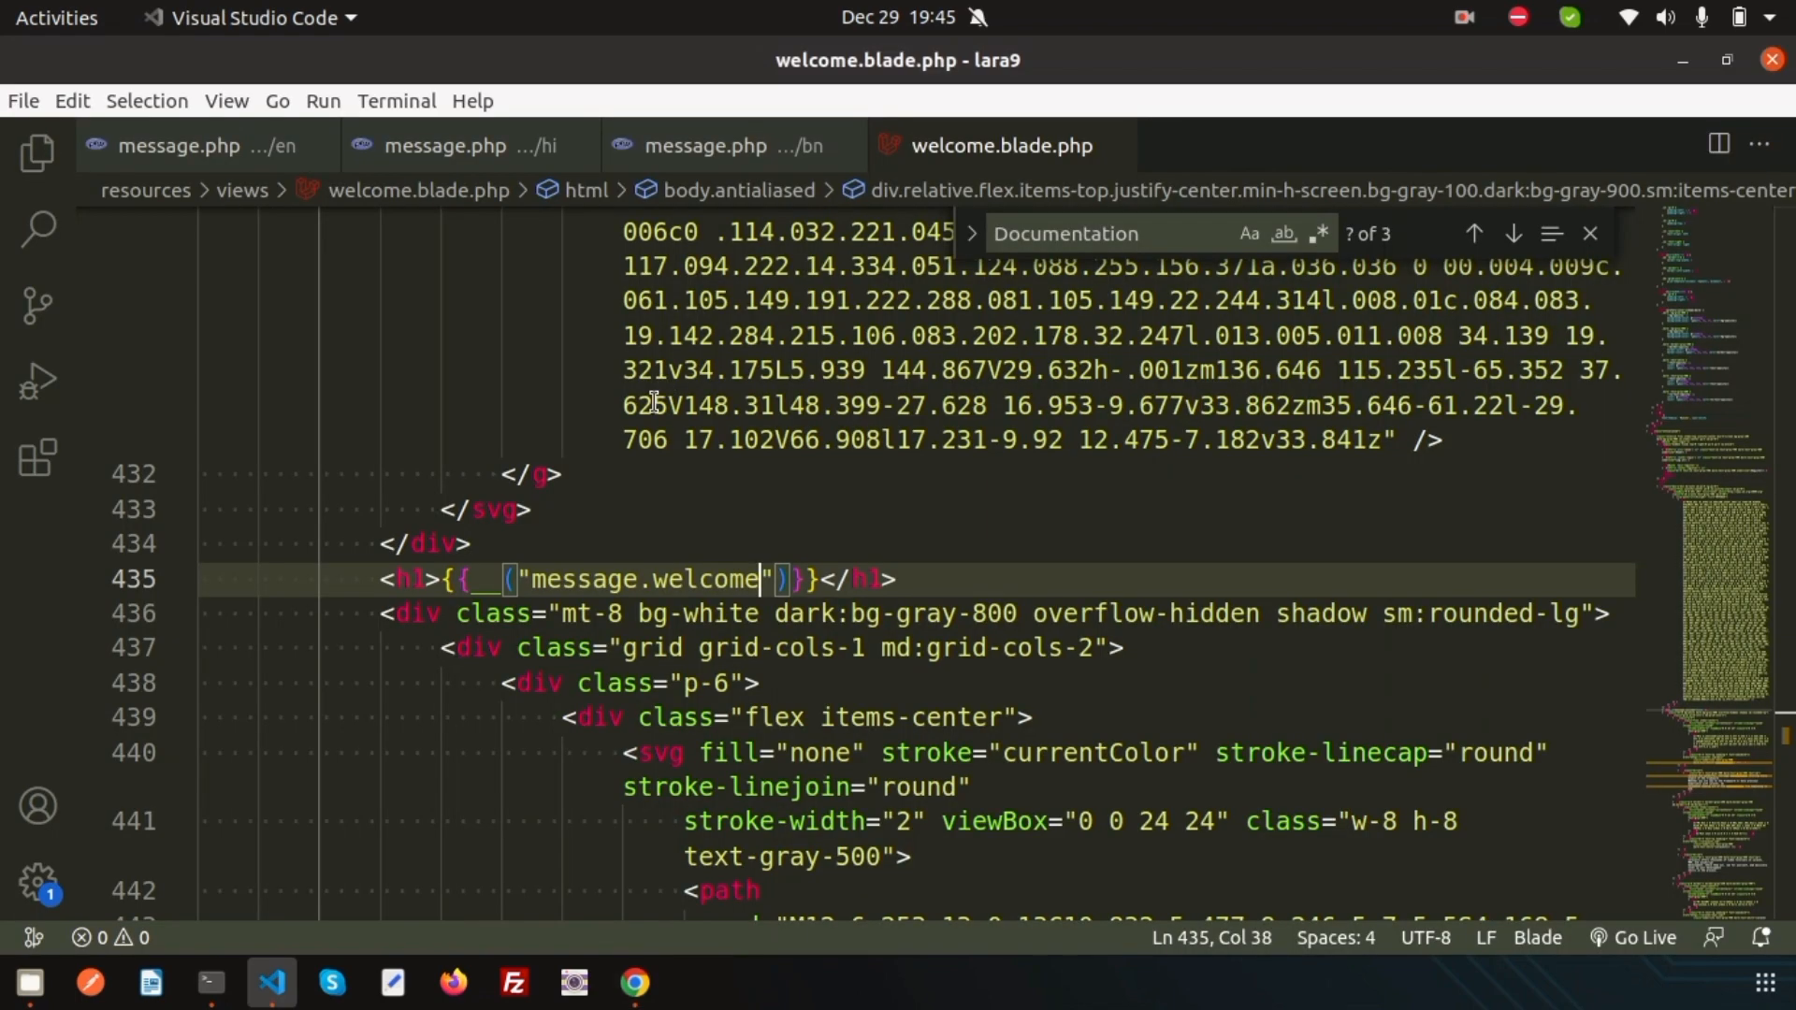
Step: Review the English and Hindi message.php files, then open routes/web.php
click(178, 146)
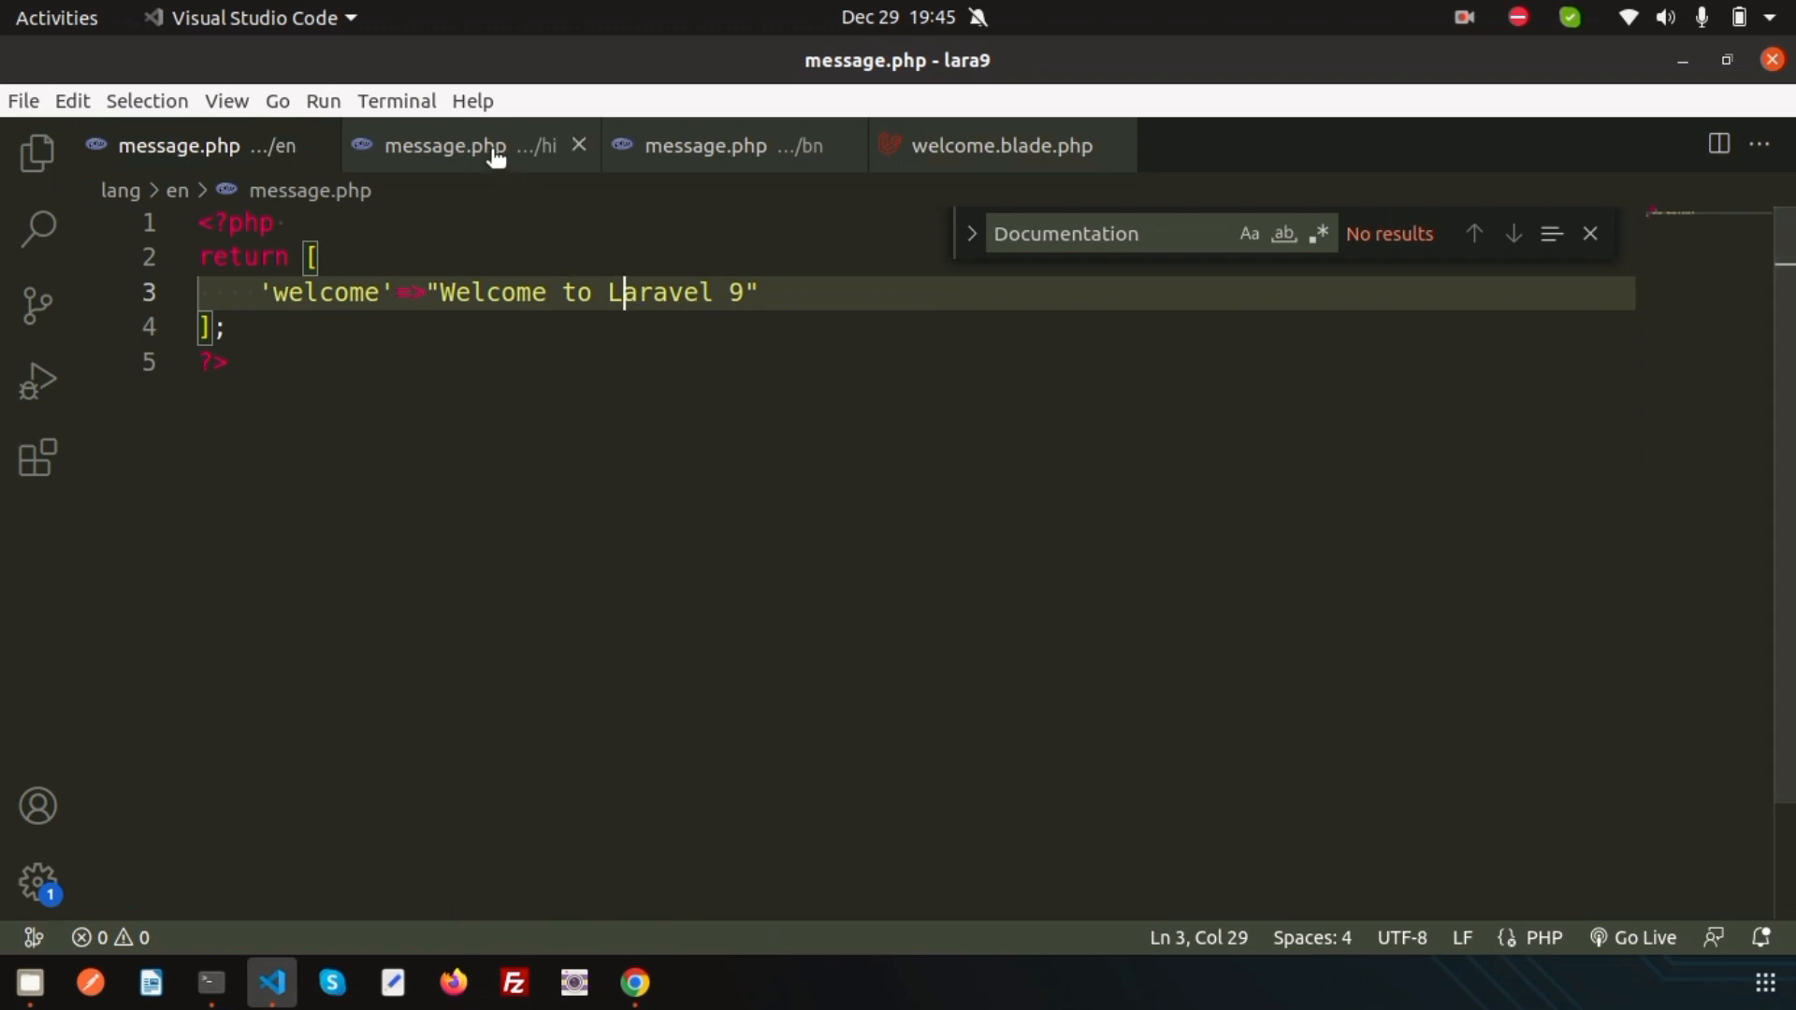
click(440, 146)
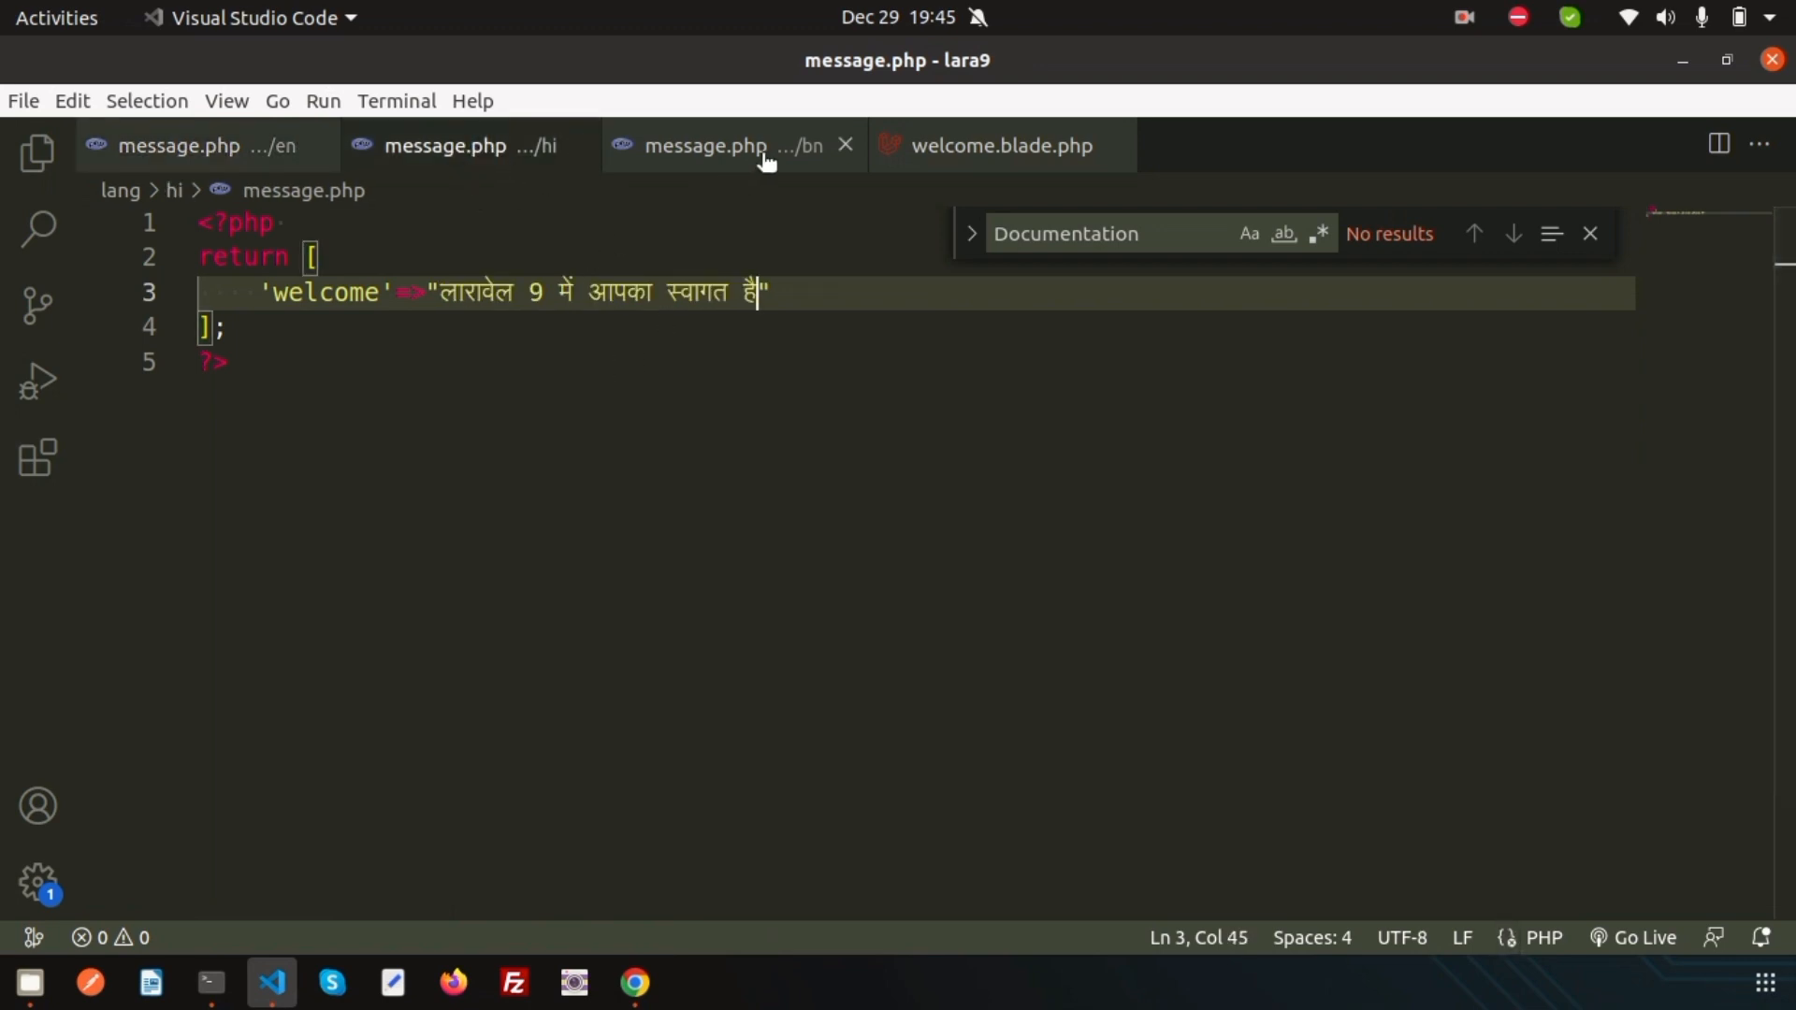
mouse_move(1002, 146)
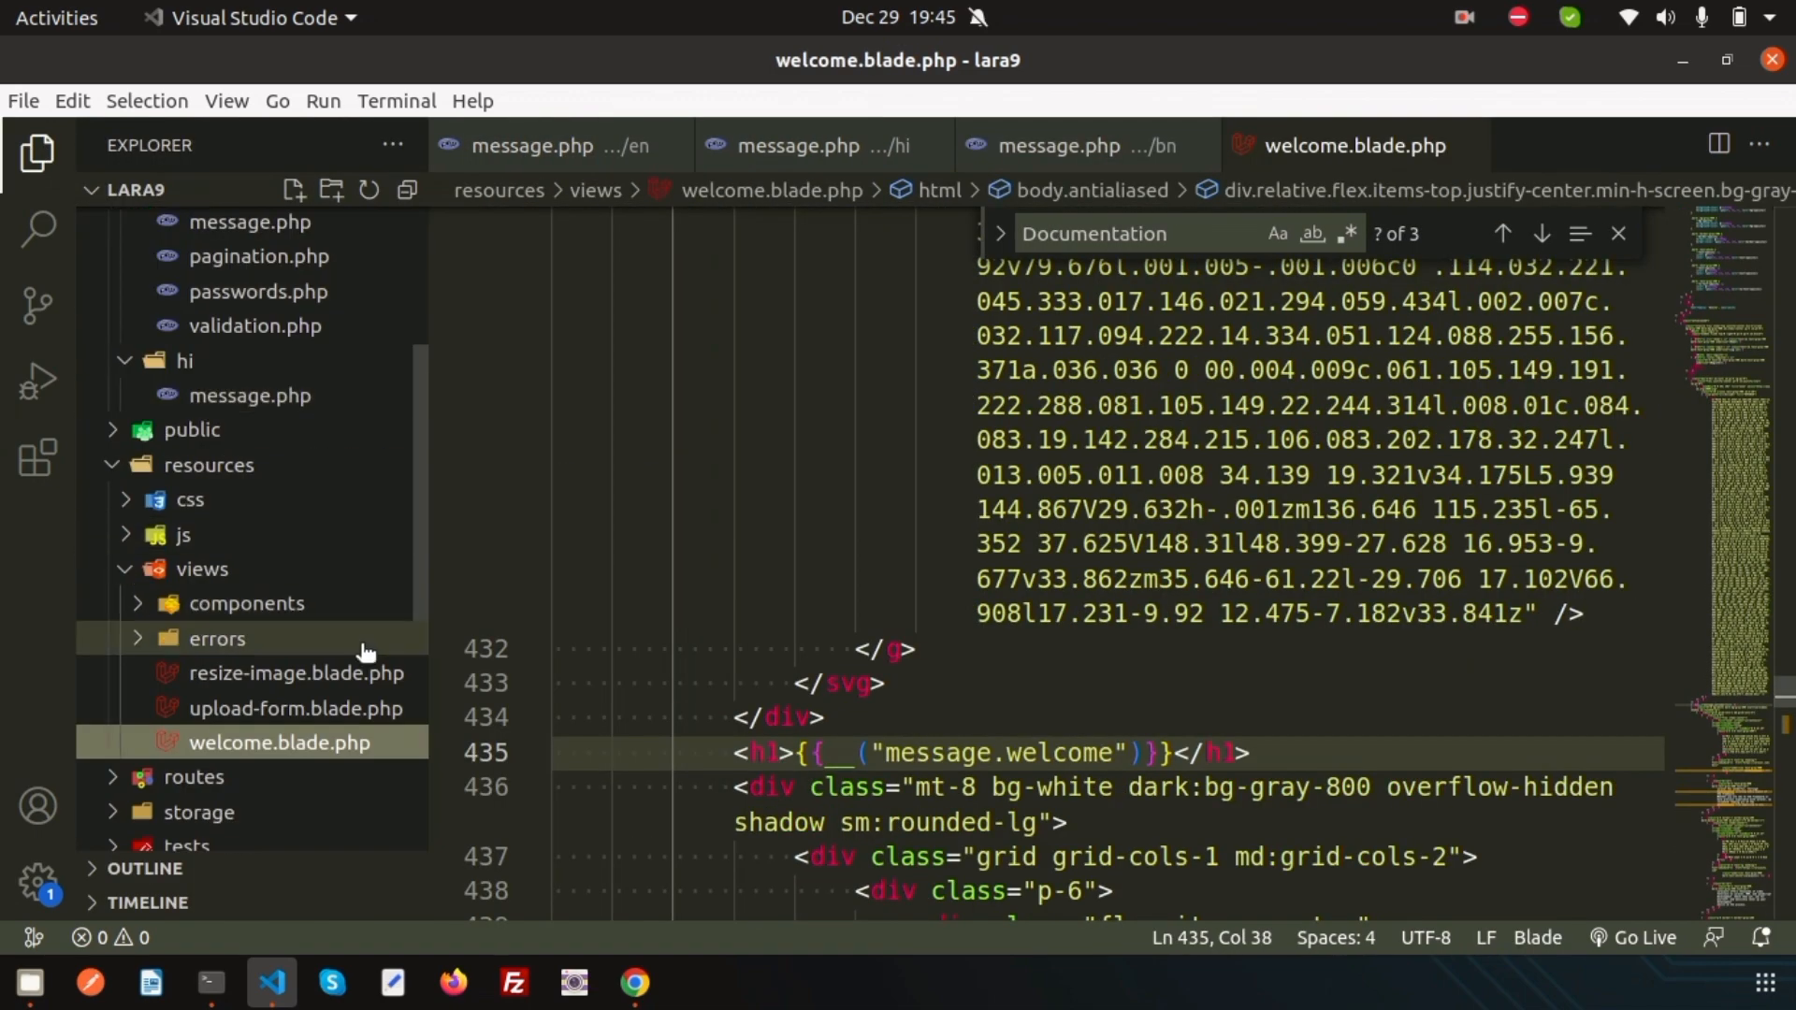
scroll(up, 3)
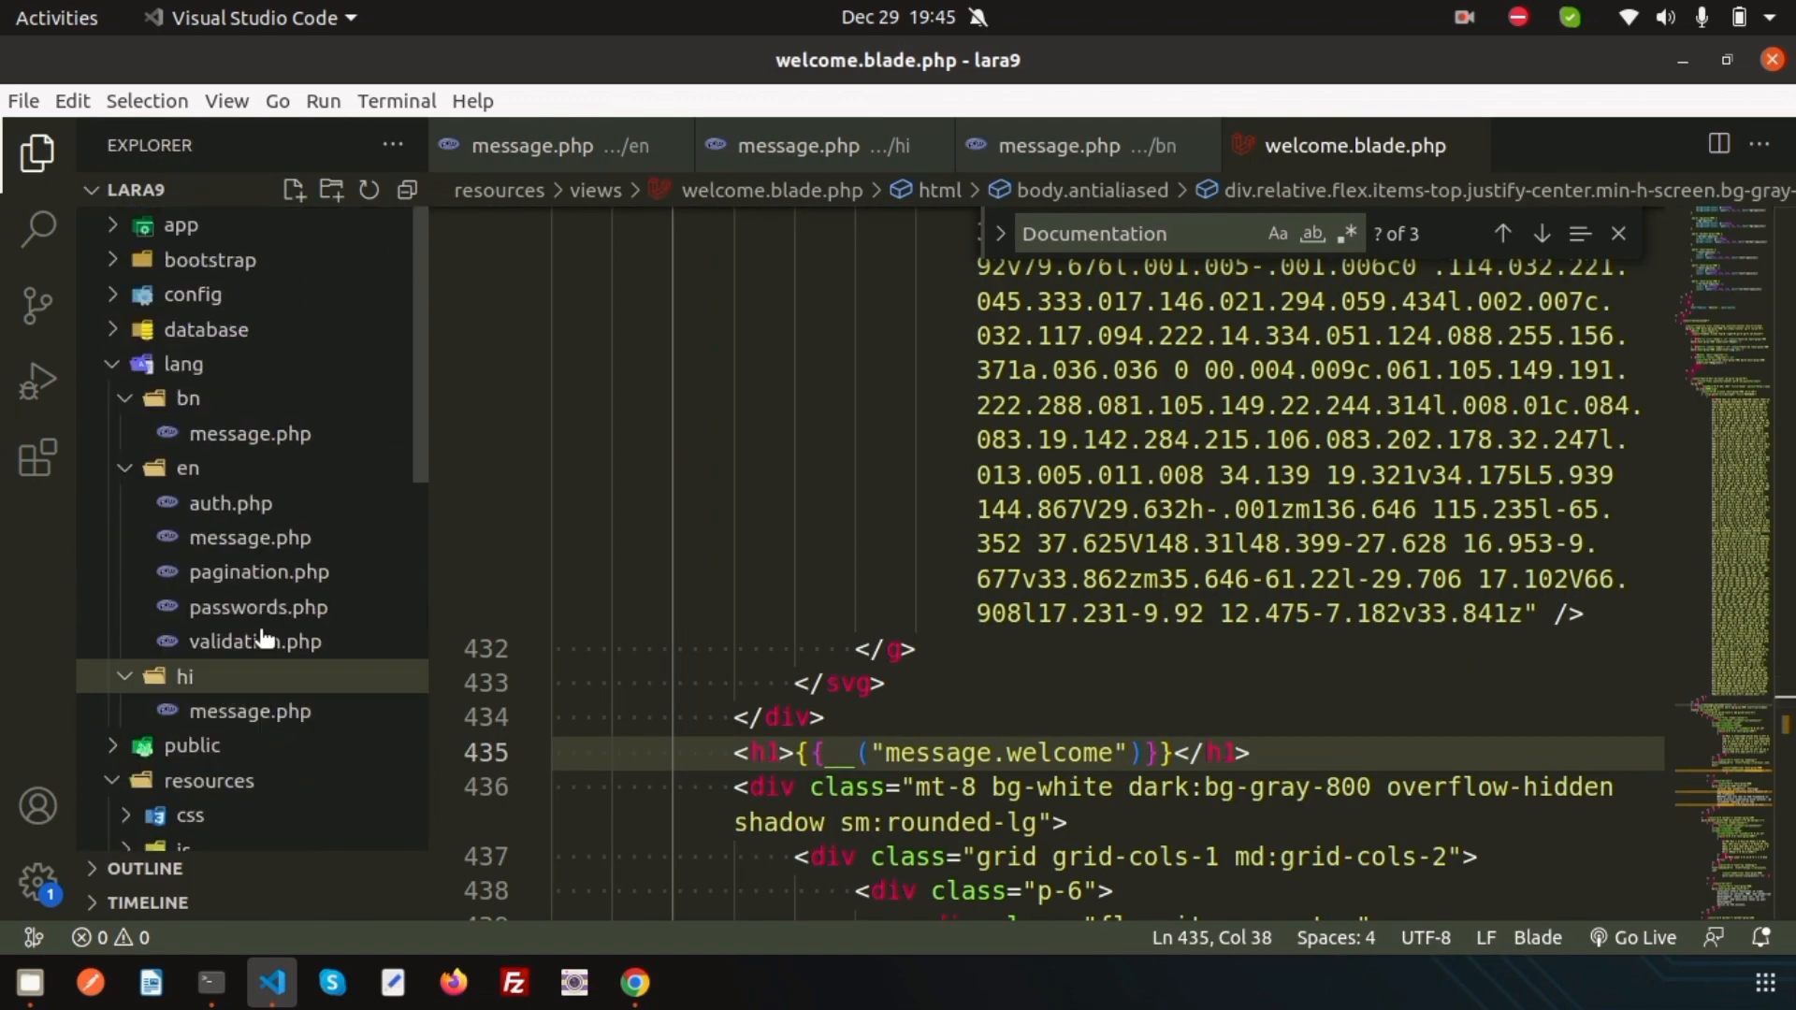
scroll(down, 3)
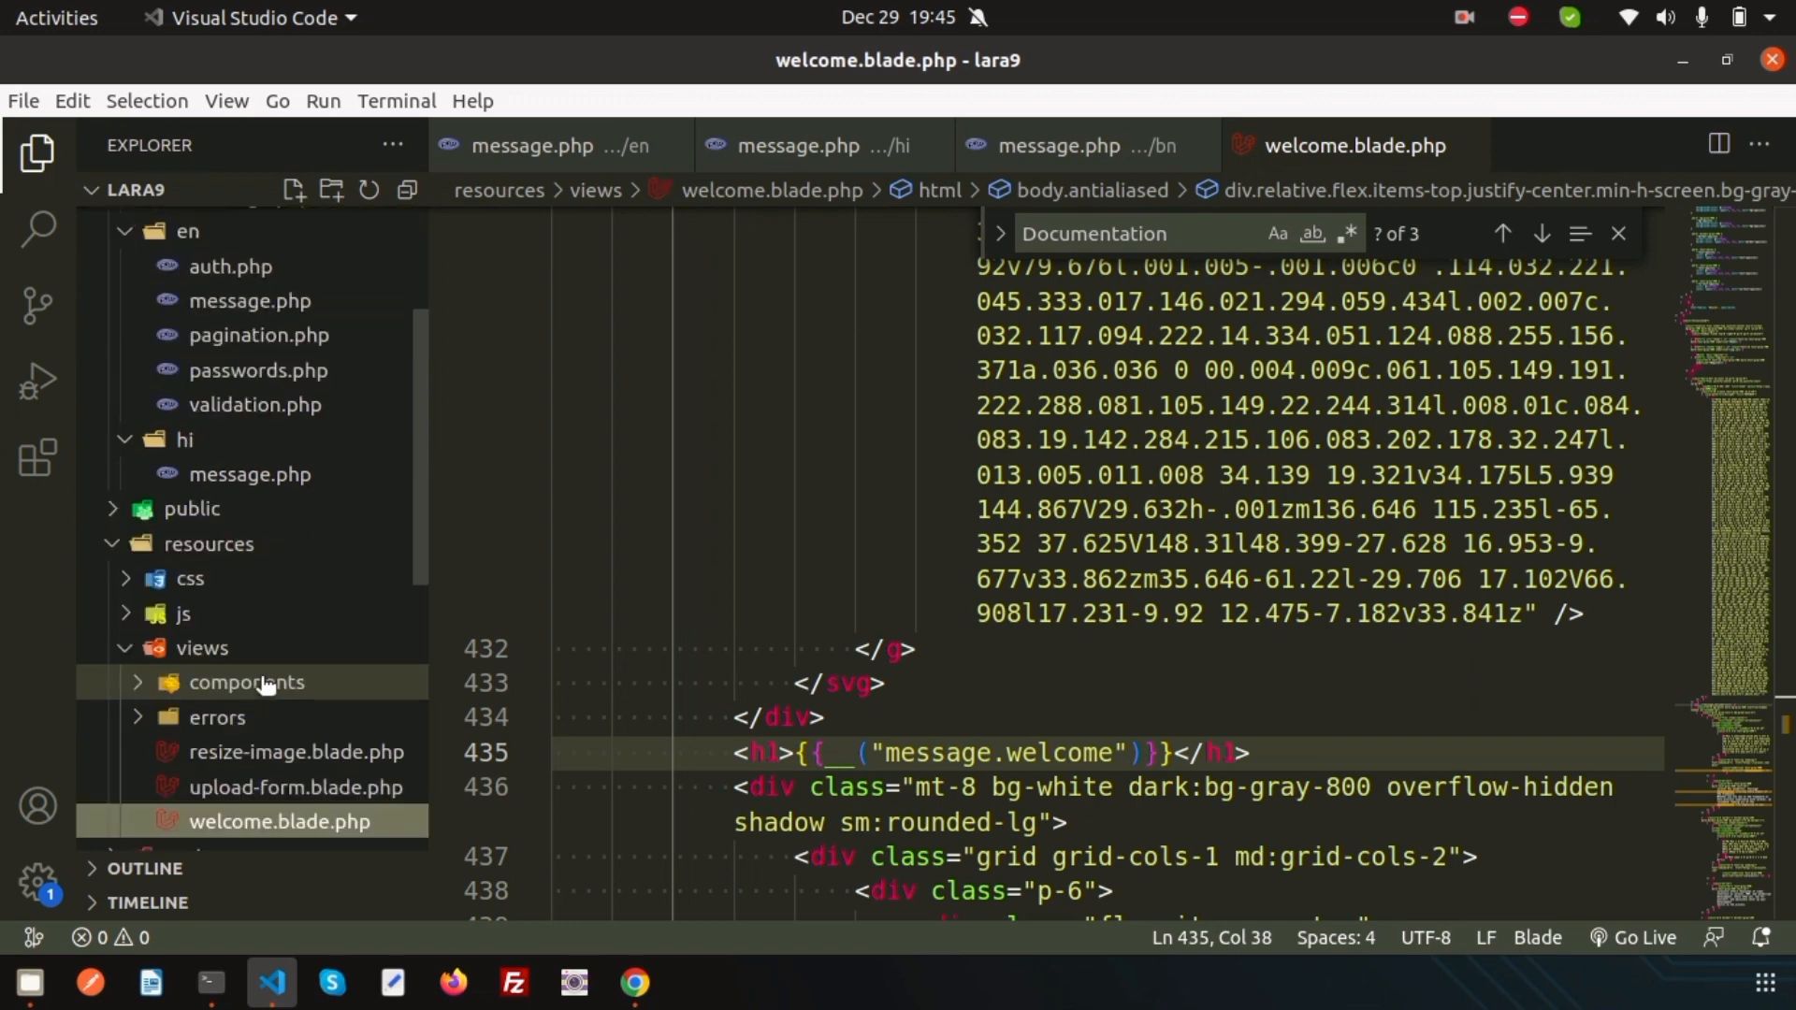
scroll(down, 3)
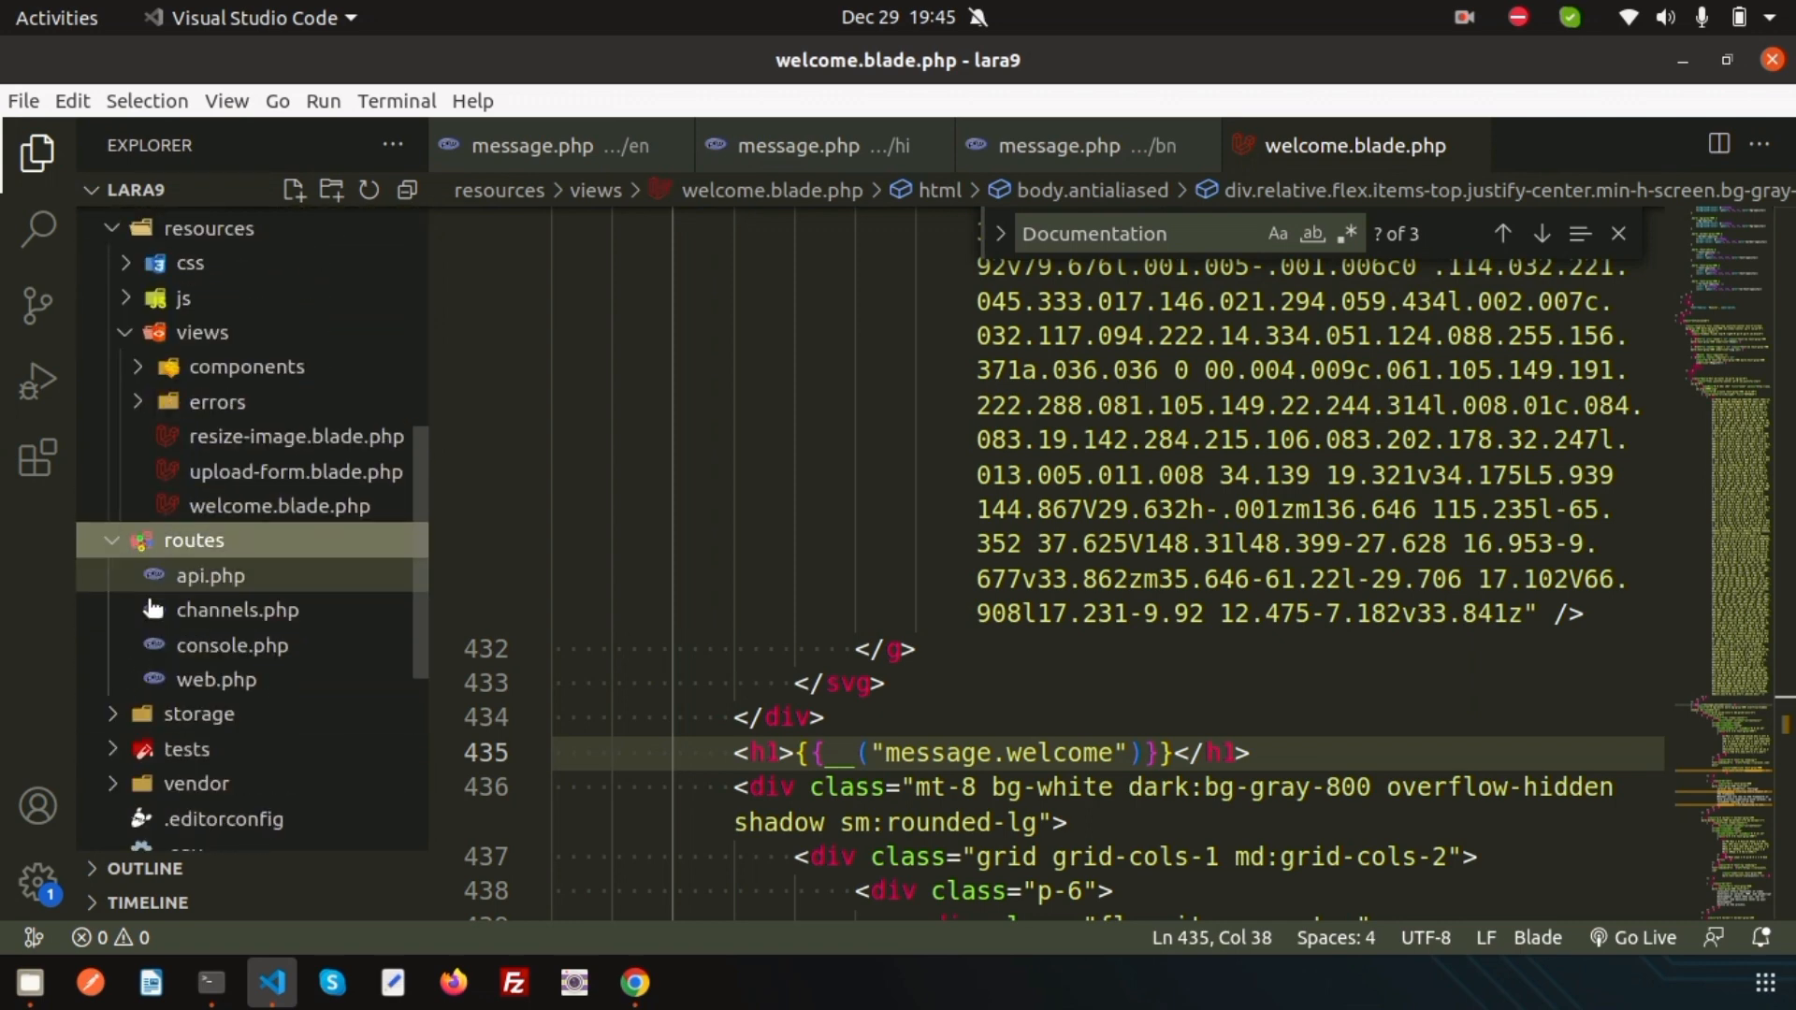
click(215, 679)
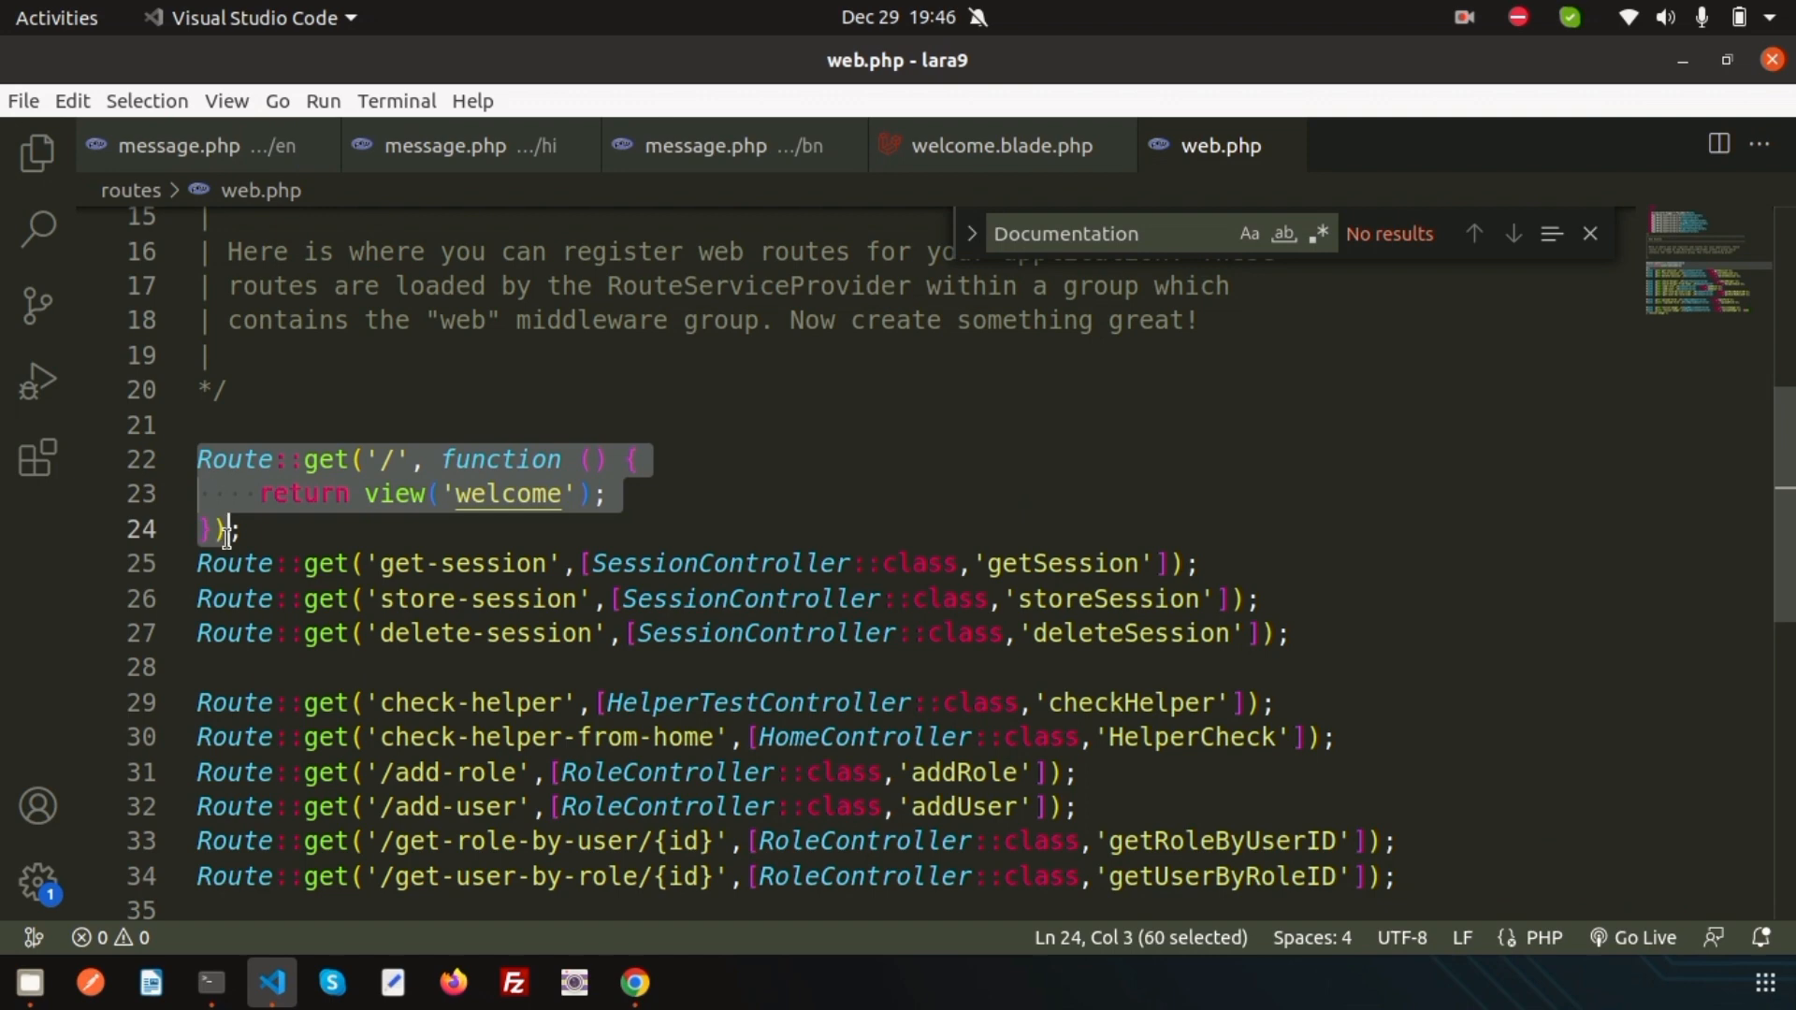
Step: Change the home route path to '/{lang}' and give its function a $lang parameter
click(633, 984)
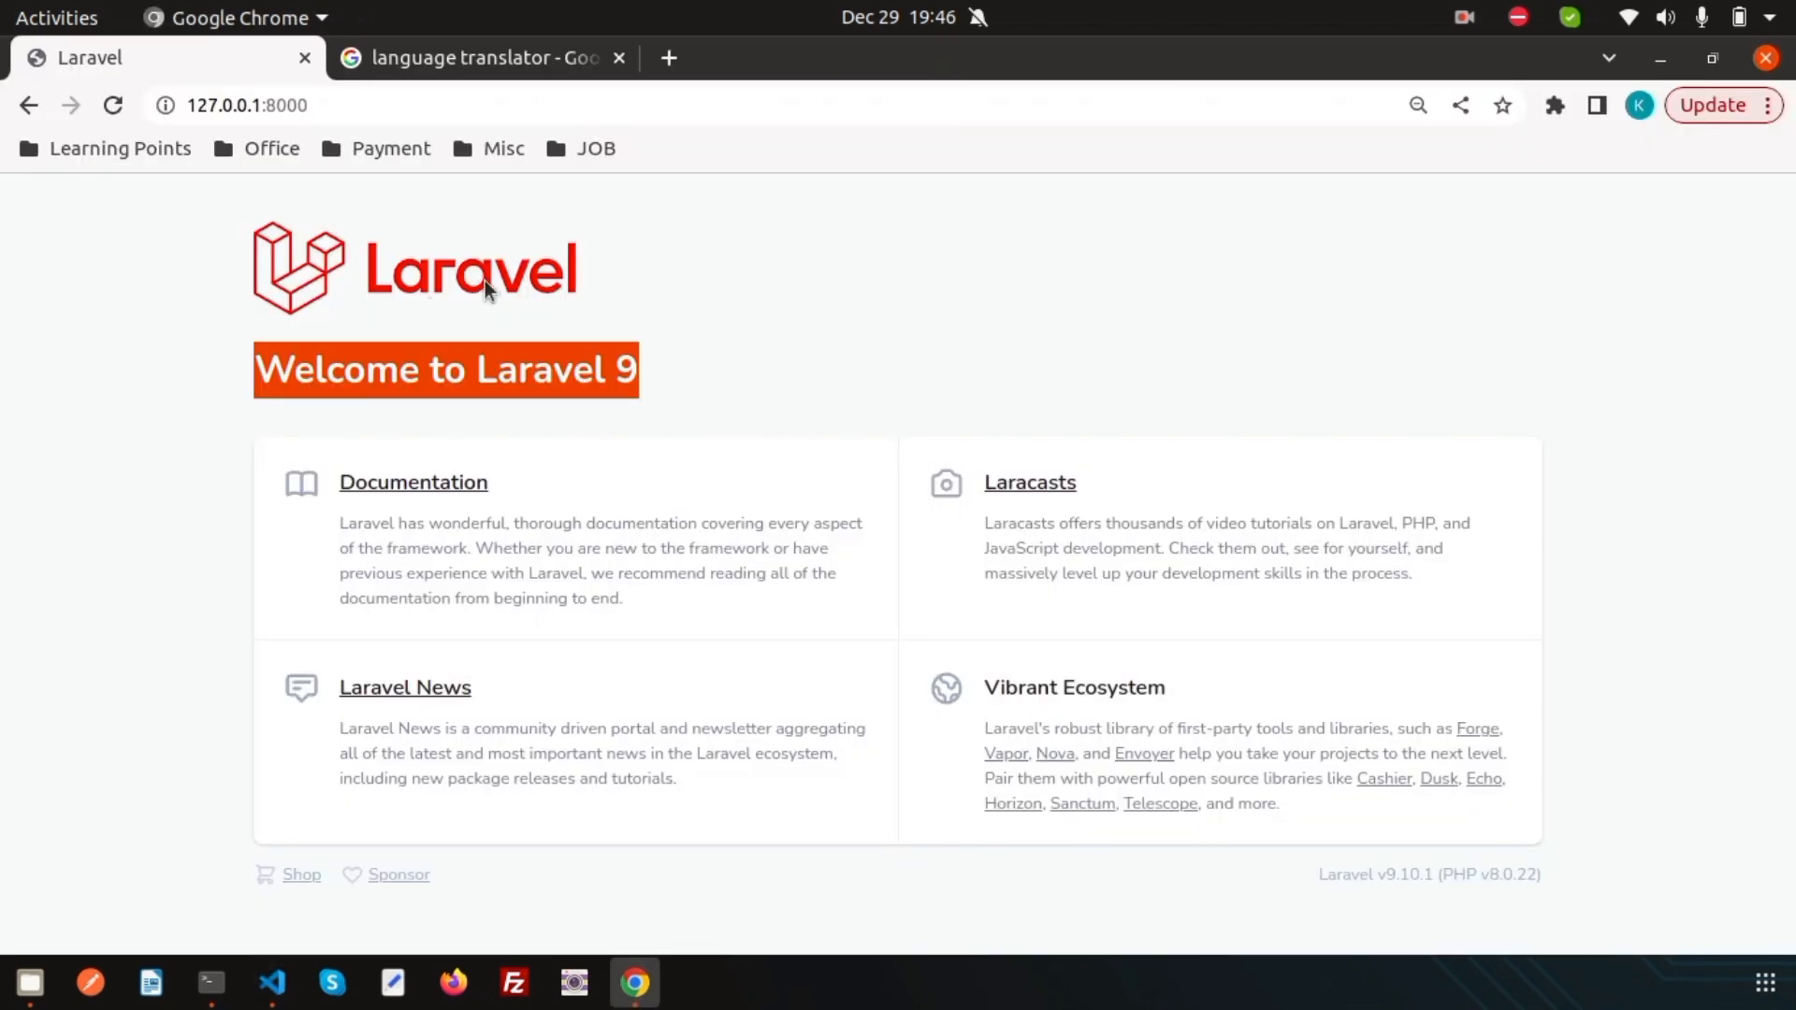
click(271, 983)
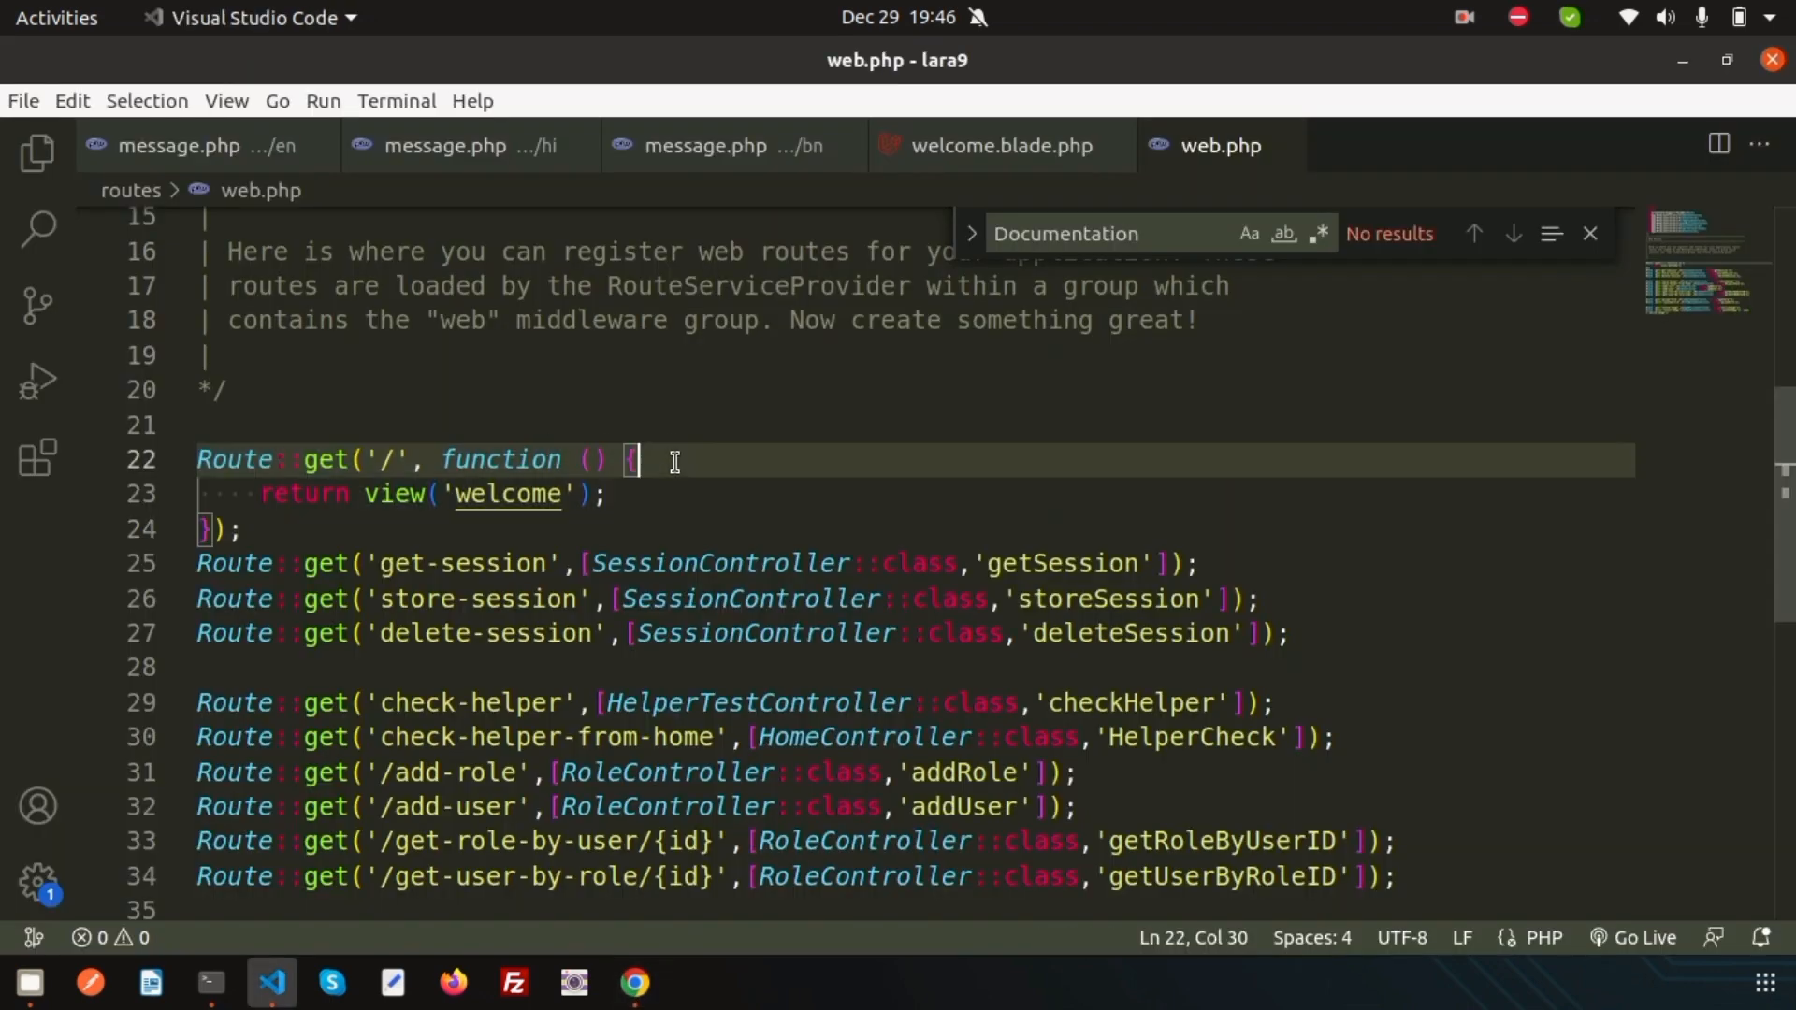
key(Return)
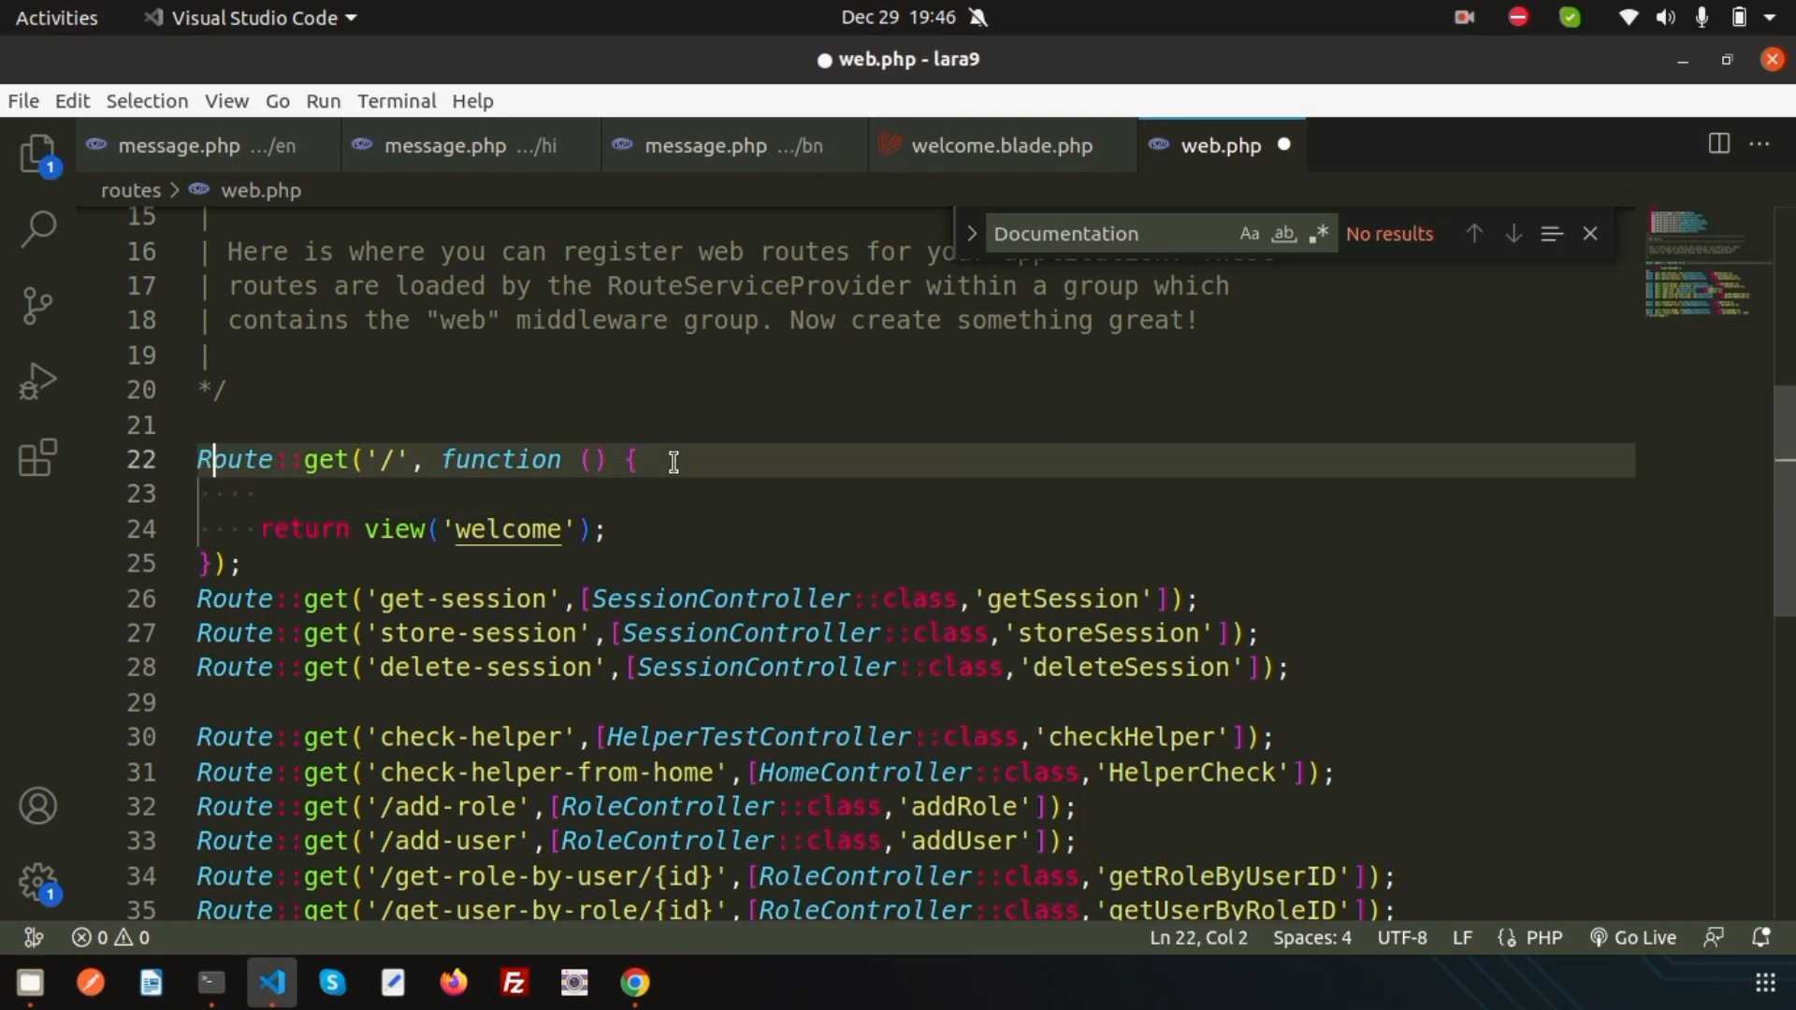
click(410, 459)
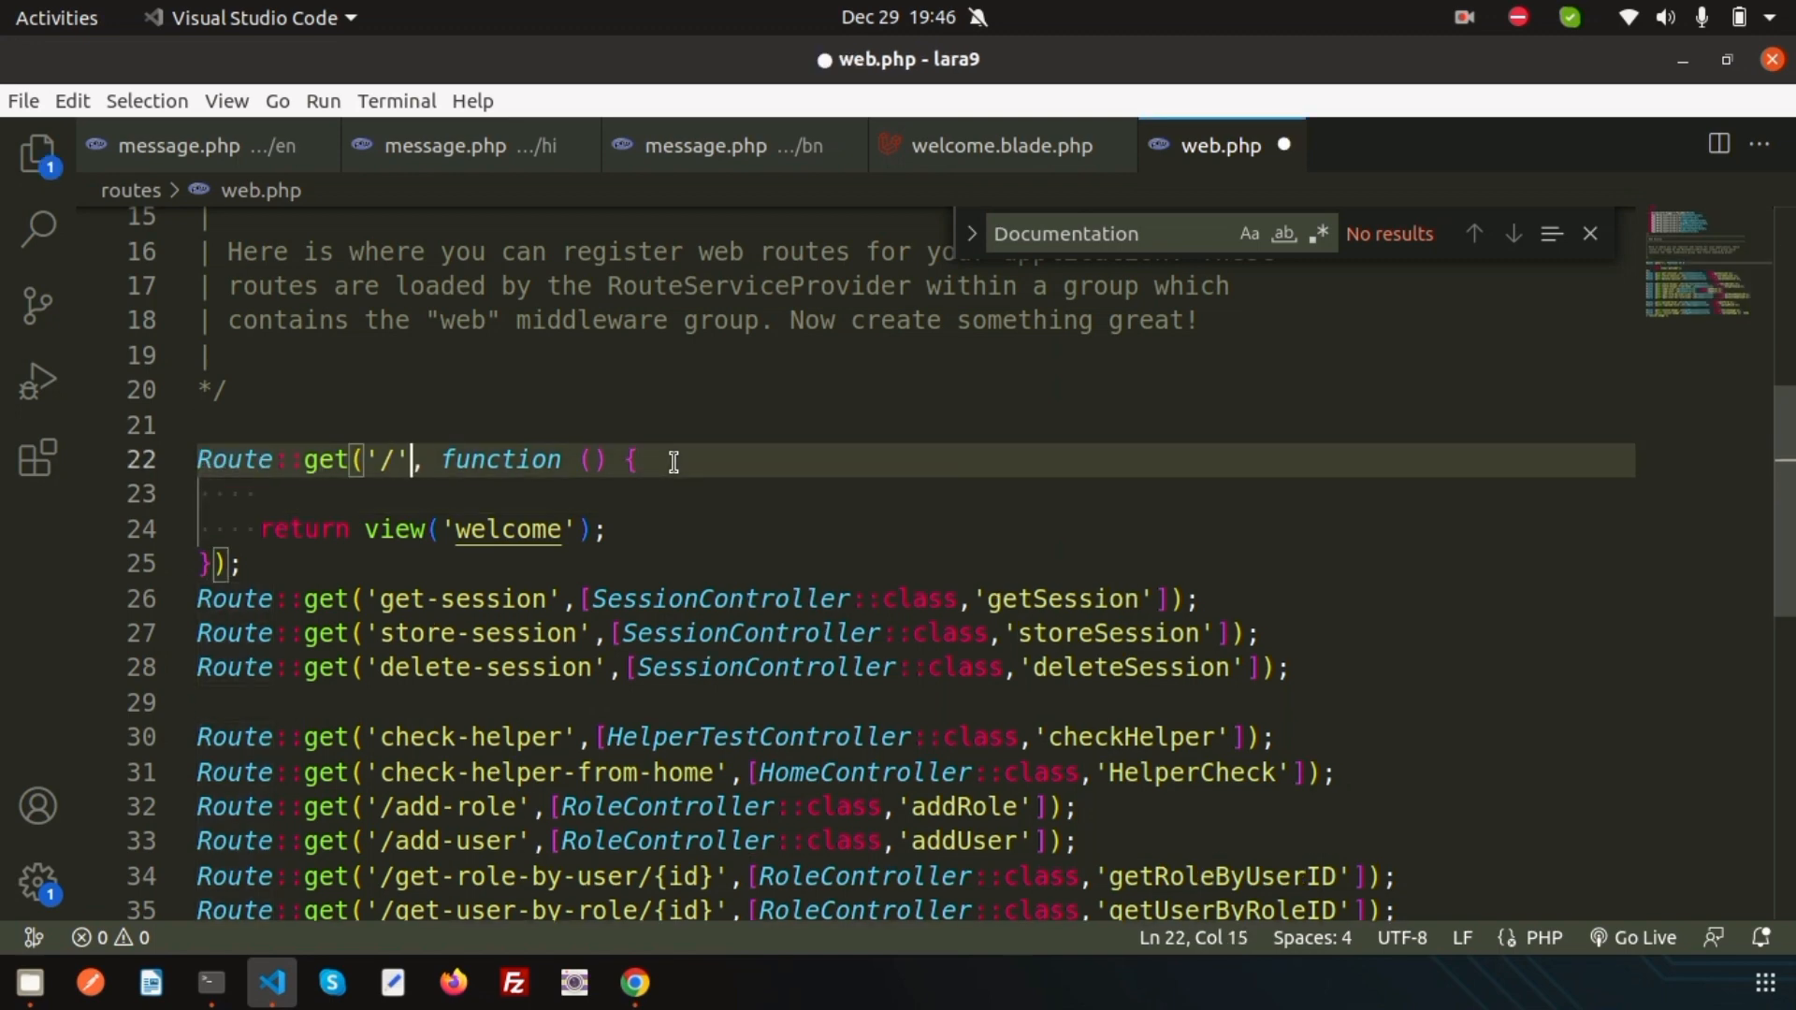
text({)
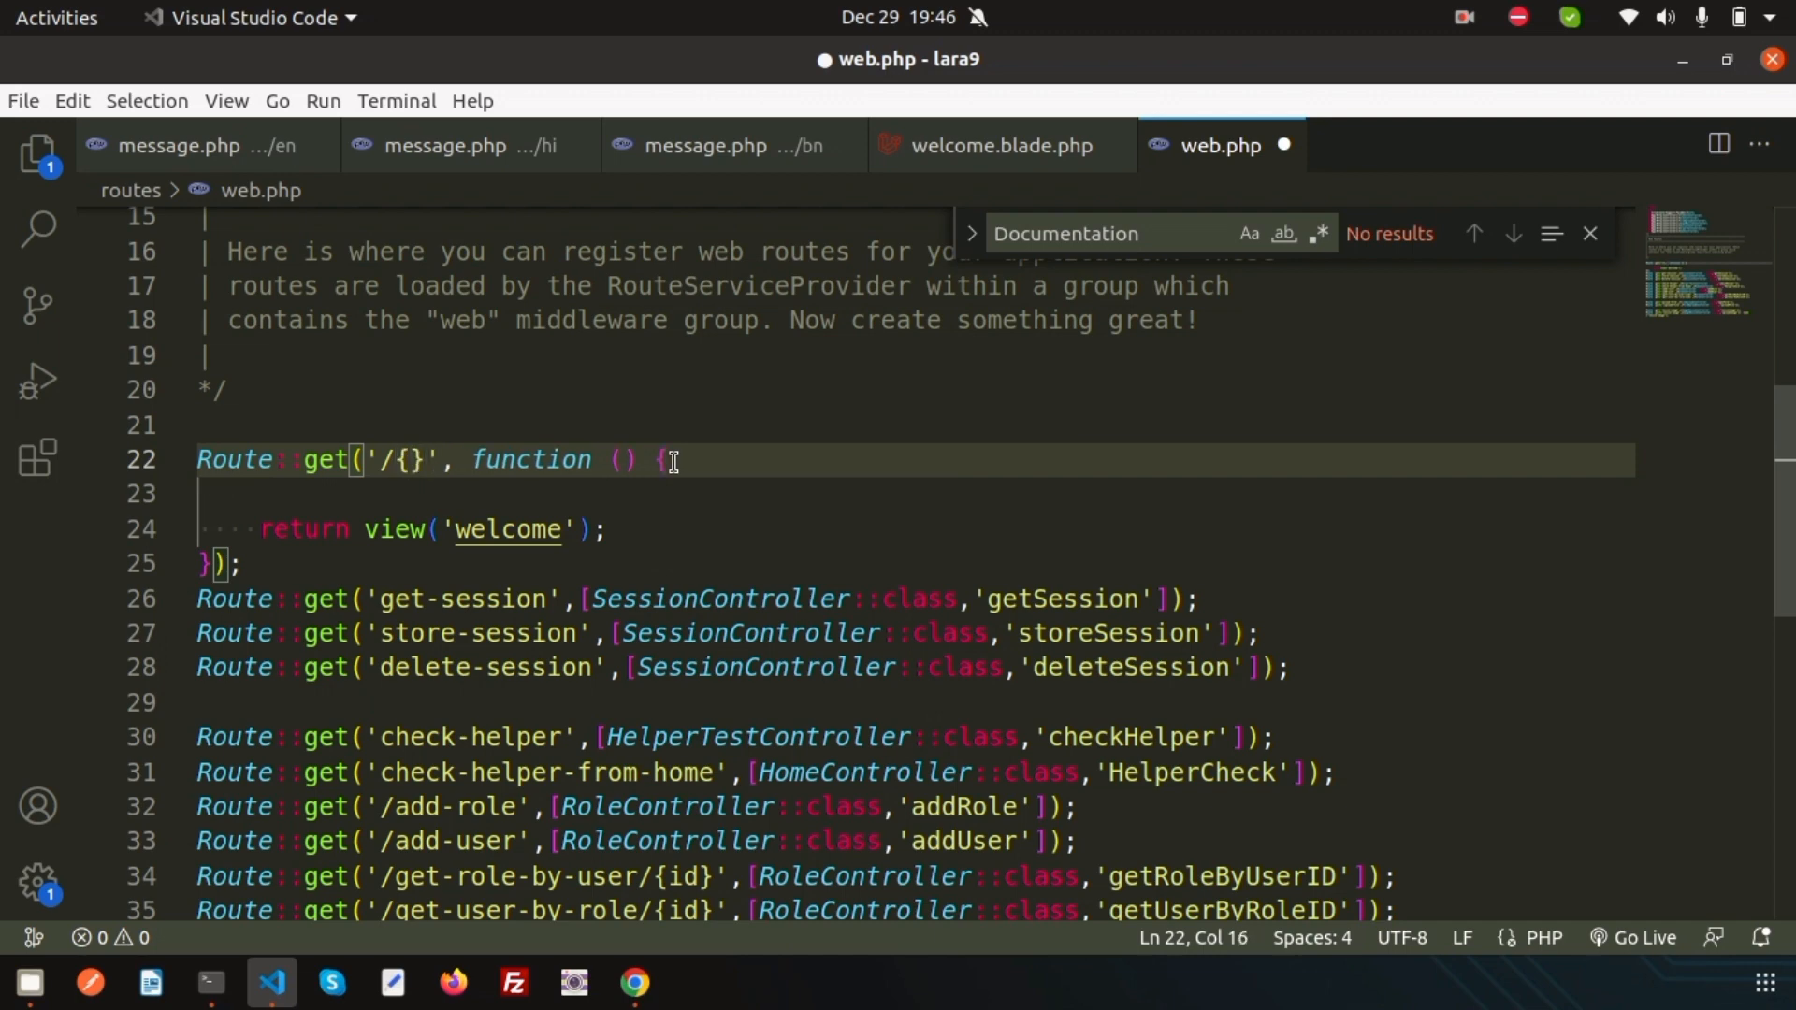
text(lang)
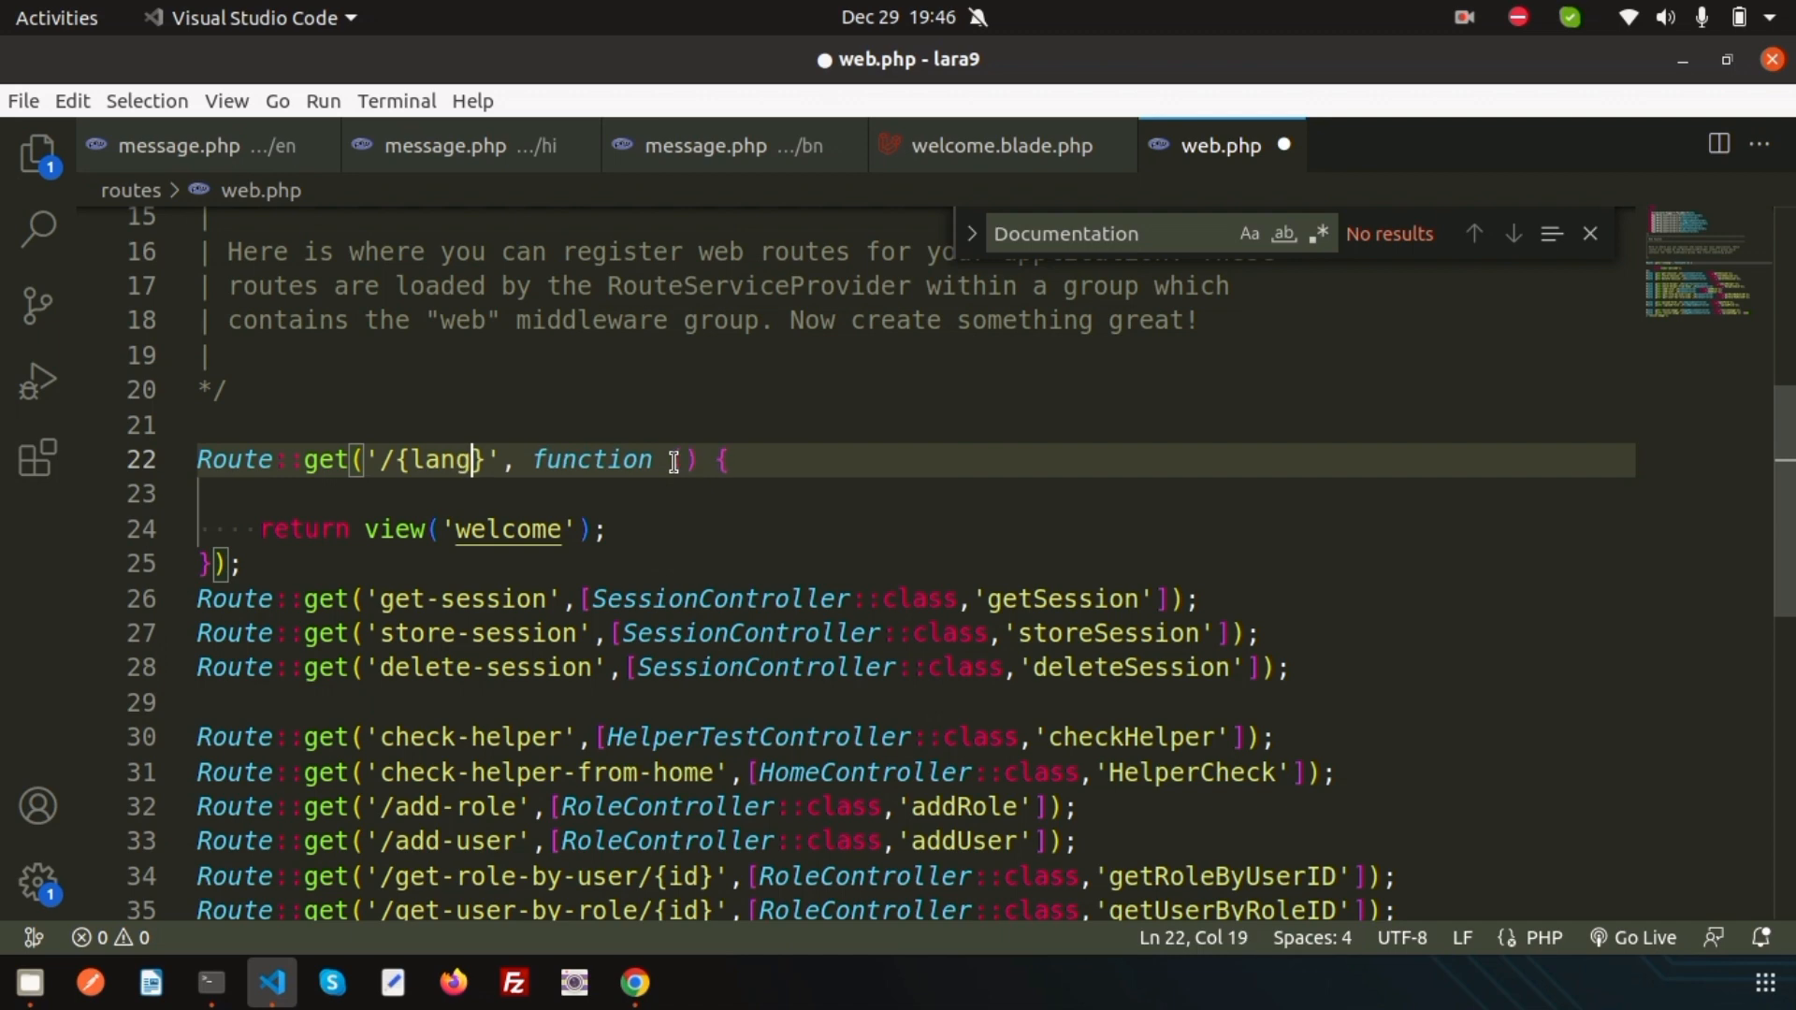
text(,)
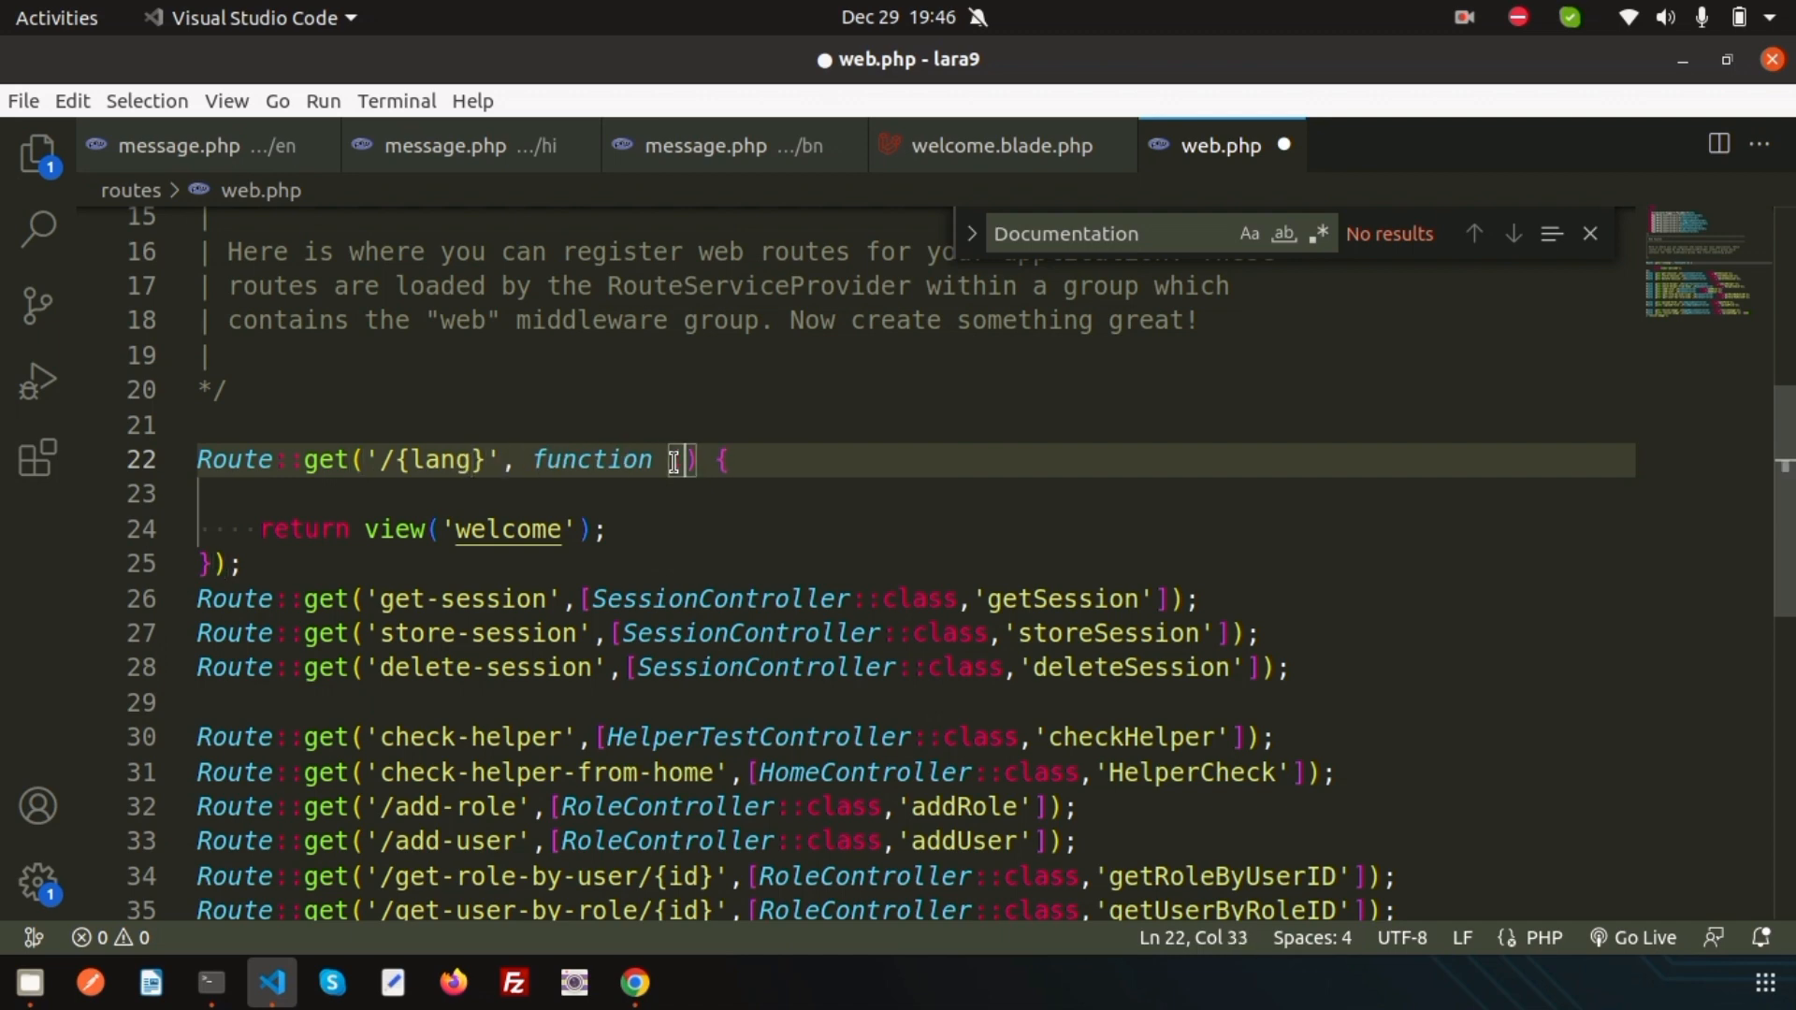
text($lang)
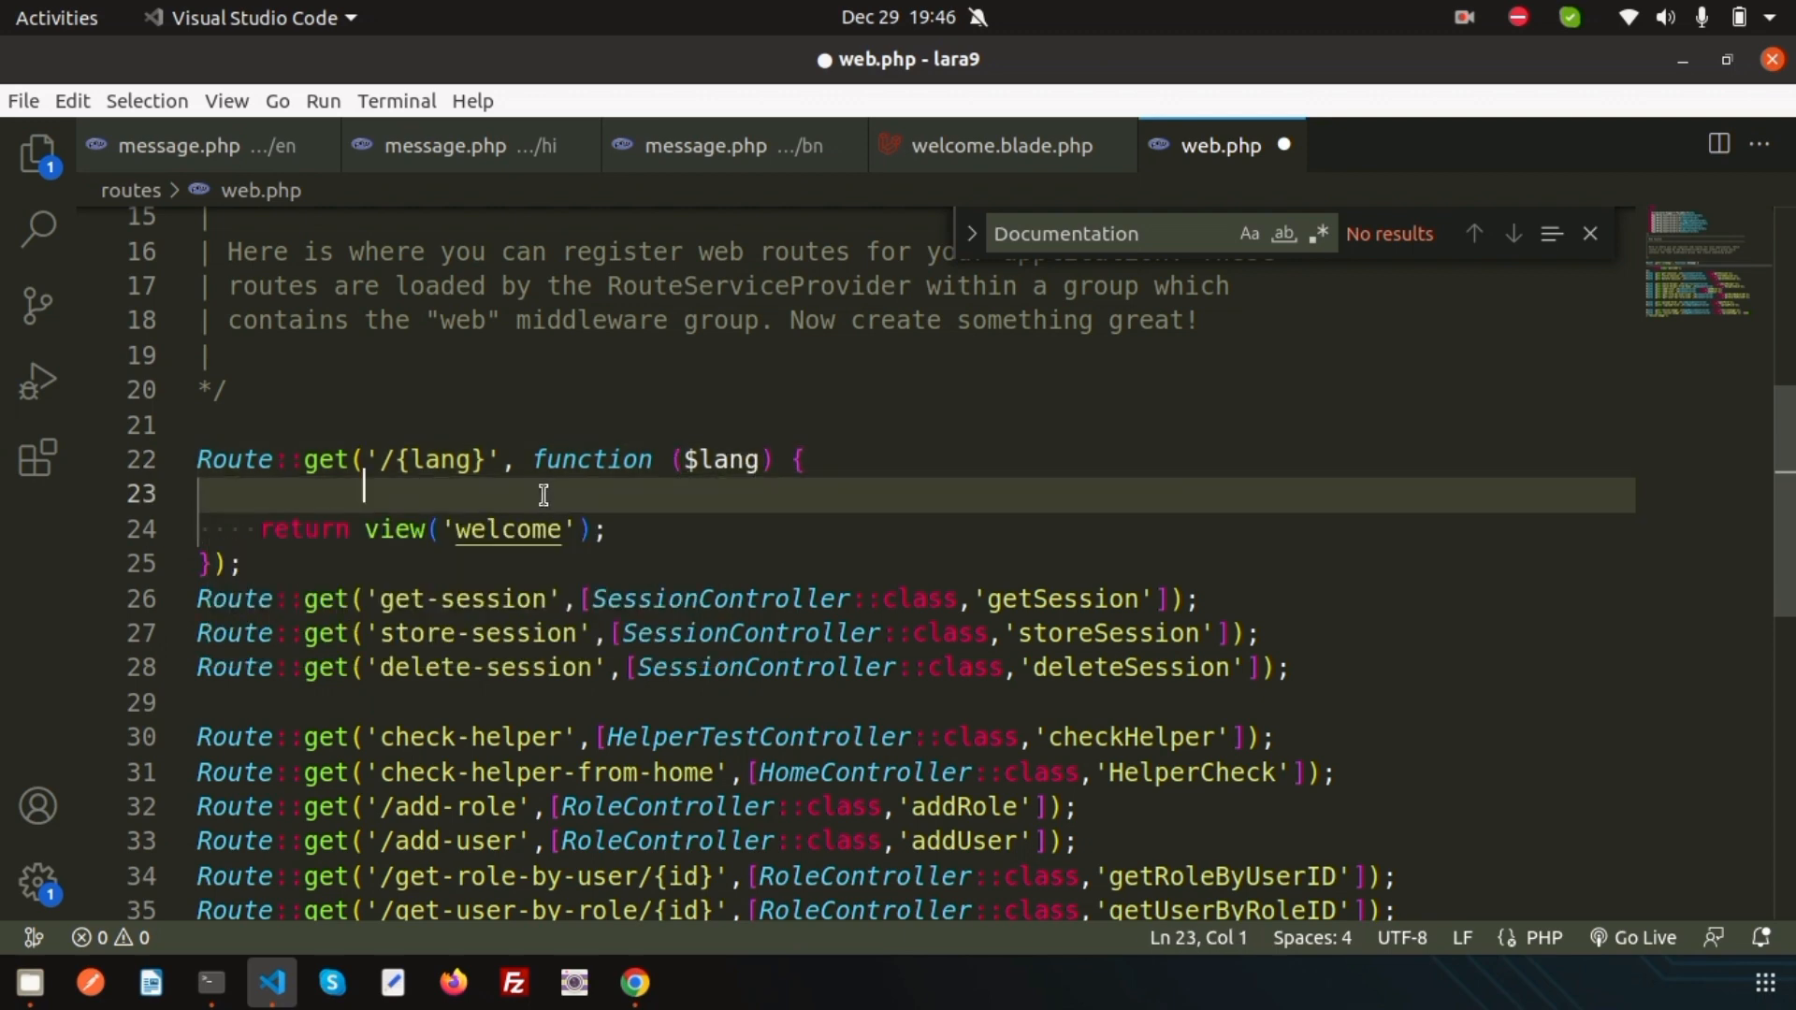
Step: Add App::SetLocale($lang); inside the home route function
key(Tab)
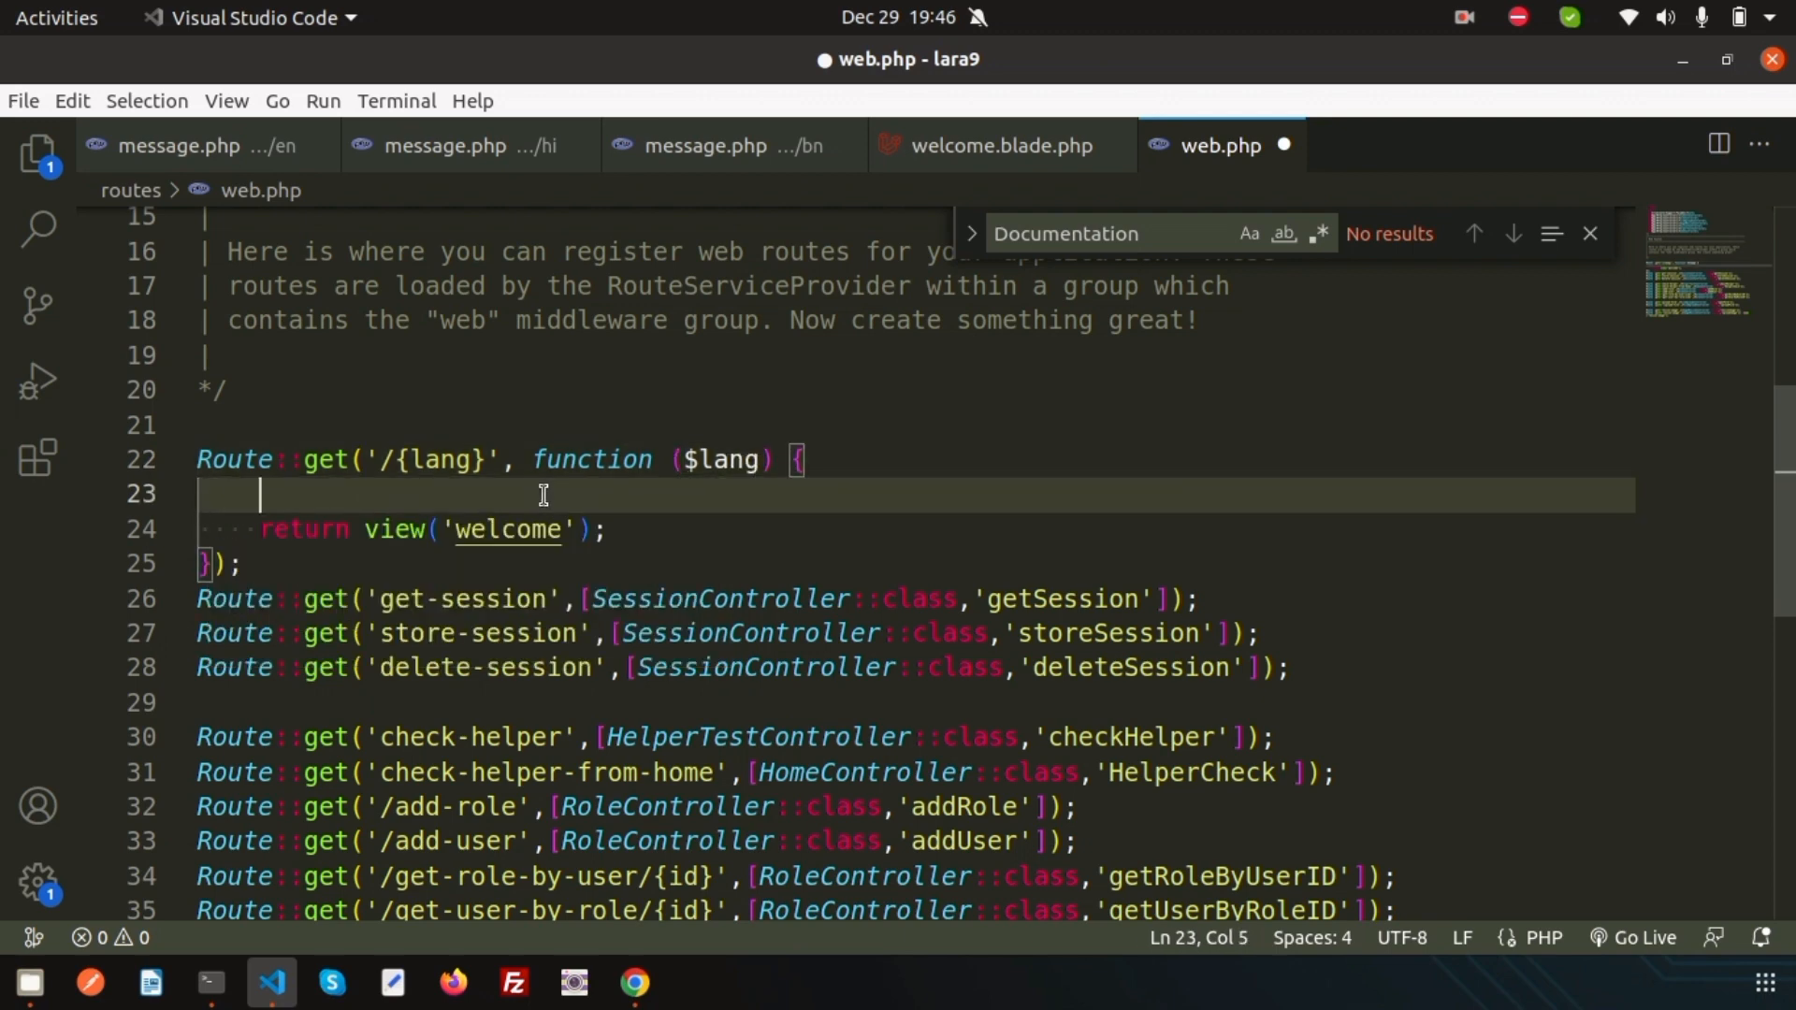
text(App::)
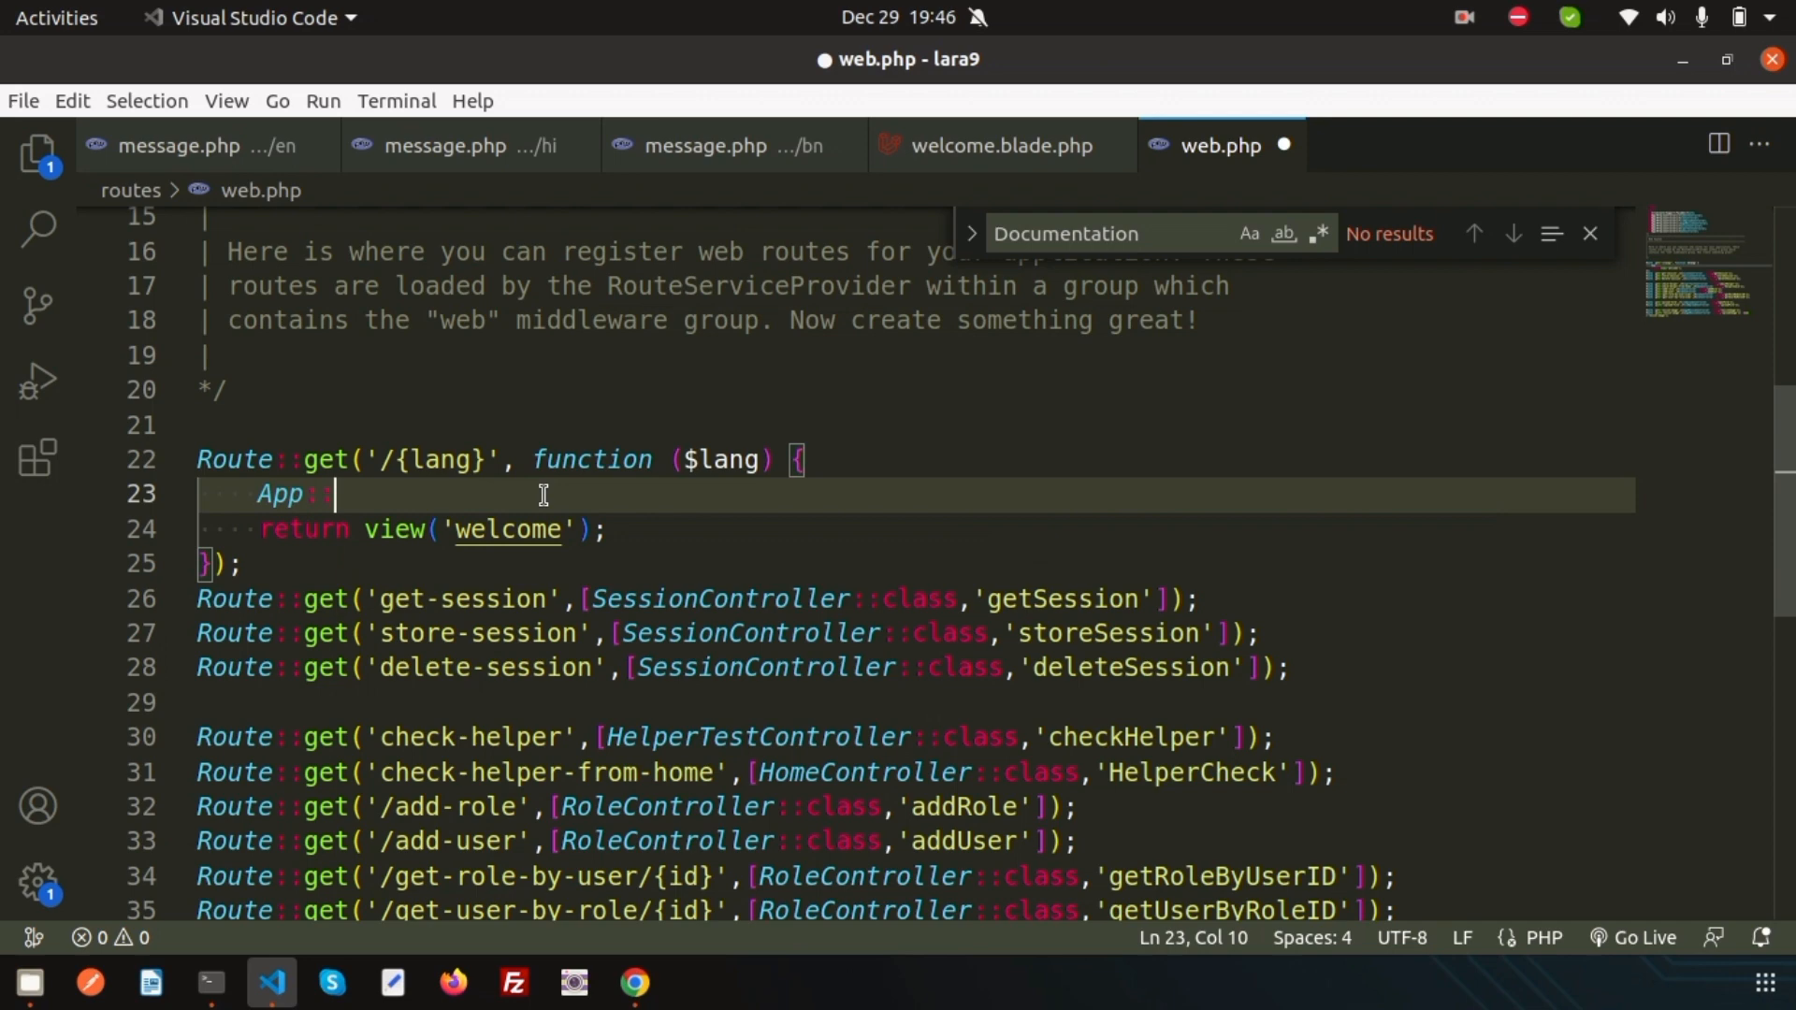
text(Set)
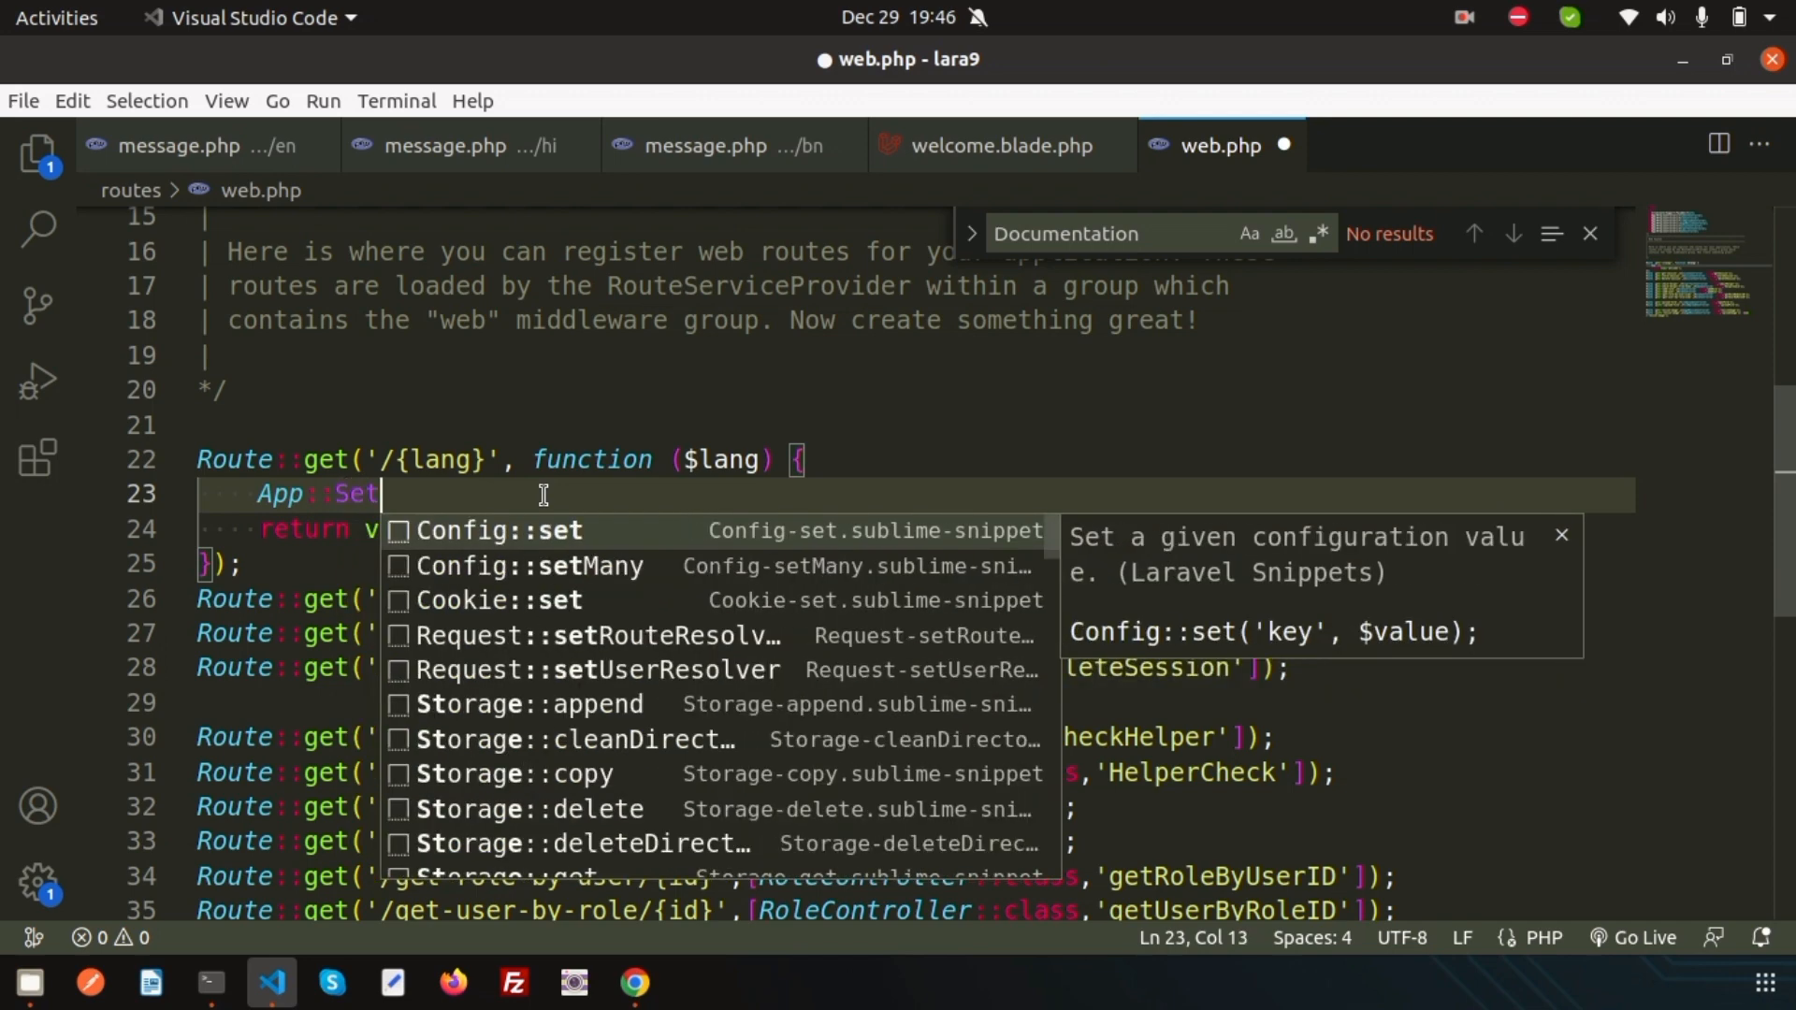
text(Loca)
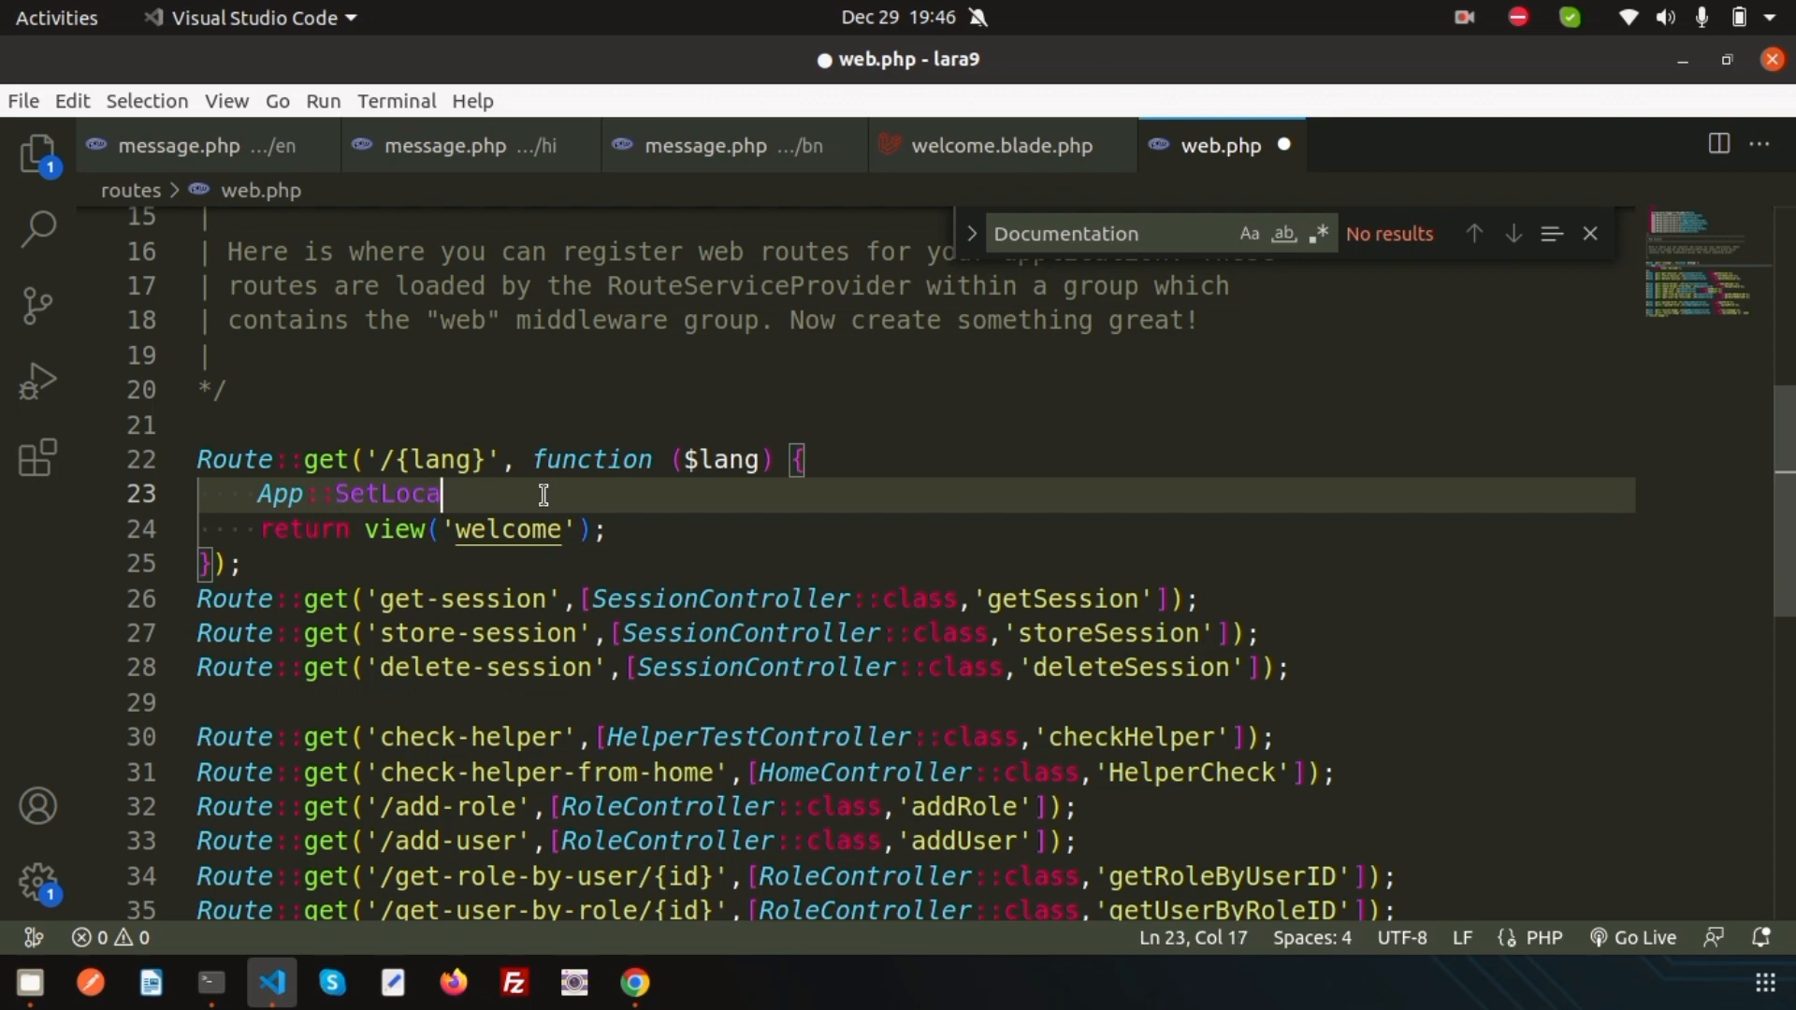
text(le)
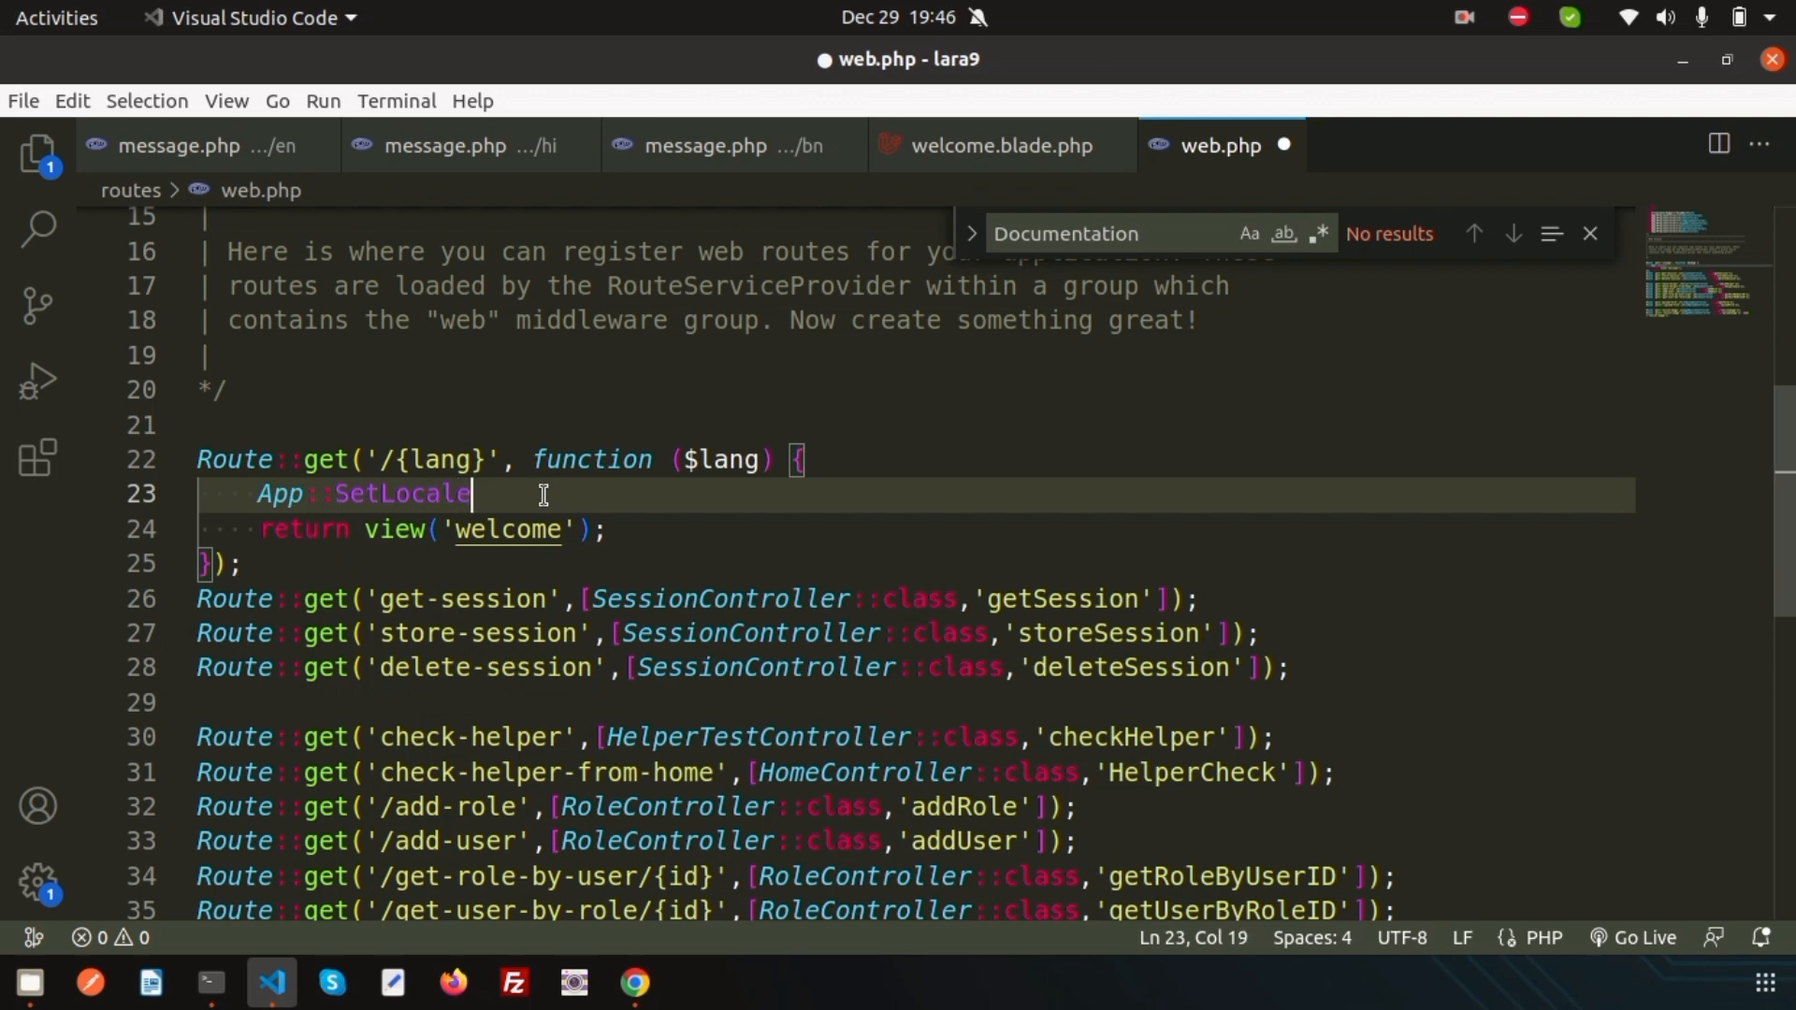
text(();)
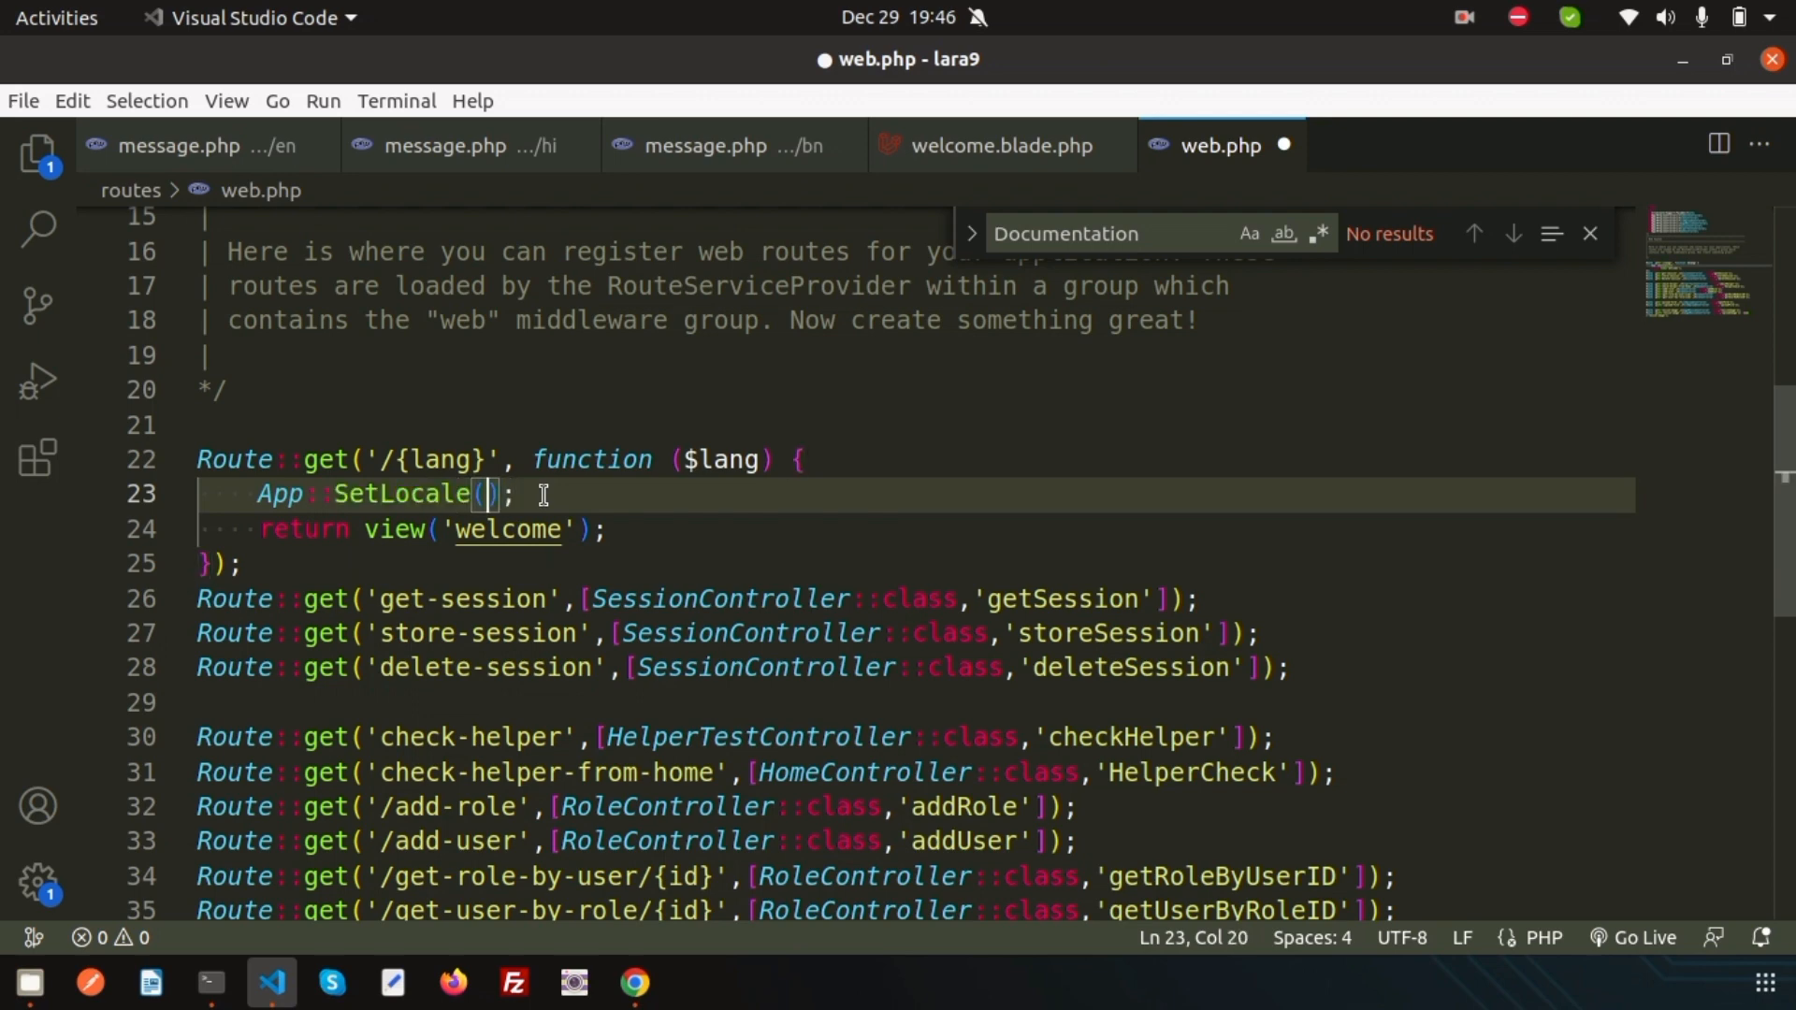
text($lang)
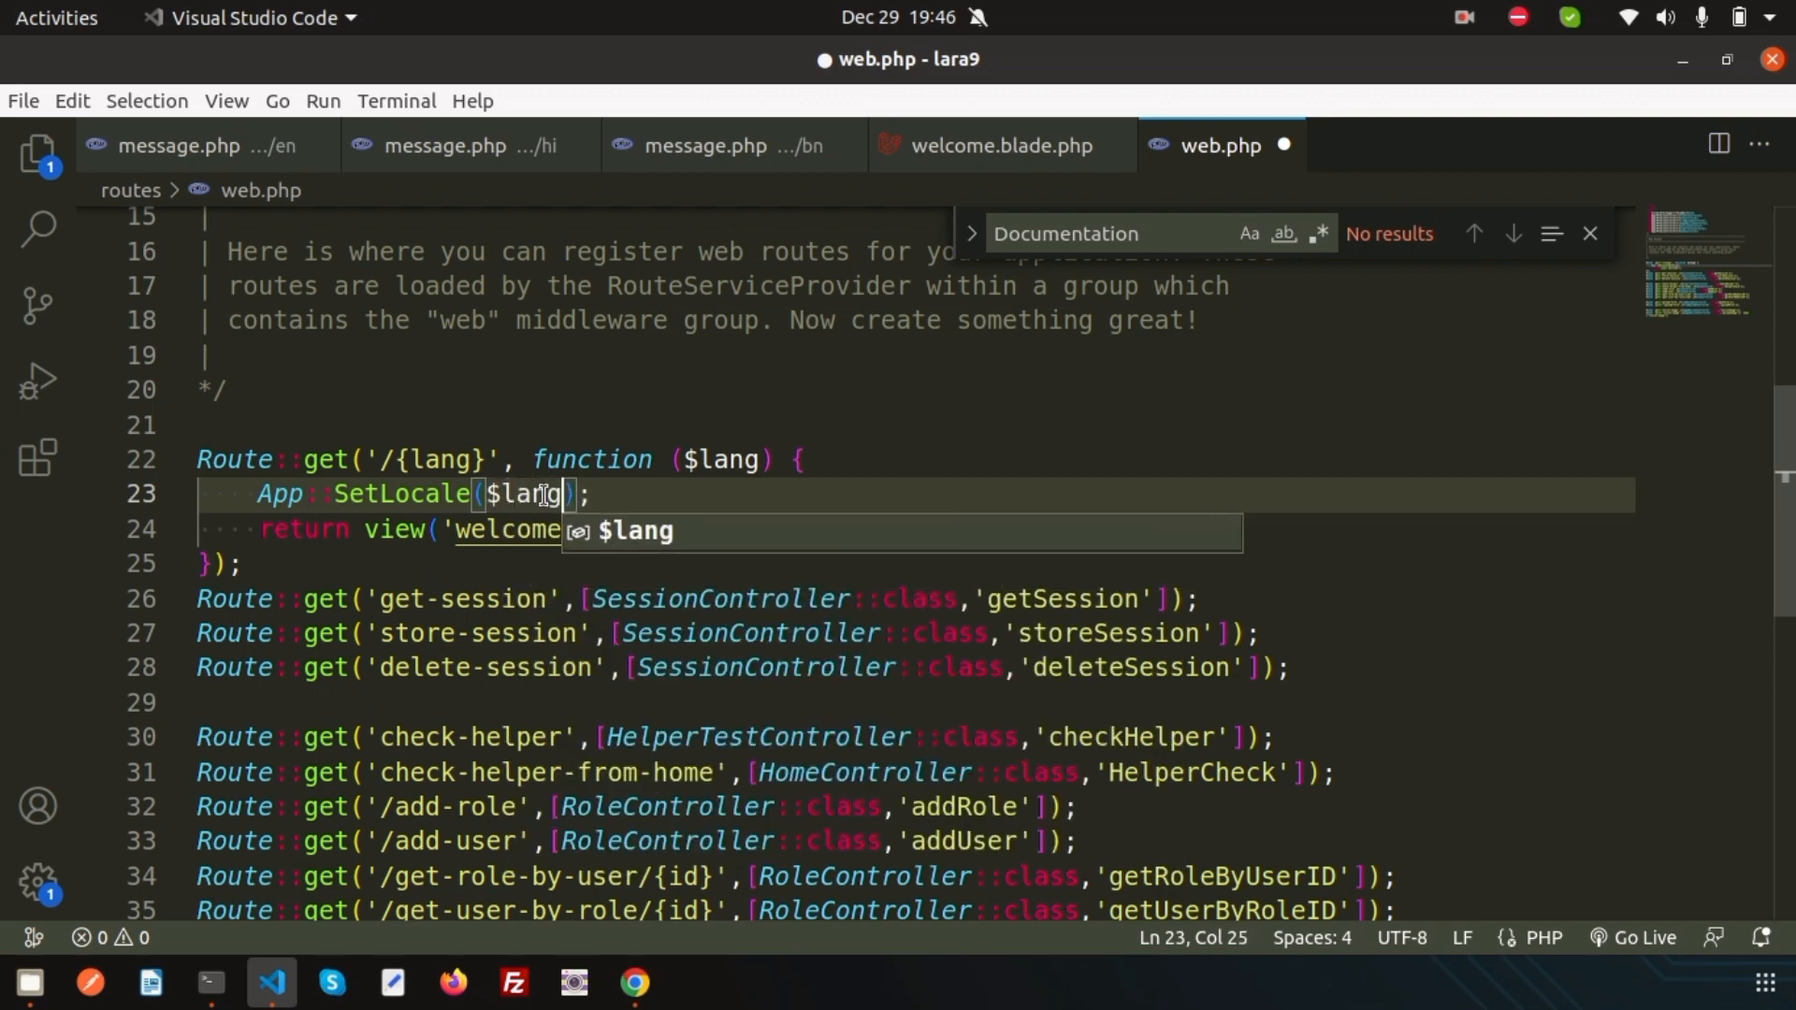
Step: Make the route parameter optional as '/{lang?}' with default $lang="", checking Chrome
click(634, 981)
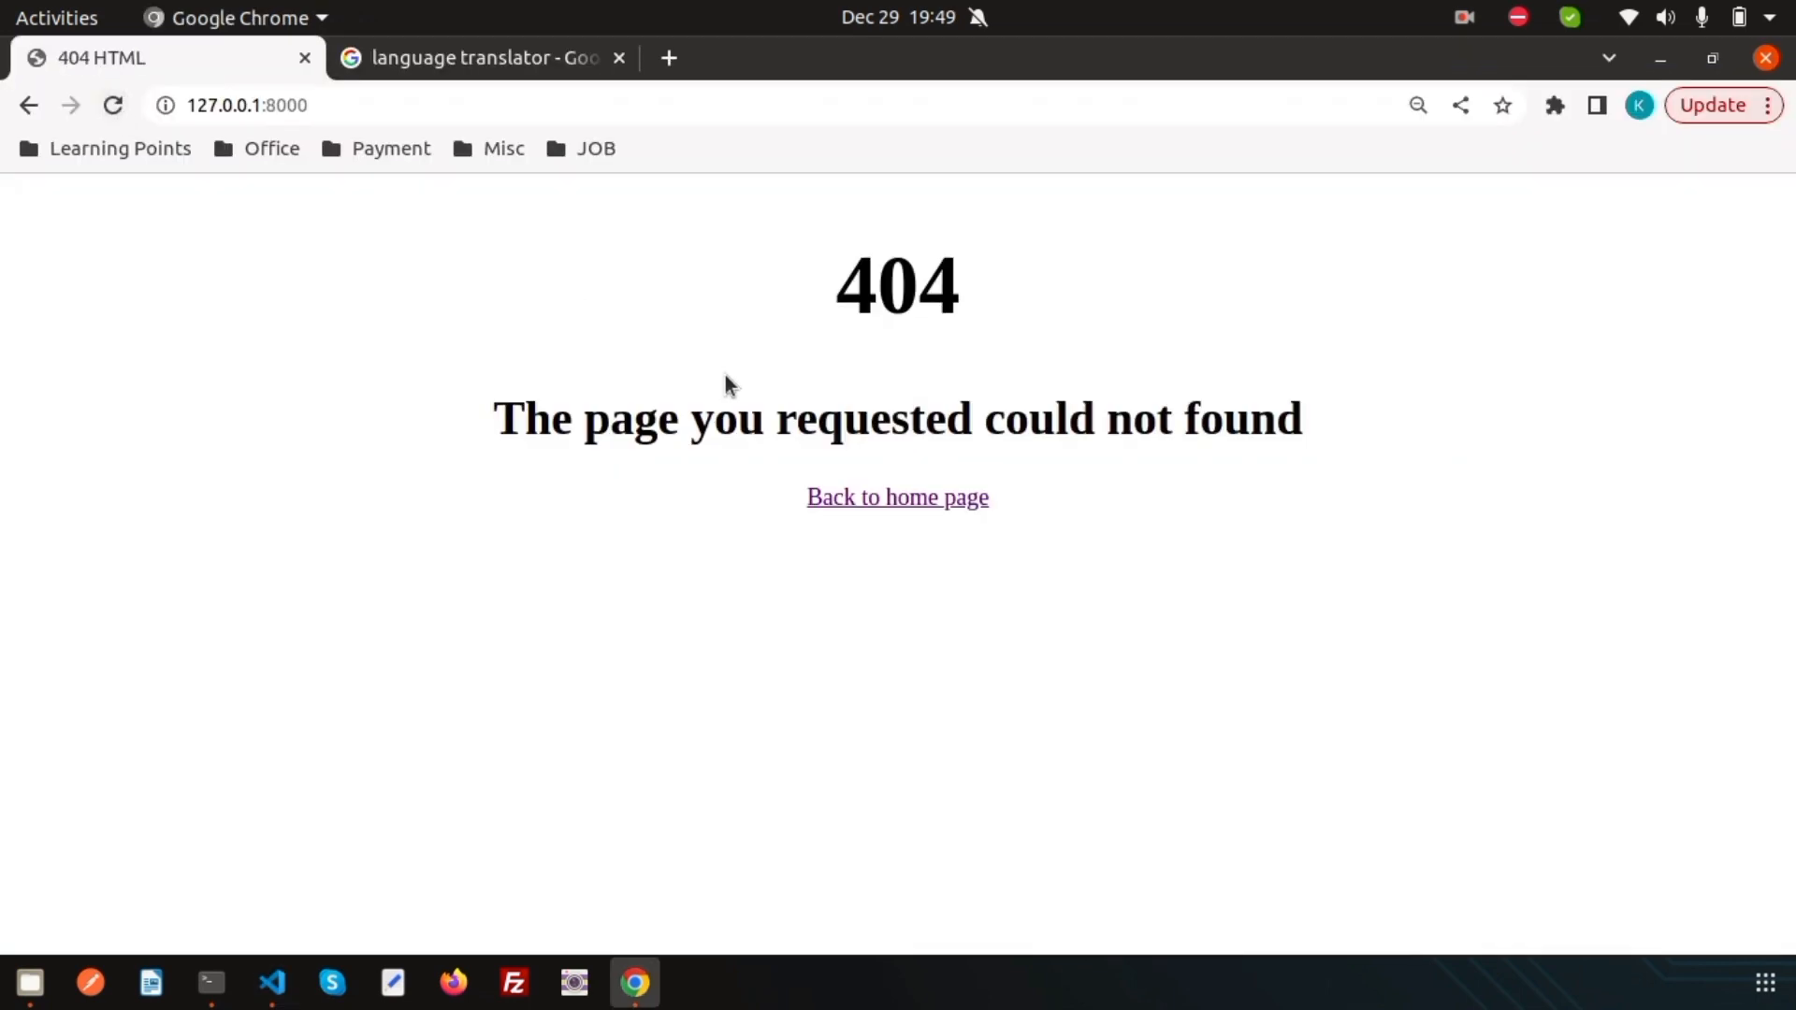
click(271, 983)
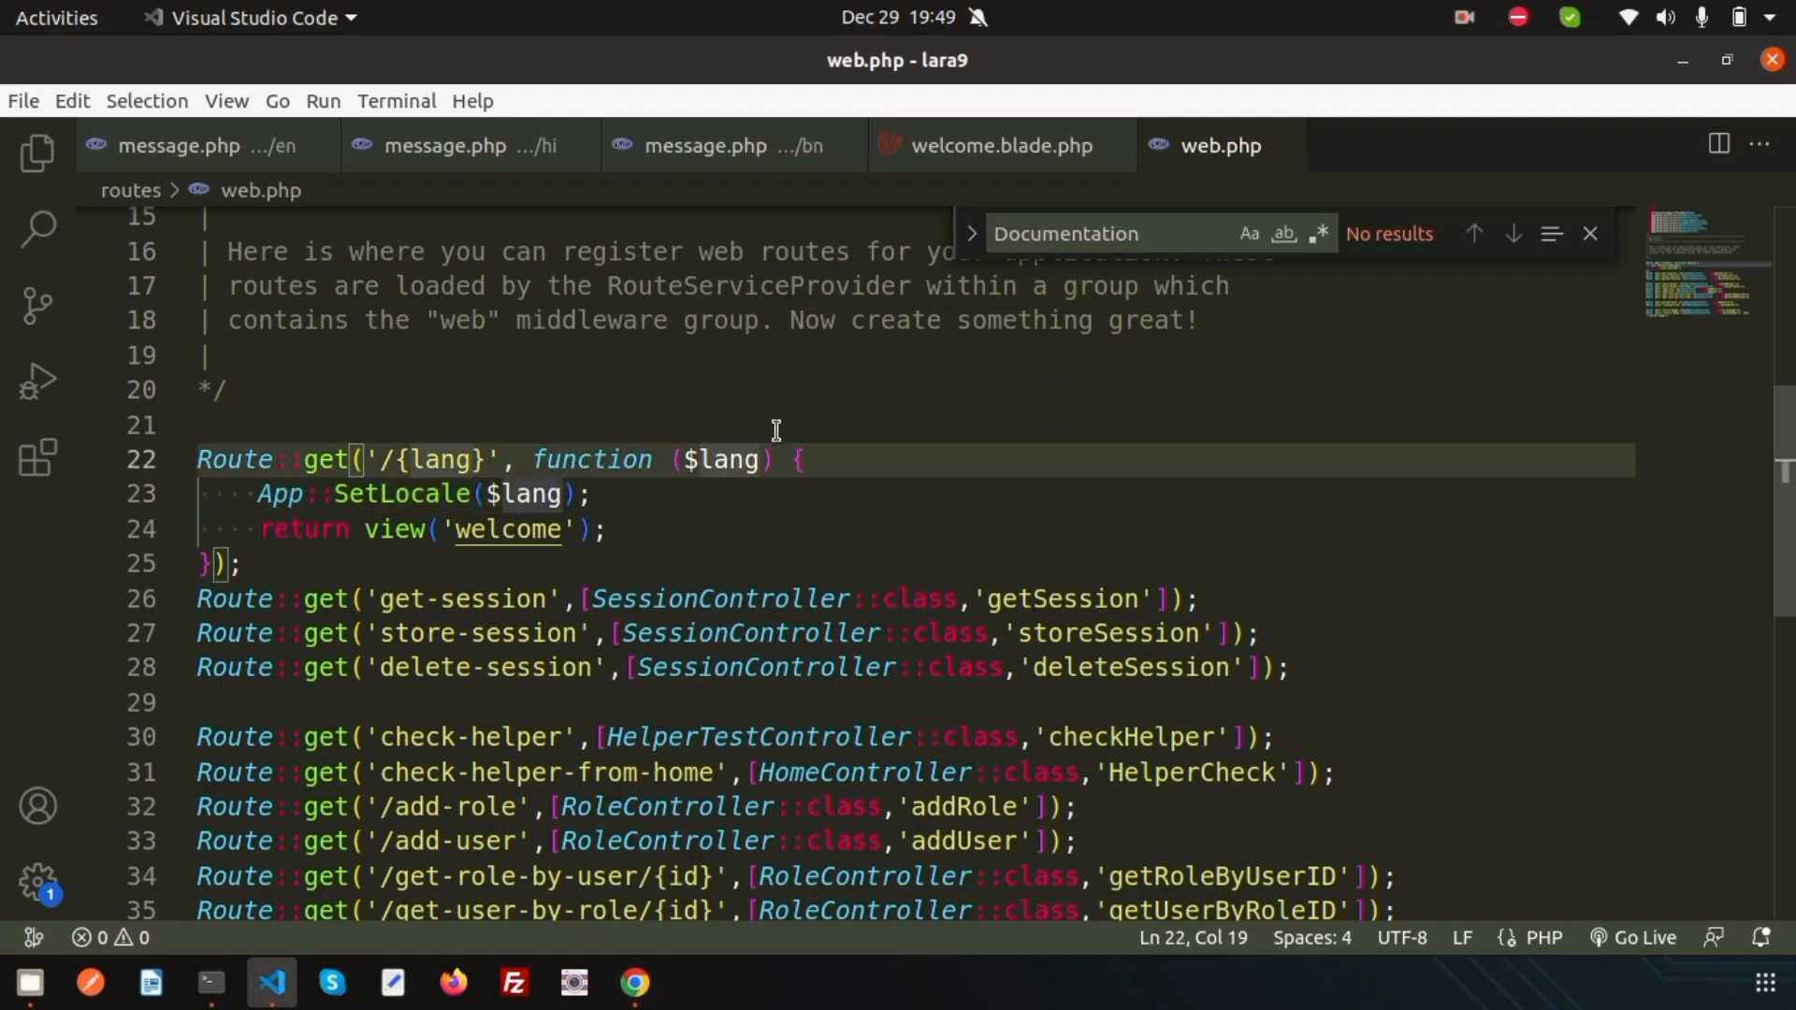
text(?)
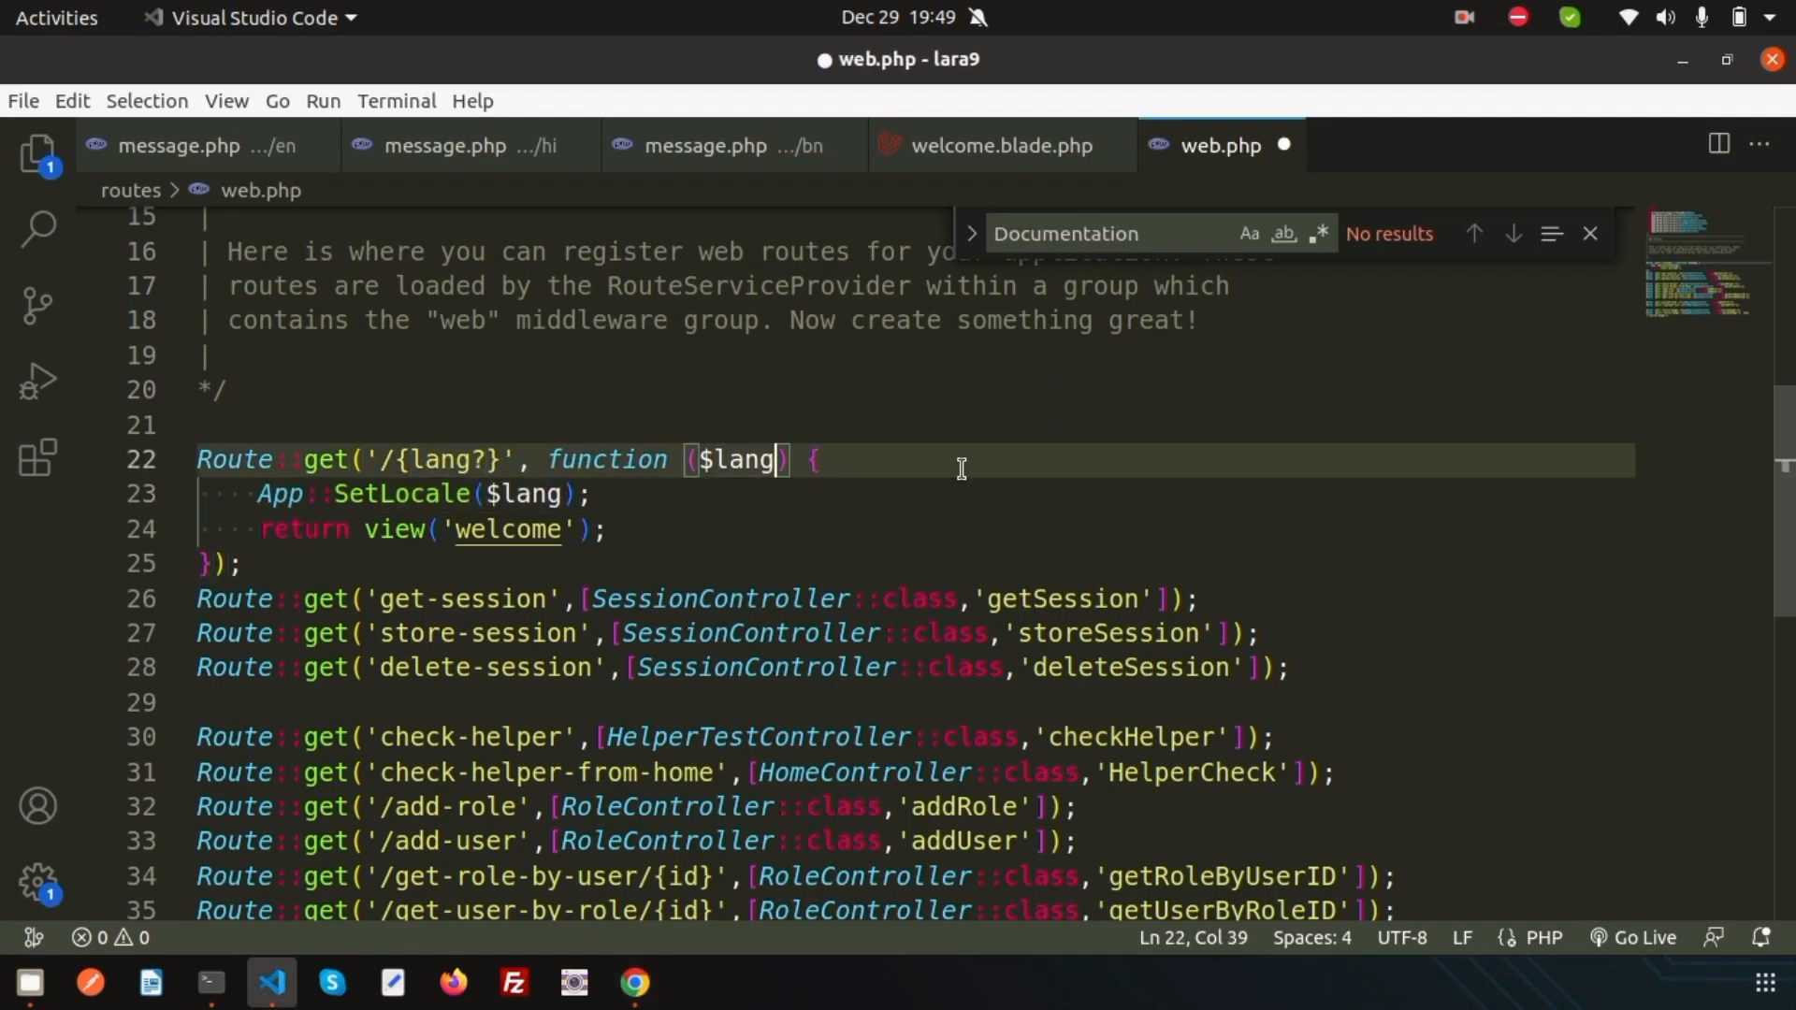
text(="")
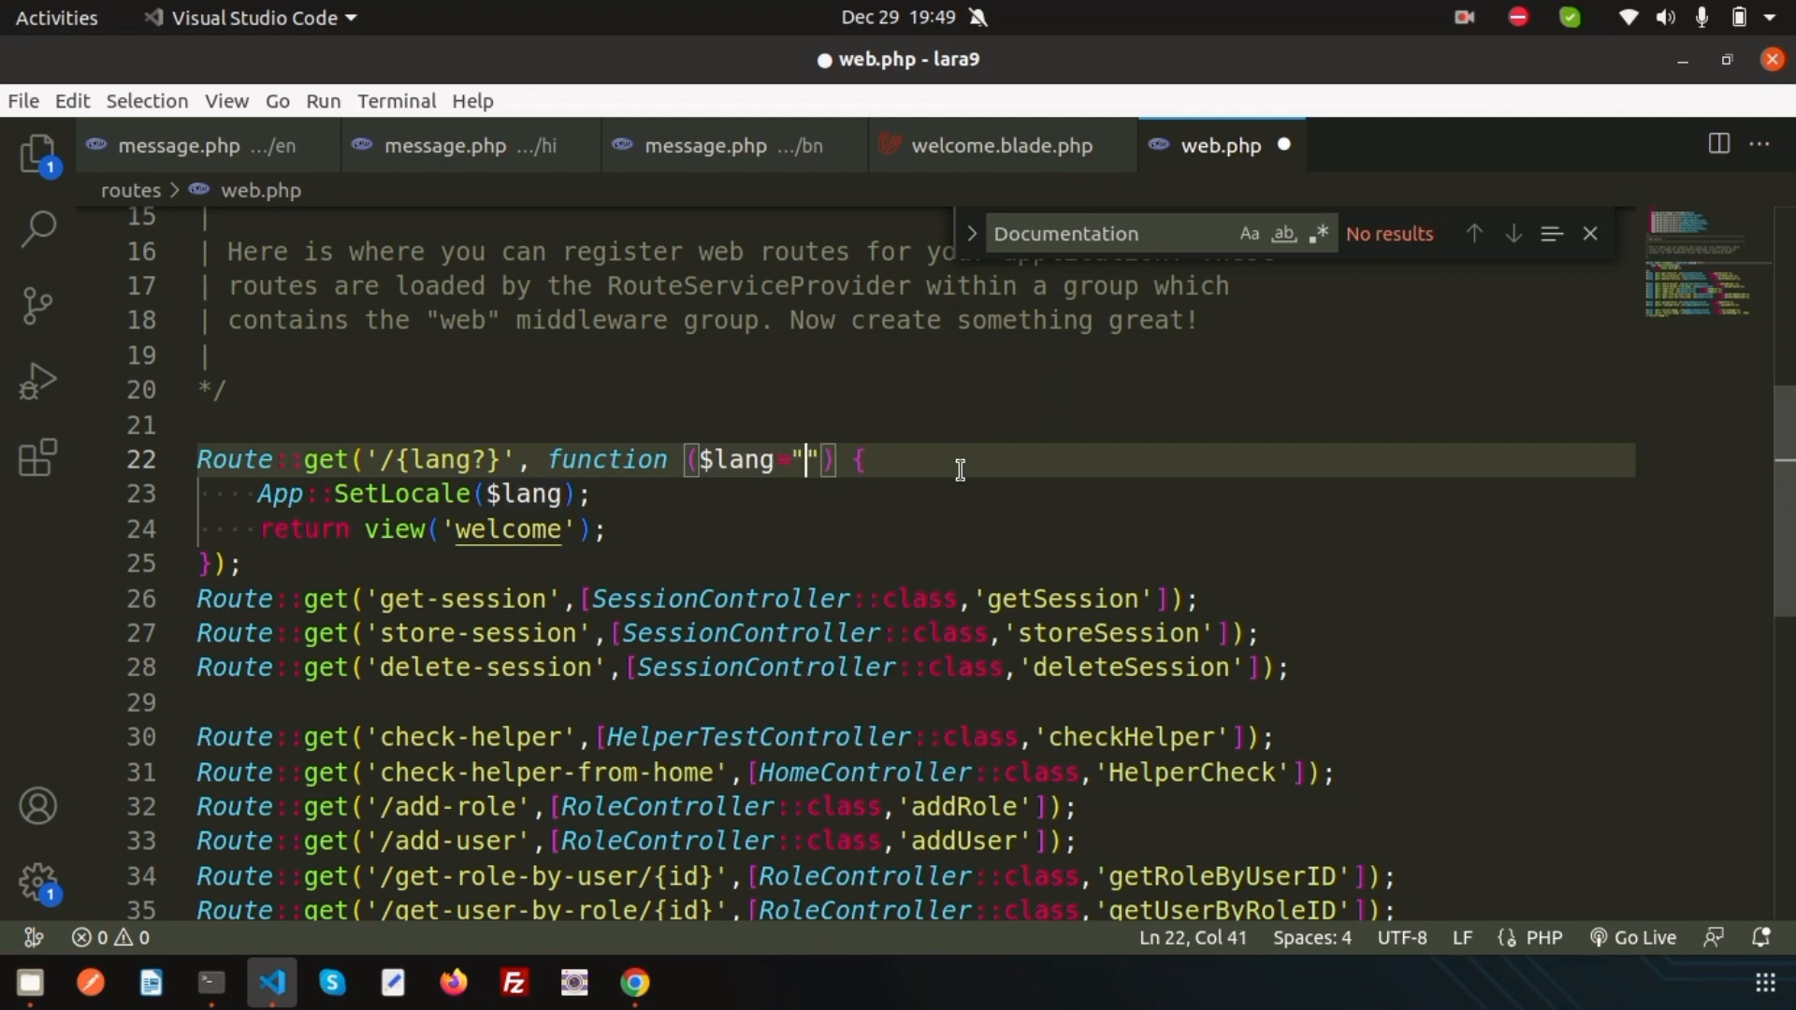
click(634, 982)
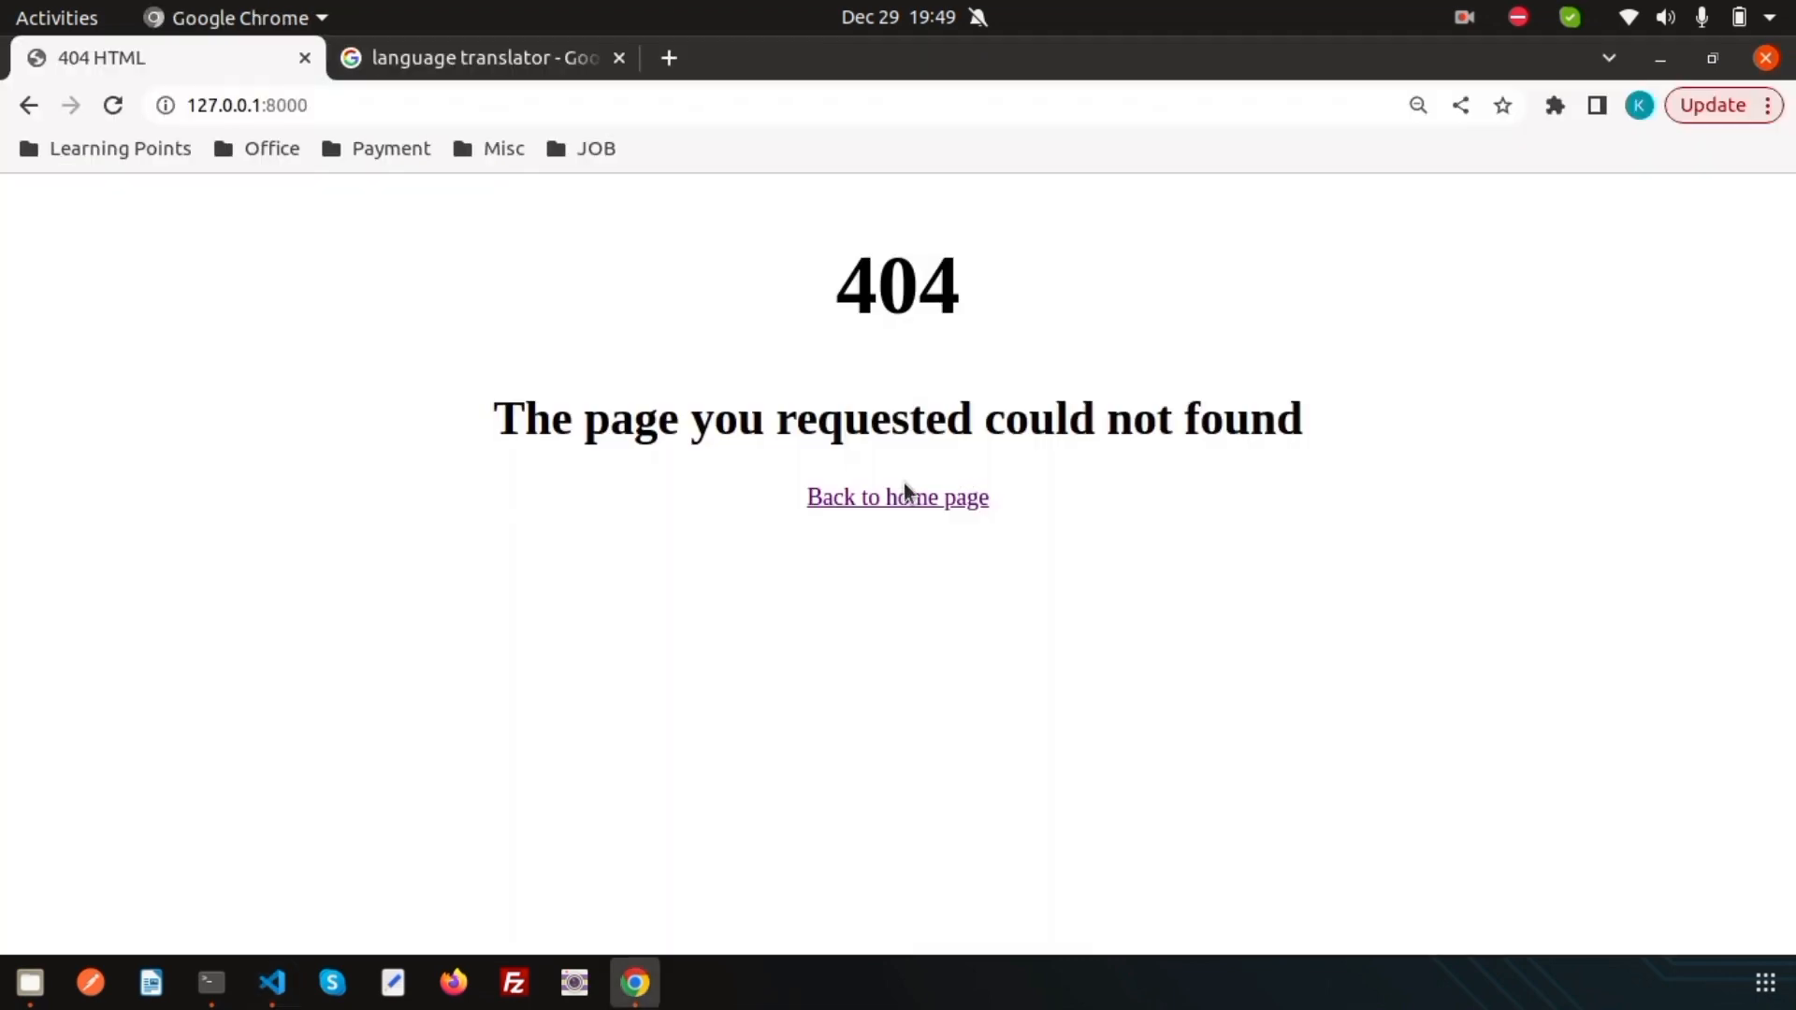
mouse_move(158, 122)
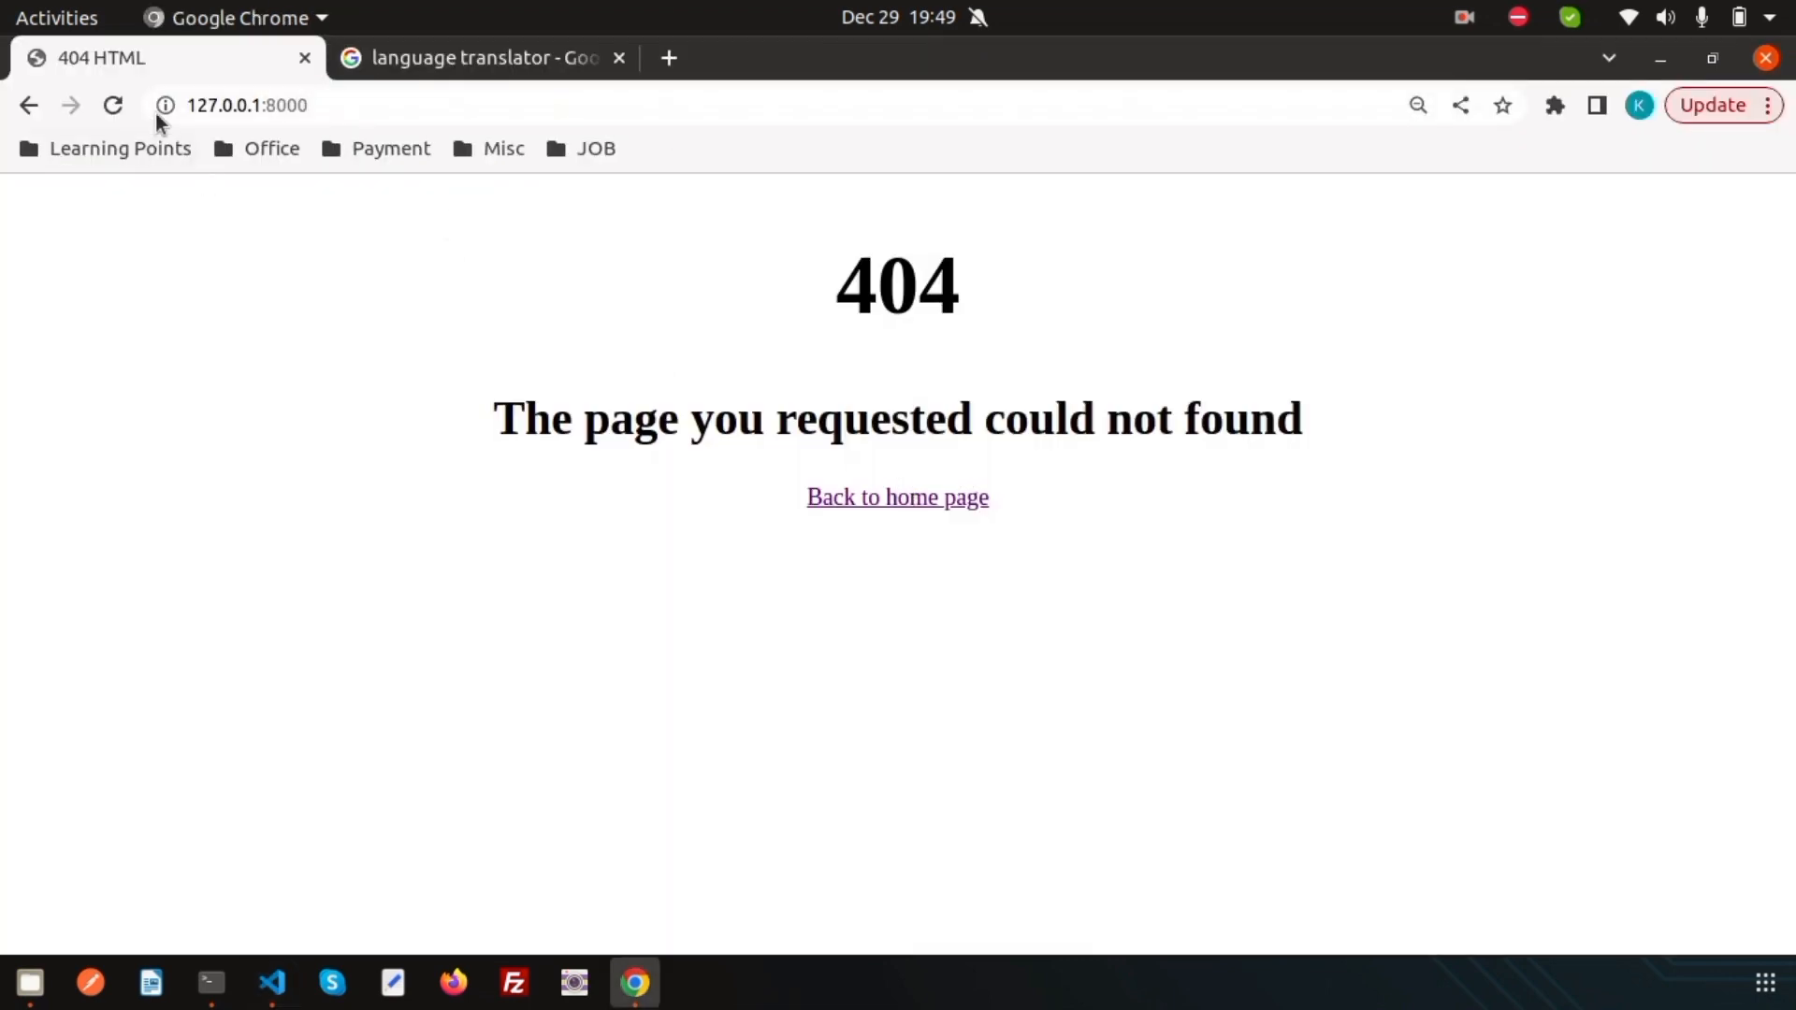
Step: Reload the site to see the English heading, then load /hi for the Hindi heading
click(897, 496)
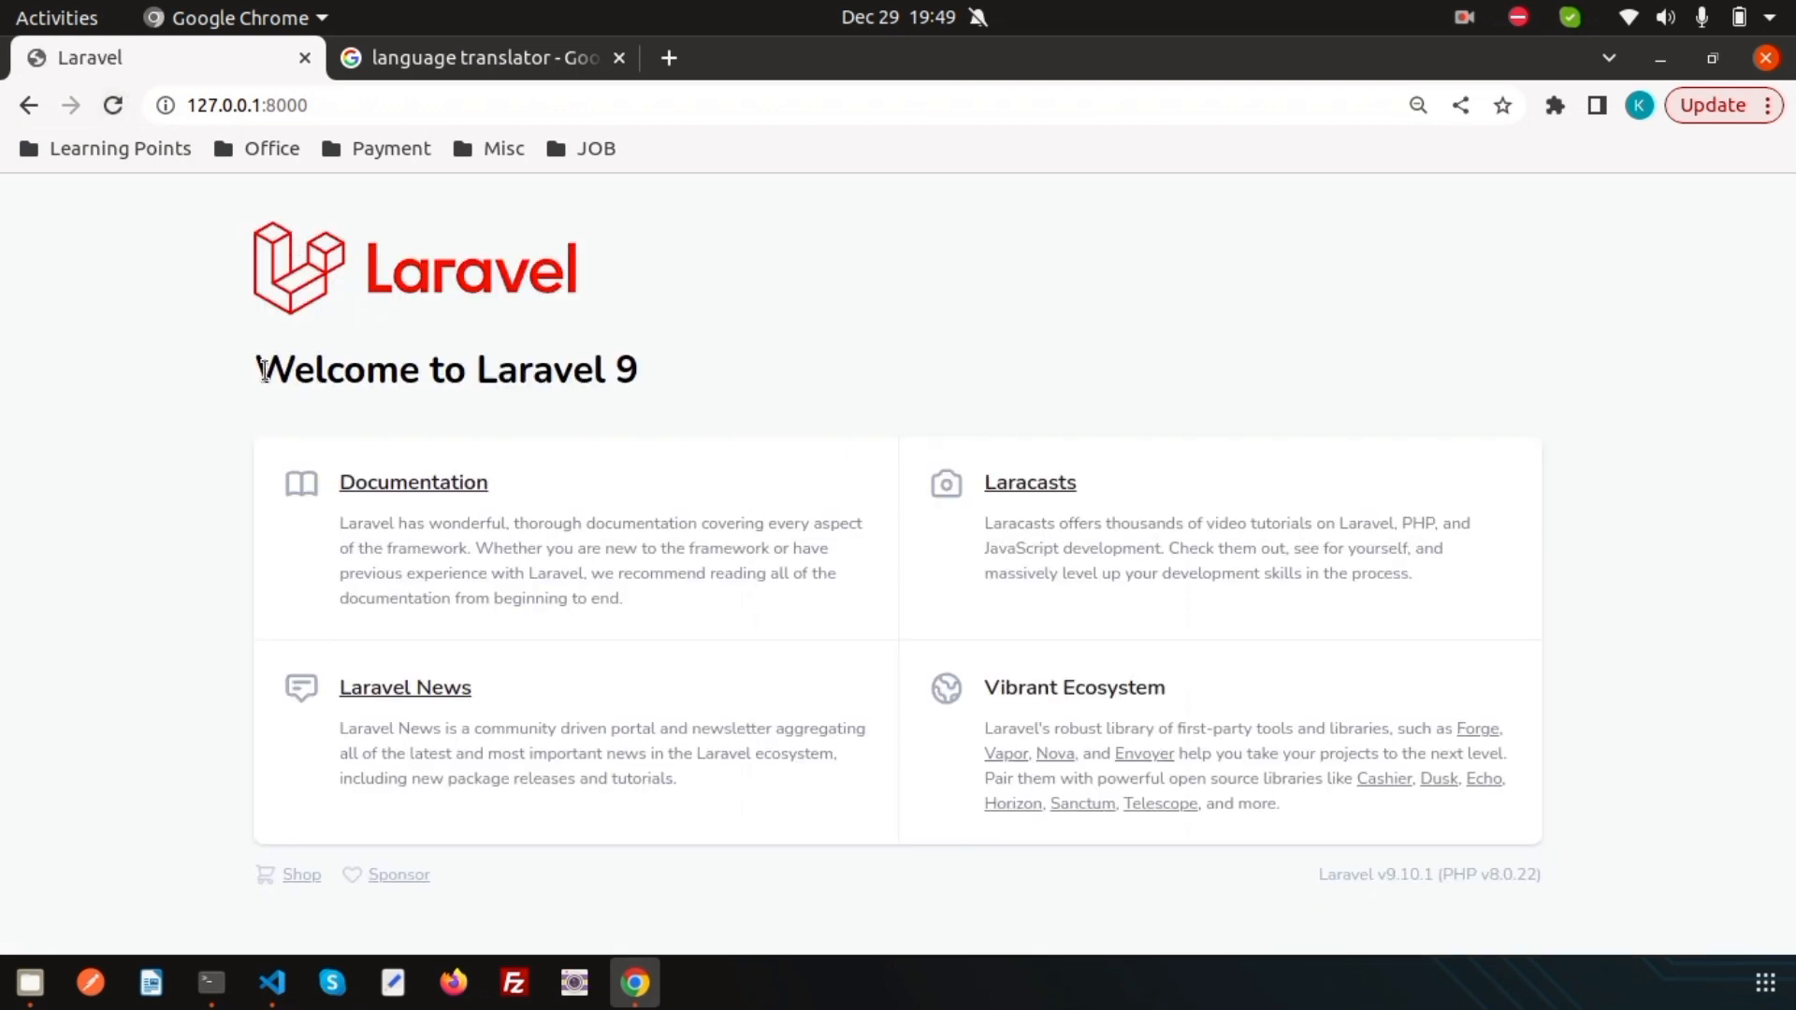
double_click(444, 368)
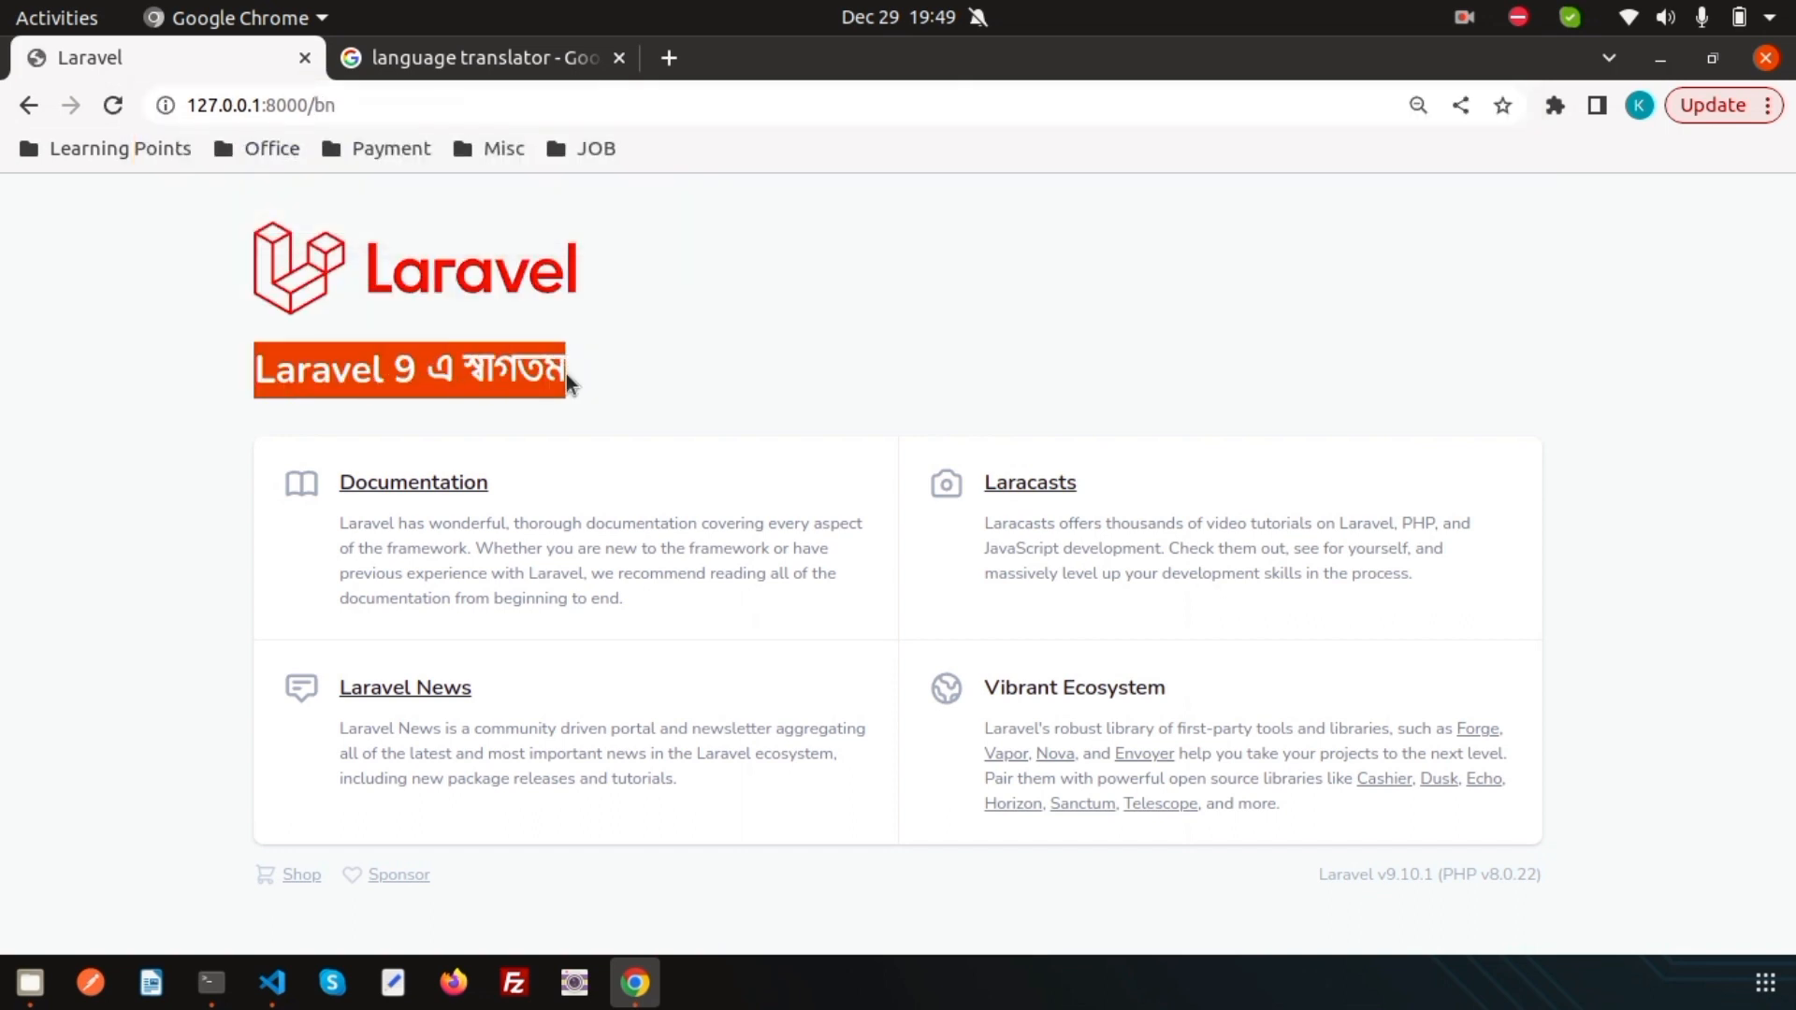
click(271, 983)
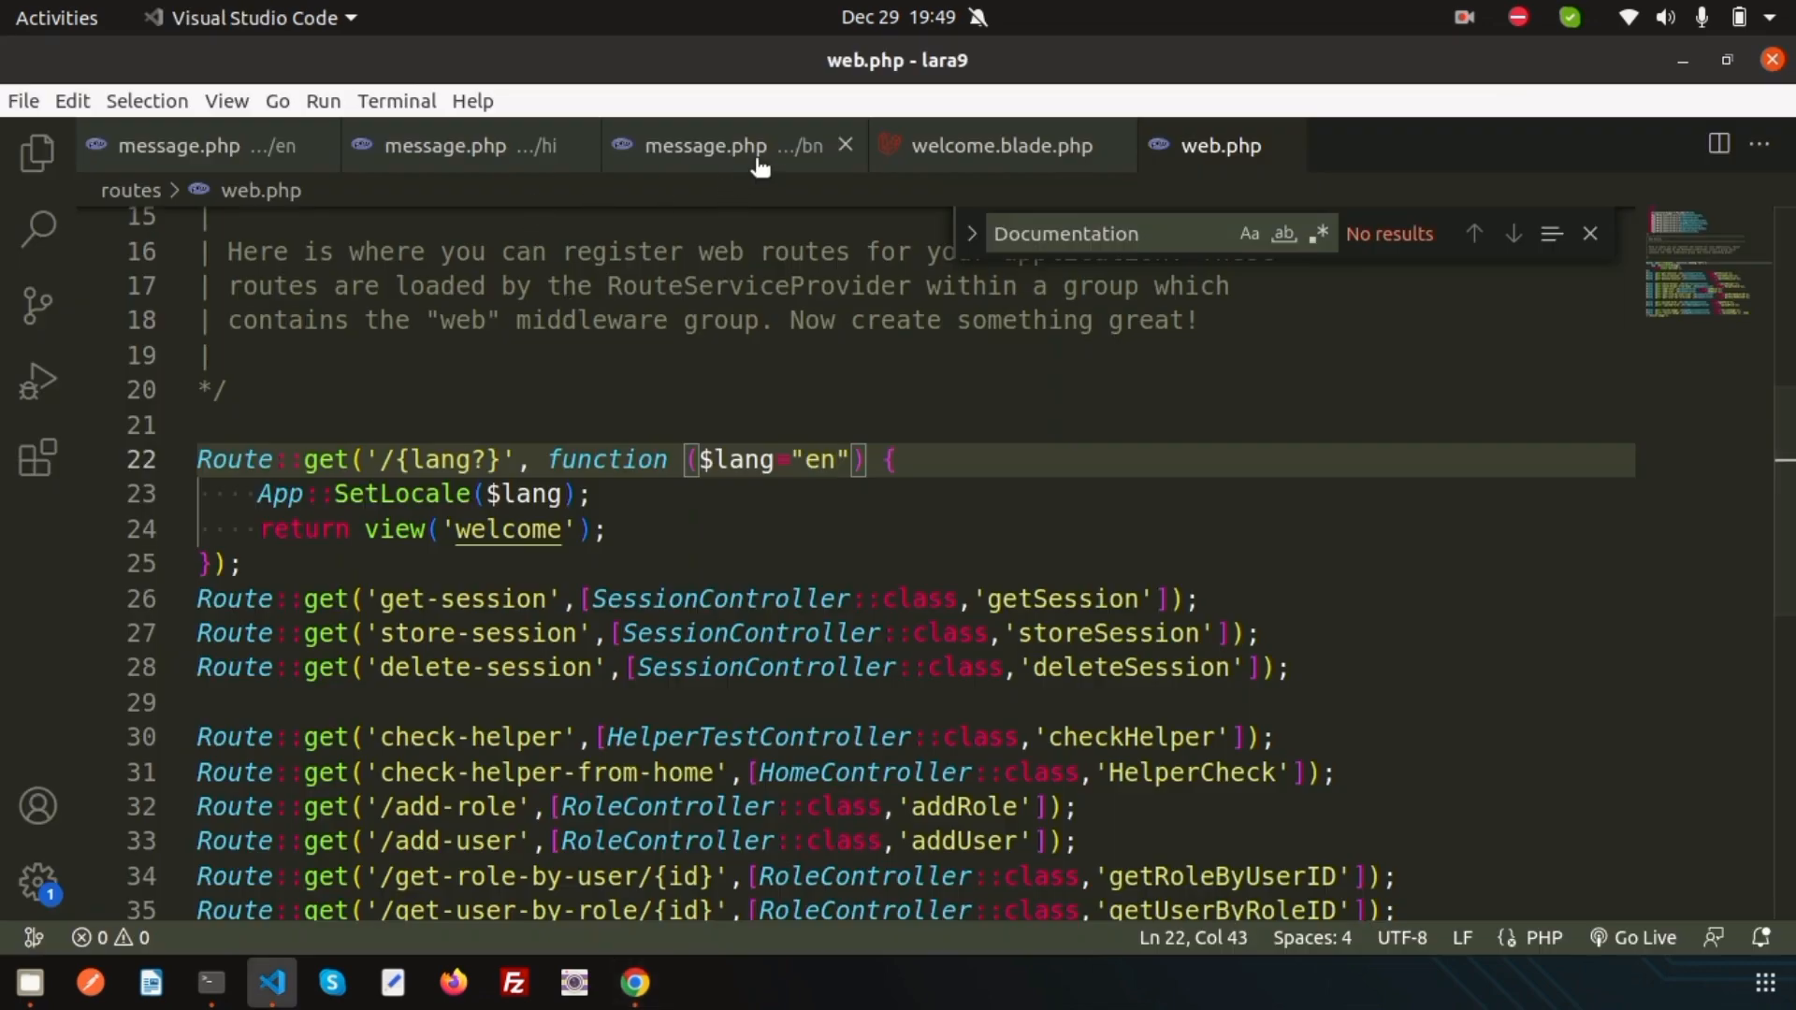
click(634, 983)
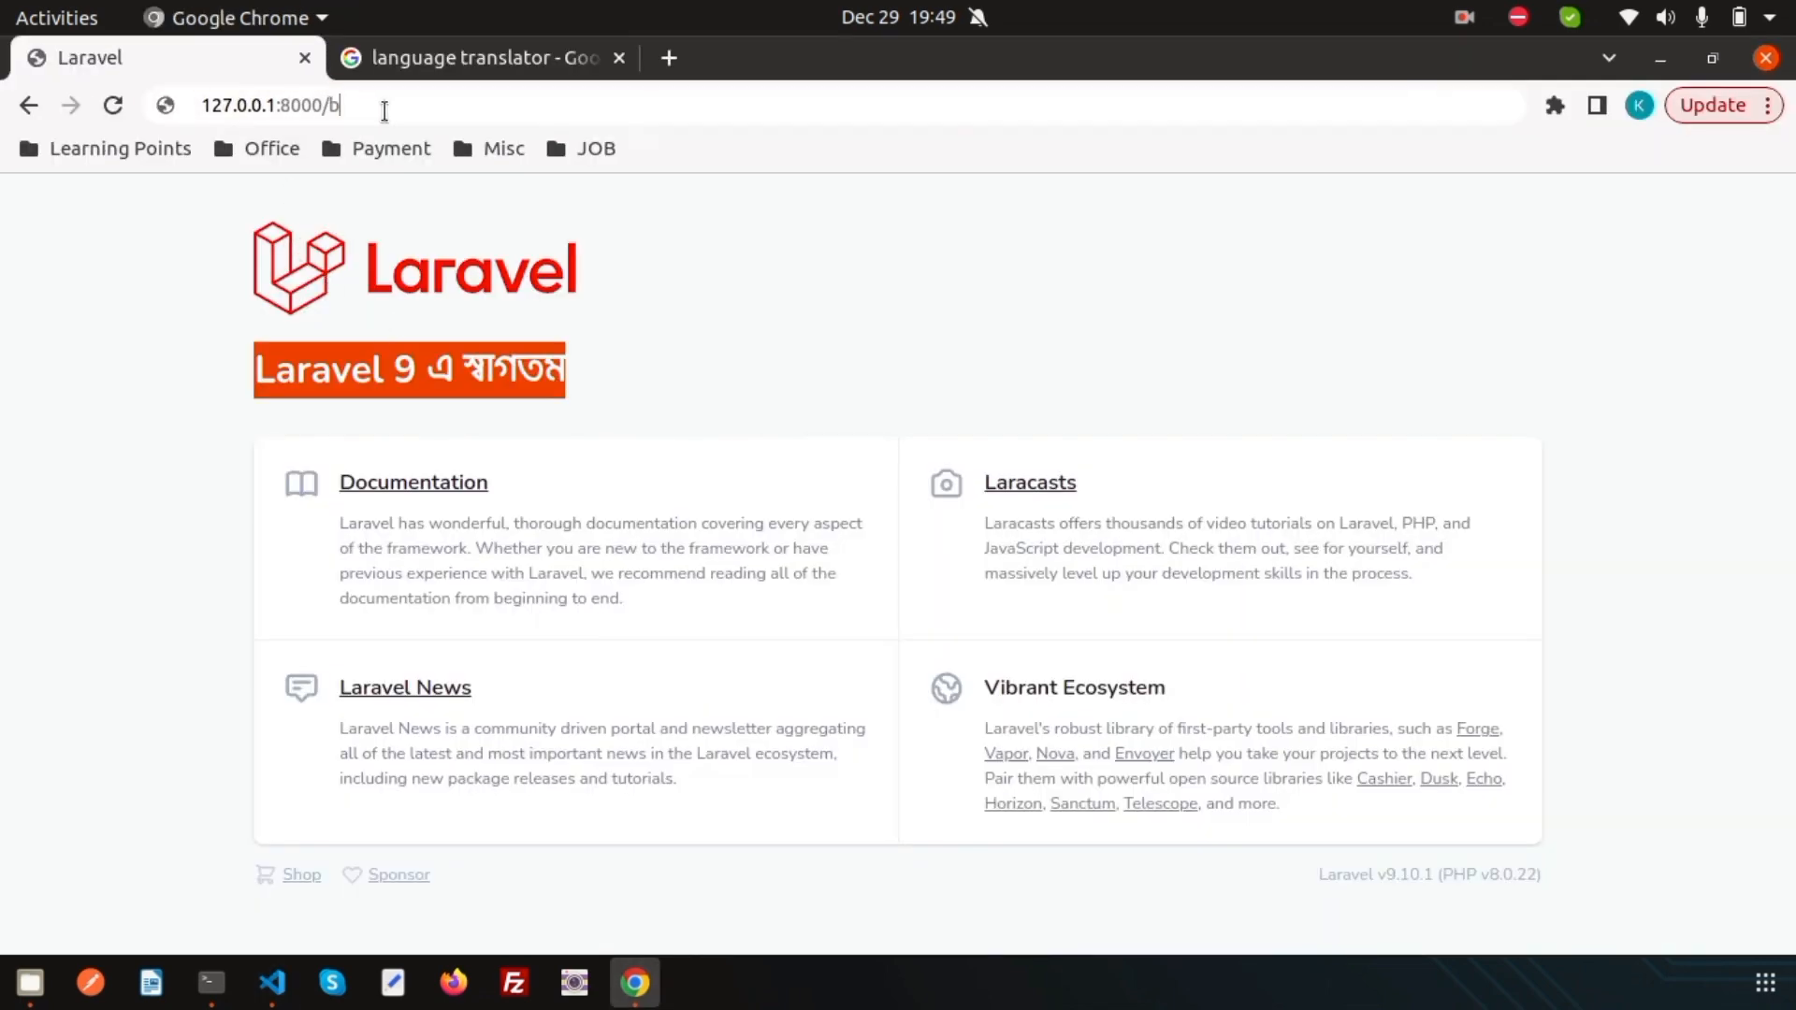
text(hi)
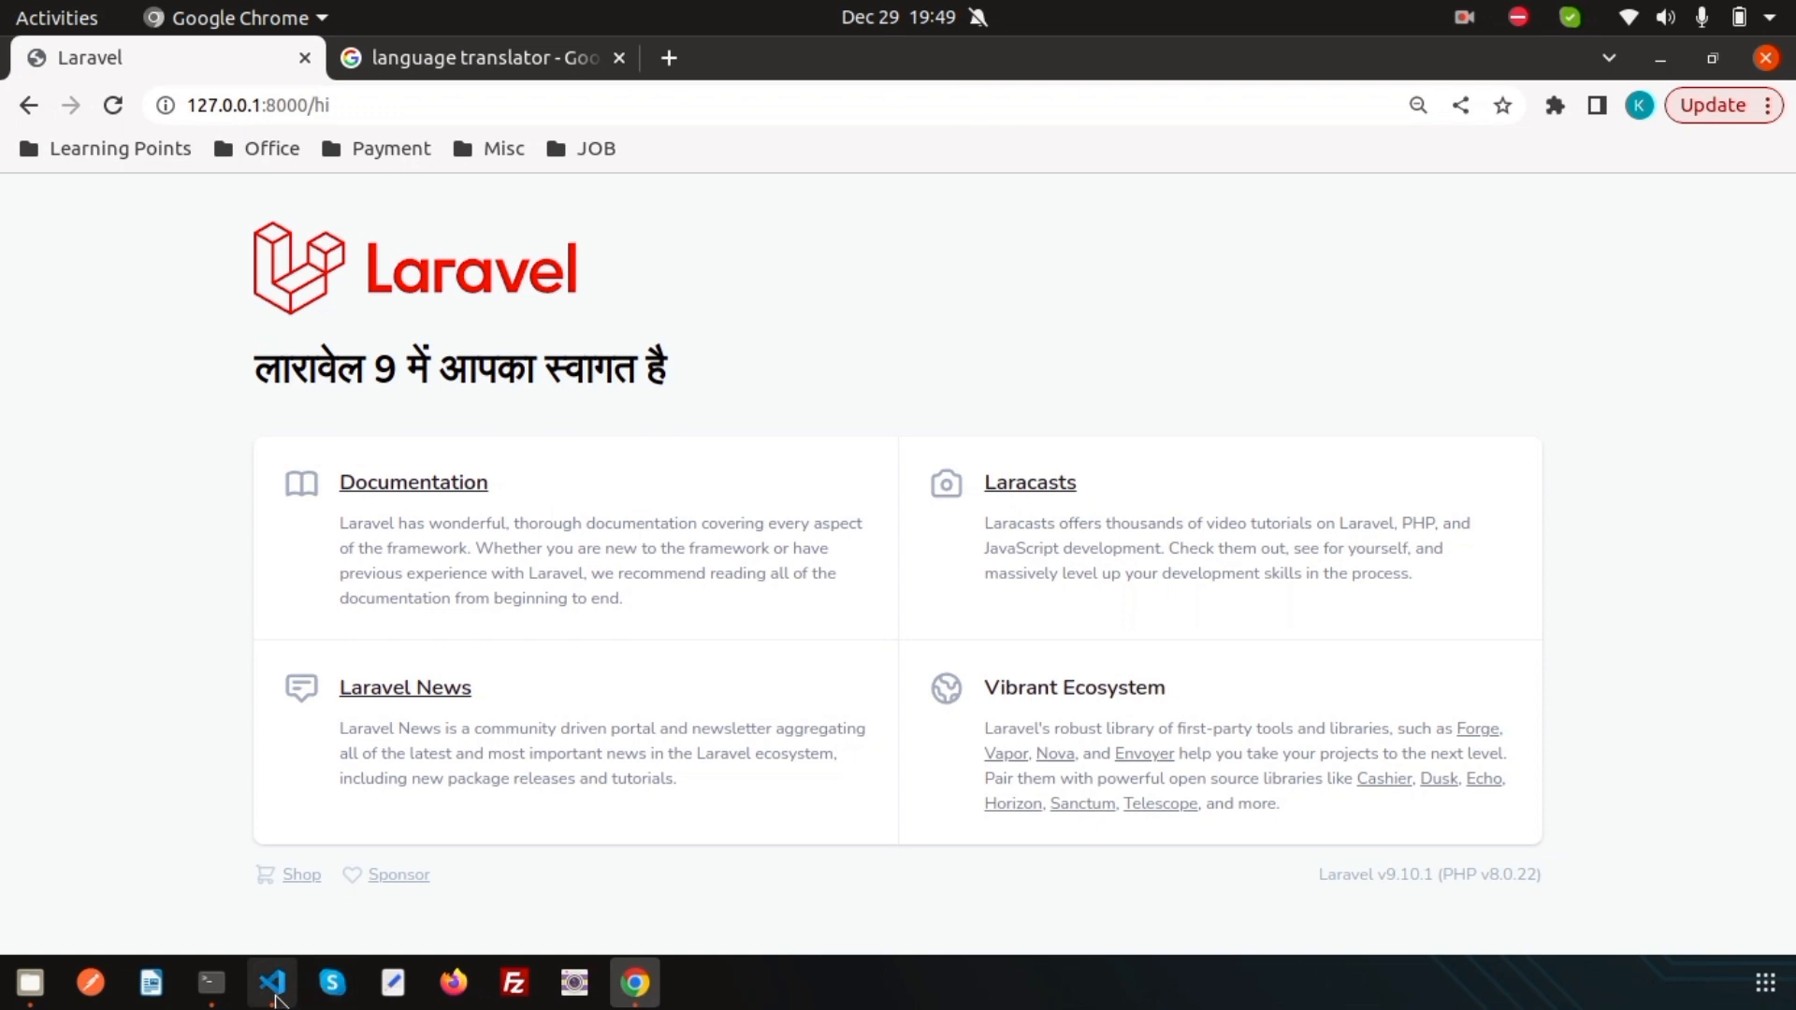
click(272, 983)
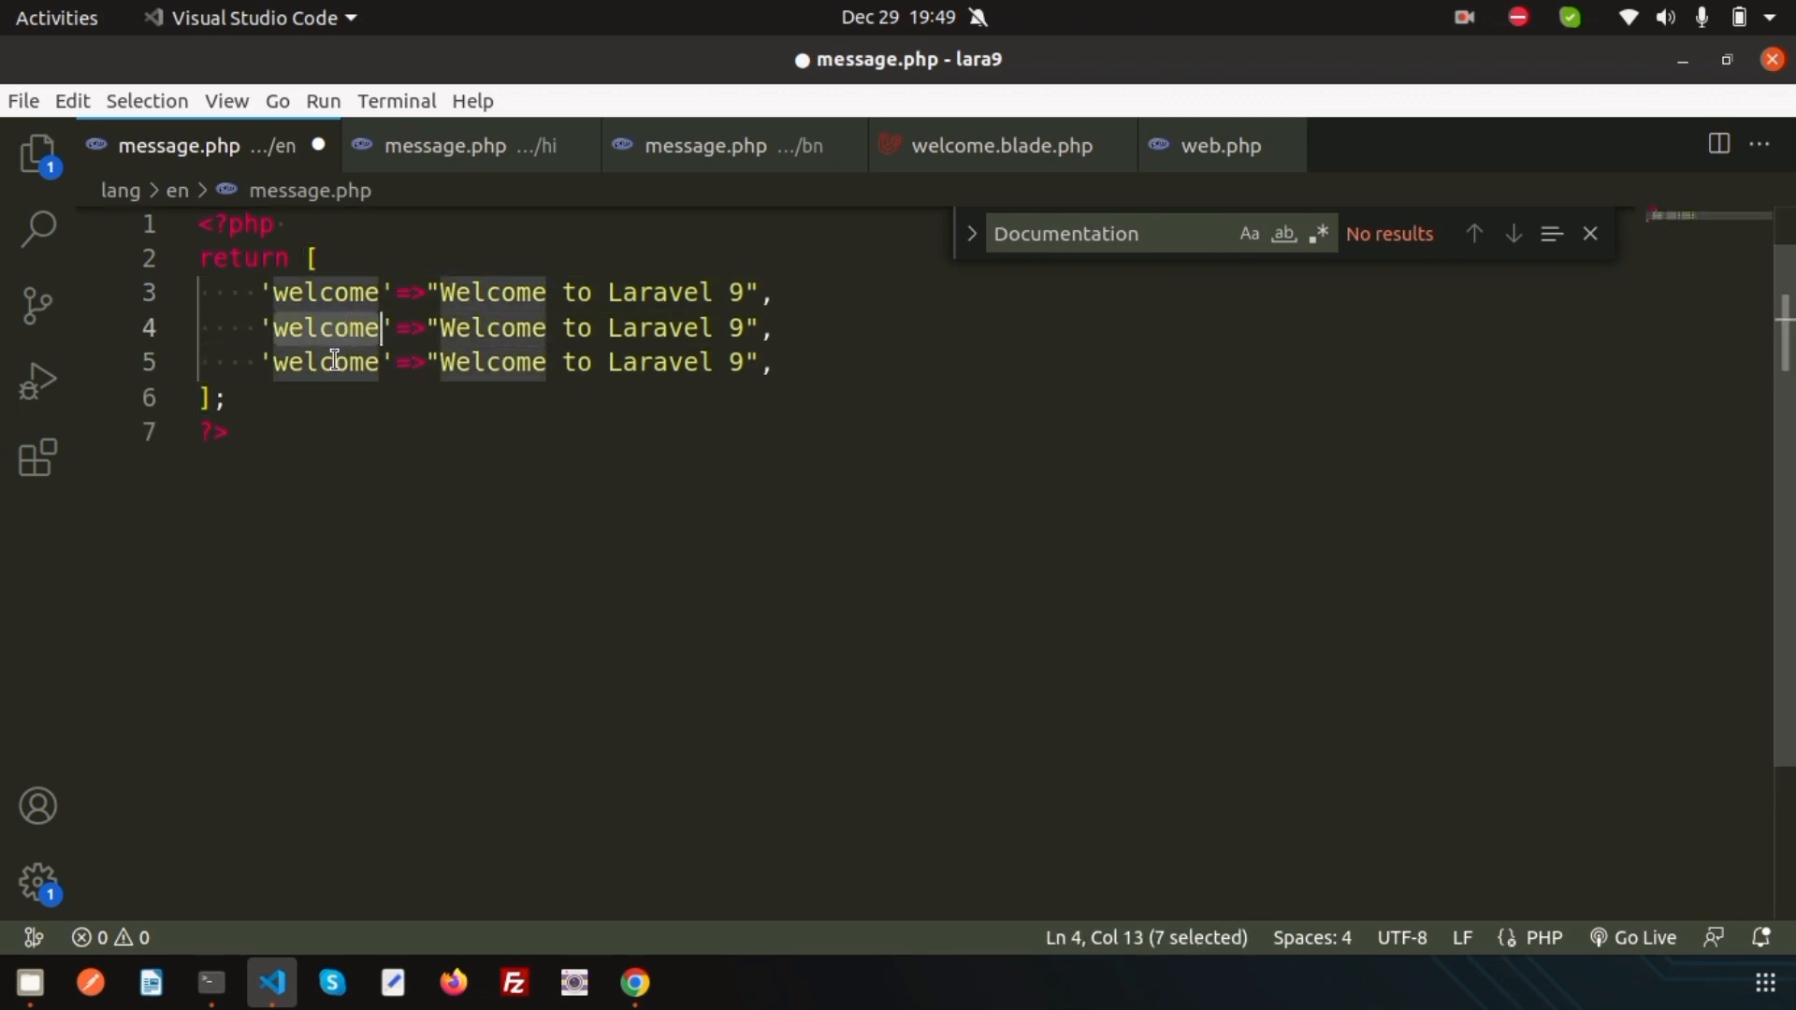
Step: Place the cursor after the last welcome entry in English message.php, then return to Chrome
click(756, 362)
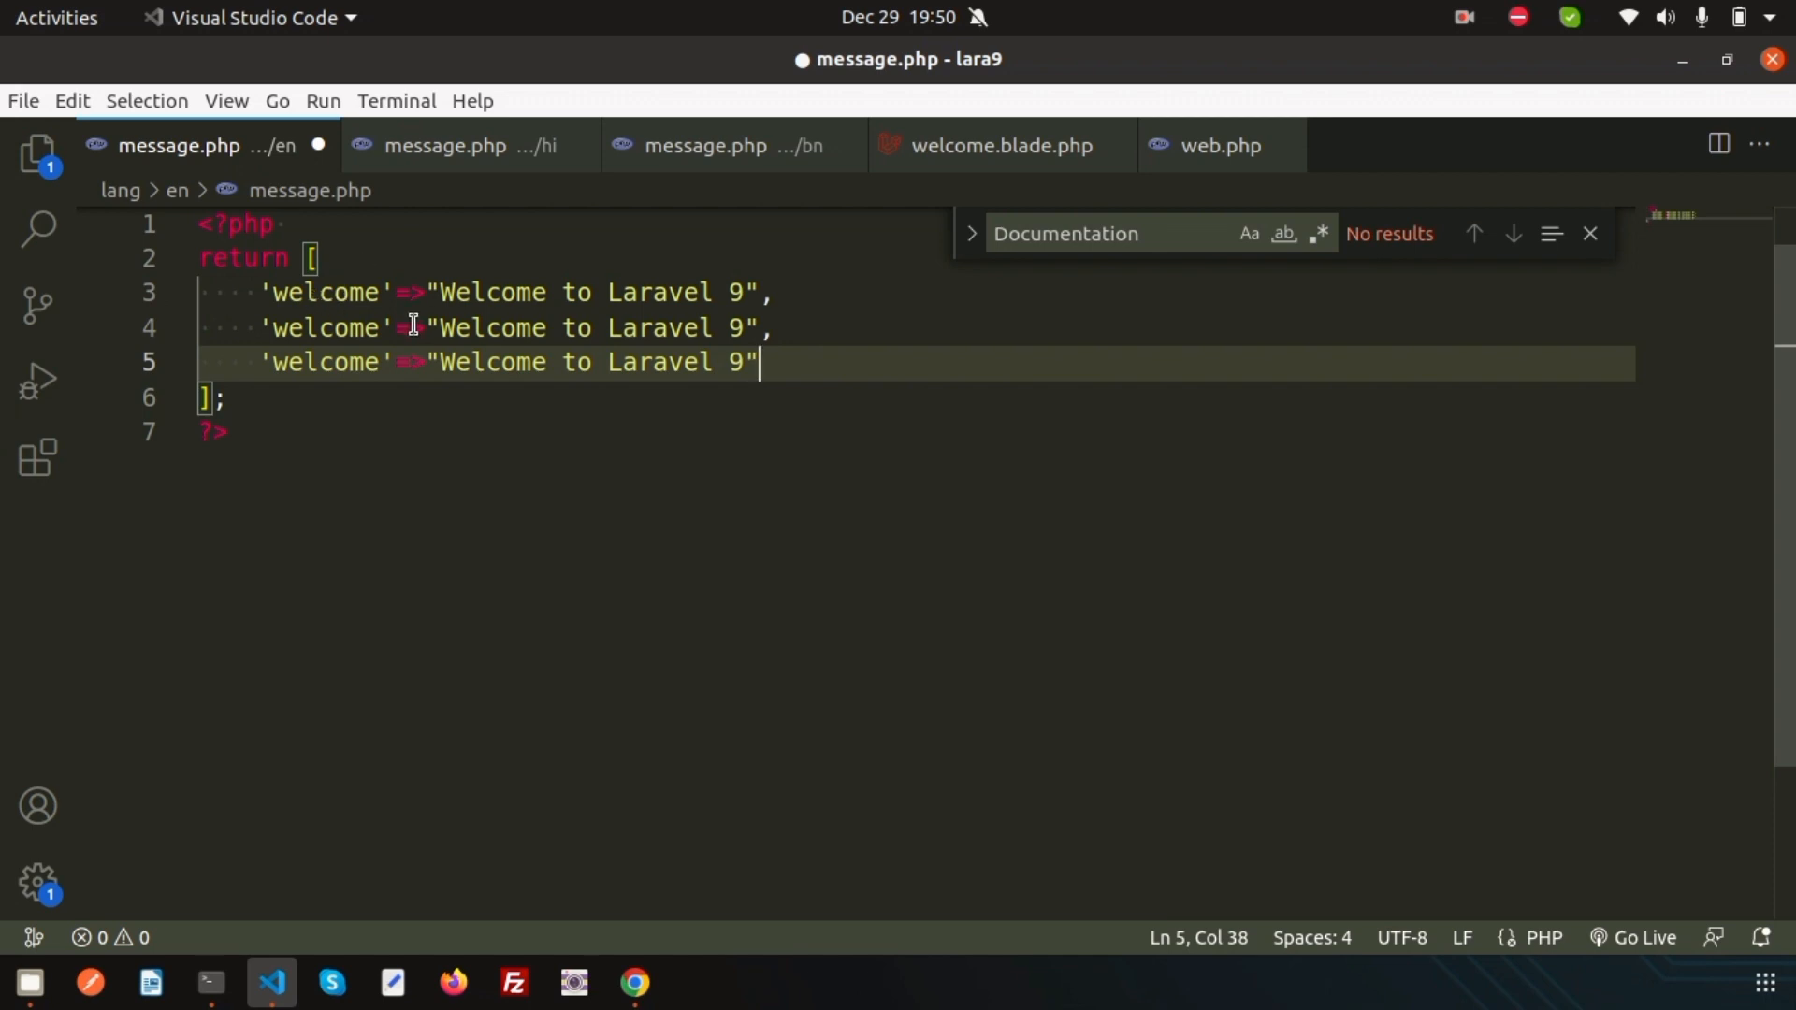
click(633, 983)
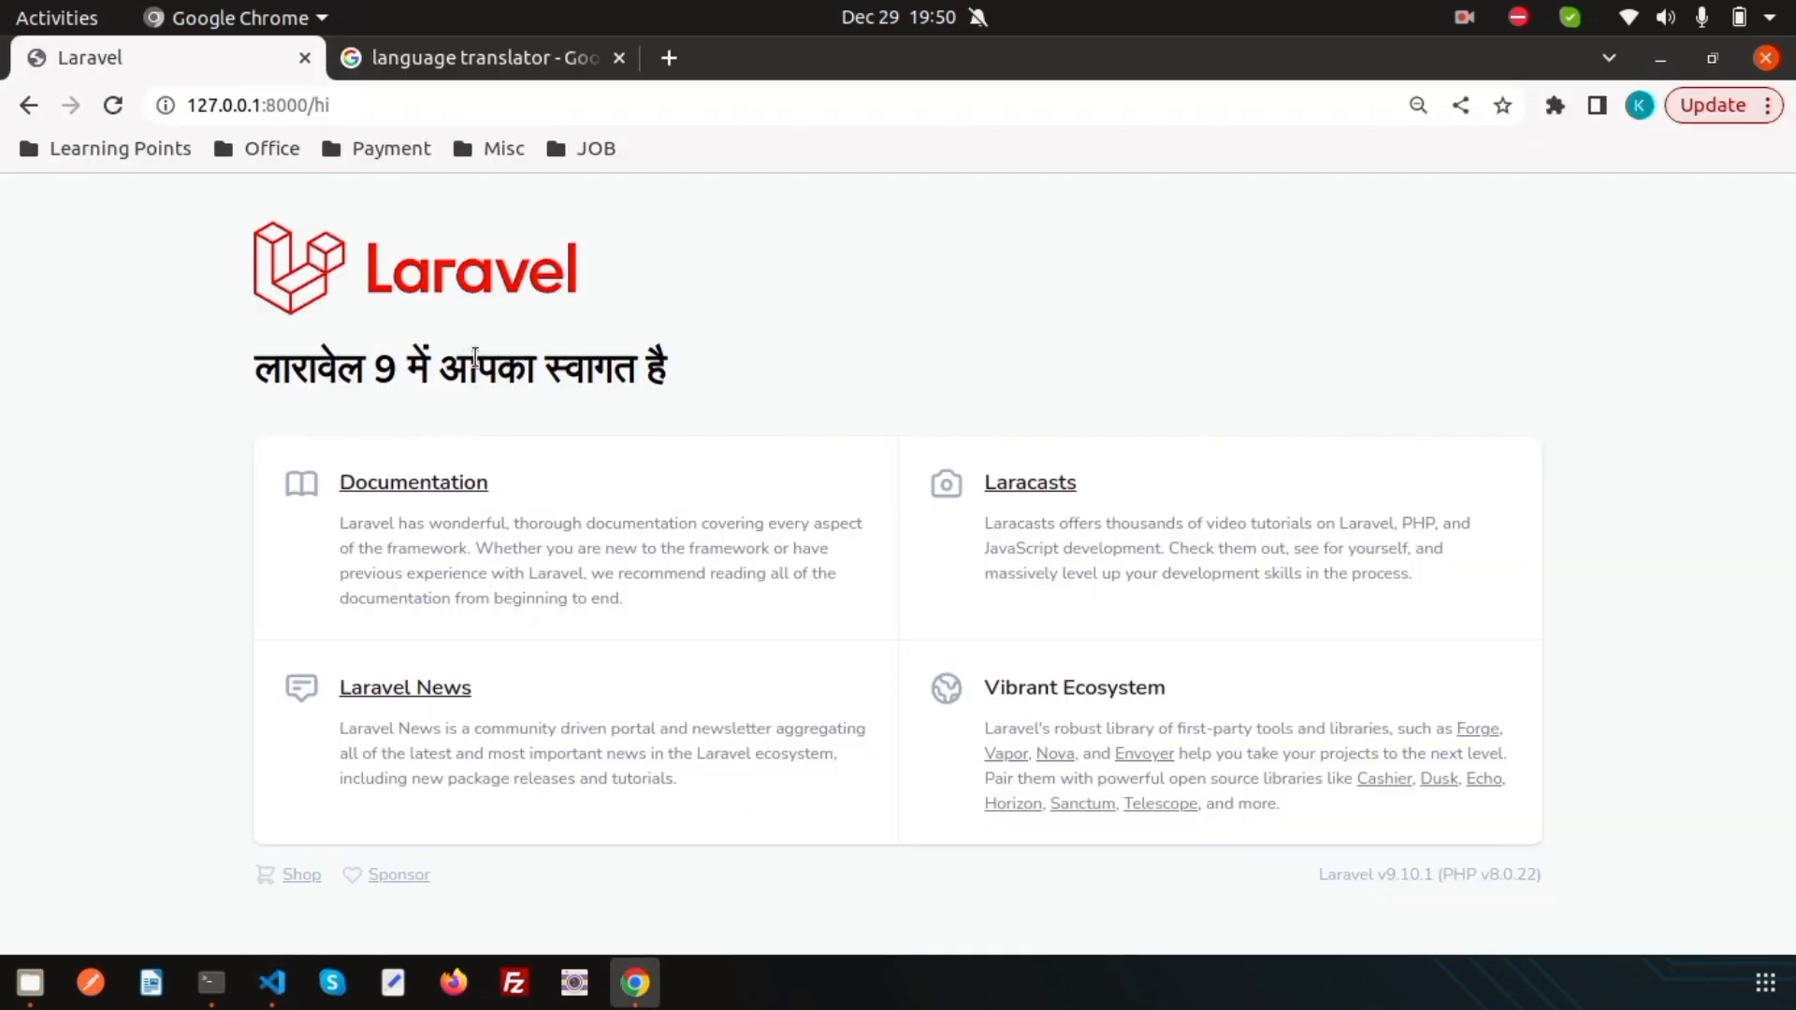